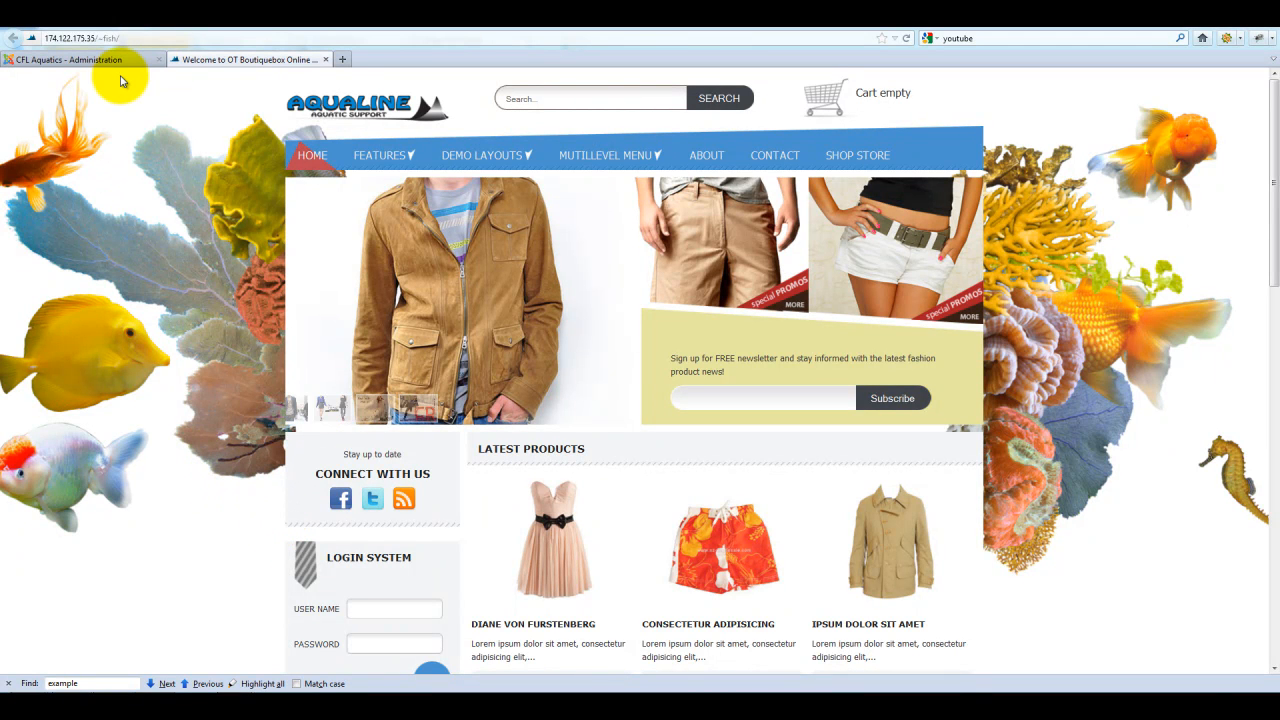
mouse_move(80, 59)
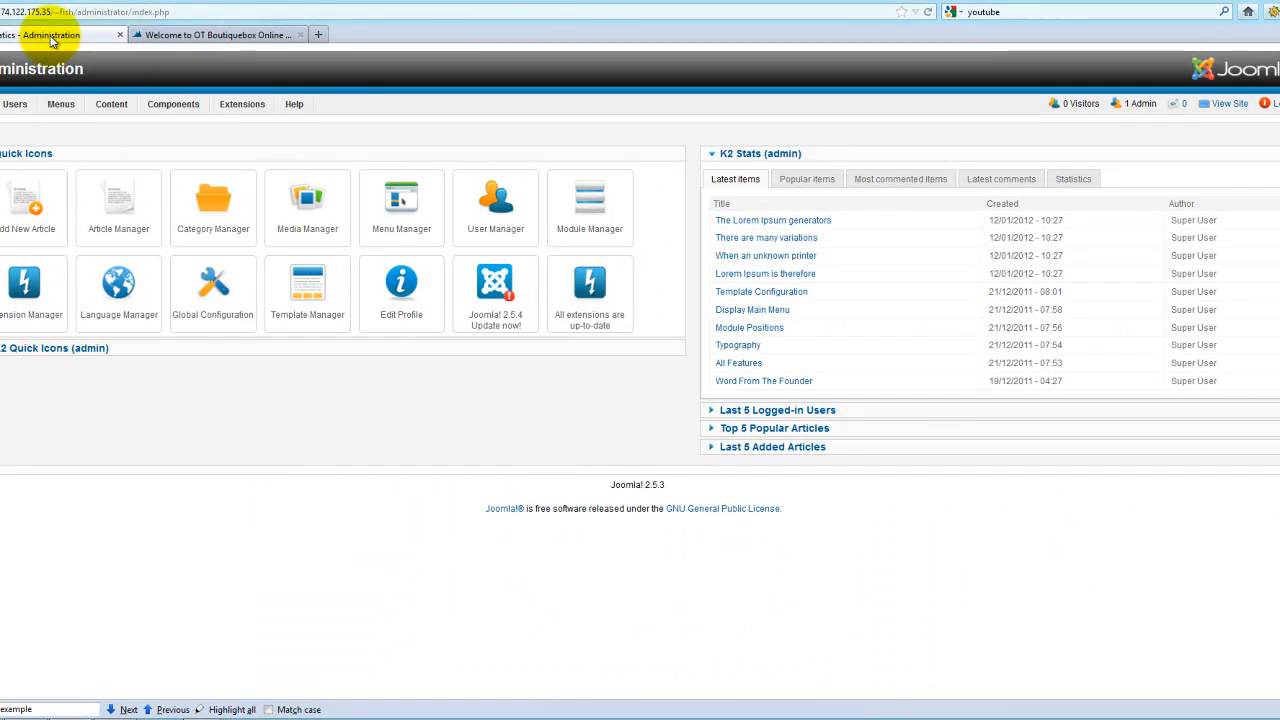
Open the Components menu in the Joomla administration
left_click(173, 104)
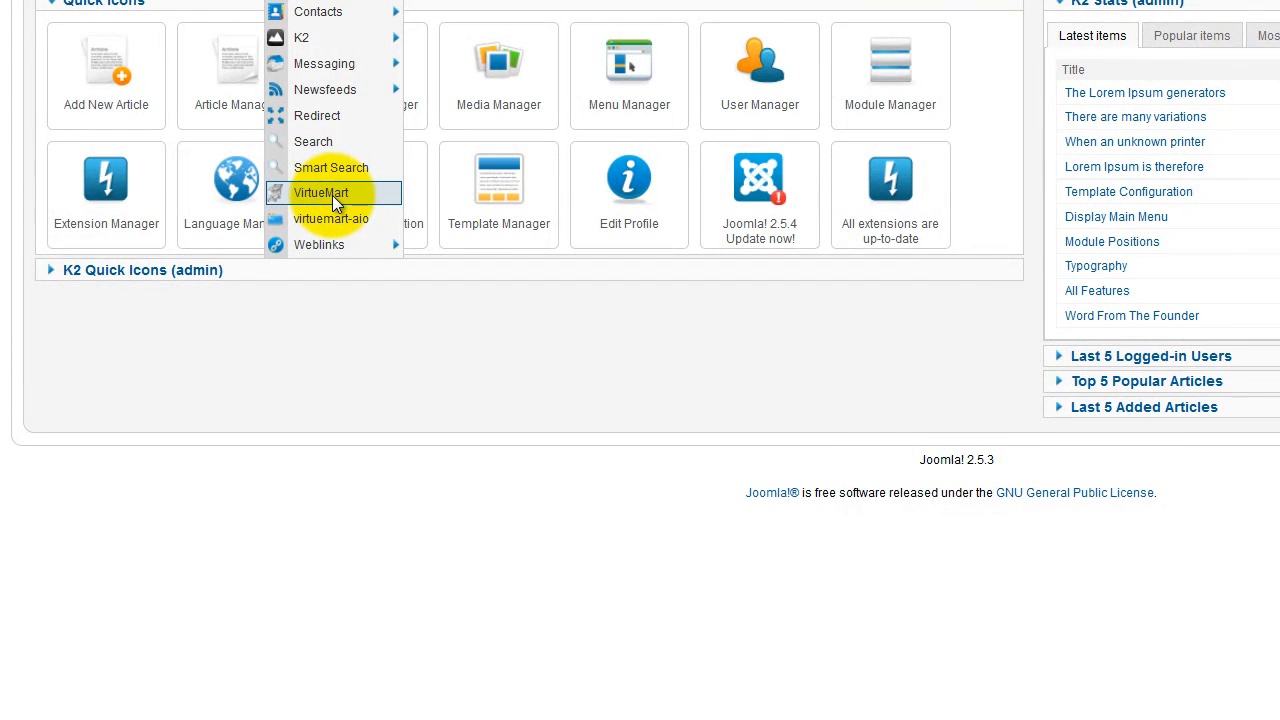
Open VirtueMart's product list and show up to 200 products per page
left_click(321, 193)
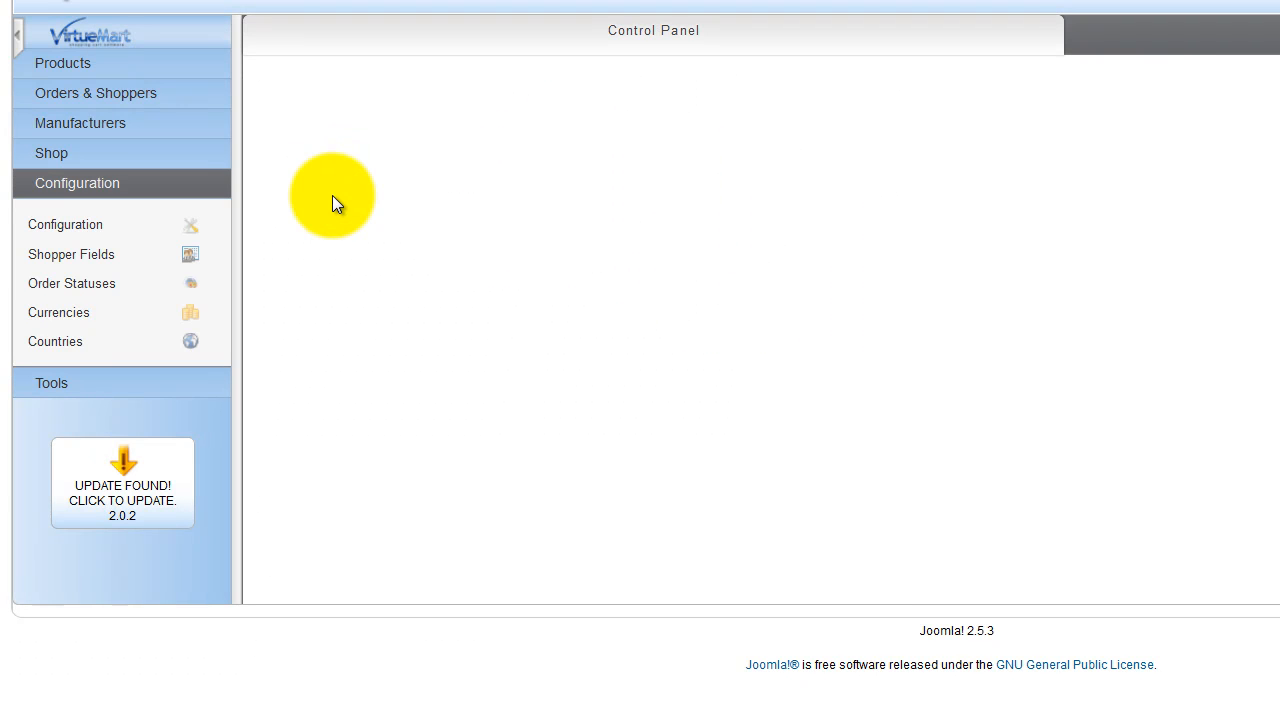
left_click(62, 63)
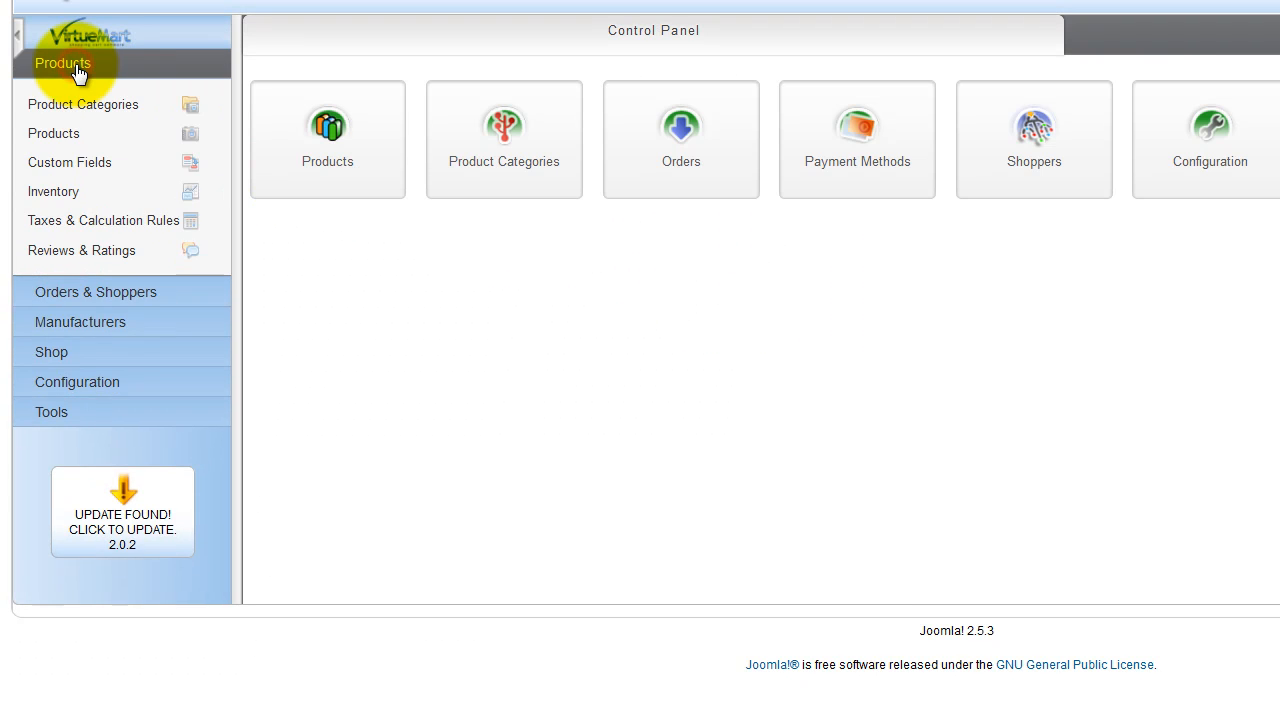
mouse_move(53, 133)
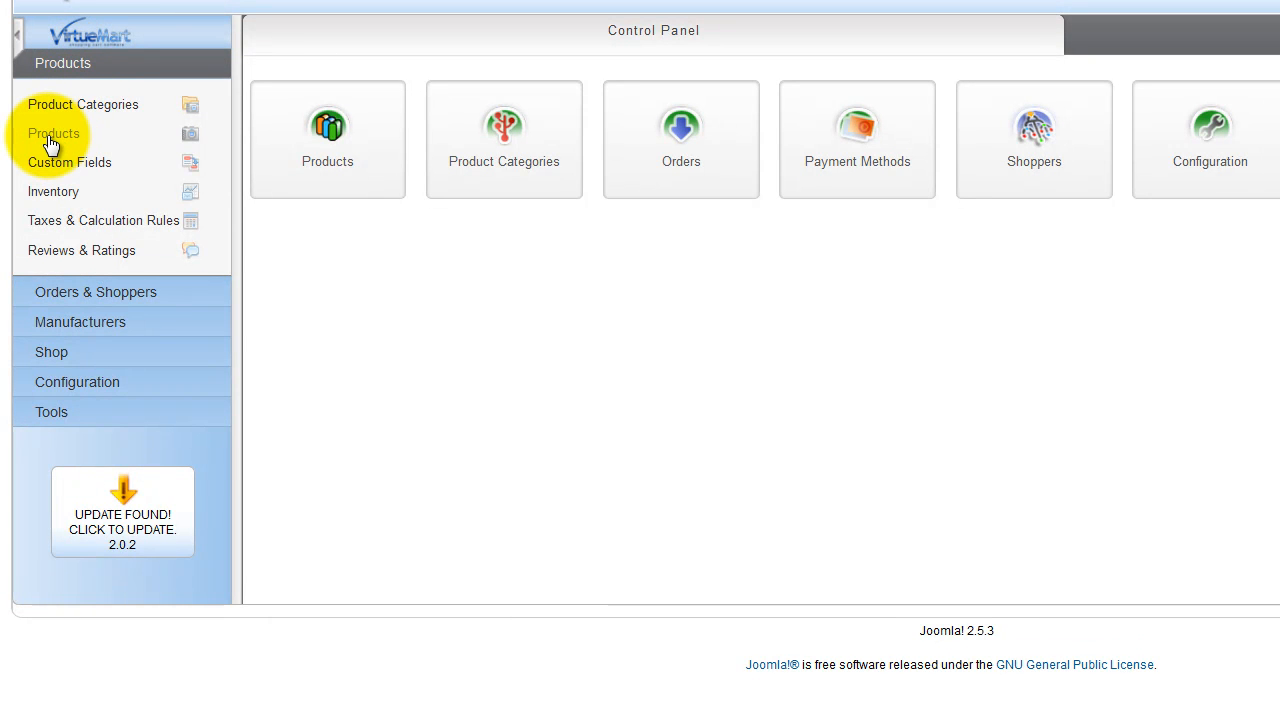
left_click(53, 133)
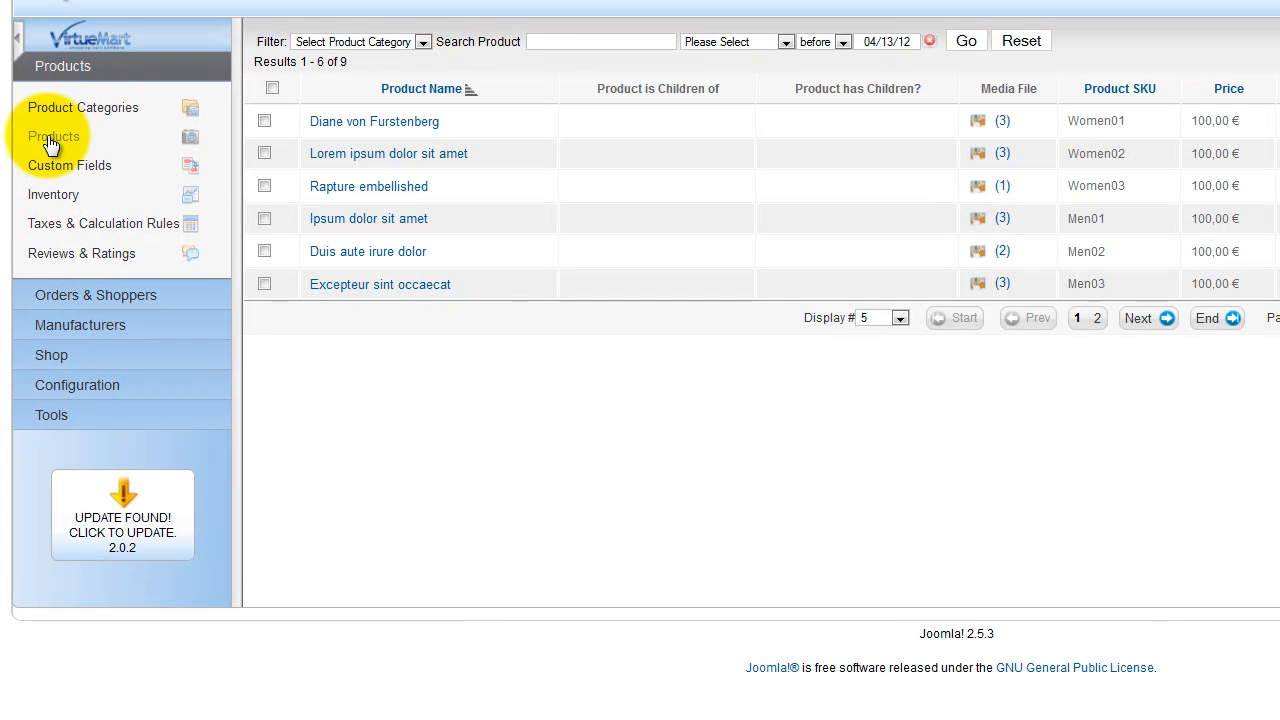
mouse_move(793, 295)
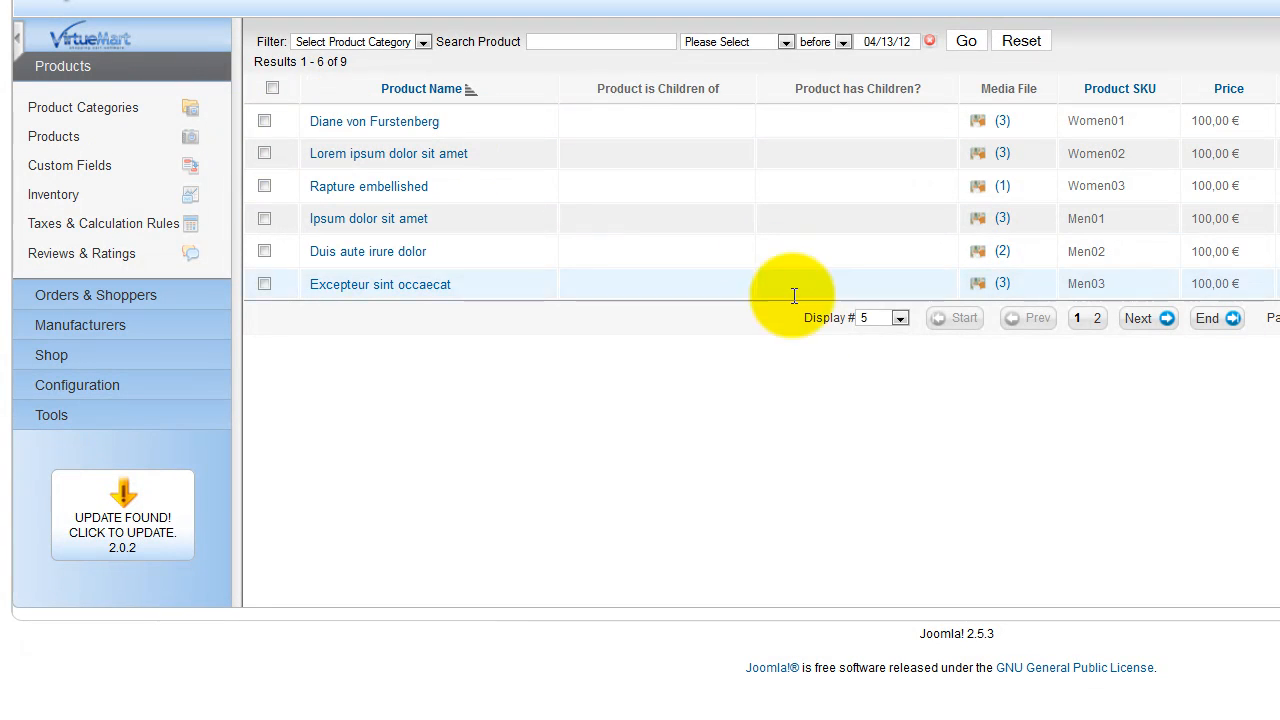
left_click(899, 317)
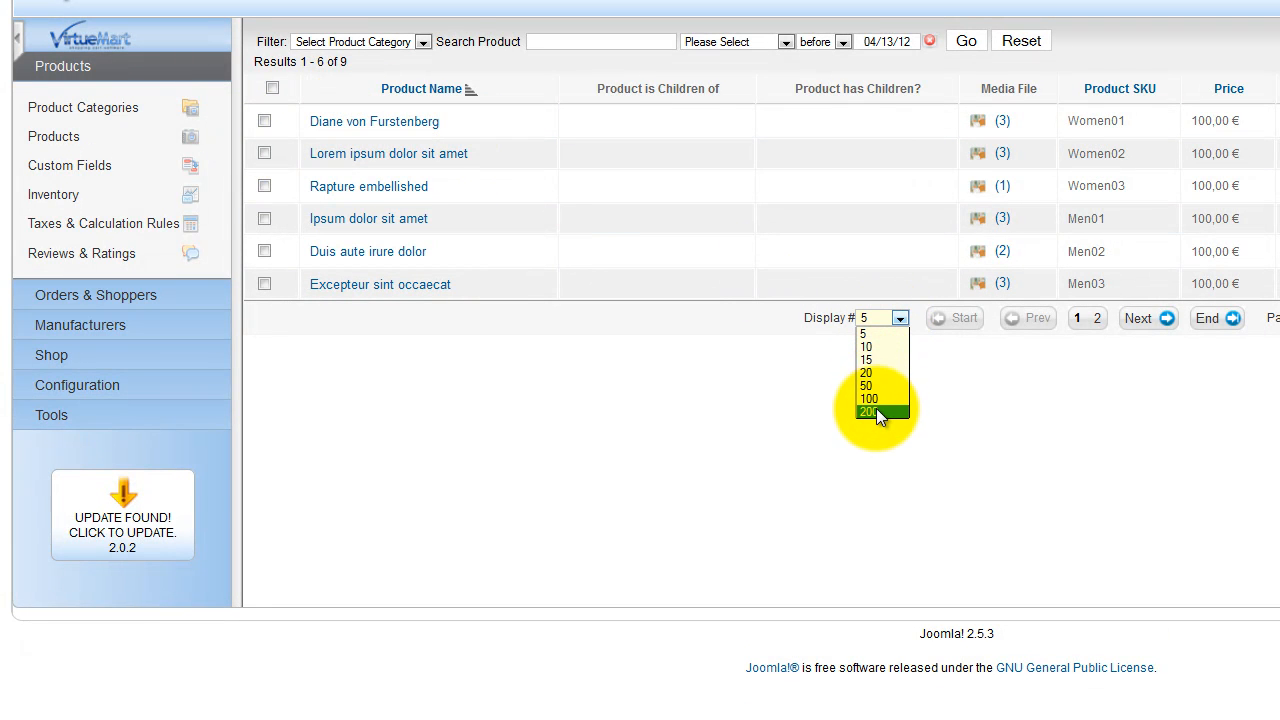
left_click(866, 412)
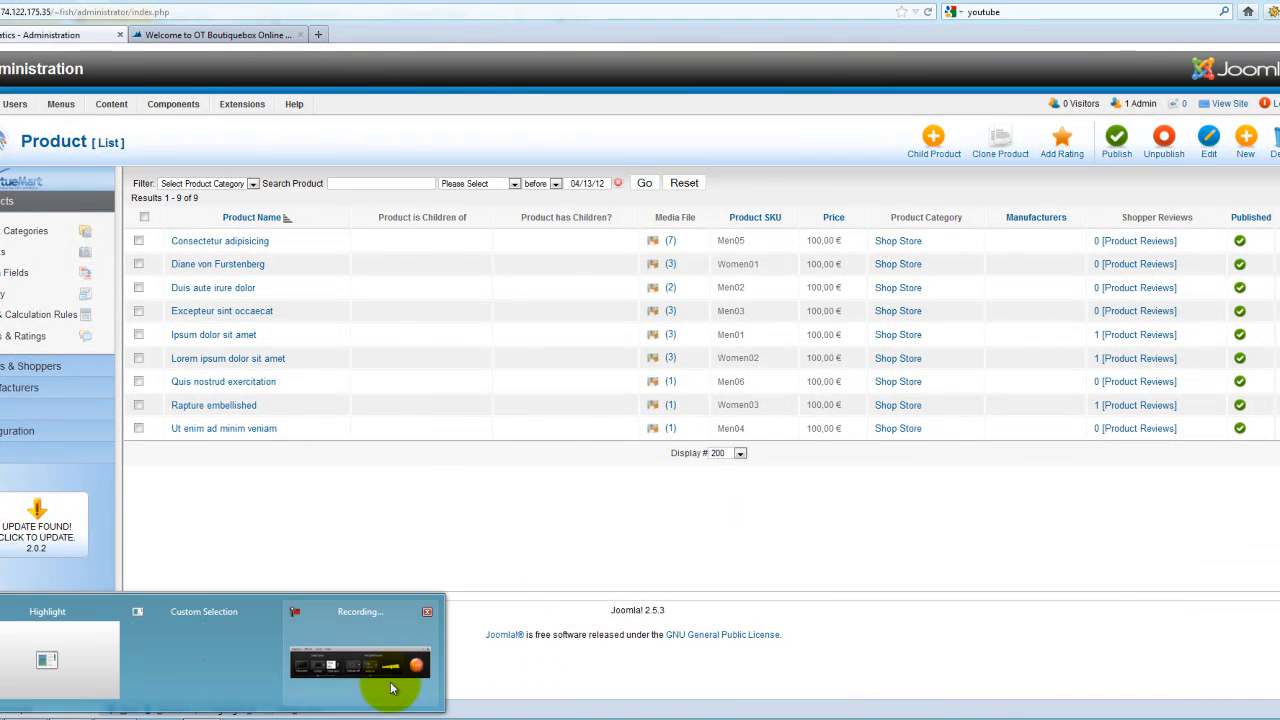
left_click(217, 34)
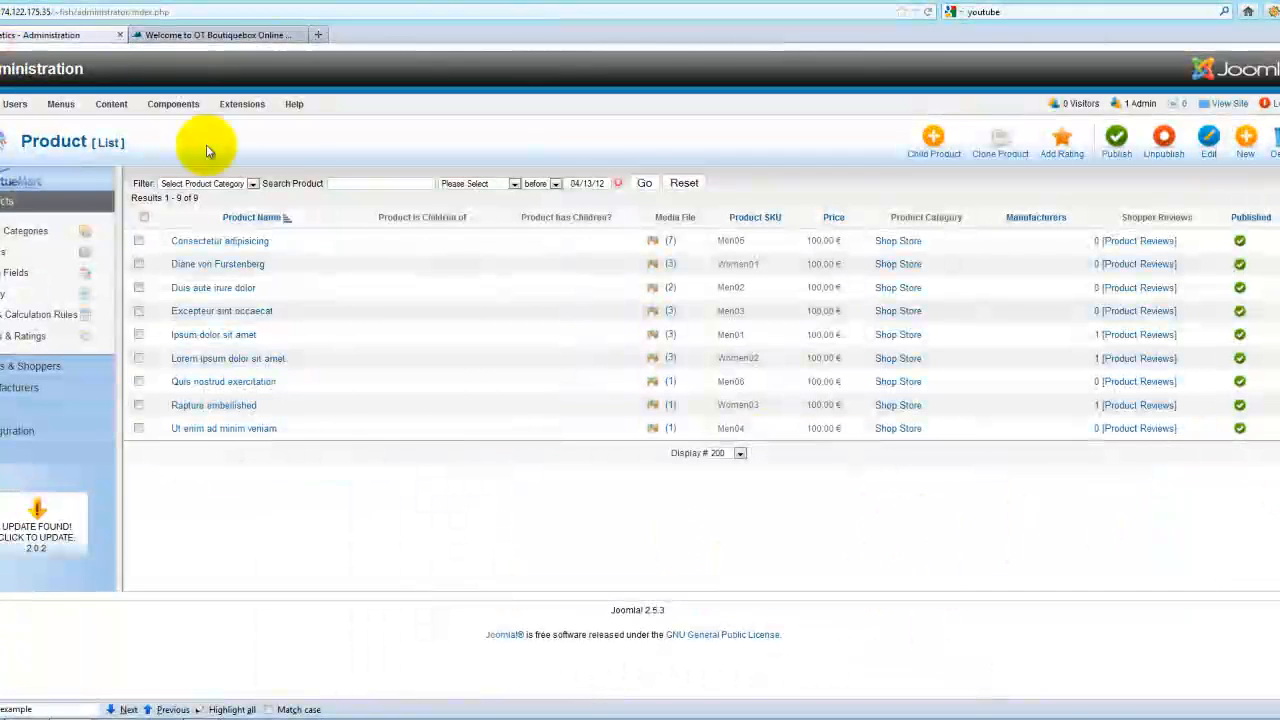
mouse_move(228, 310)
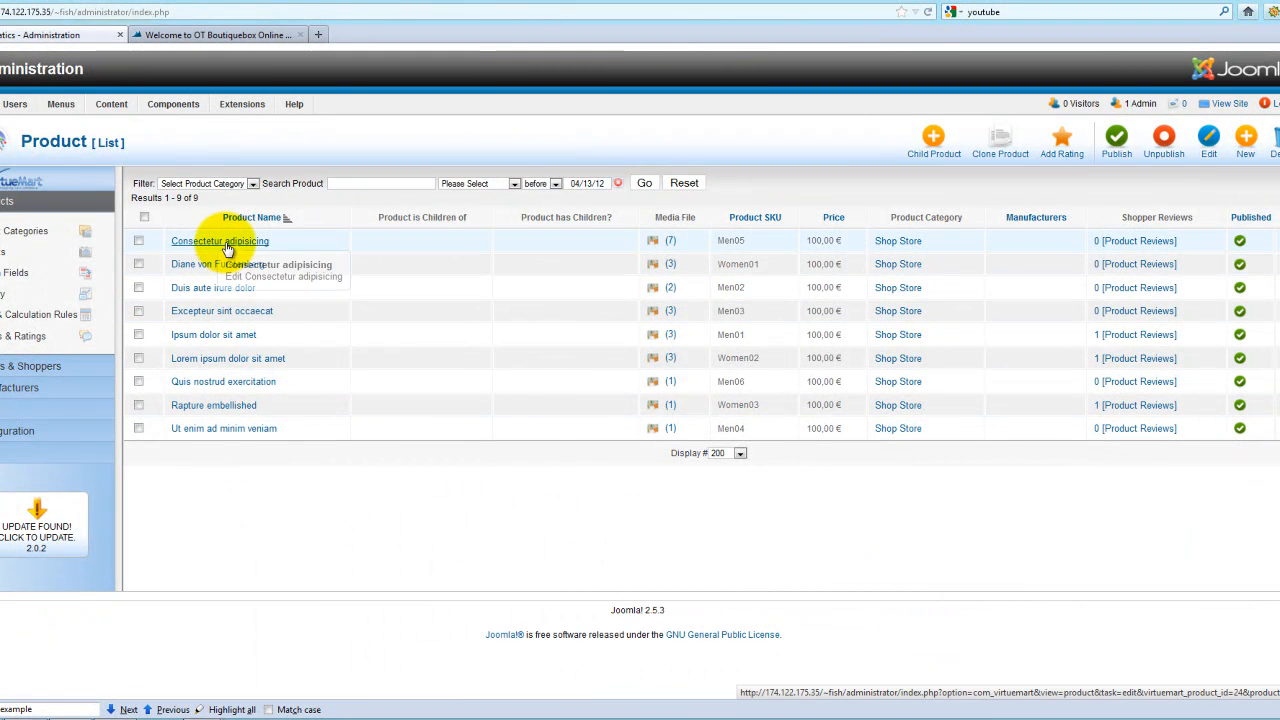
left_click(219, 241)
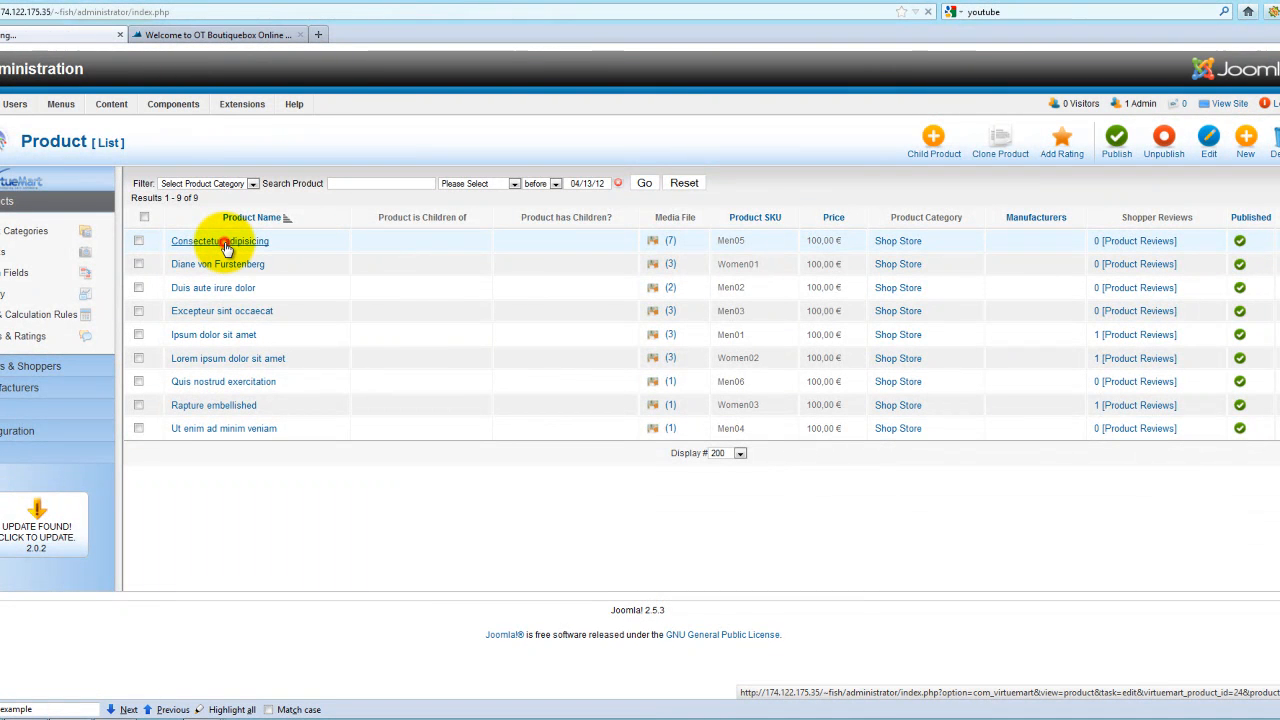
Rename Consectetur adipisicing to Fish Tank 1 with SKU 'fish tank 1' and save
left_click(219, 240)
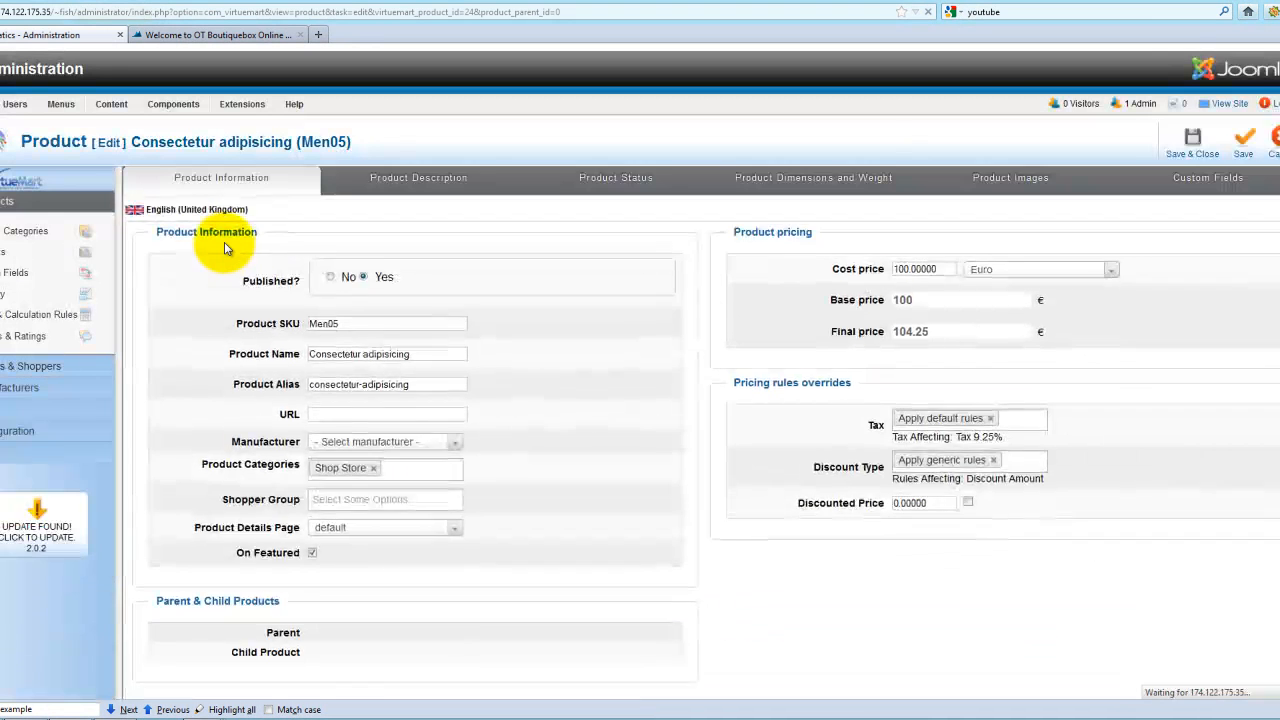
scroll("down", 3)
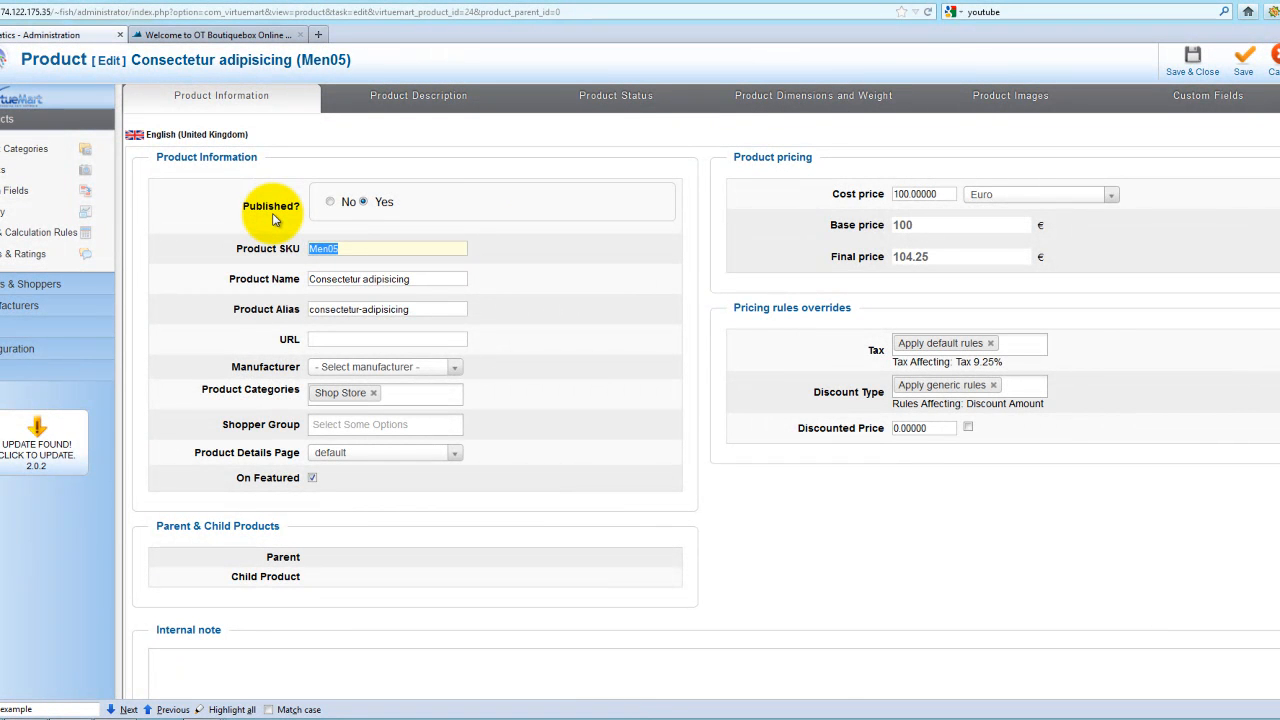
type("fi")
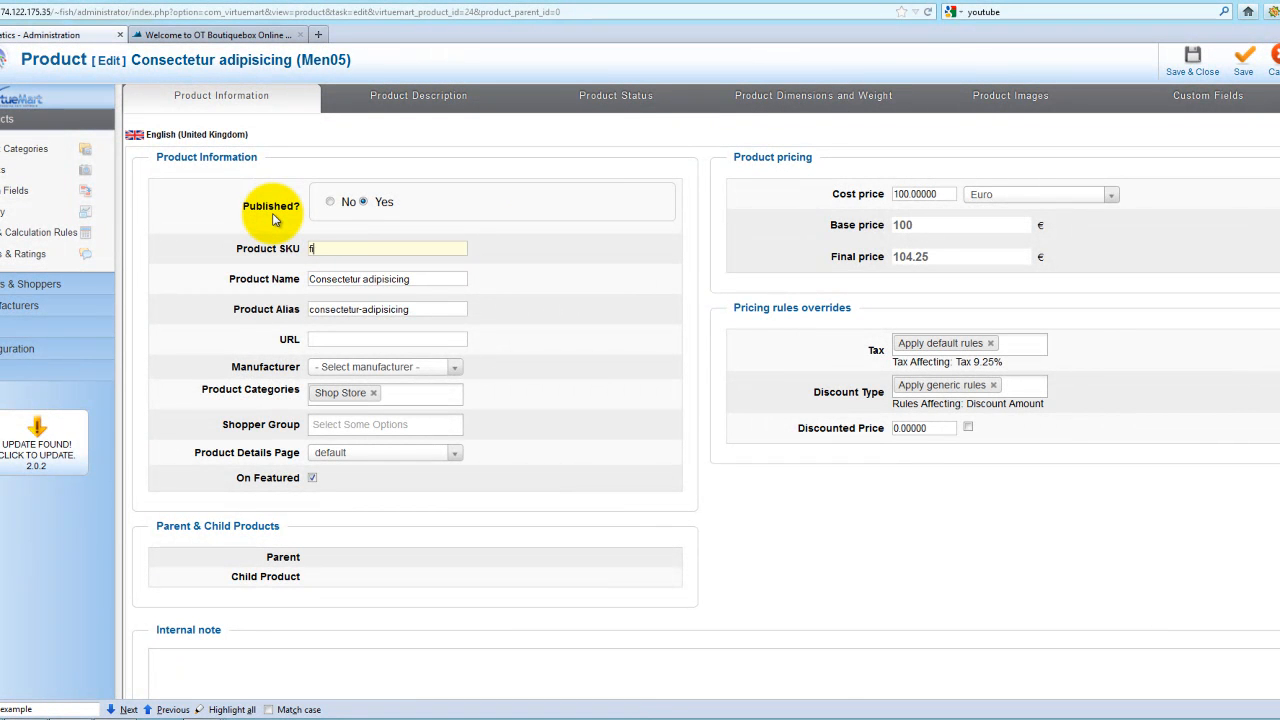
type("sh tank 1")
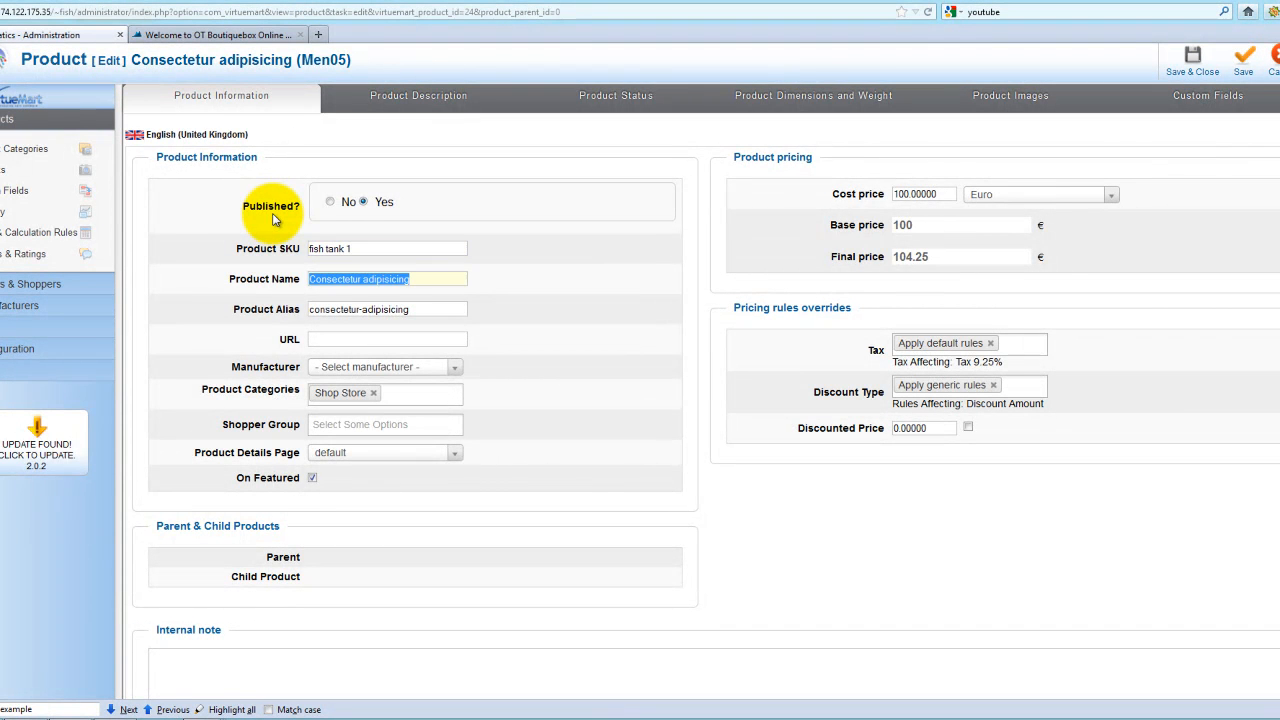
type("fis")
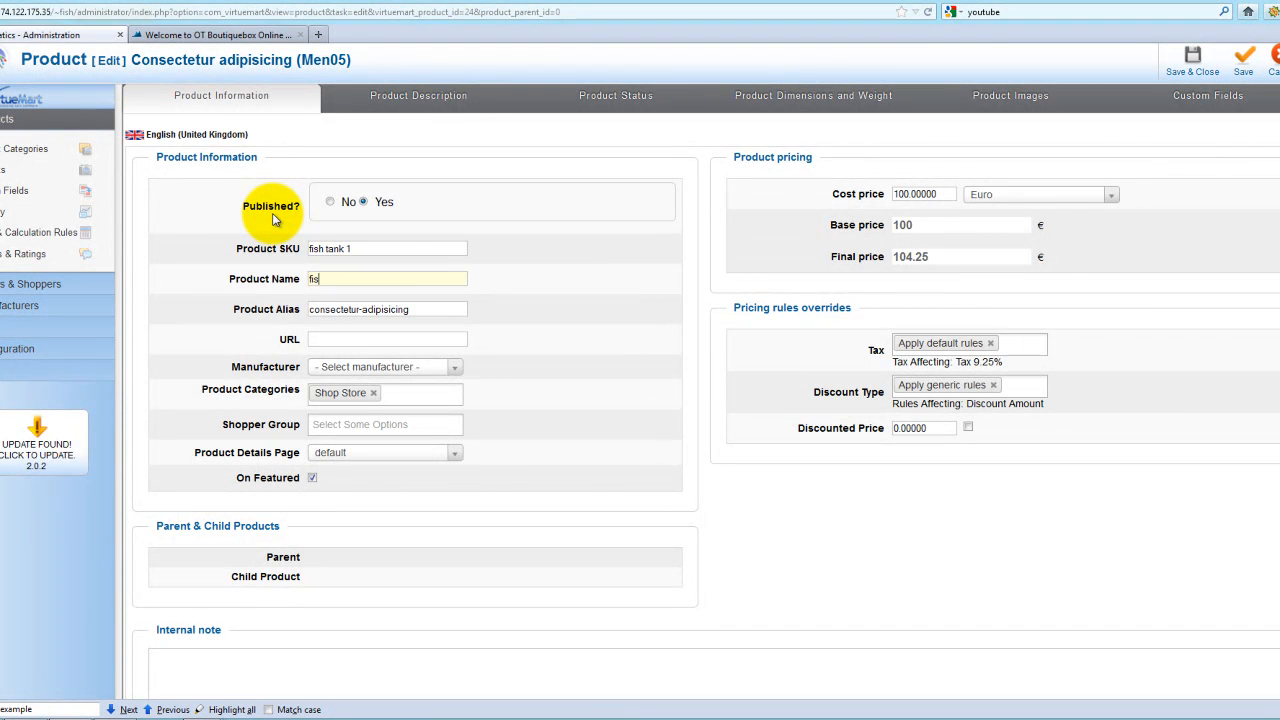
type("Fish Tank 1")
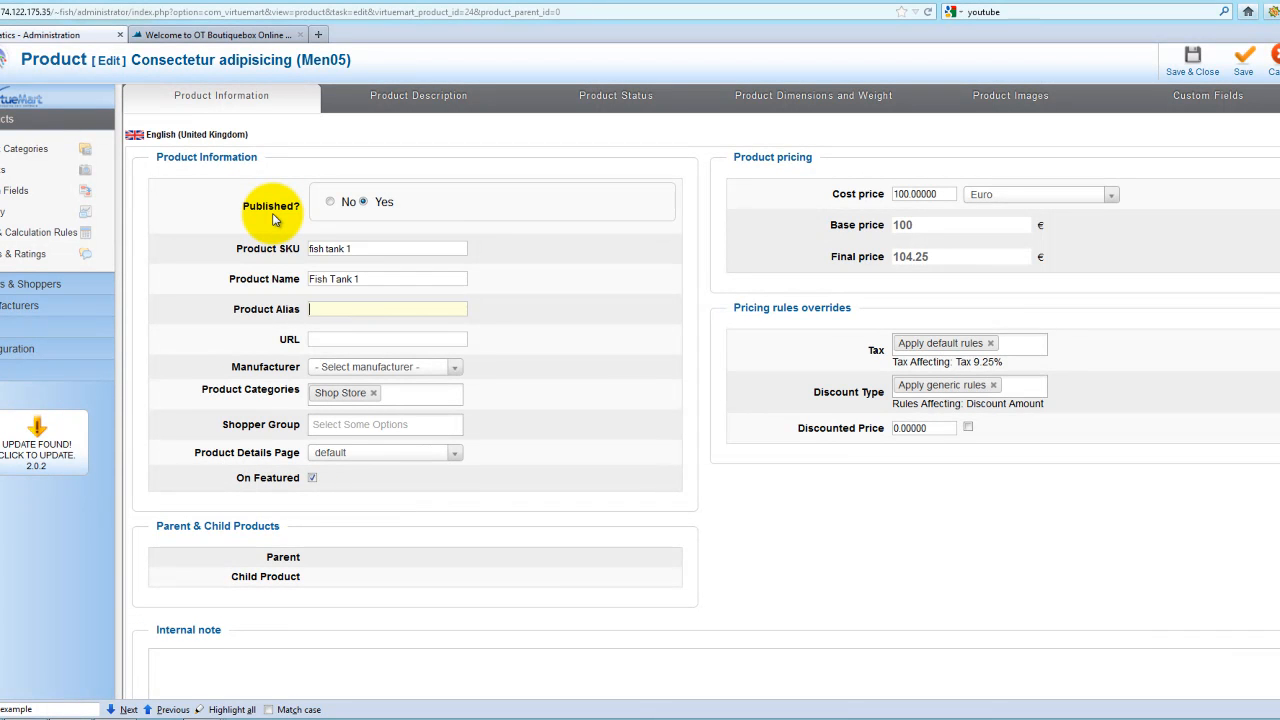
mouse_move(356, 308)
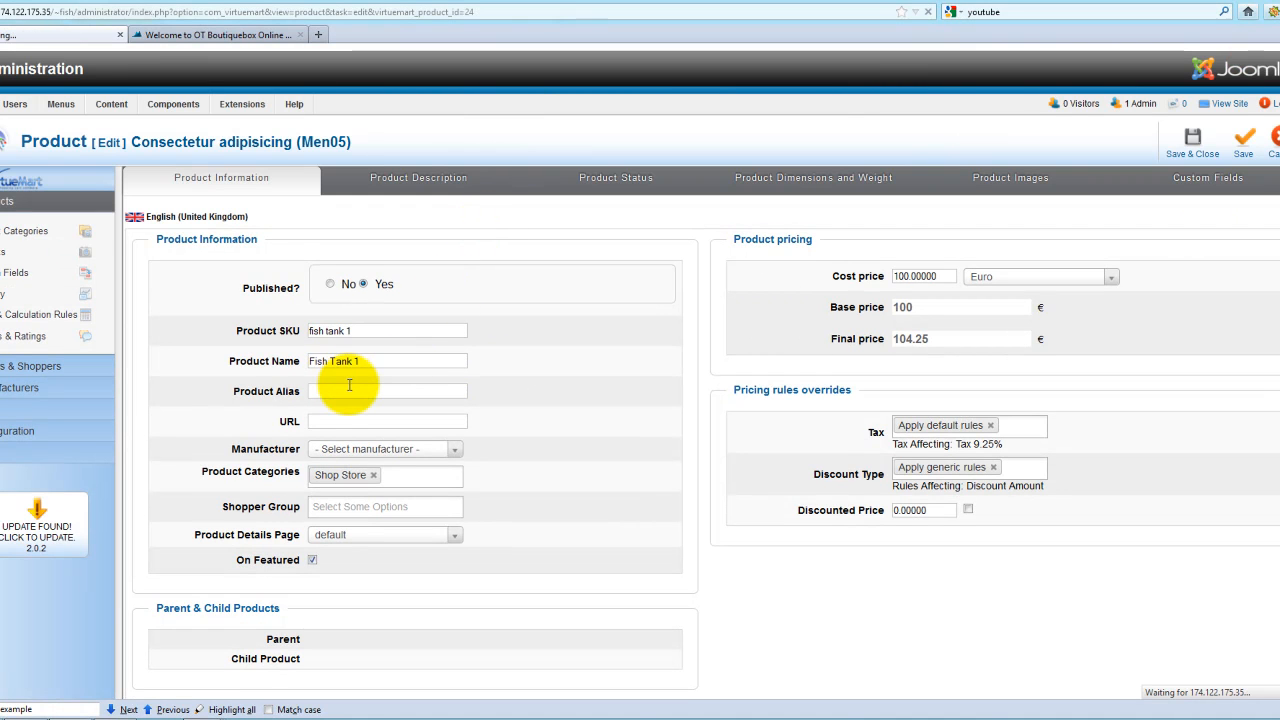
left_click(1243, 140)
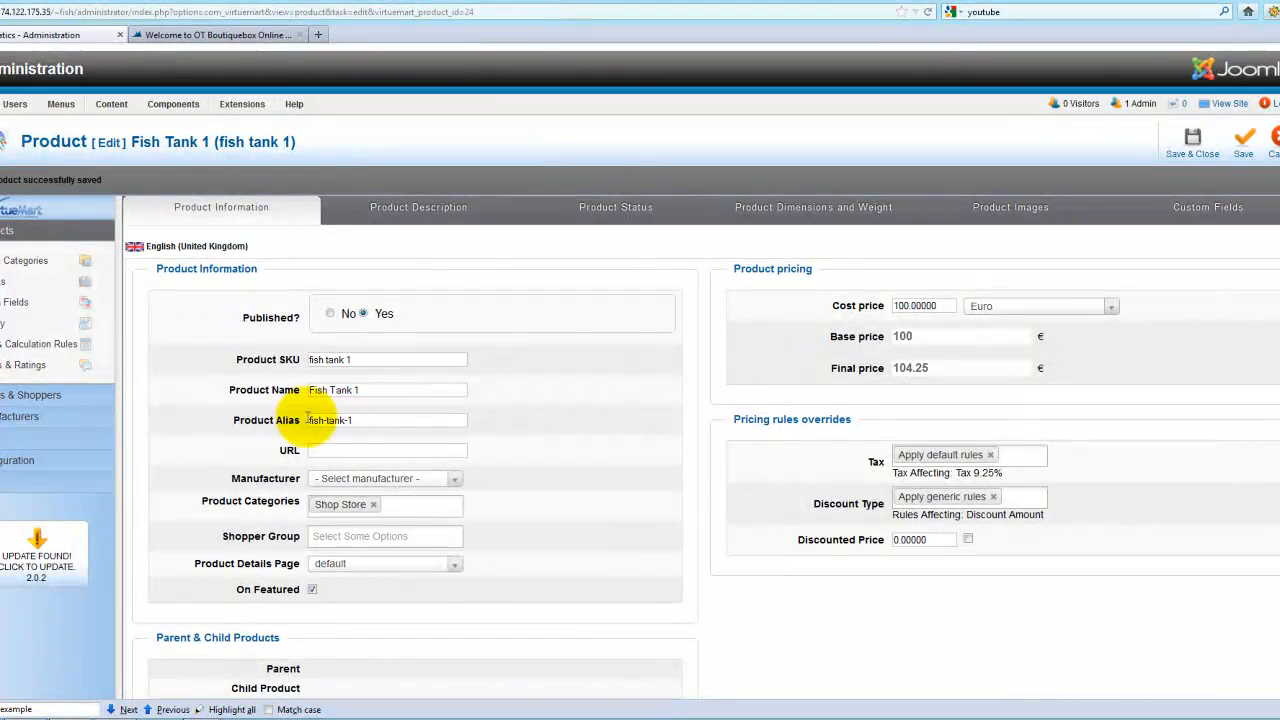
mouse_move(330, 420)
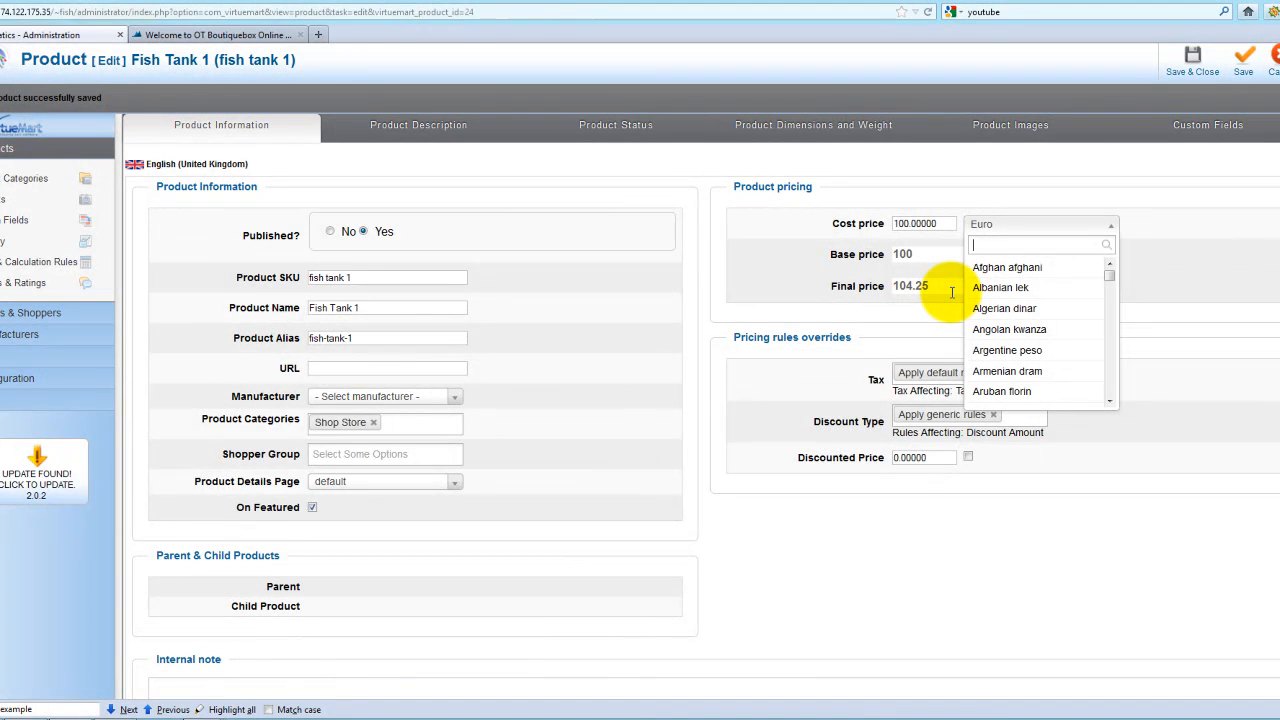
Set Fish Tank 1's cost currency to United States dollar and cost price to 100
type("u")
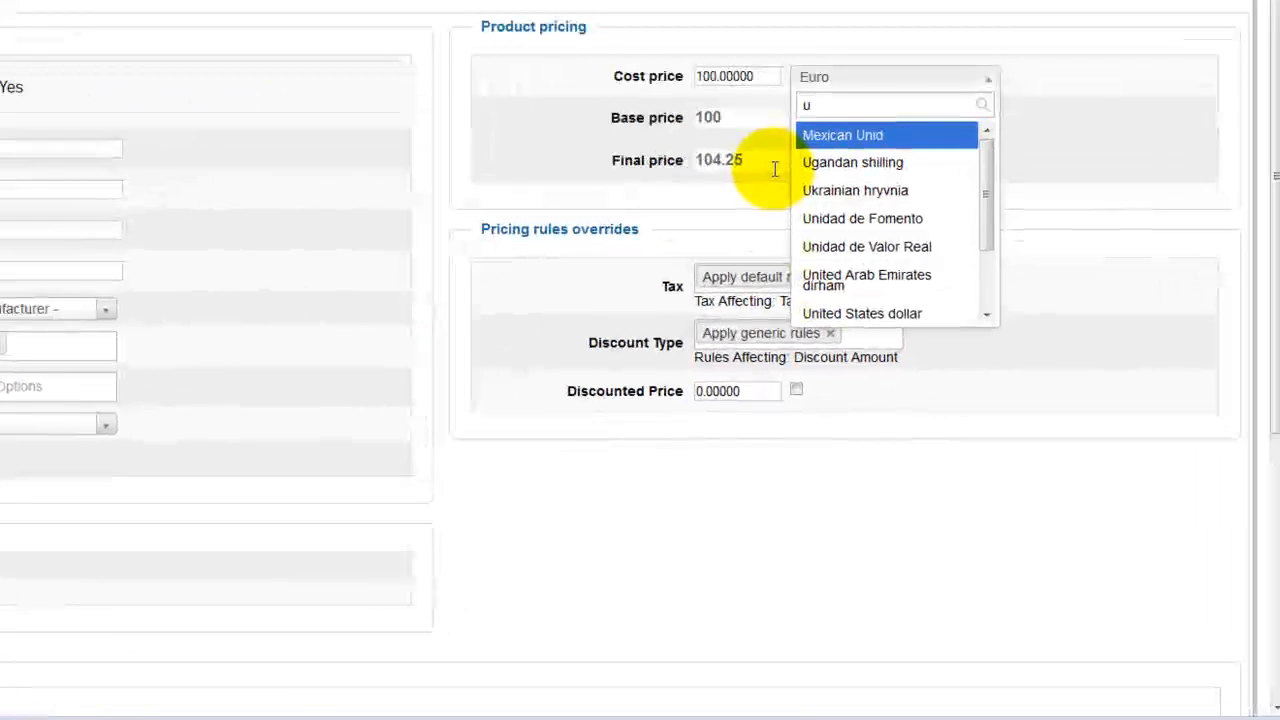
type("nited")
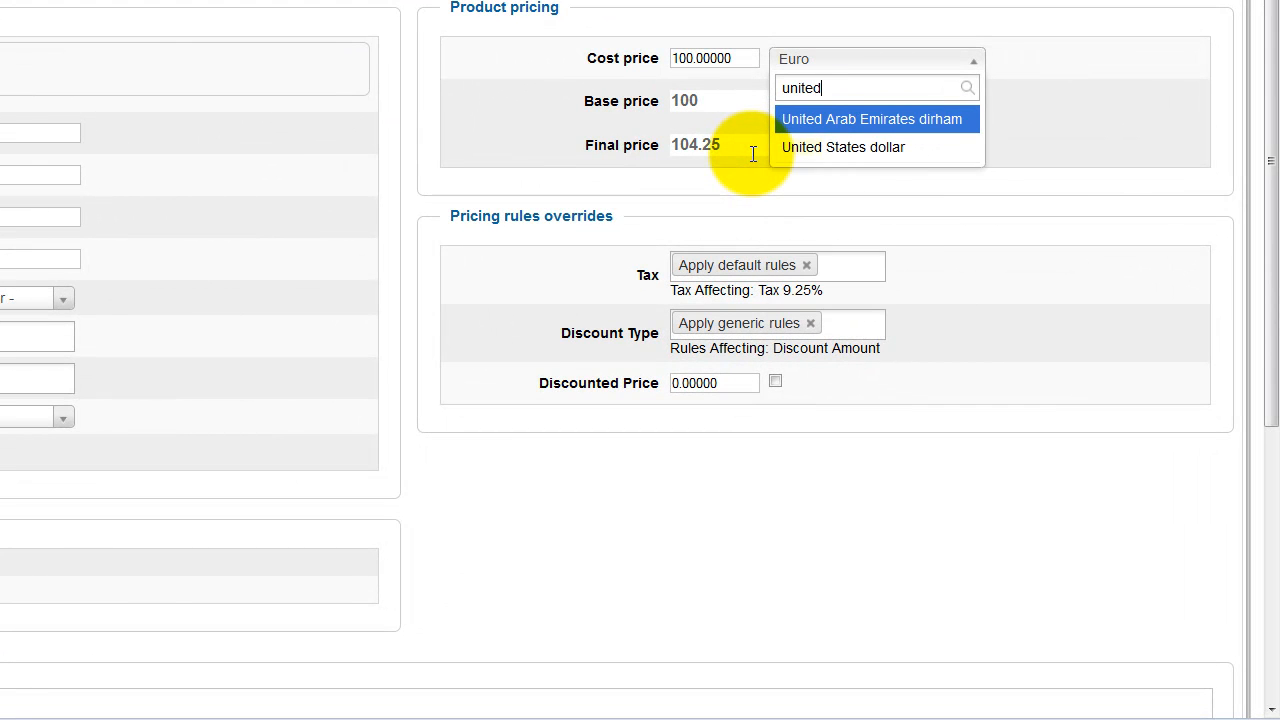
left_click(843, 147)
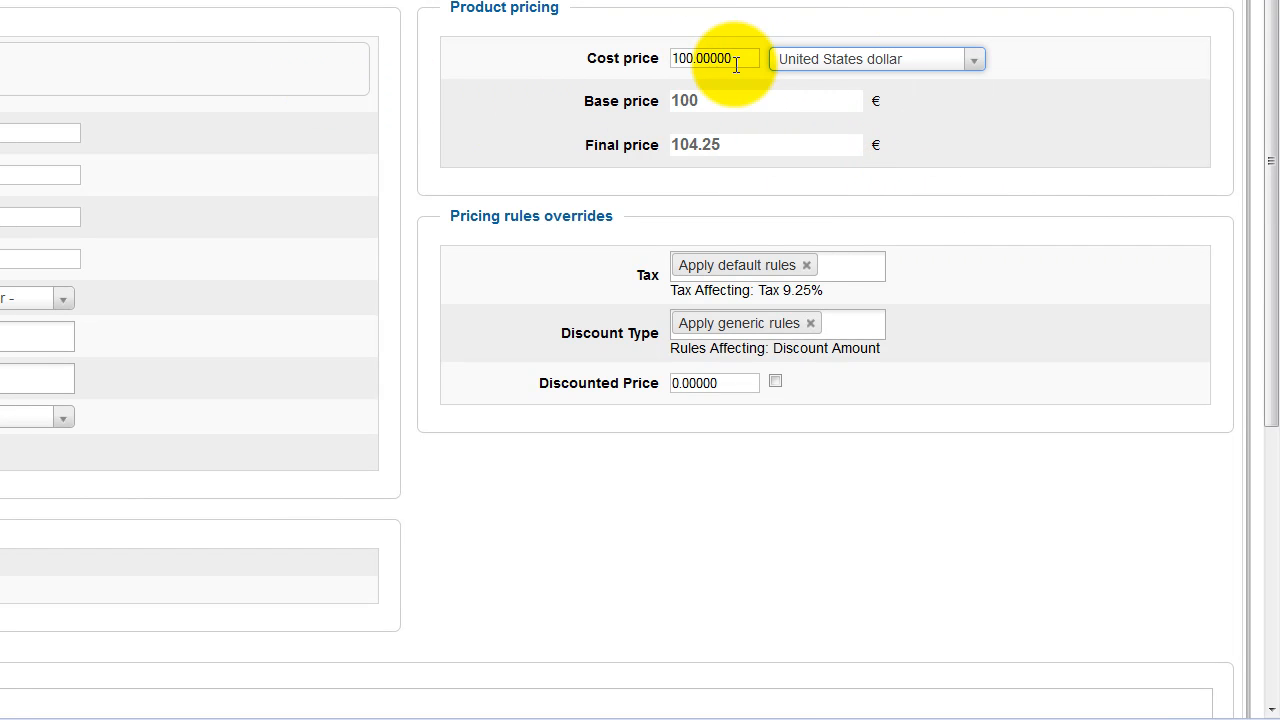
triple_click(713, 58)
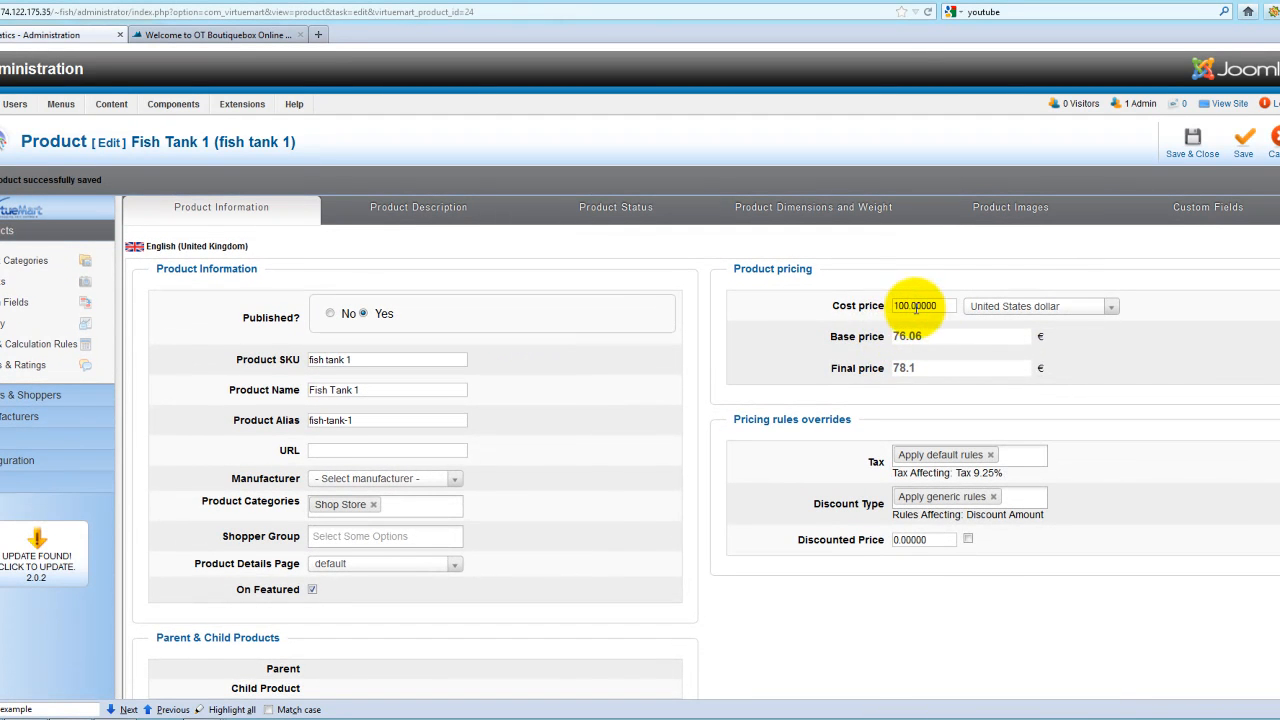
mouse_move(1030, 347)
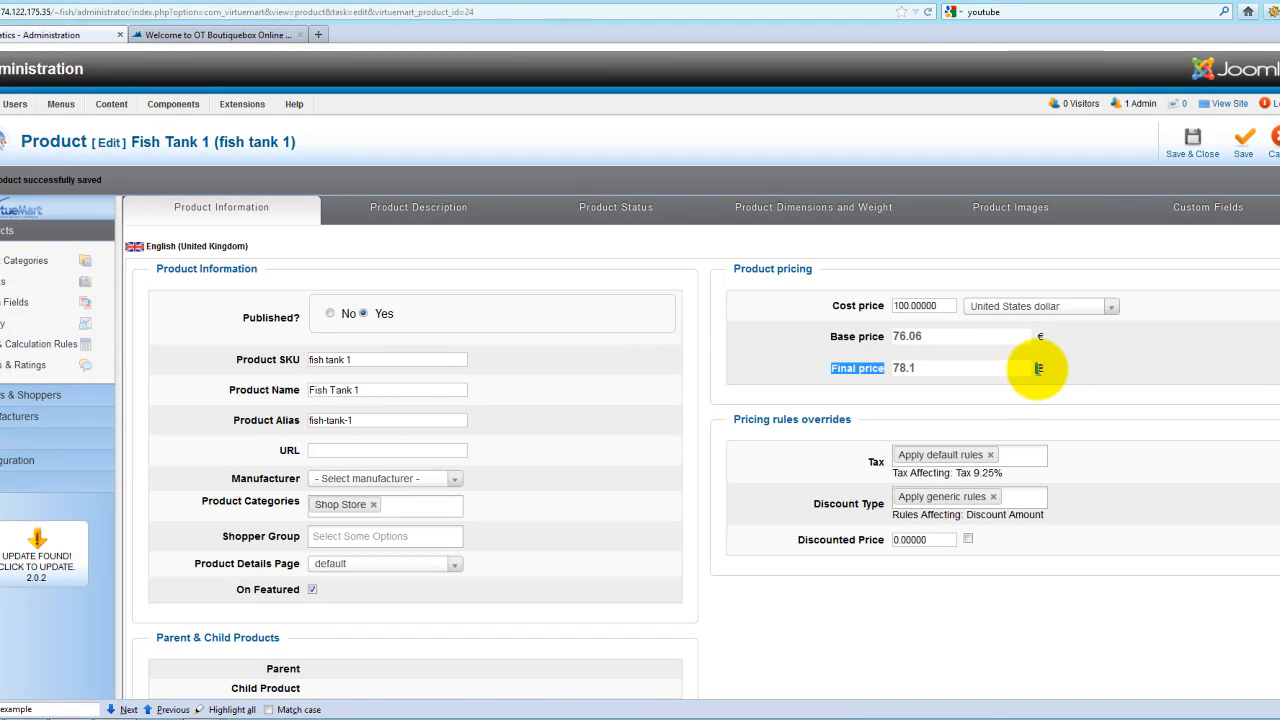
scroll("down", 3)
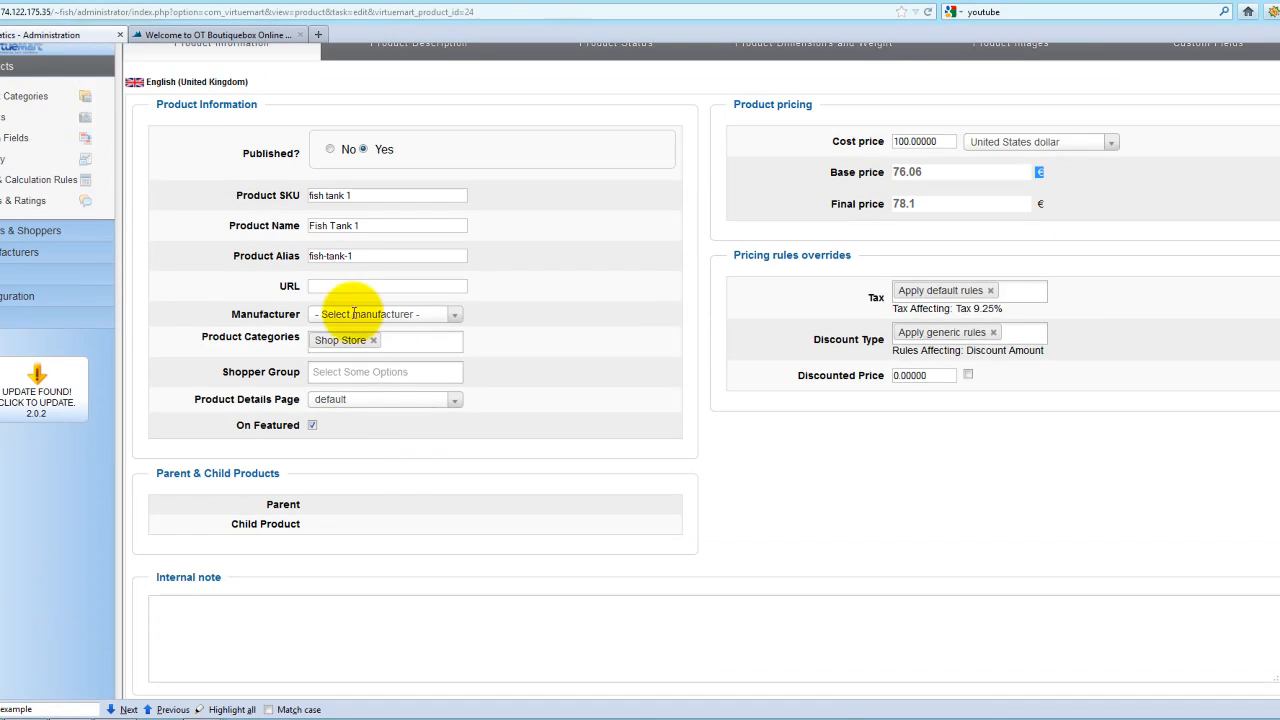
mouse_move(392, 335)
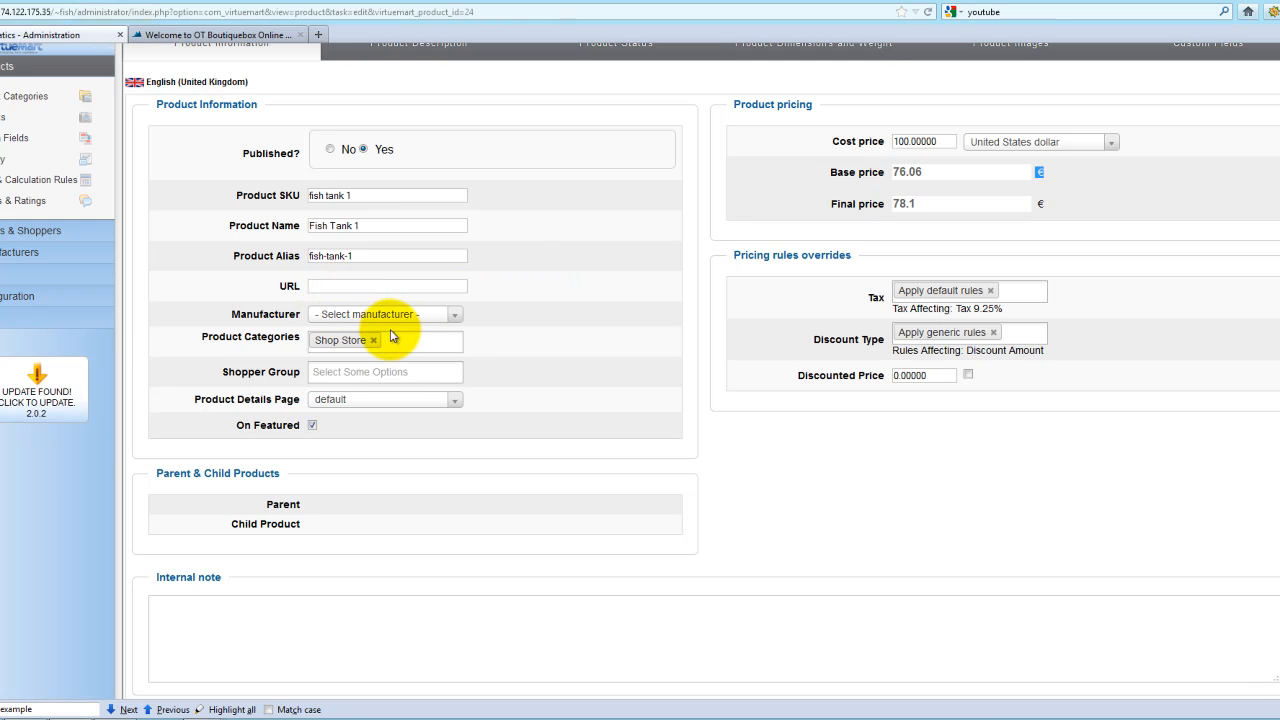
mouse_move(358, 322)
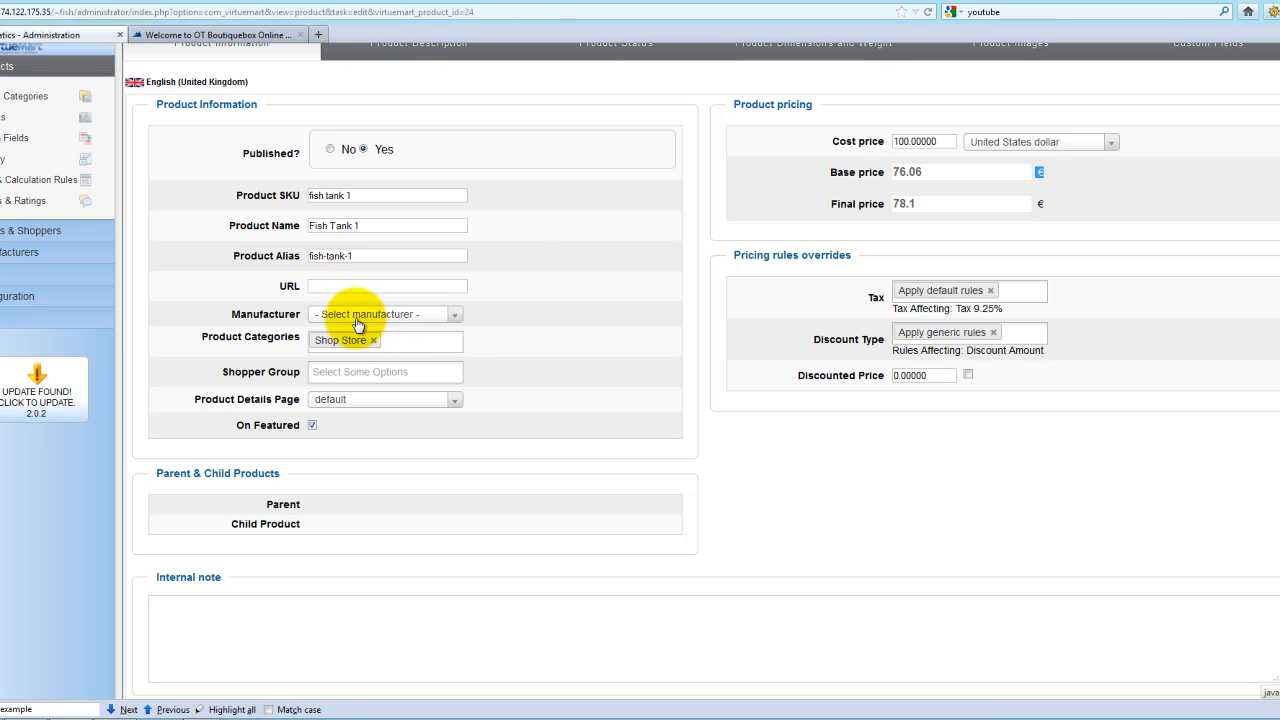
mouse_move(410, 332)
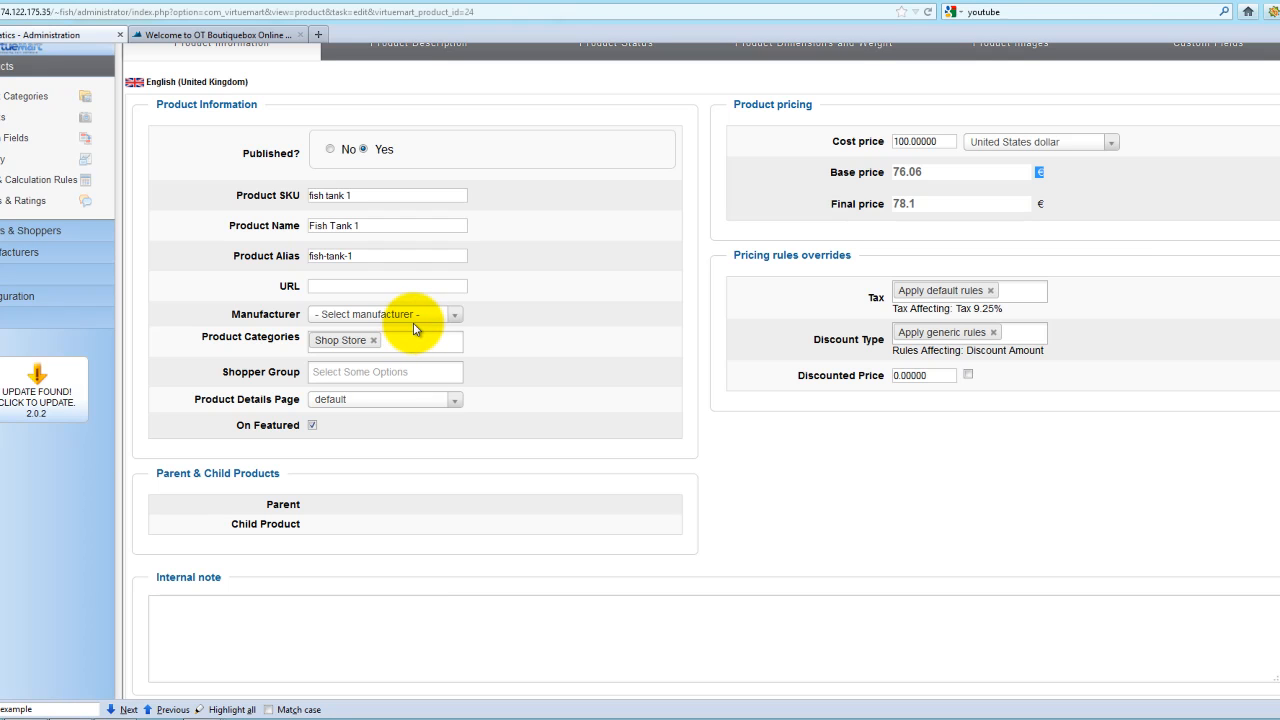
mouse_move(386, 322)
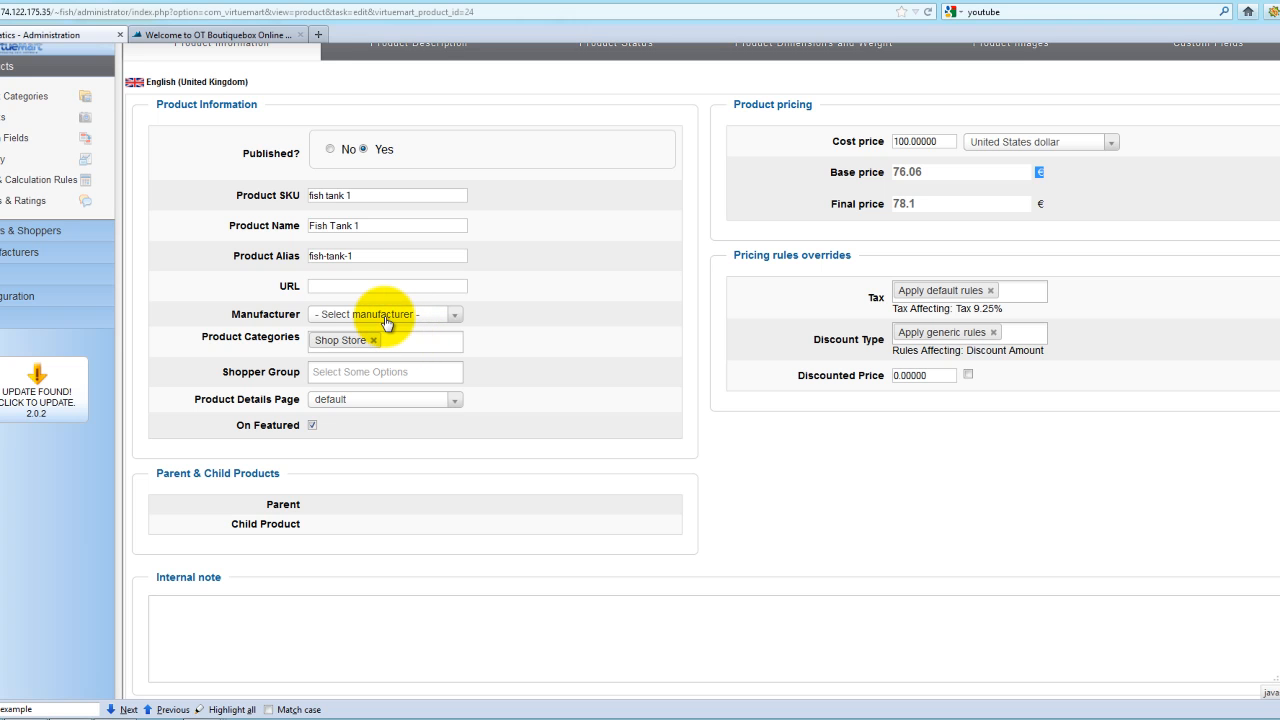
mouse_move(393, 351)
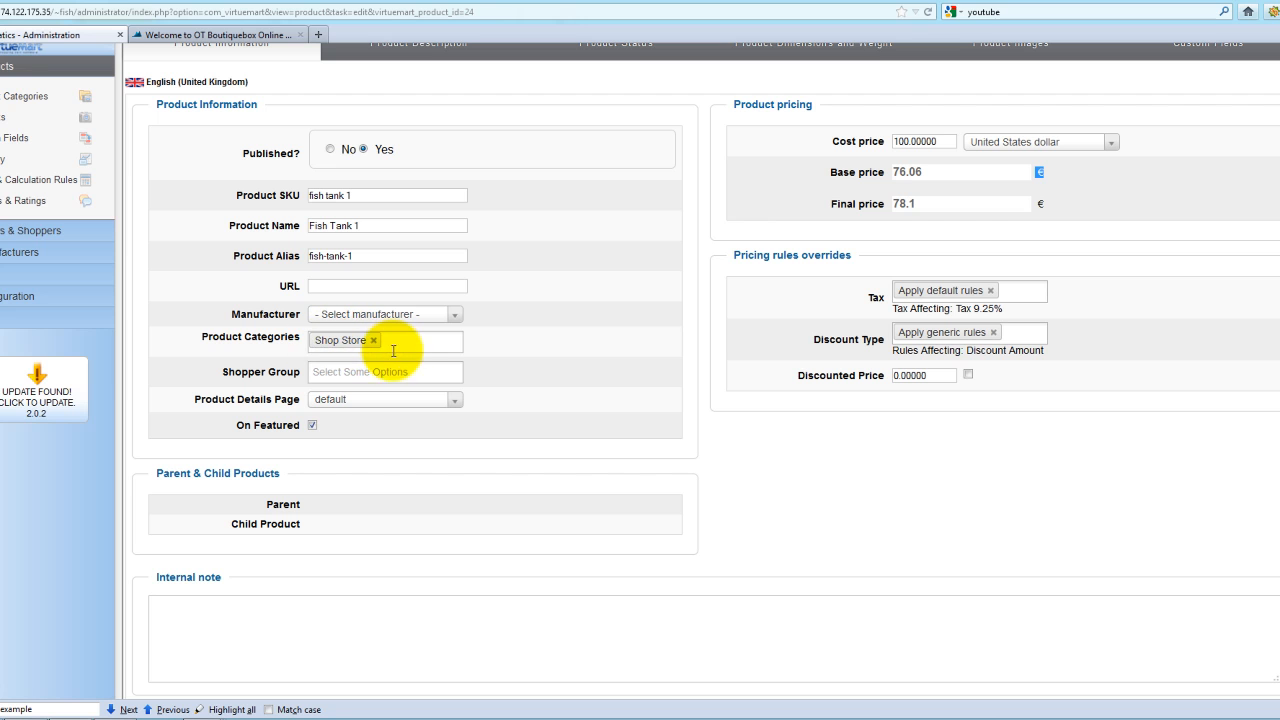
left_click(410, 340)
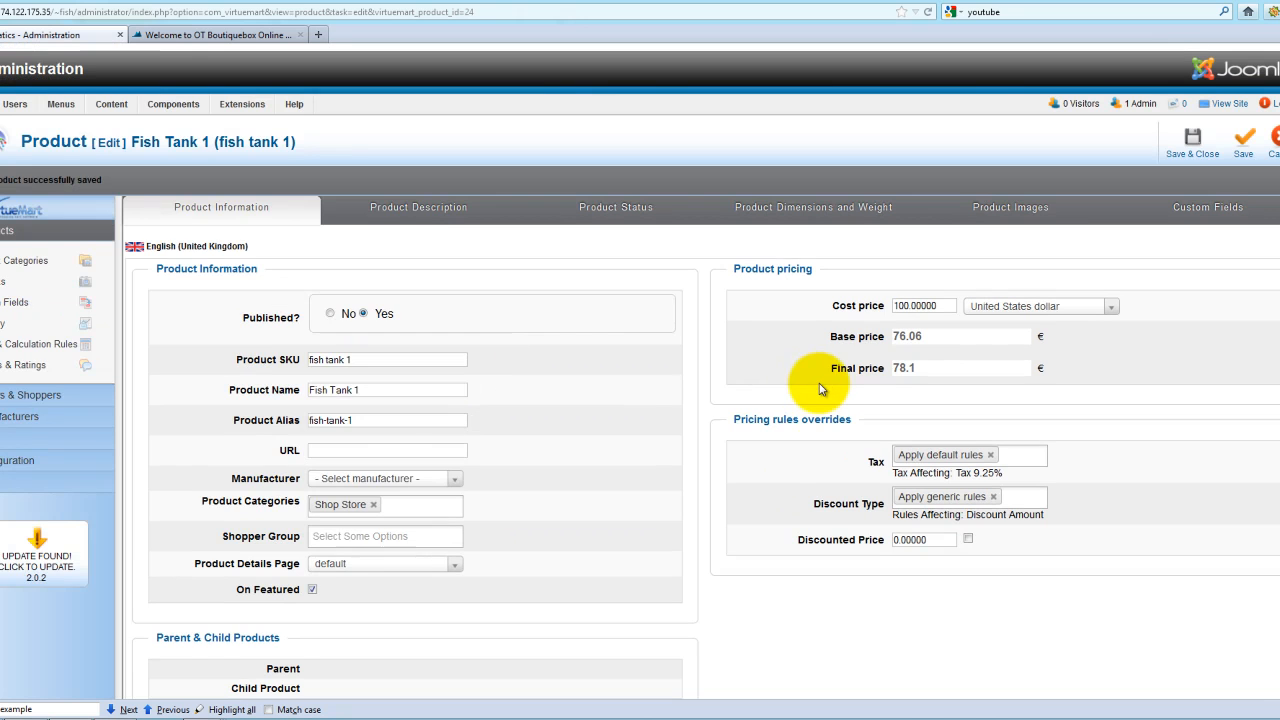
mouse_move(1250, 210)
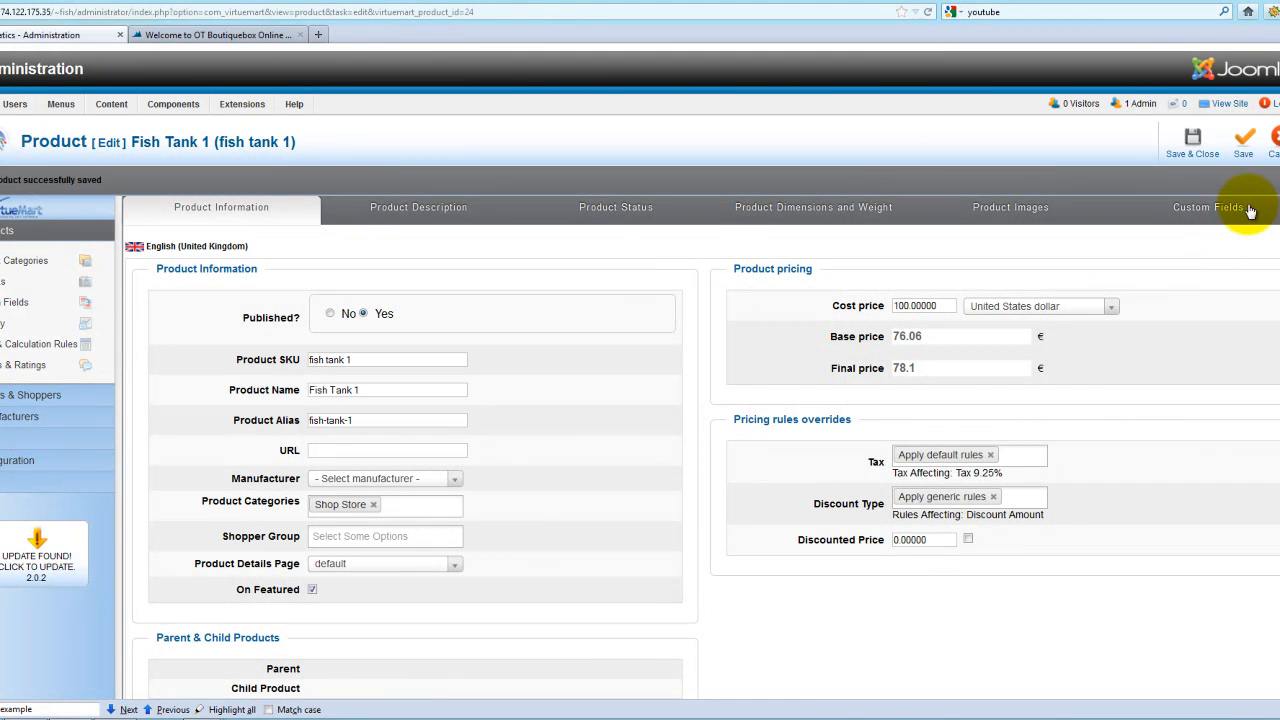
mouse_move(17, 310)
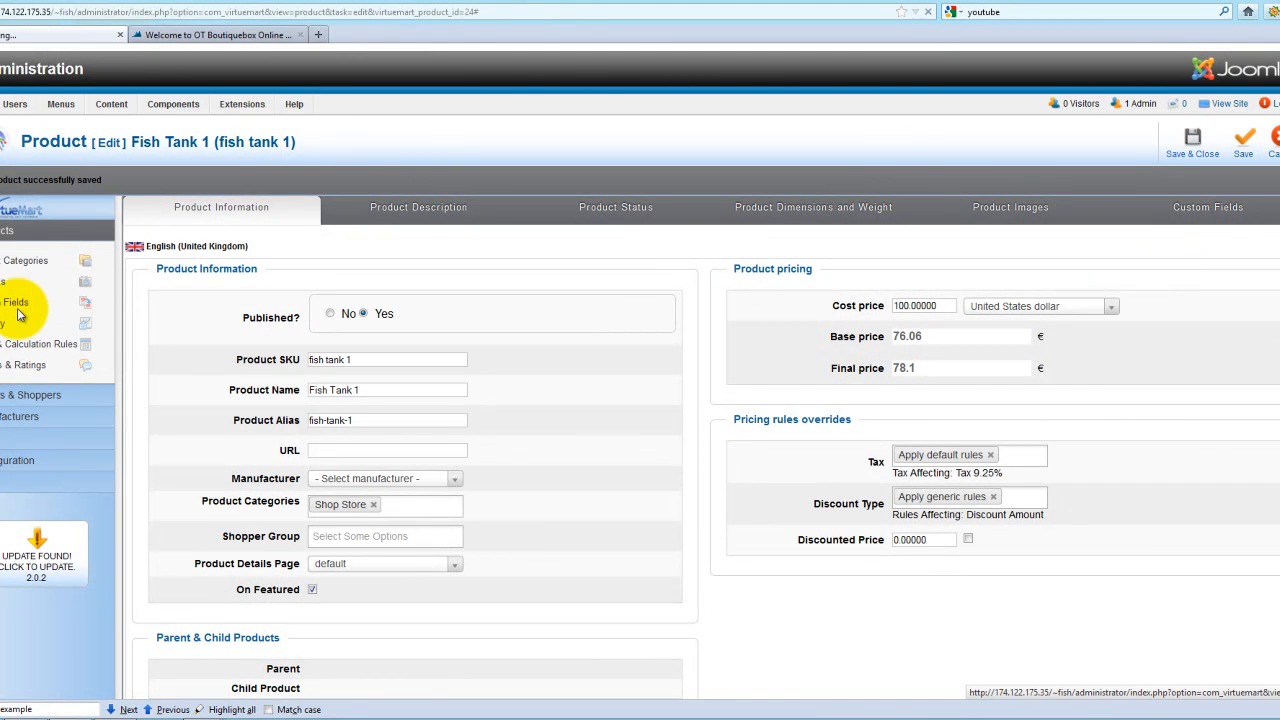
Rename the Shop Store category to Fish Tanks and clear its shop-store alias
left_click(53, 173)
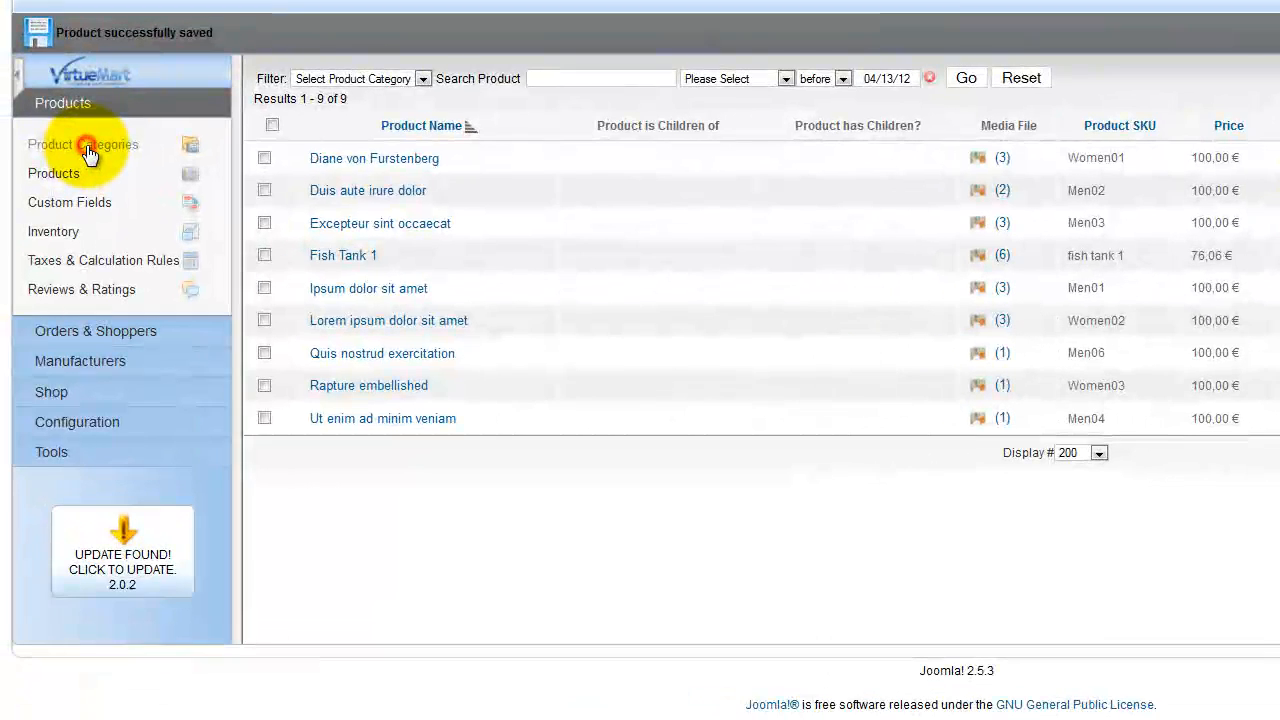
left_click(83, 144)
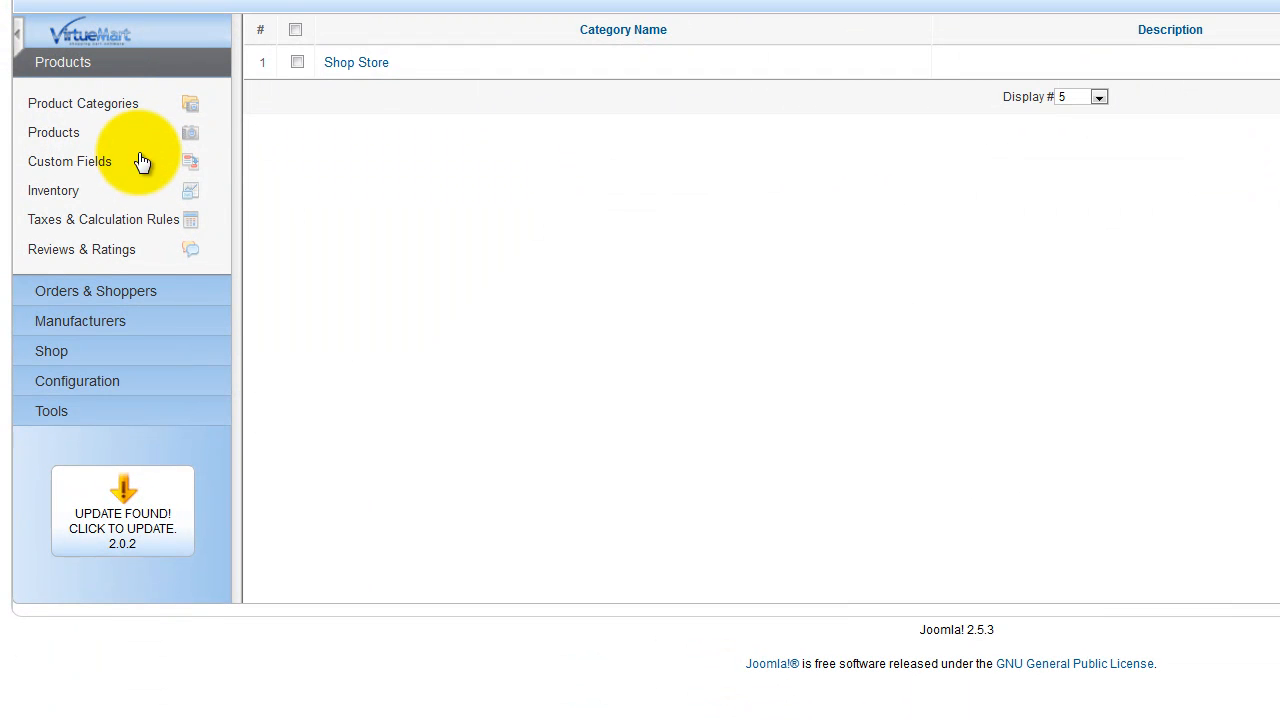
mouse_move(356, 62)
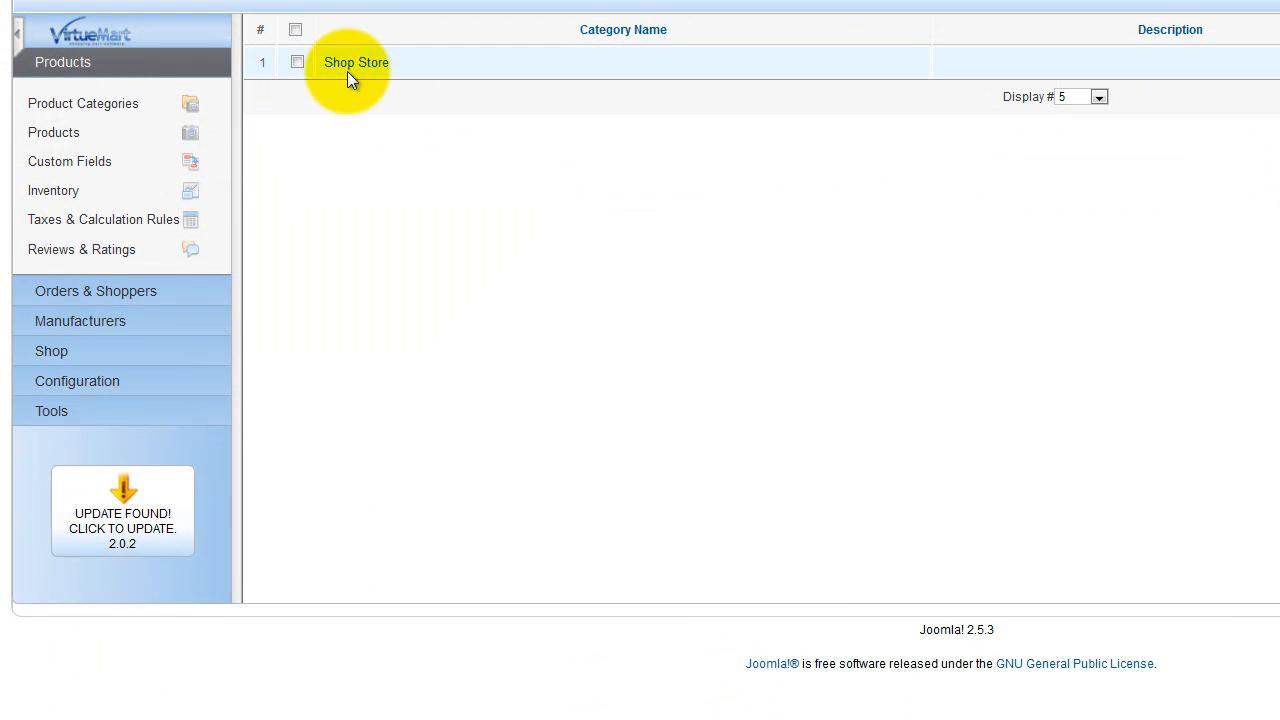
left_click(356, 62)
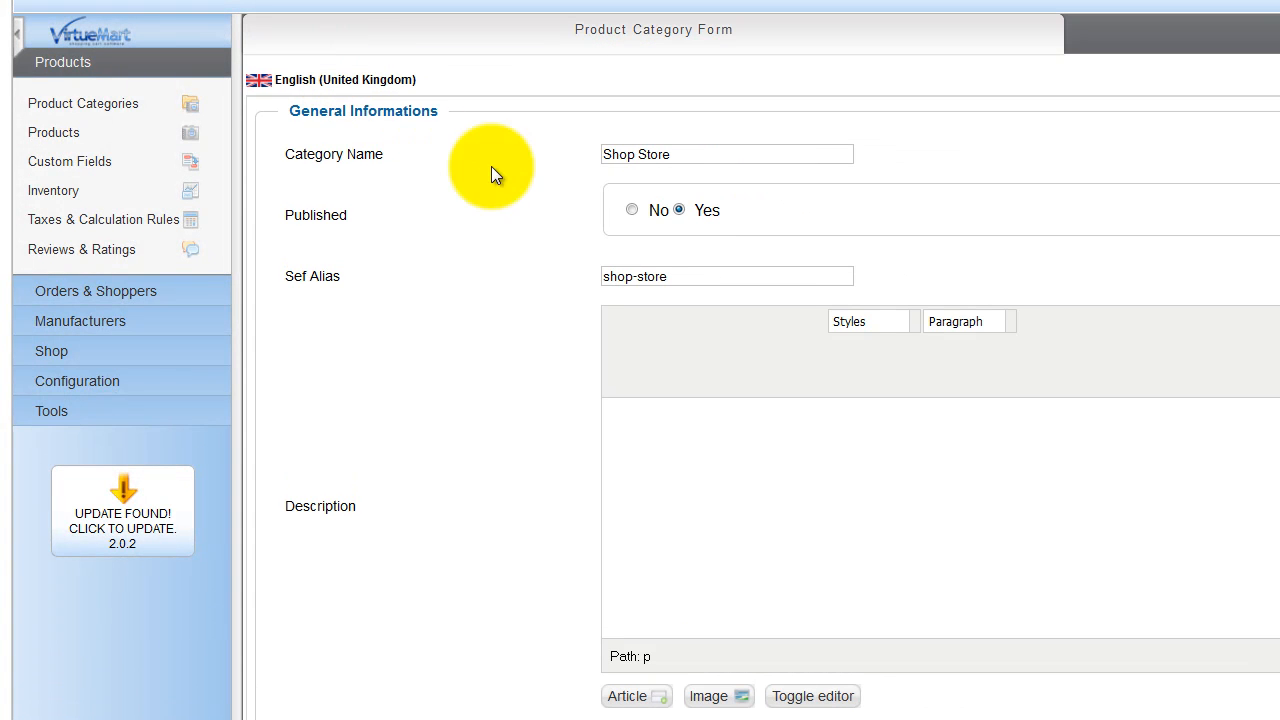
triple_click(727, 154)
type("f")
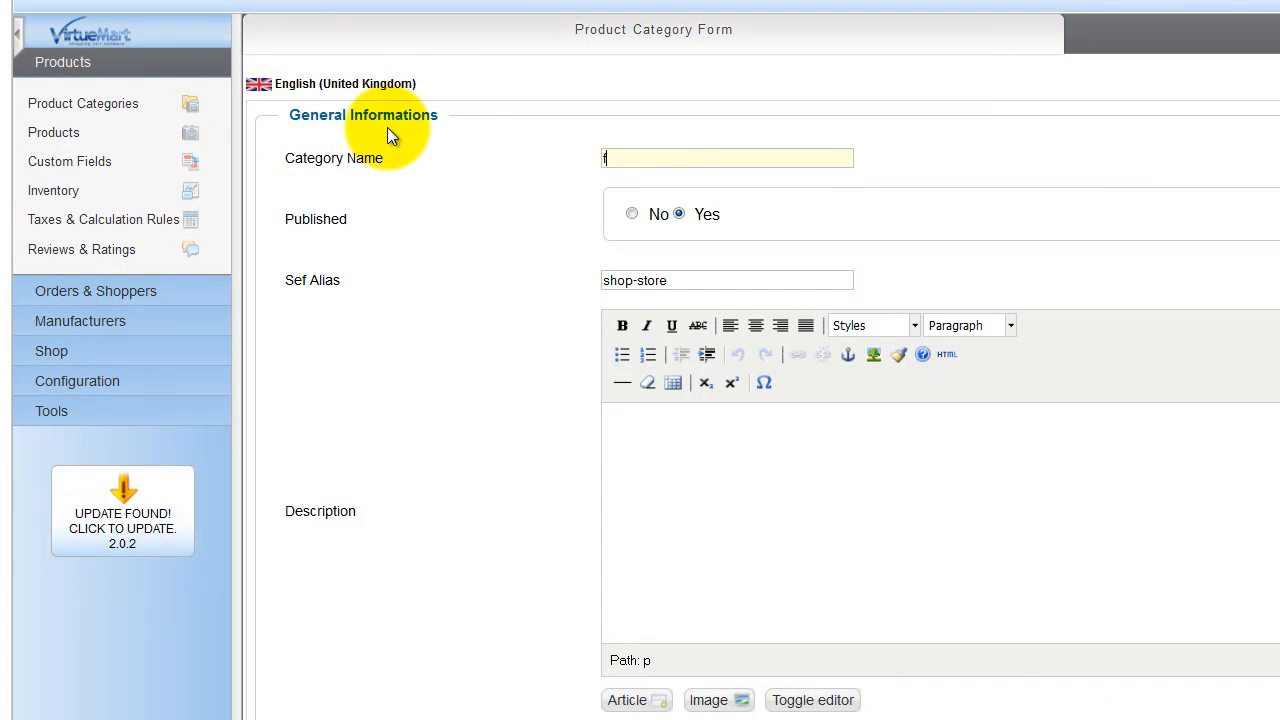
type("Fish t")
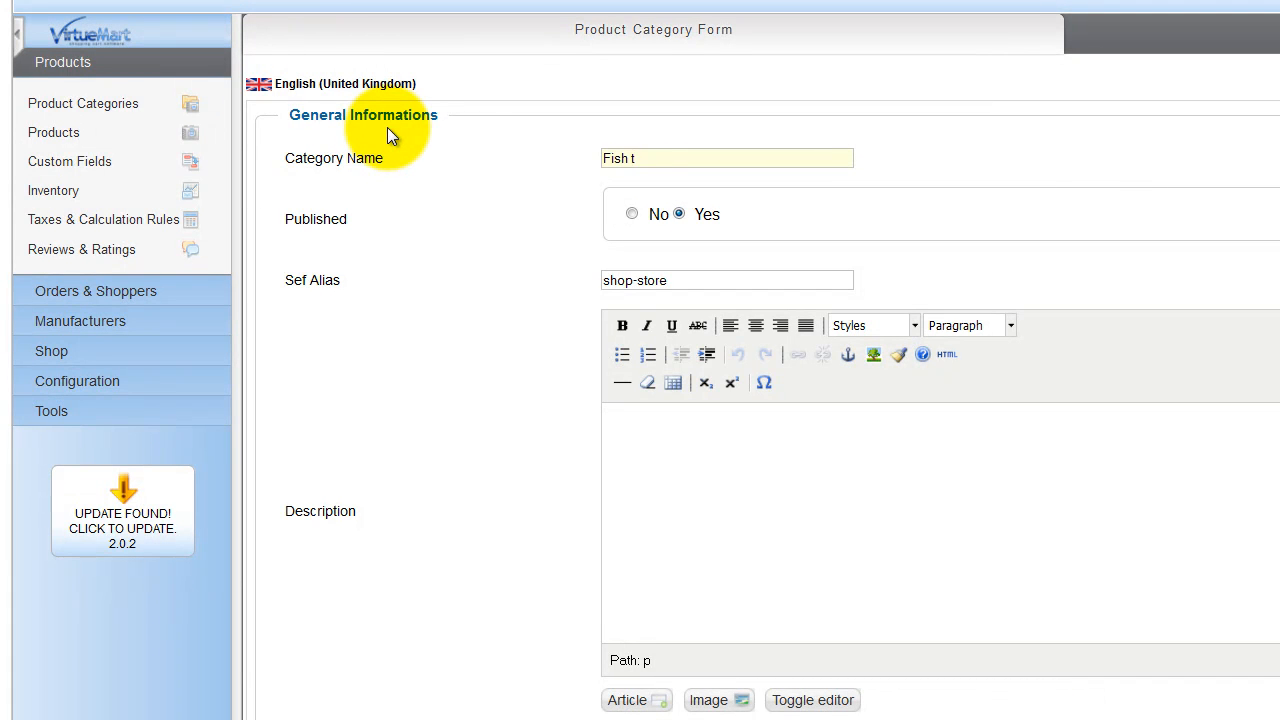
type("anks")
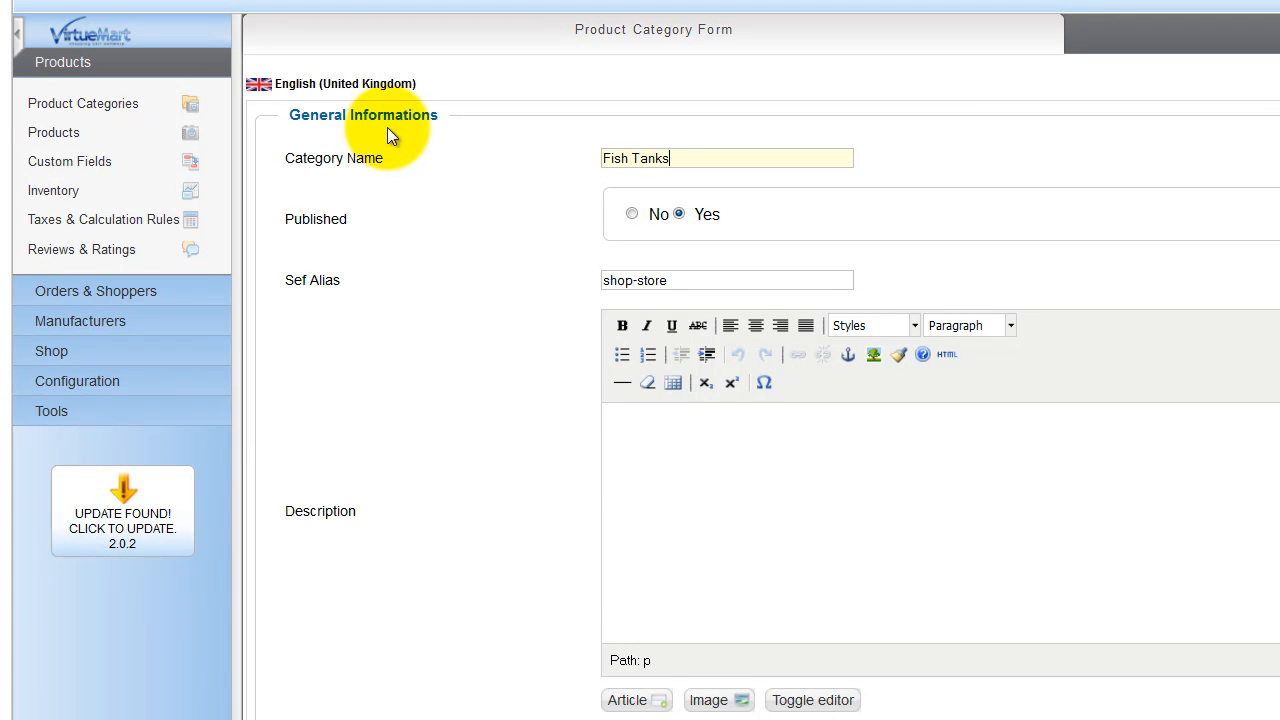
triple_click(726, 280)
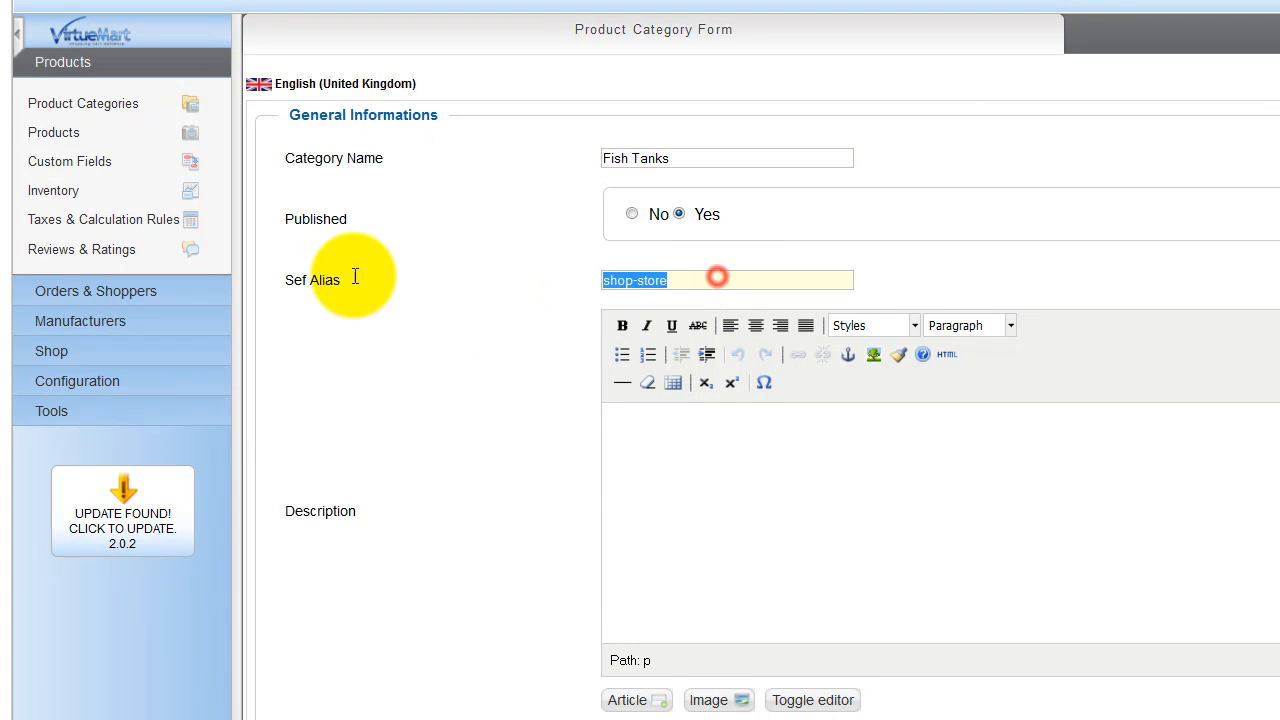
key("Delete")
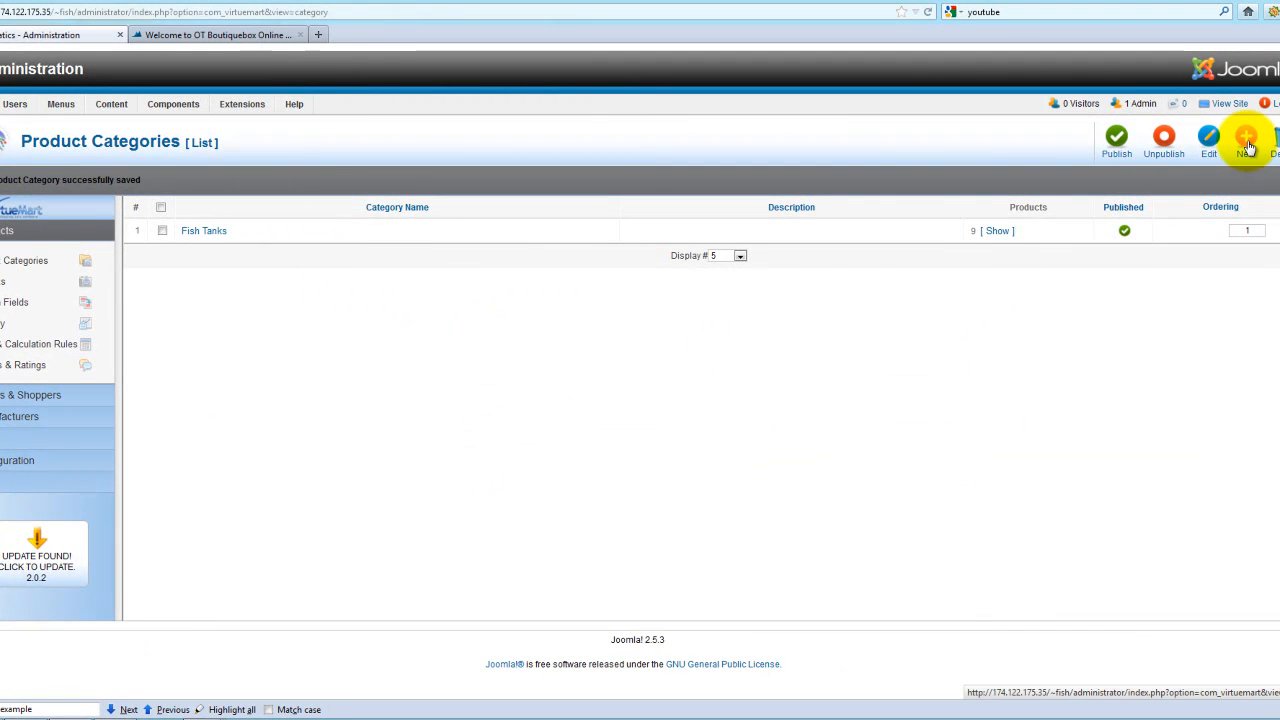
Create a new product category named Filters and Save & Close it
left_click(1247, 140)
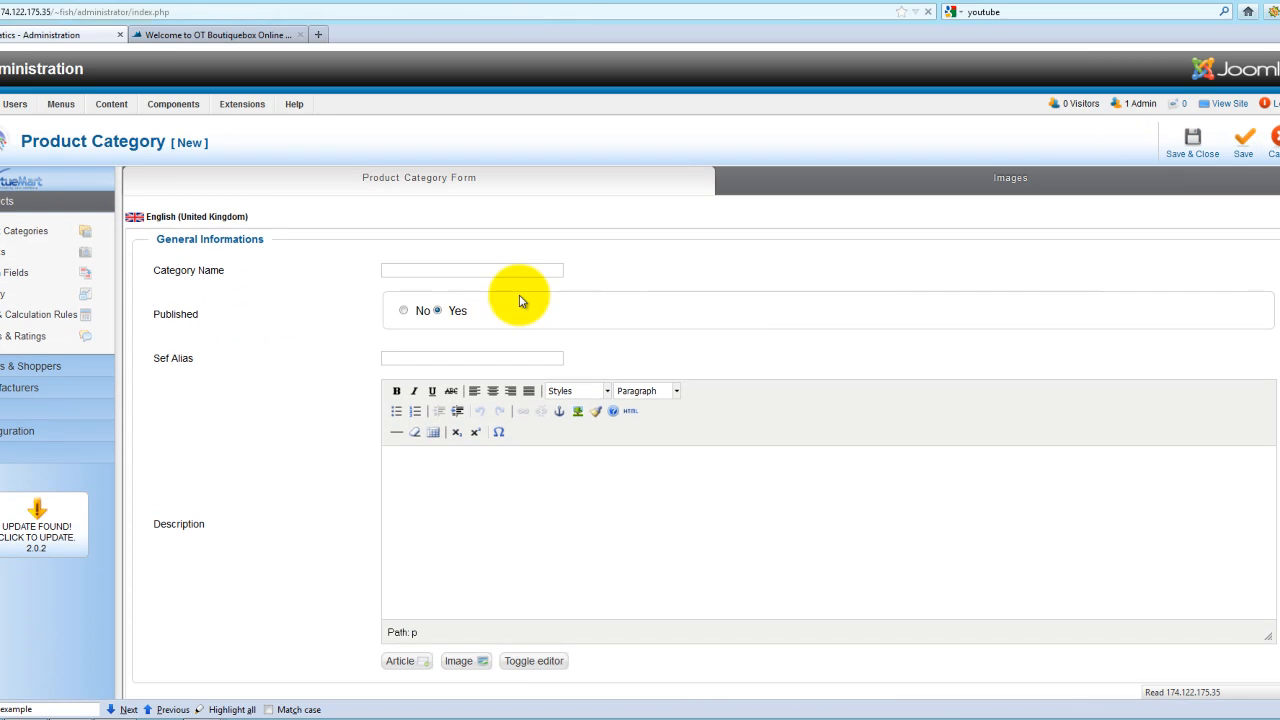
left_click(472, 270)
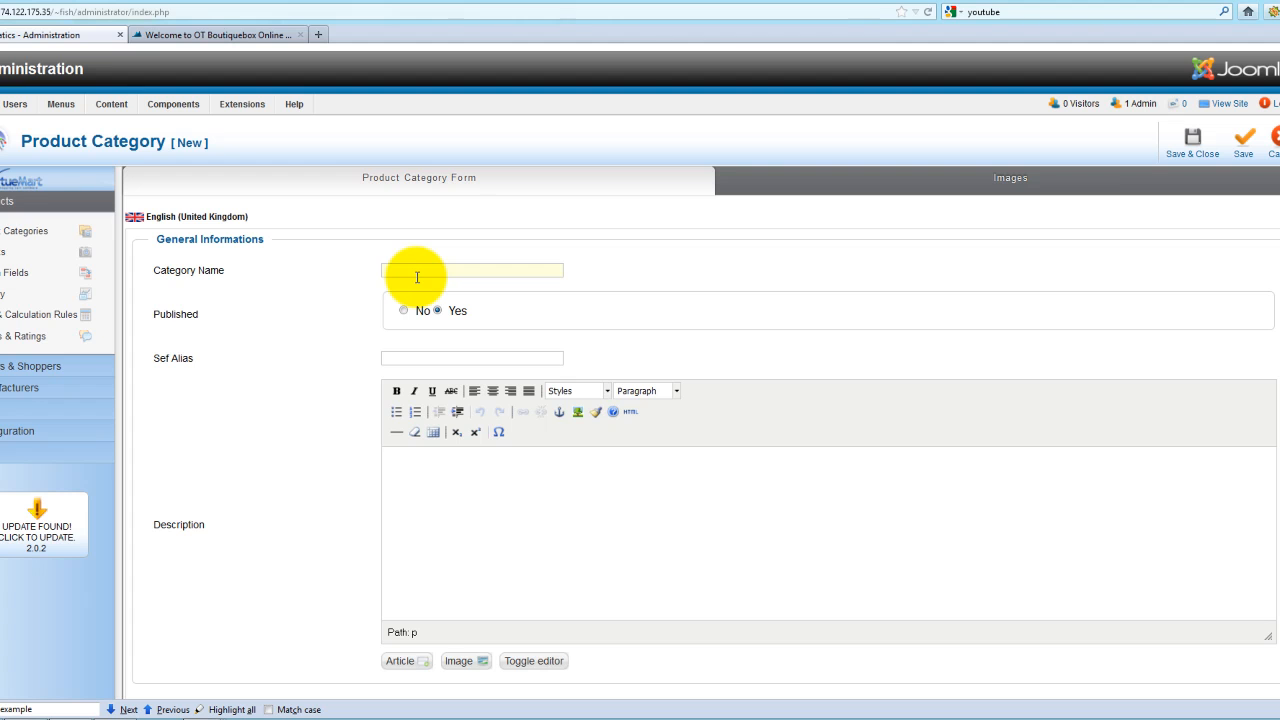
type("Filters")
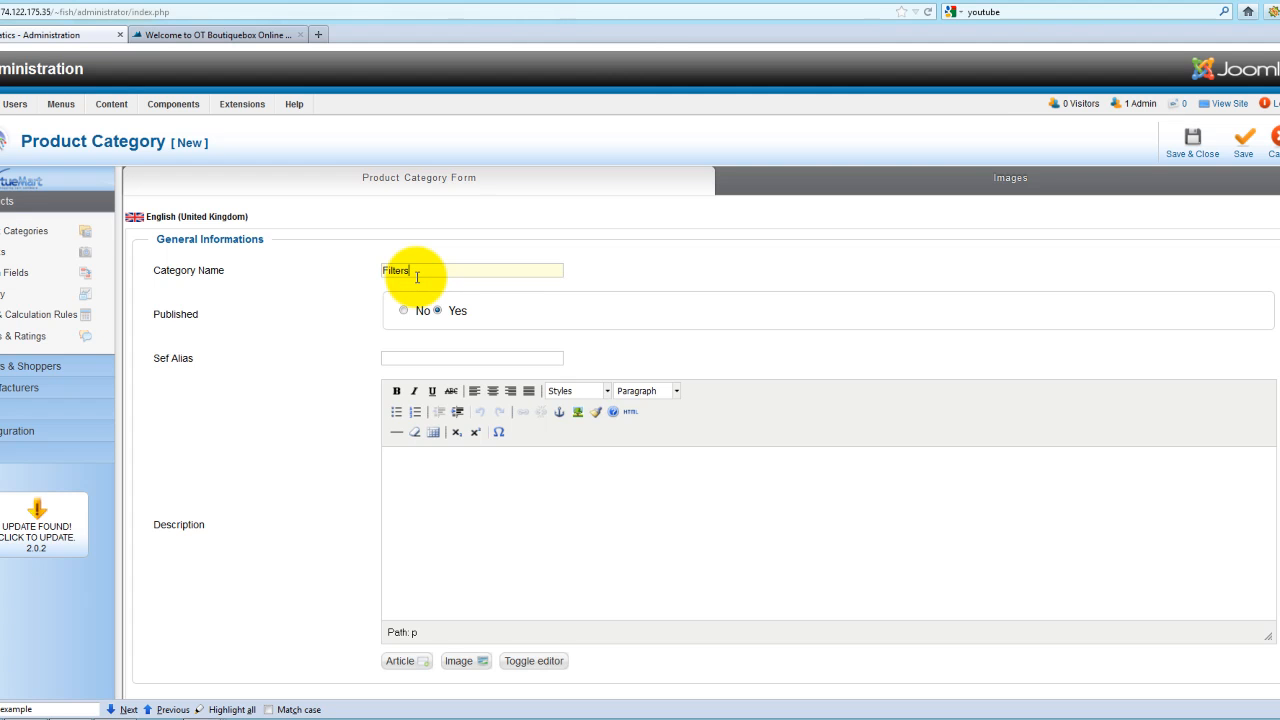
mouse_move(667, 270)
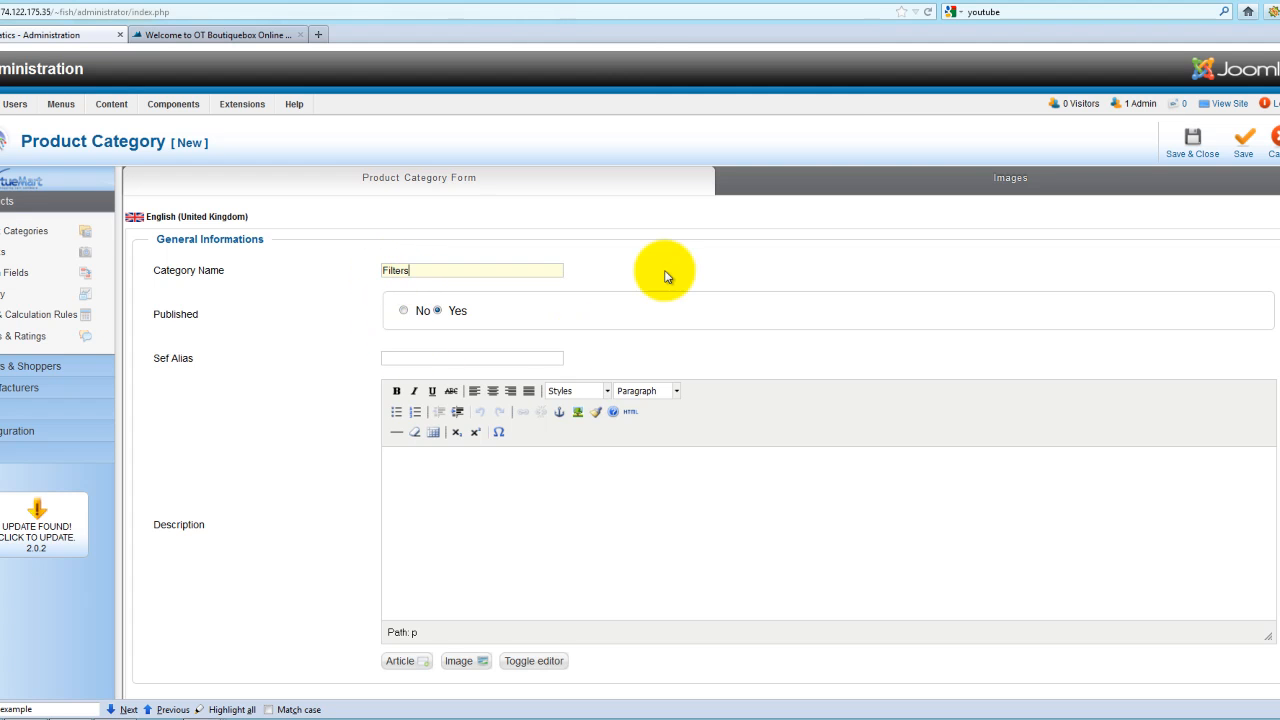
left_click(1192, 138)
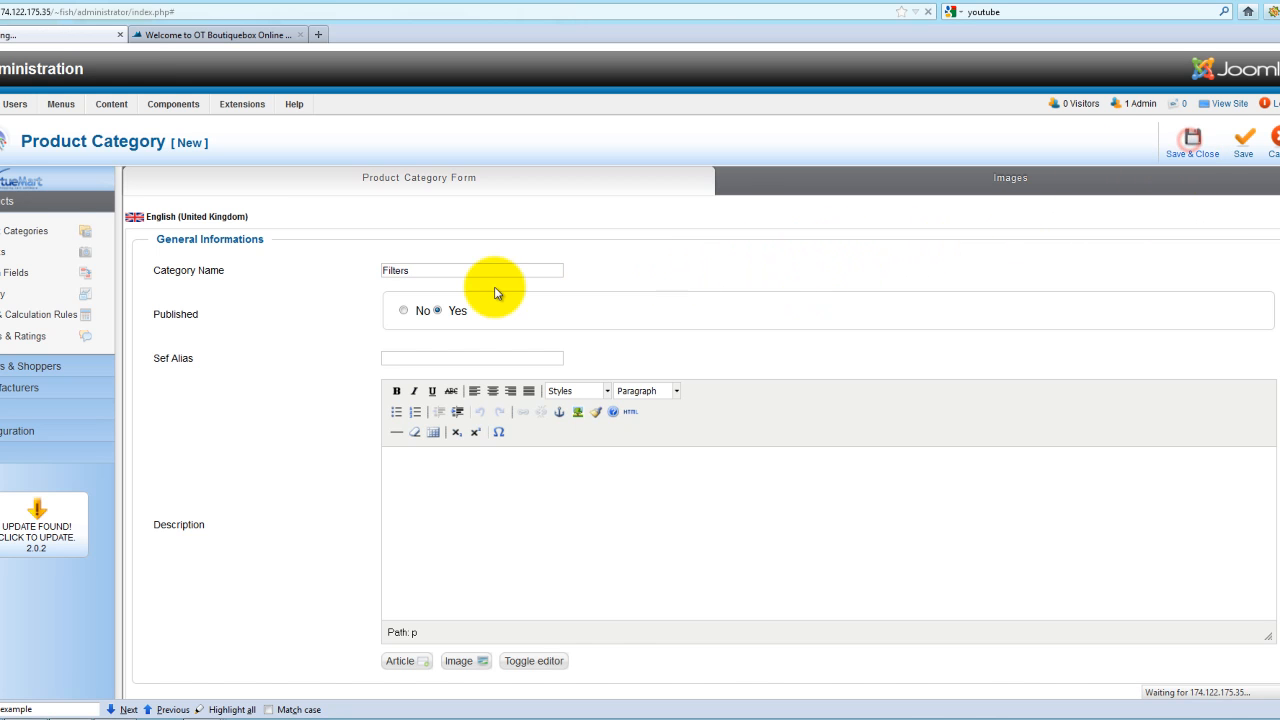
Finish saving the Filters category and review the category list
left_click(1191, 140)
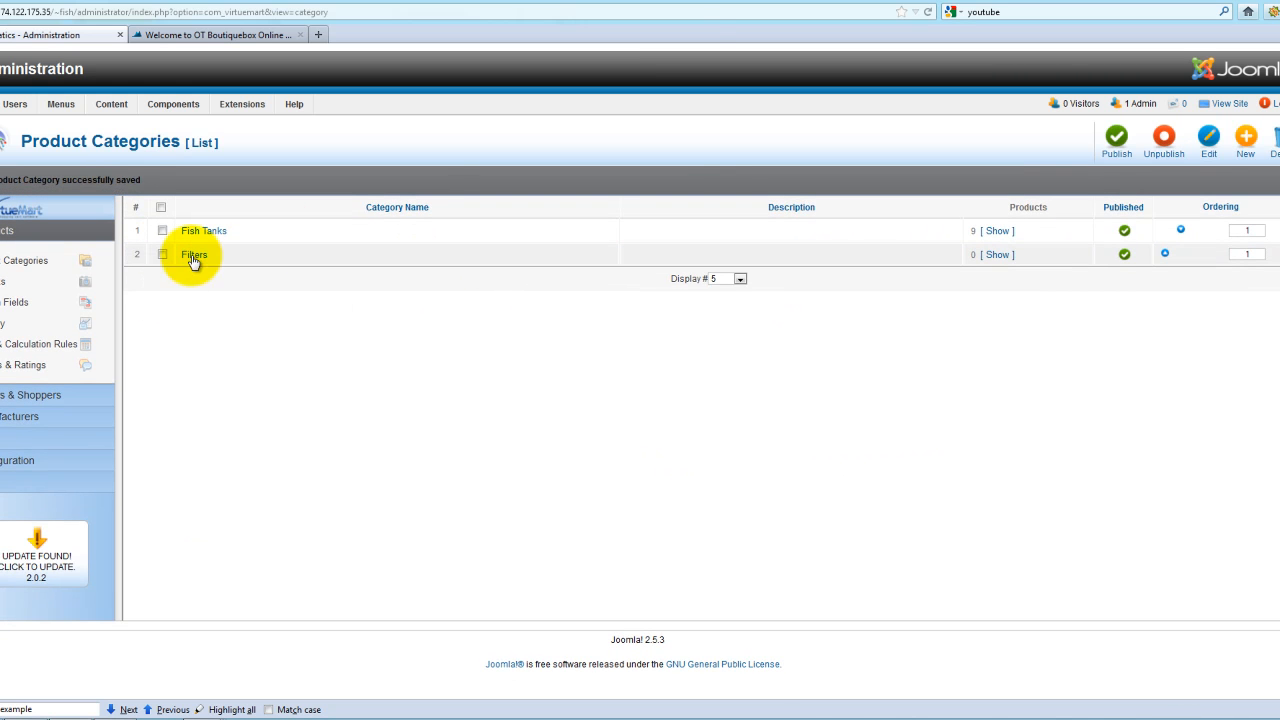
mouse_move(203, 230)
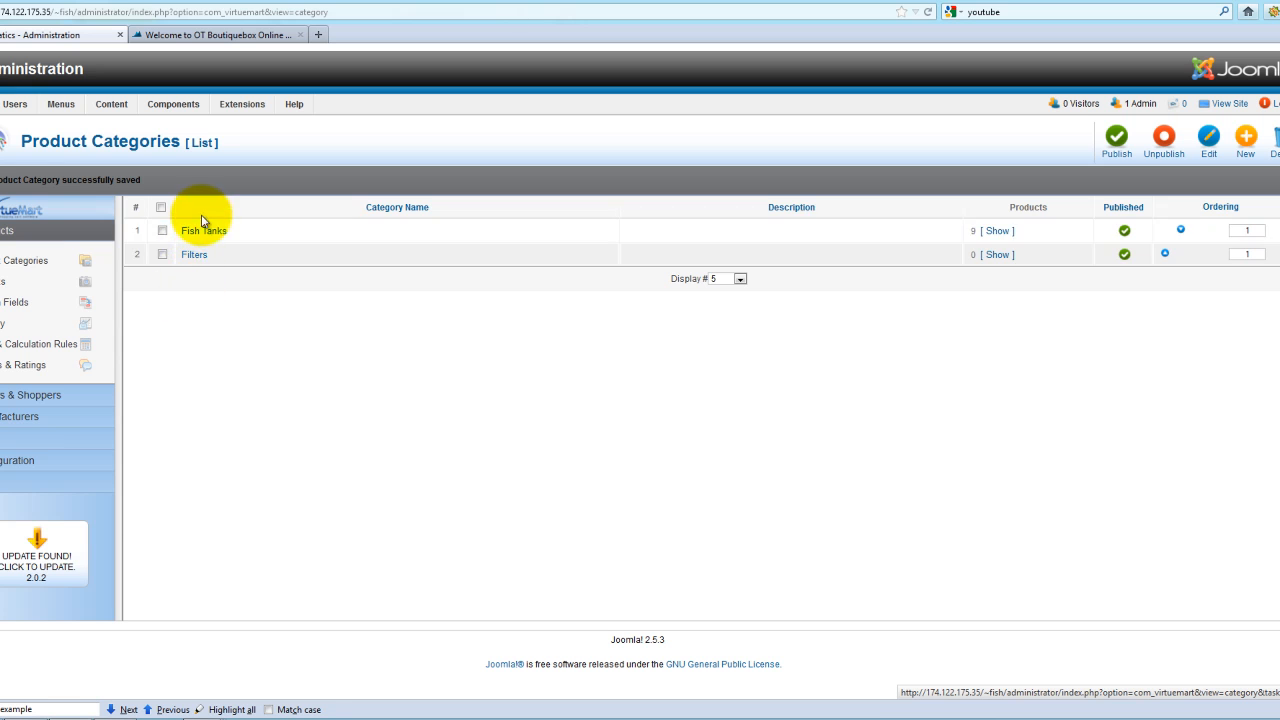
mouse_move(195, 223)
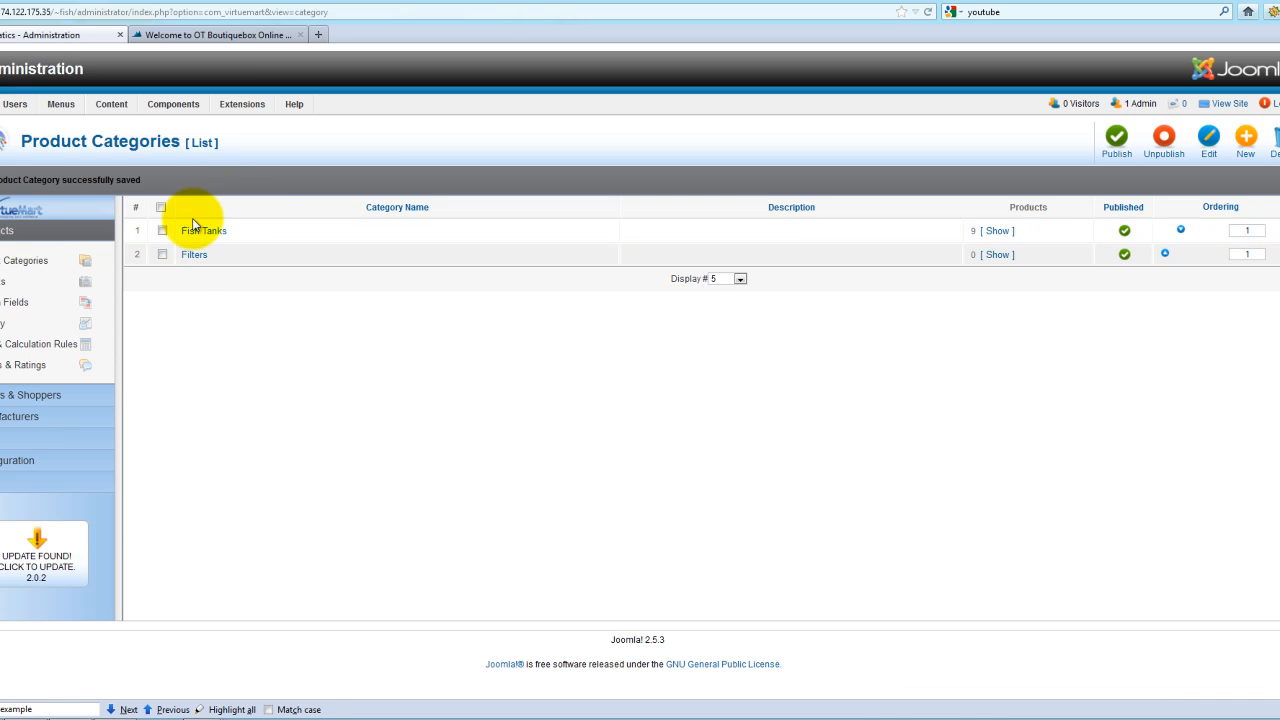
mouse_move(196, 245)
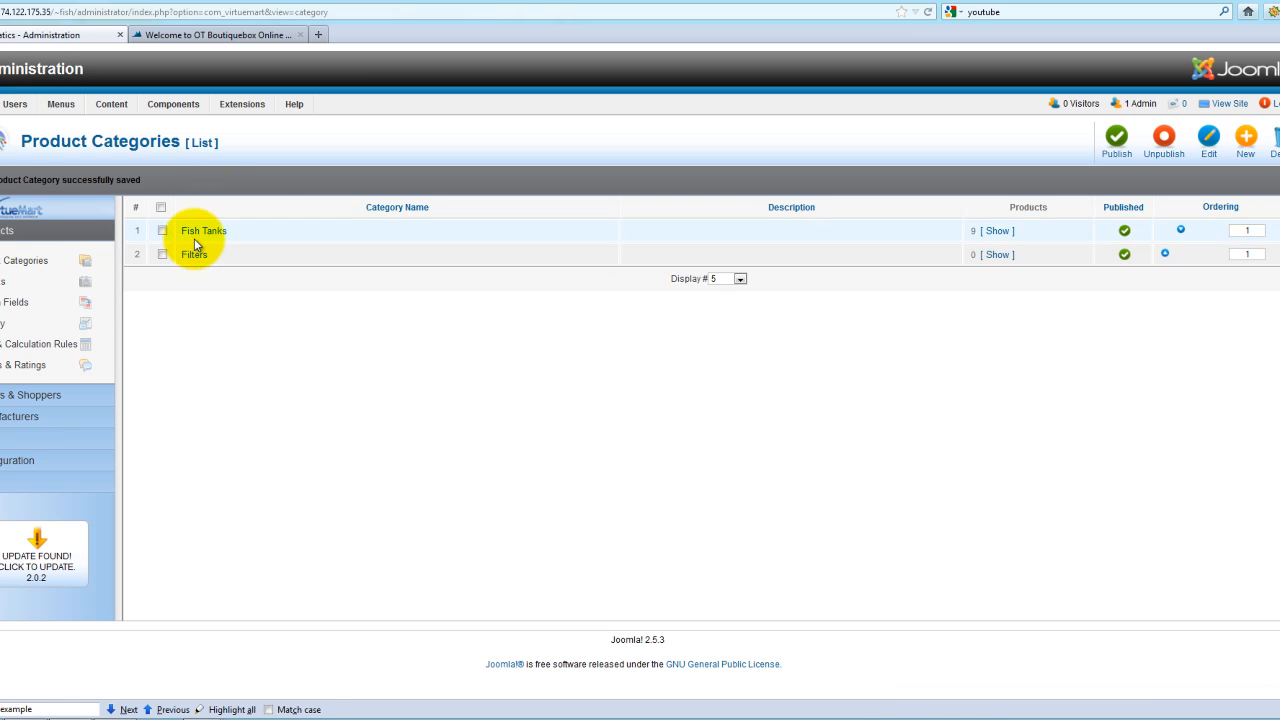
mouse_move(236, 316)
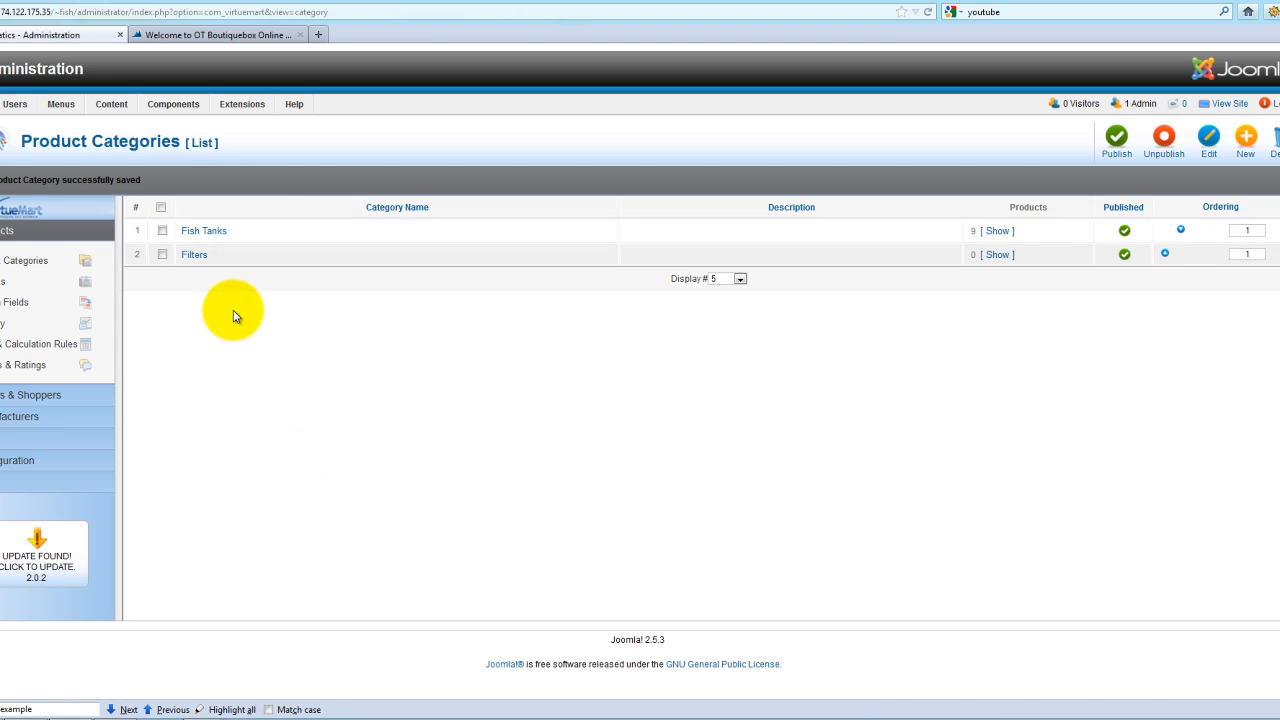
mouse_move(1035, 442)
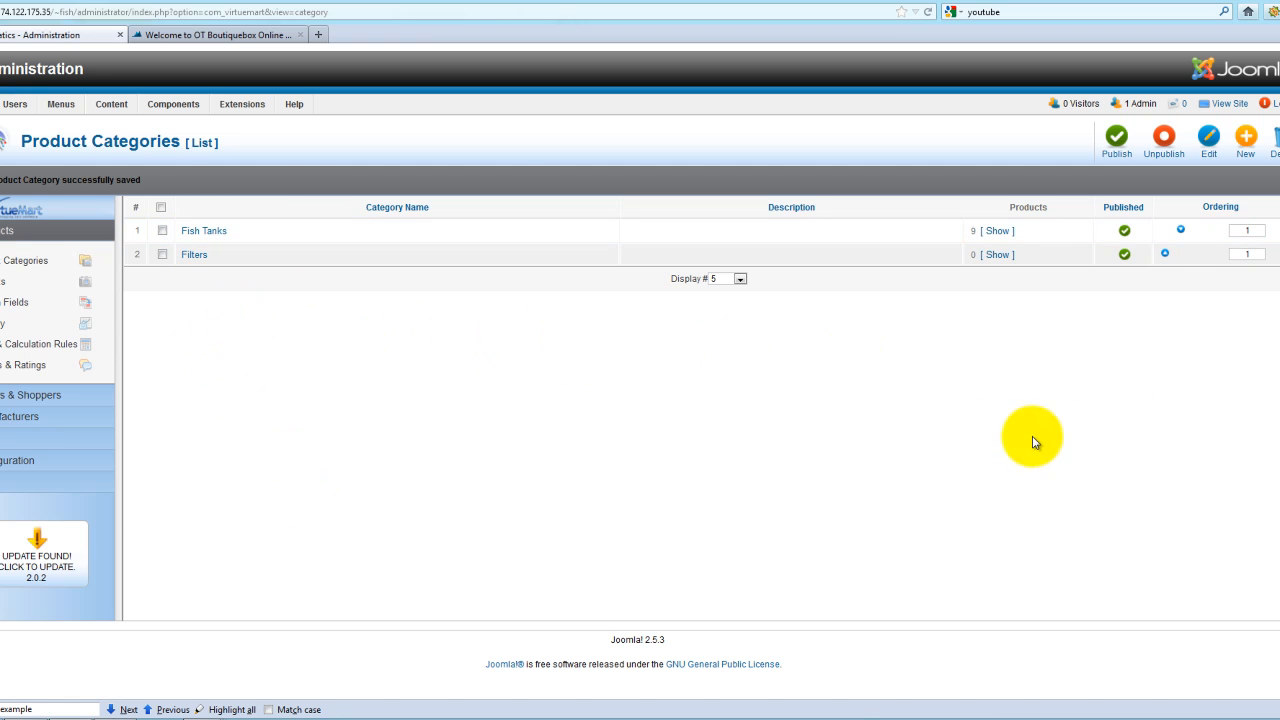
mouse_move(210, 260)
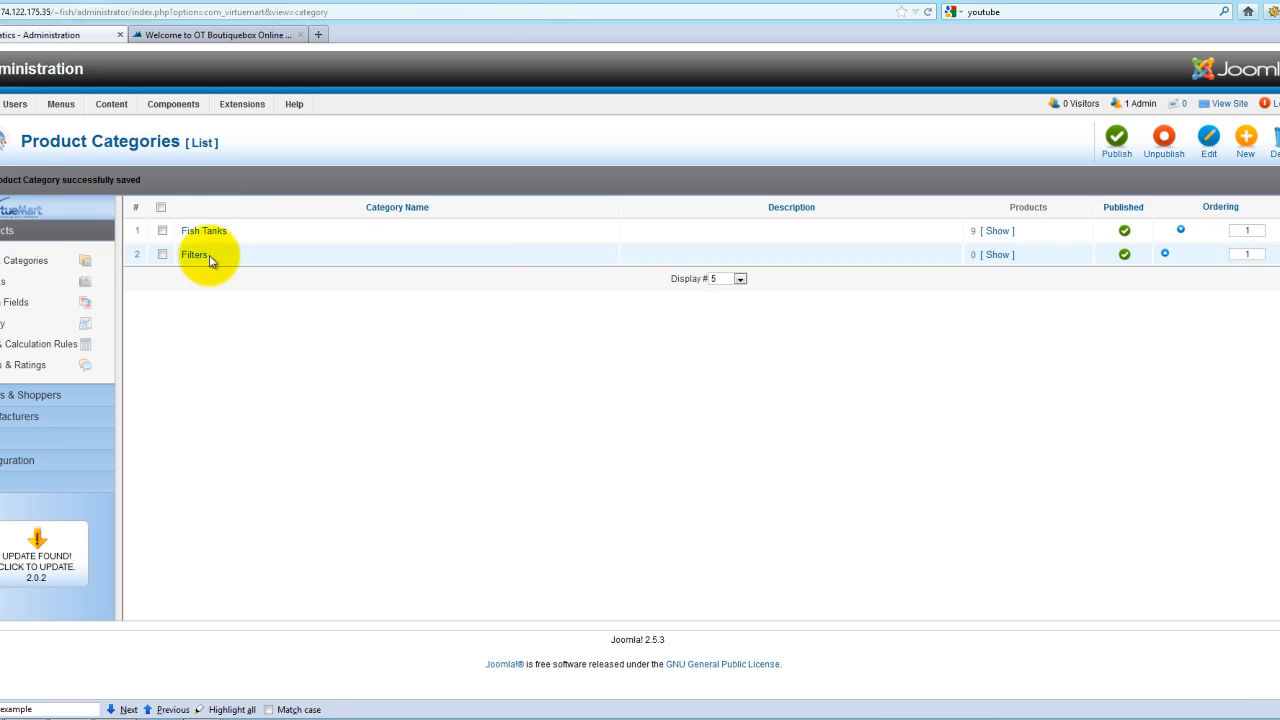
mouse_move(351, 358)
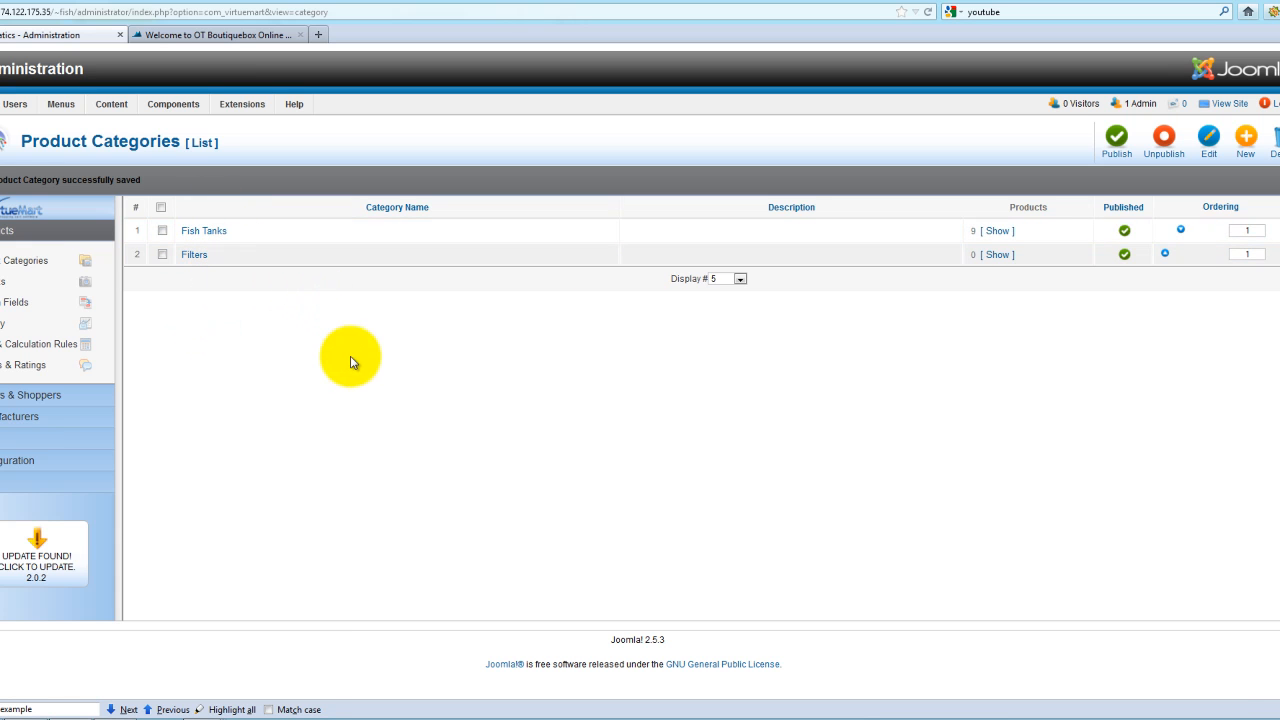
mouse_move(978, 250)
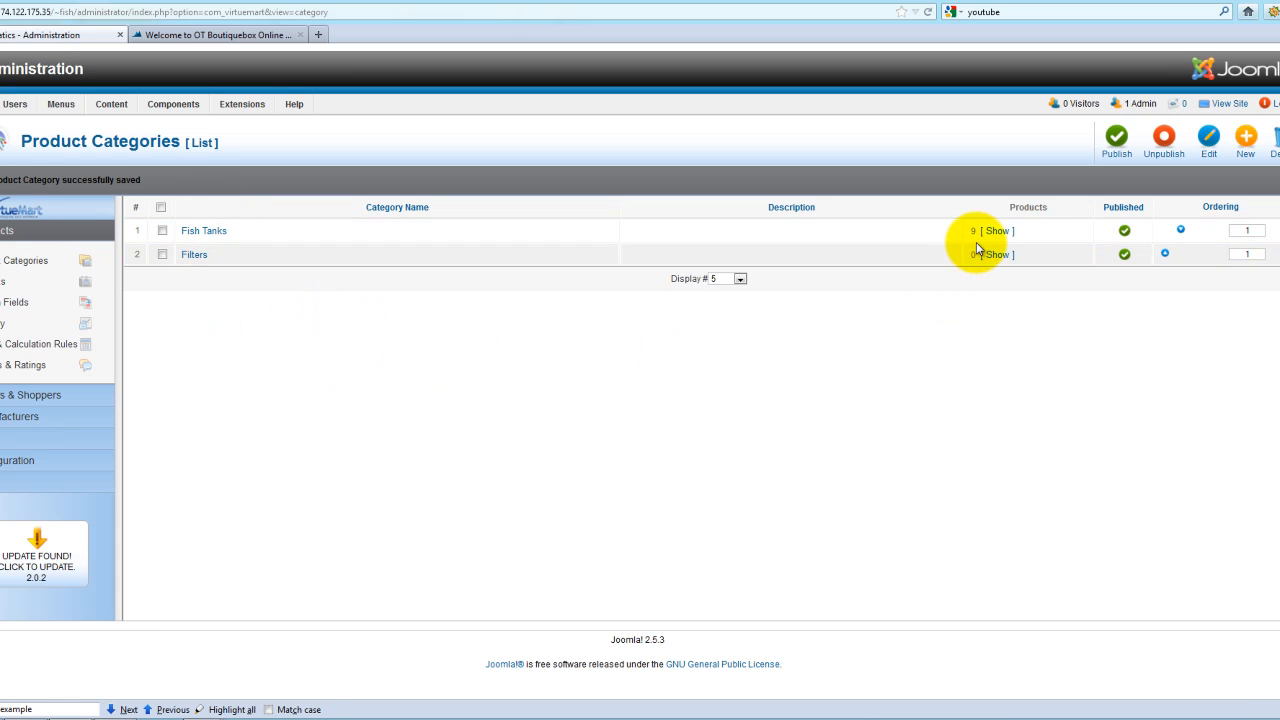
mouse_move(351, 331)
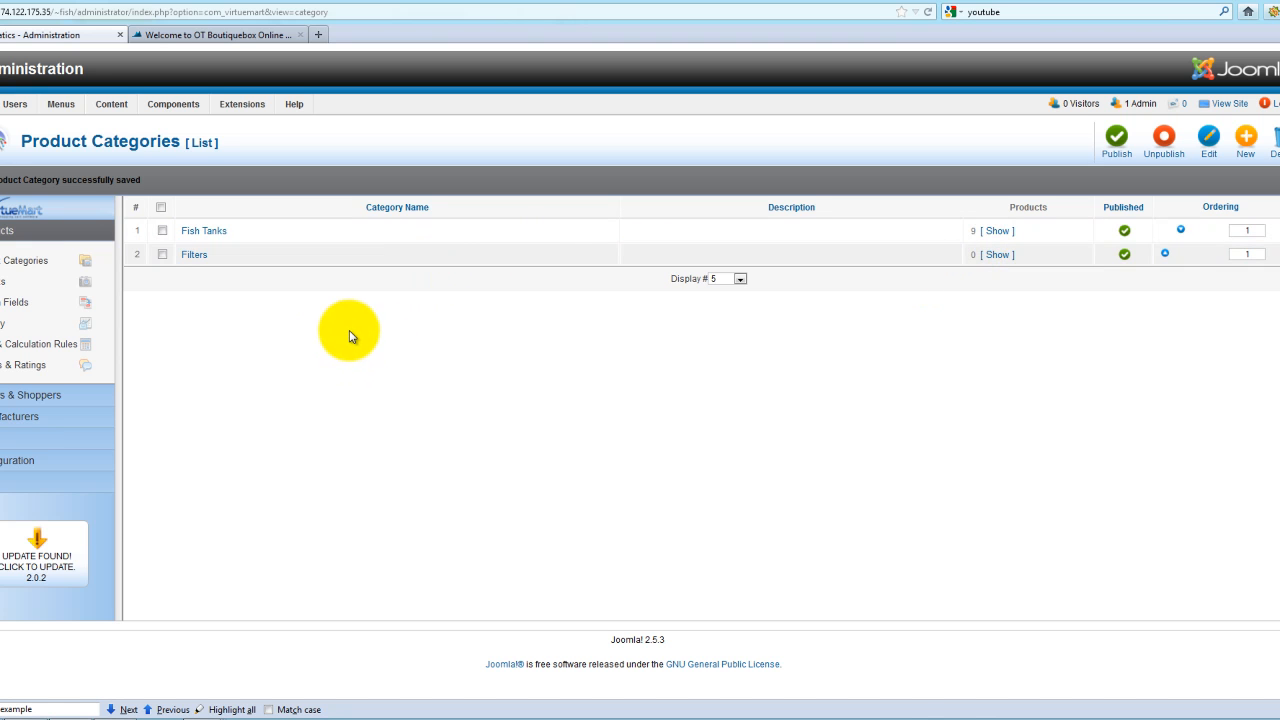
mouse_move(687, 377)
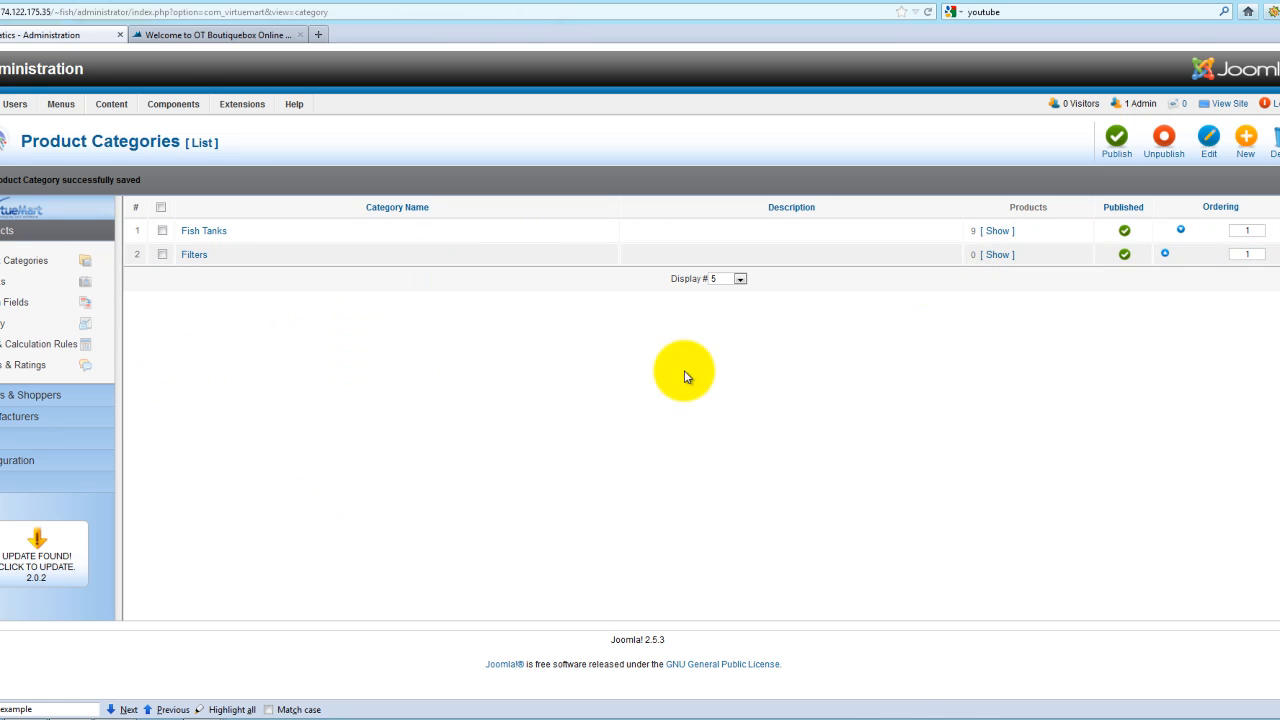
Reload the storefront to confirm Fish Tank 1 lists at 83,10 €
left_click(215, 34)
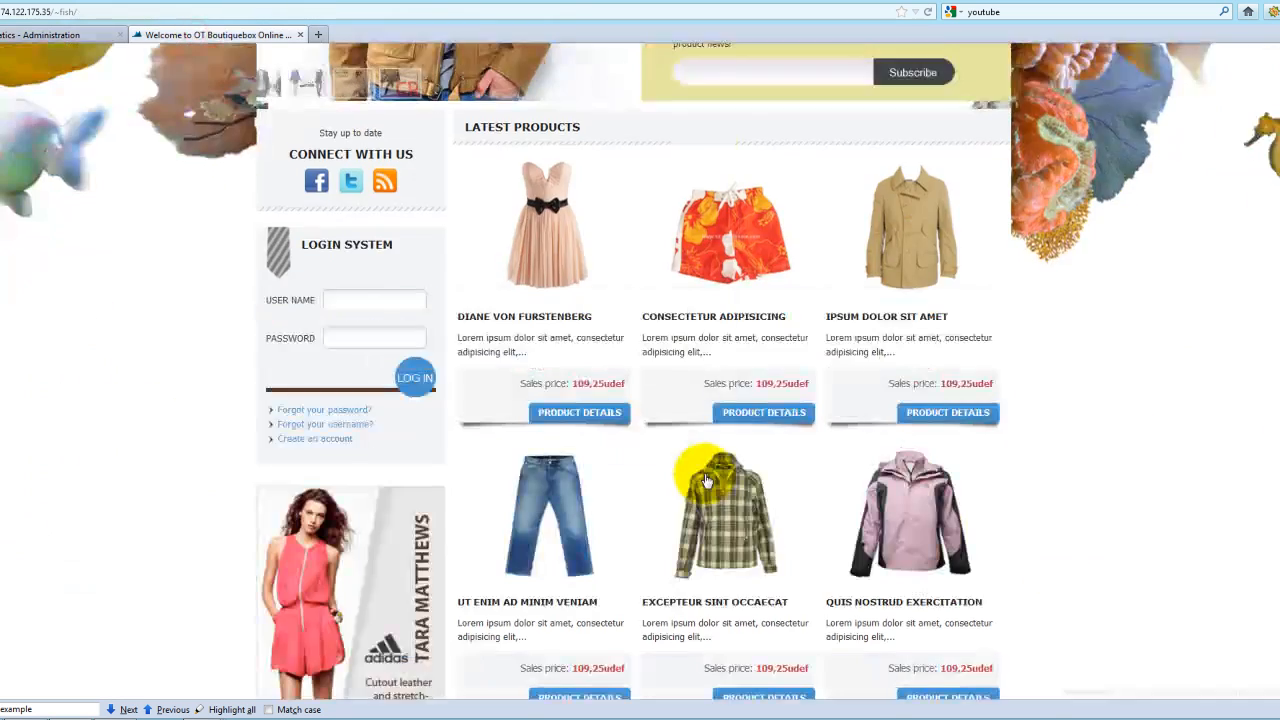
scroll("down", 3)
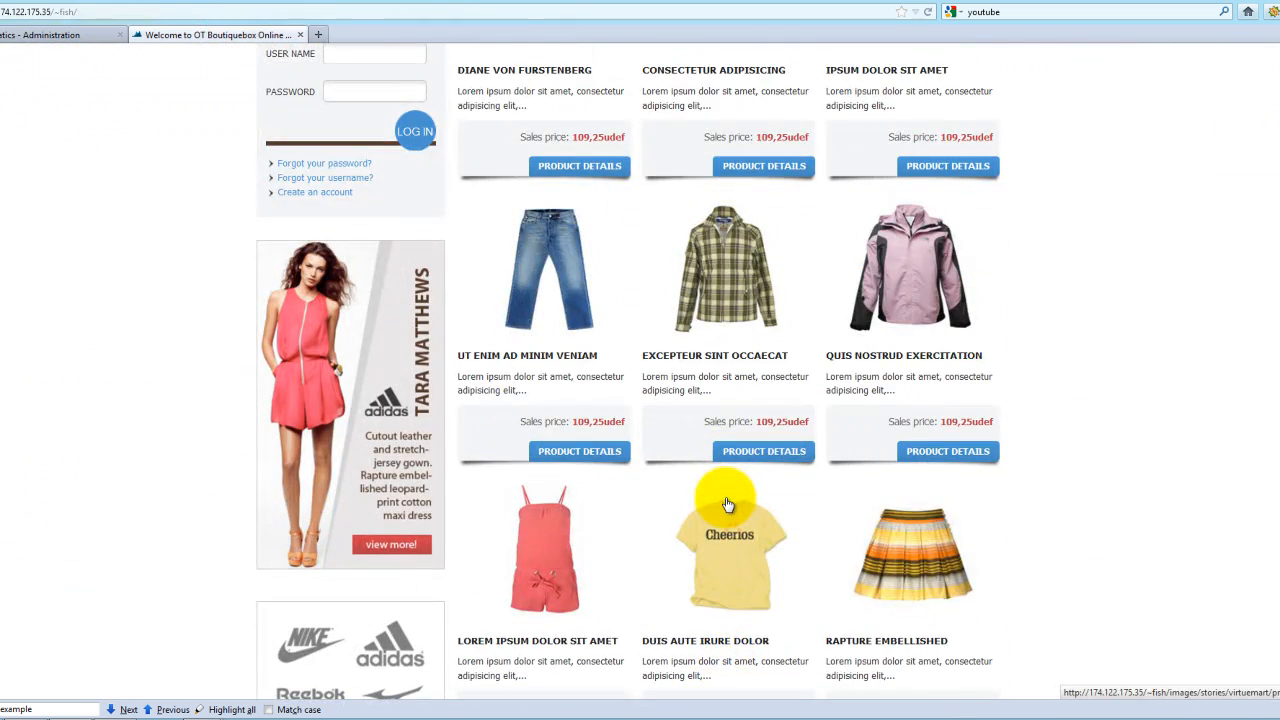
scroll("down", 3)
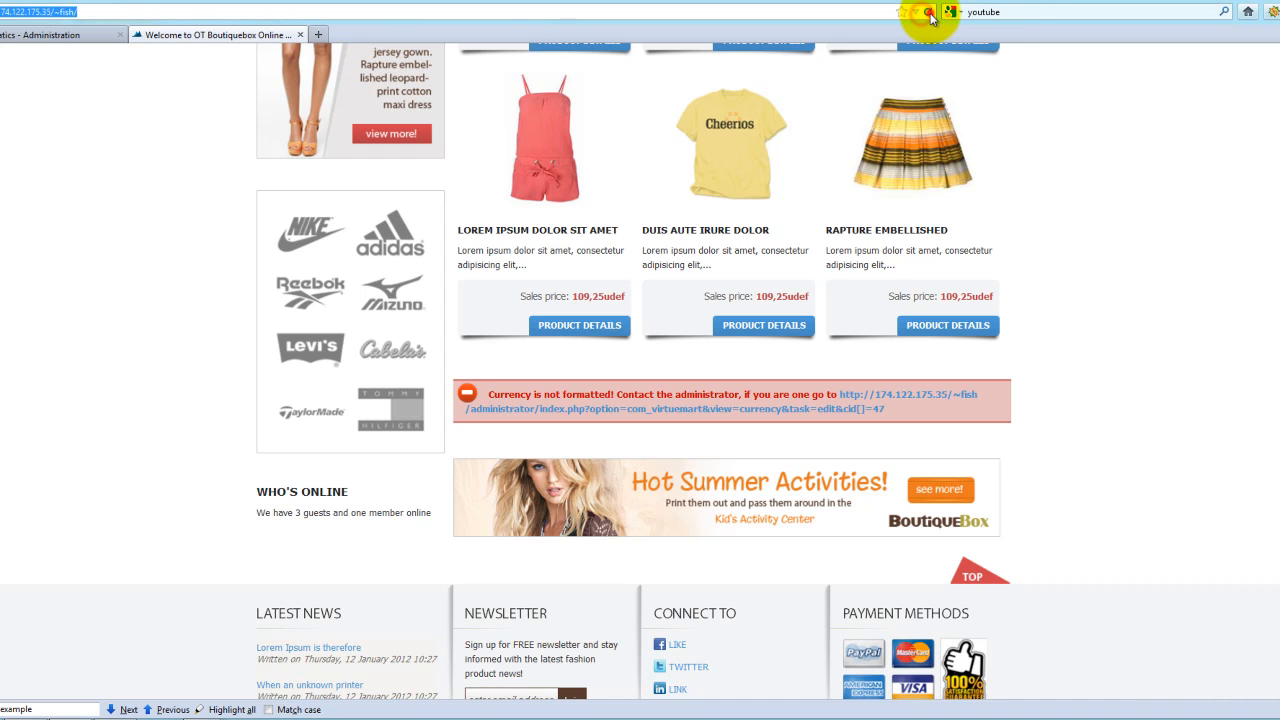
left_click(901, 11)
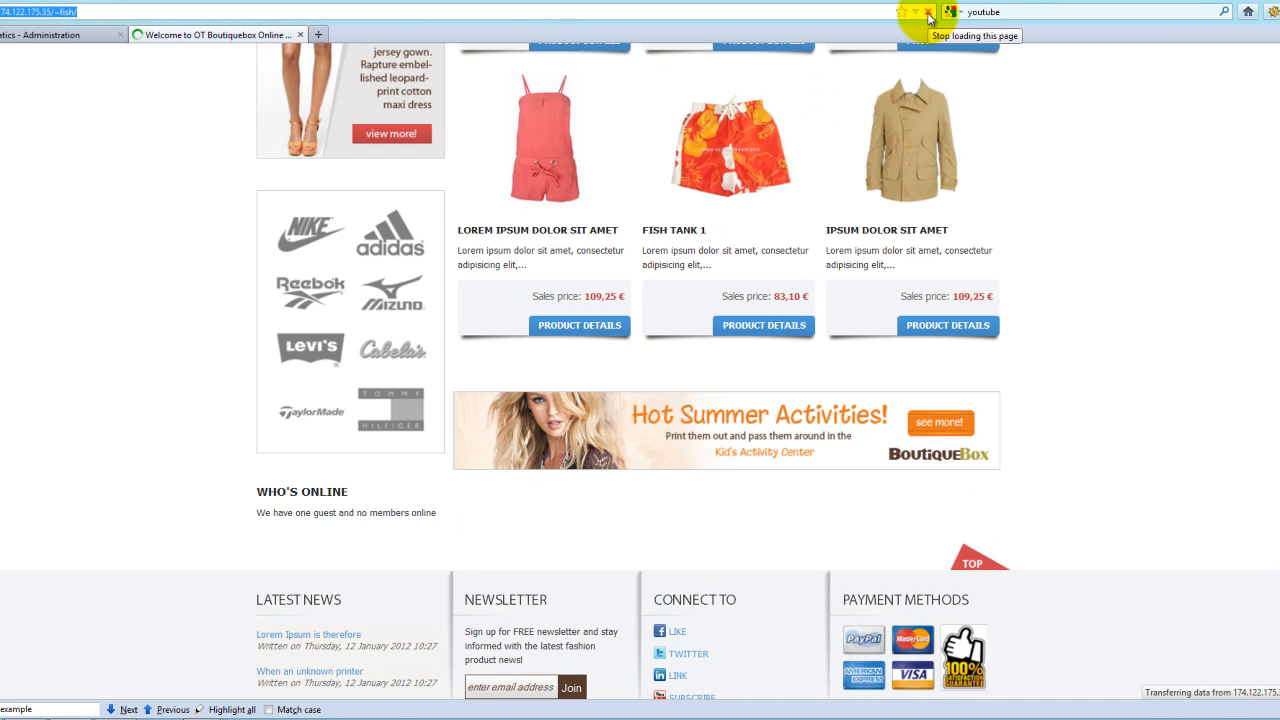
left_click(925, 18)
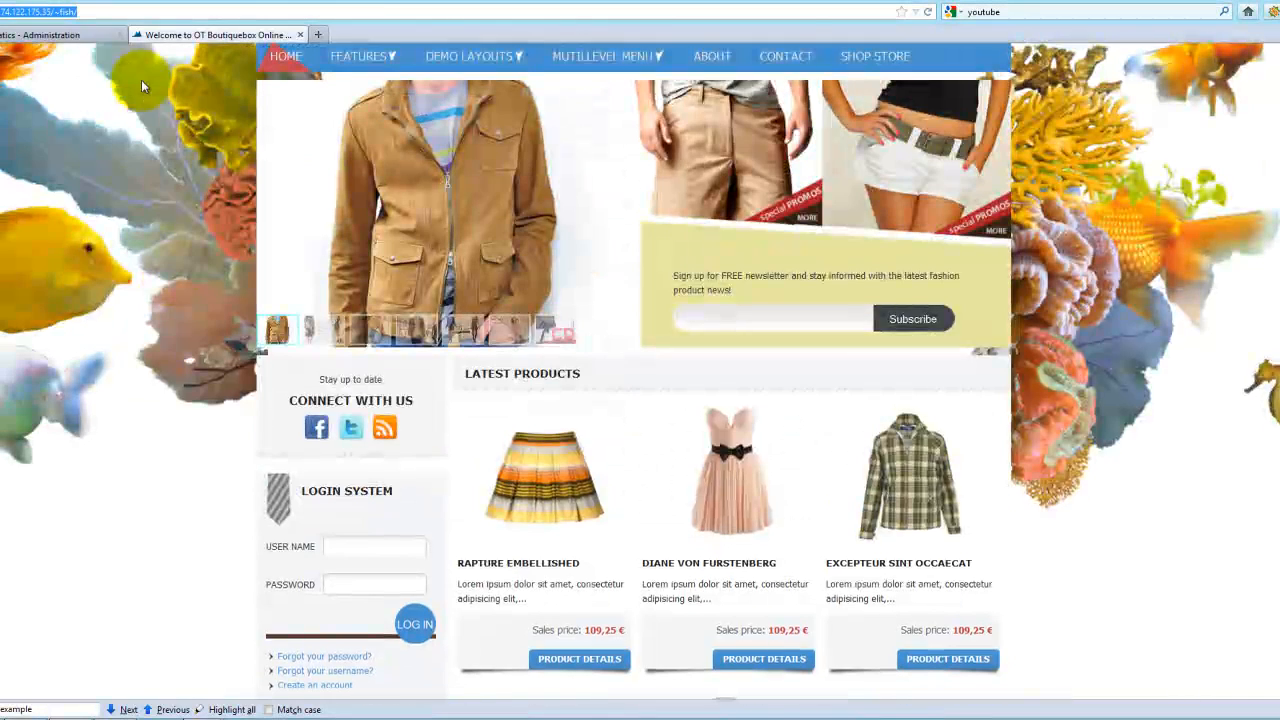
left_click(60, 34)
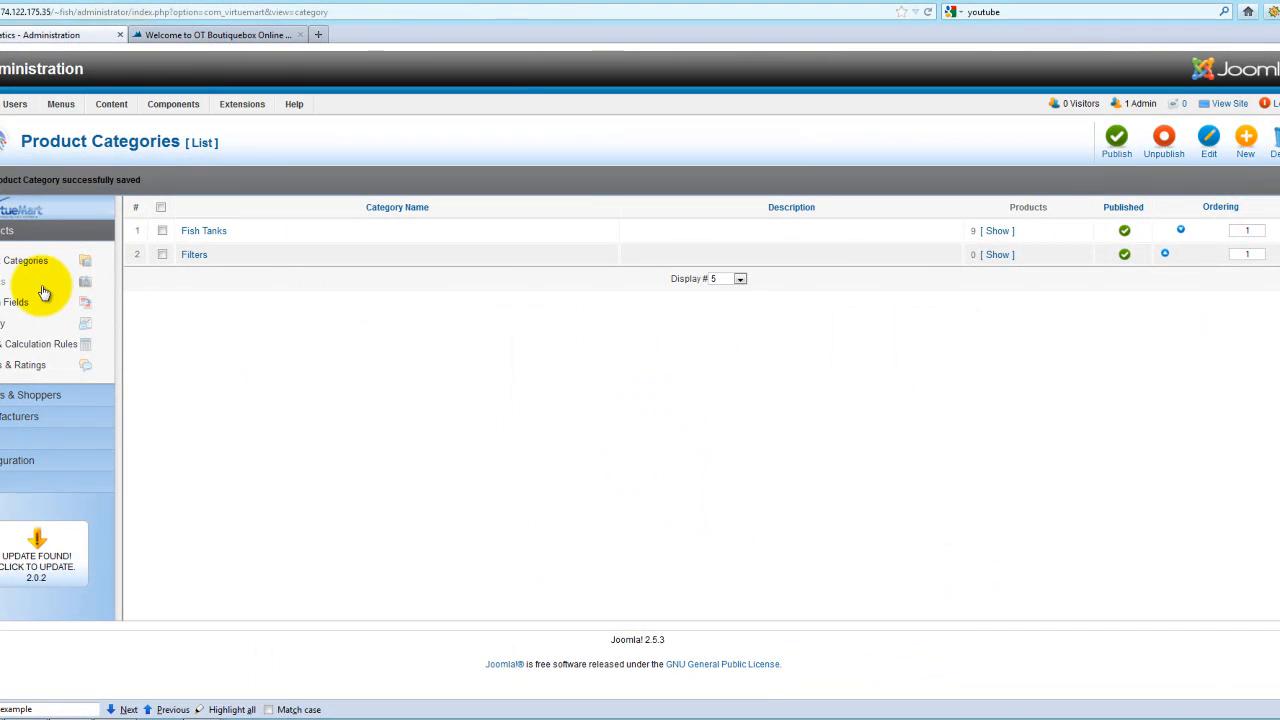
mouse_move(204, 230)
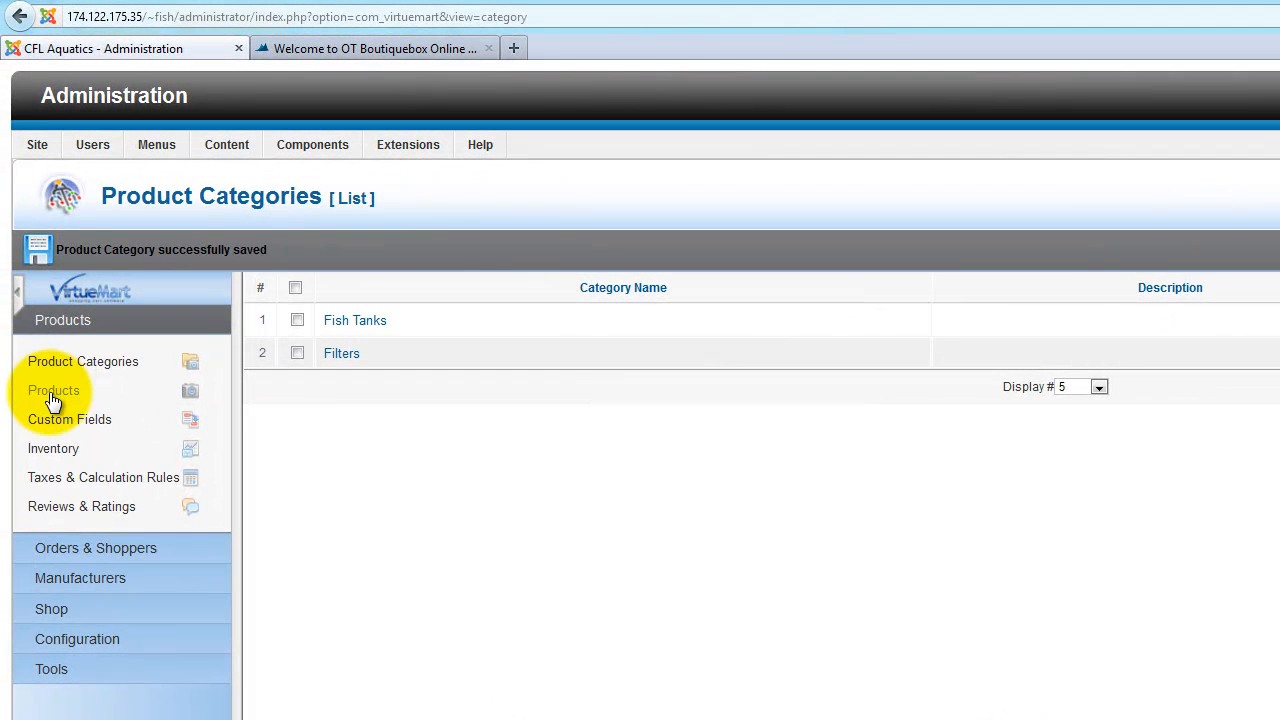
Open Fish Tank 1 for editing from the VirtueMart product list
left_click(53, 390)
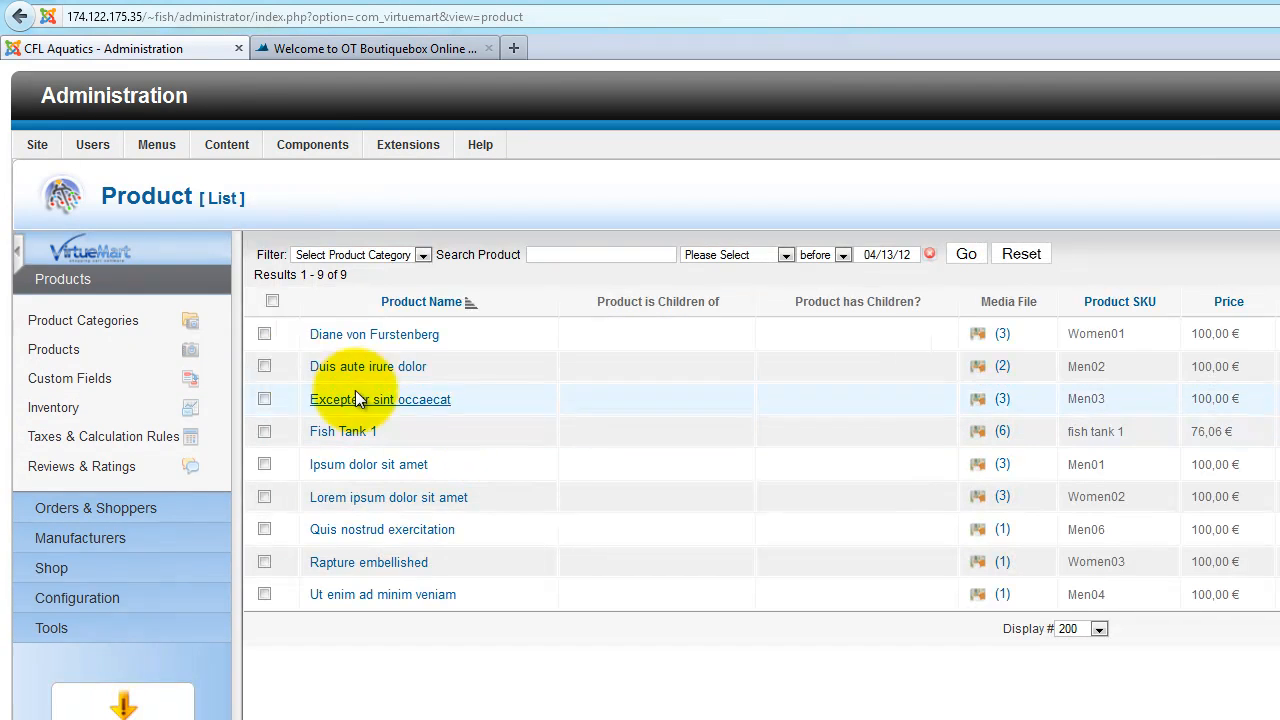
left_click(380, 399)
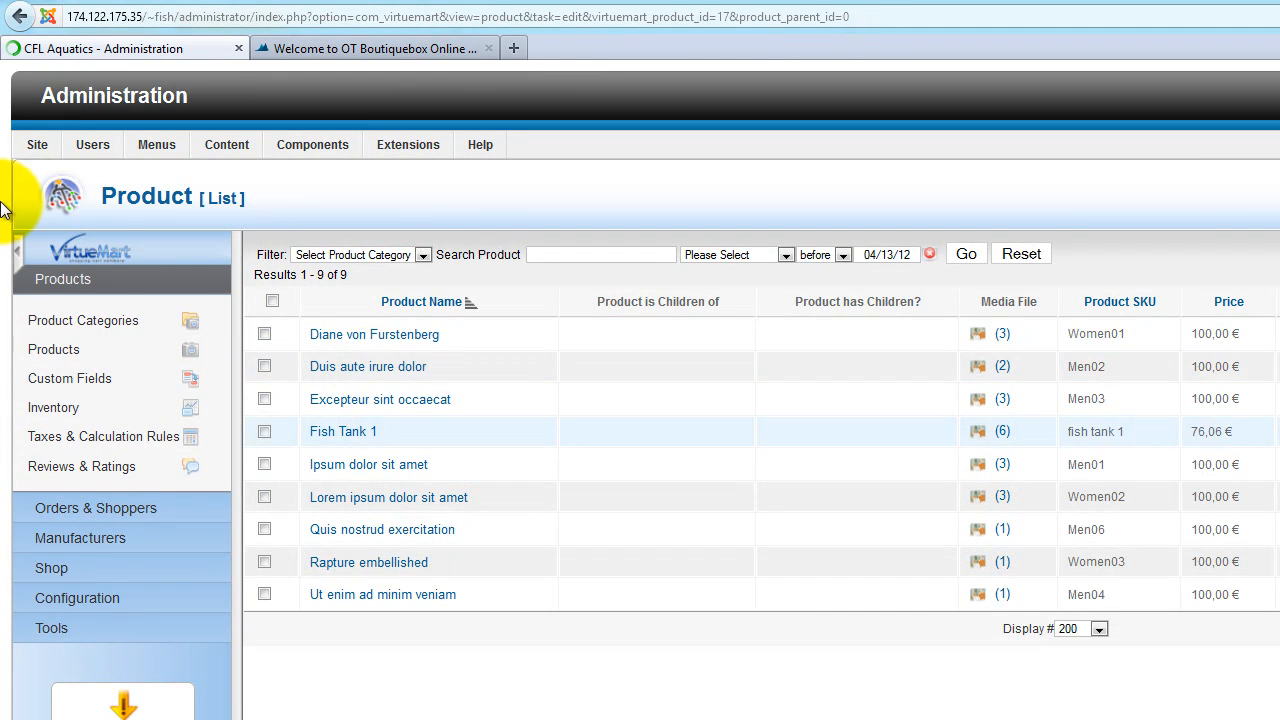
left_click(20, 17)
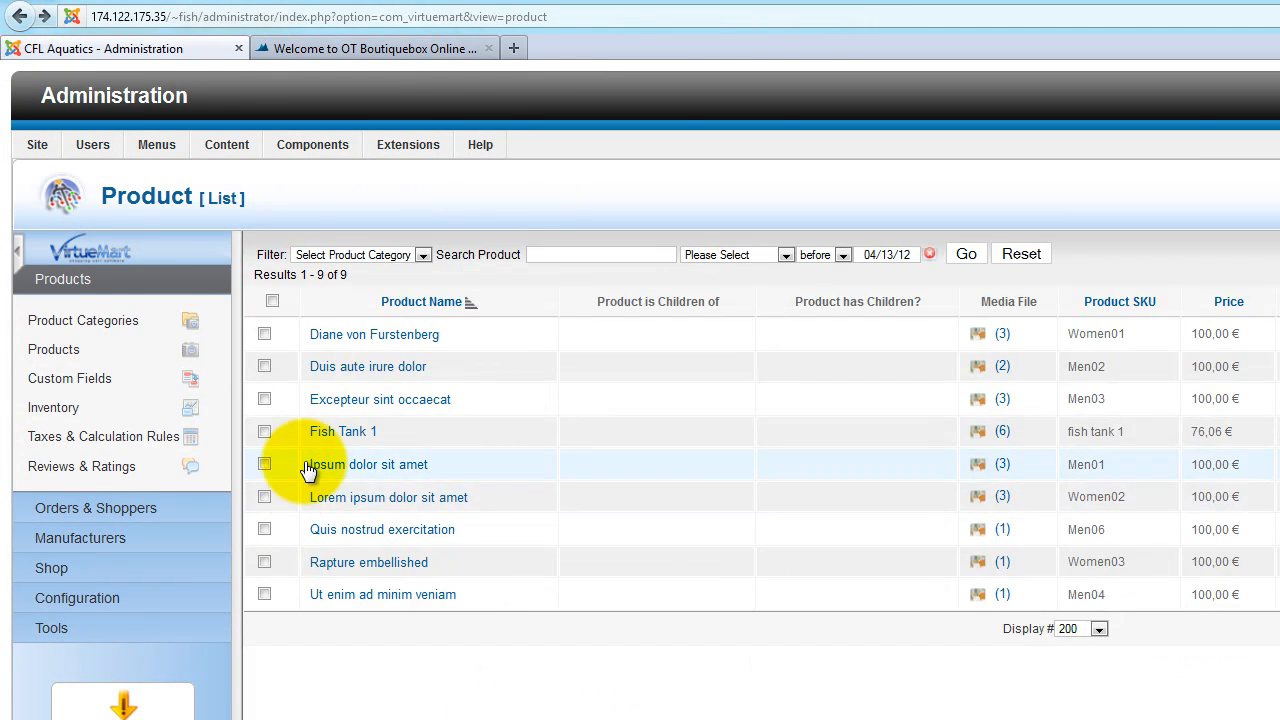
left_click(342, 431)
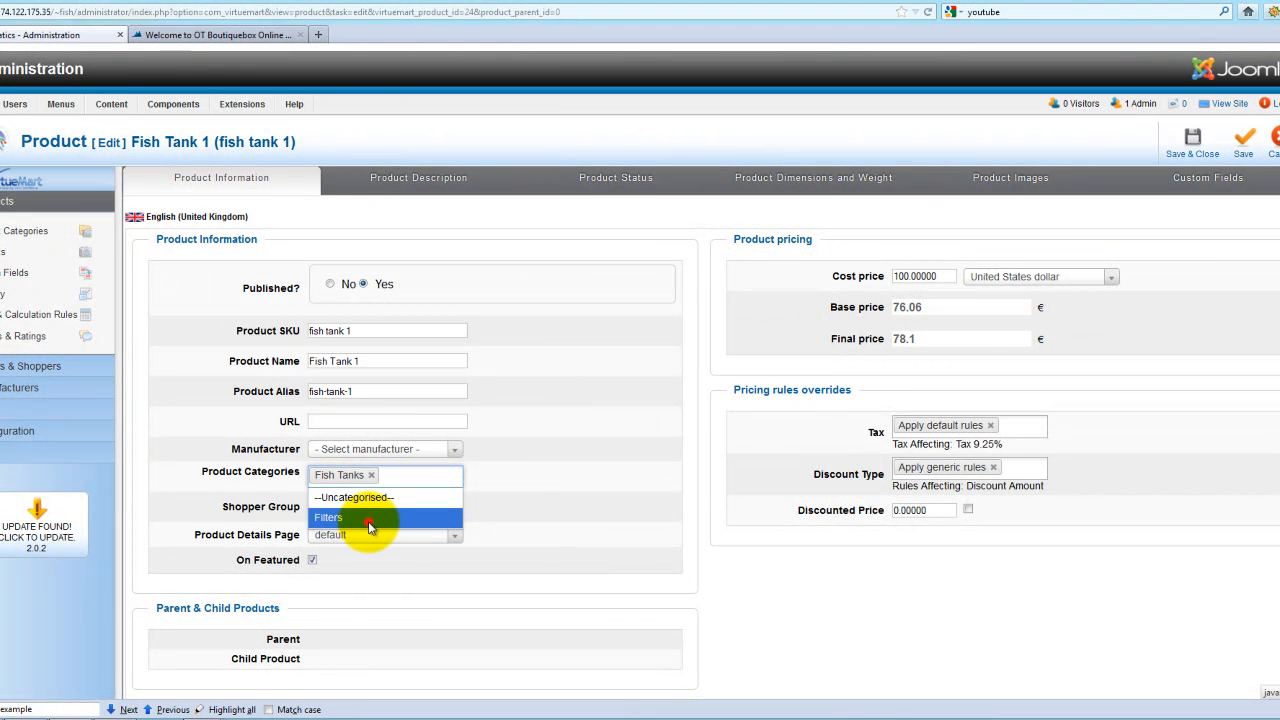
Add Filters as Fish Tank 1's second category, leaving shopper group empty
left_click(328, 517)
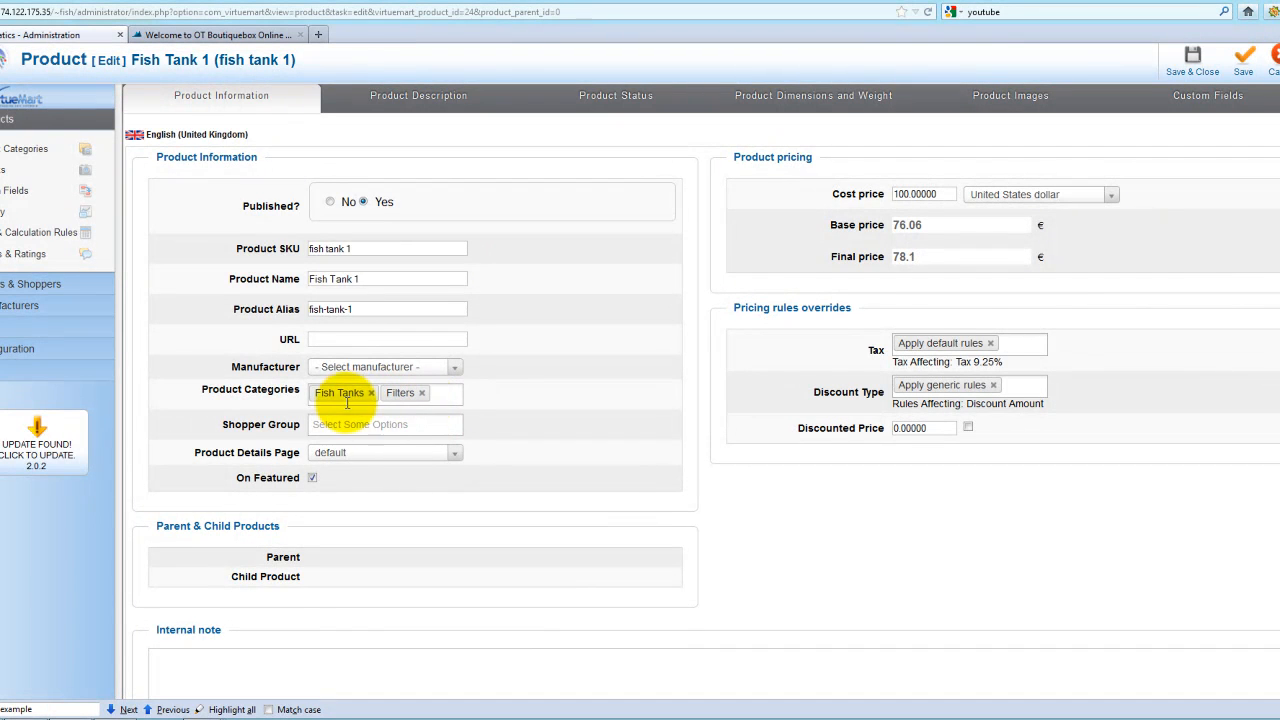
left_click(385, 424)
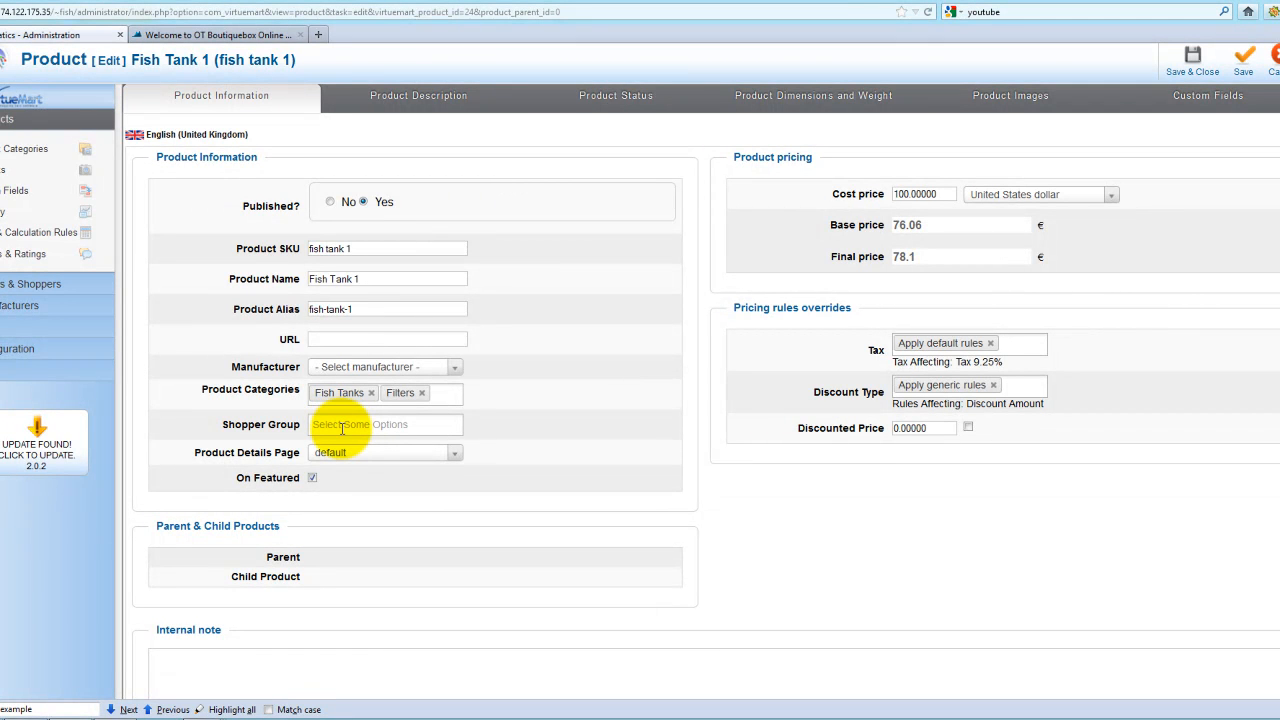
left_click(385, 424)
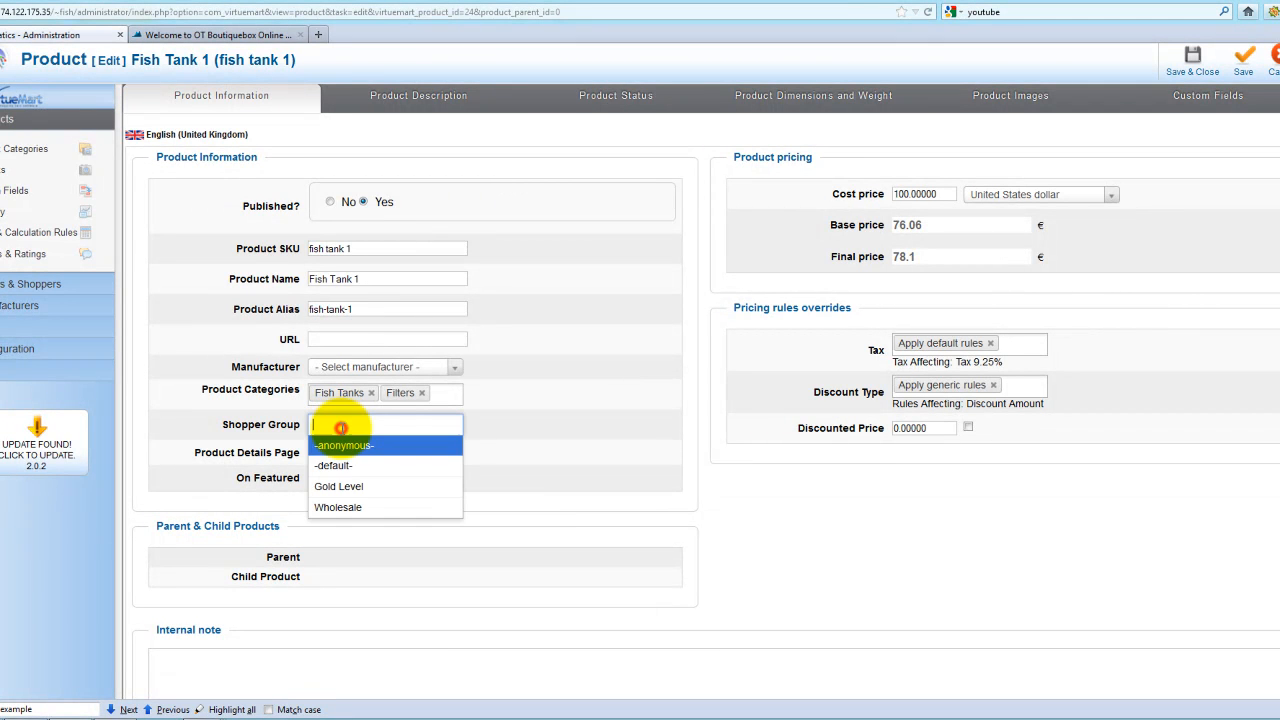
mouse_move(338, 465)
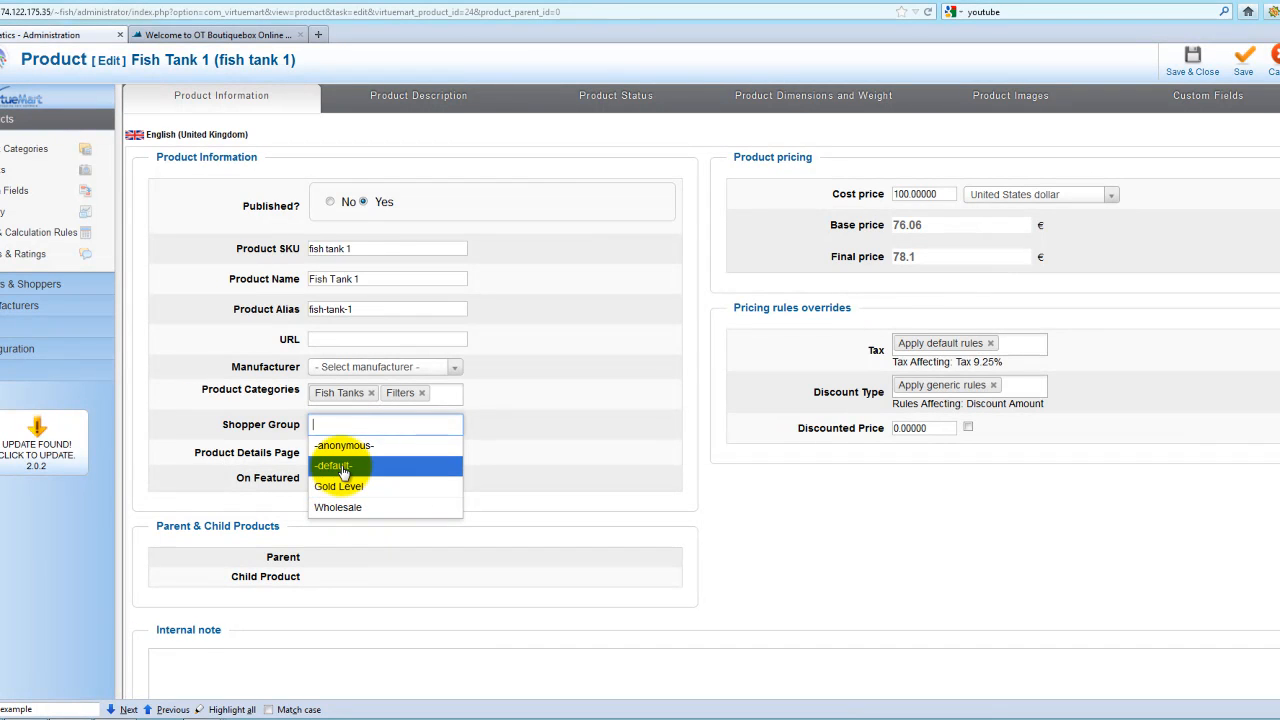
left_click(500, 428)
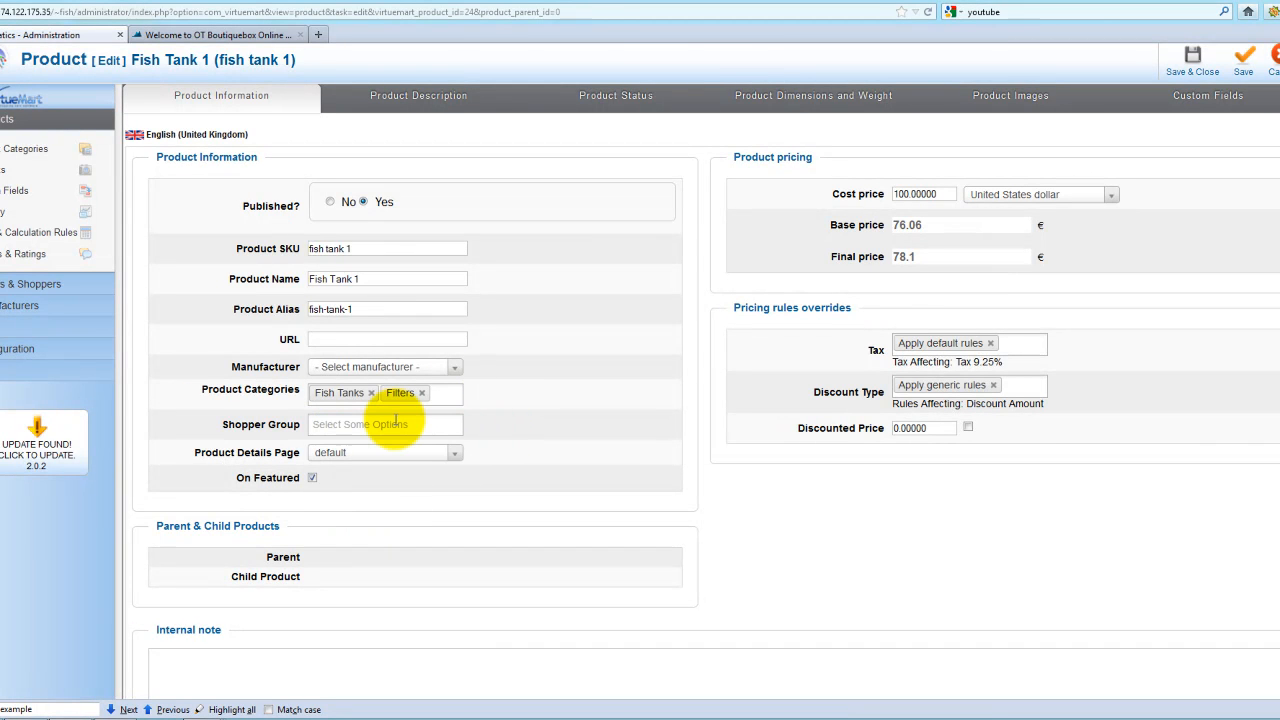
left_click(385, 424)
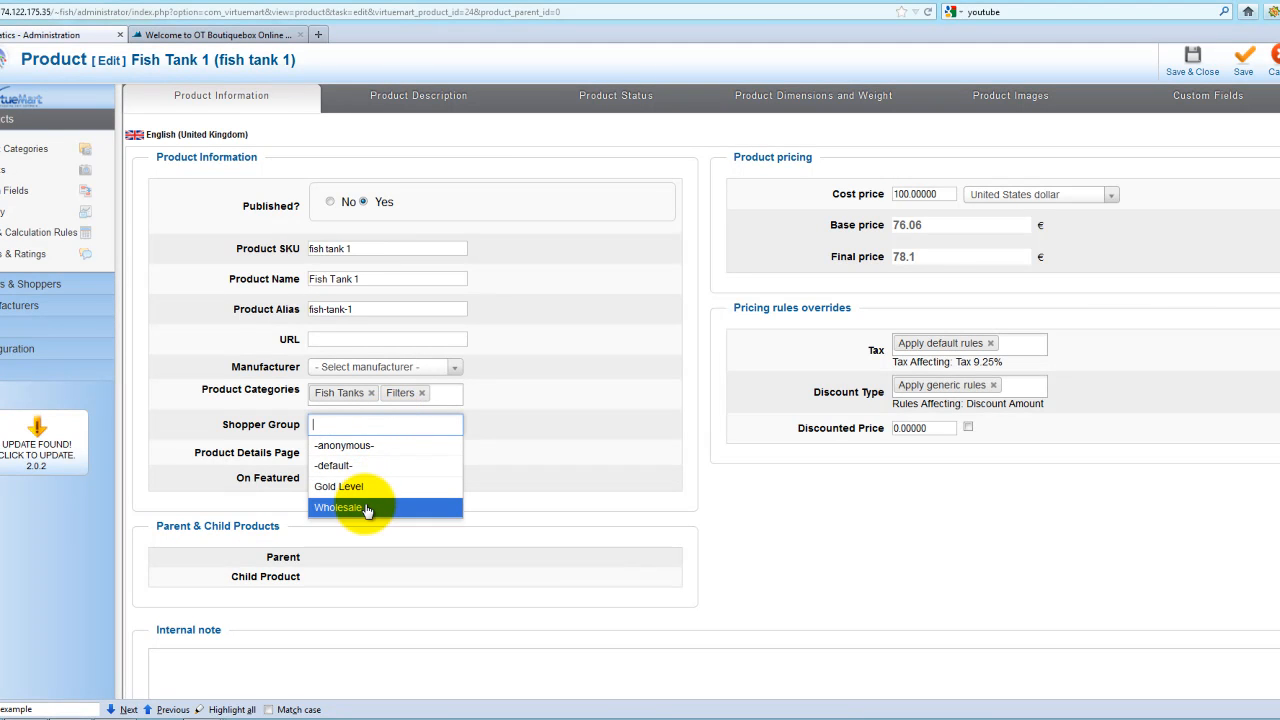
mouse_move(345, 465)
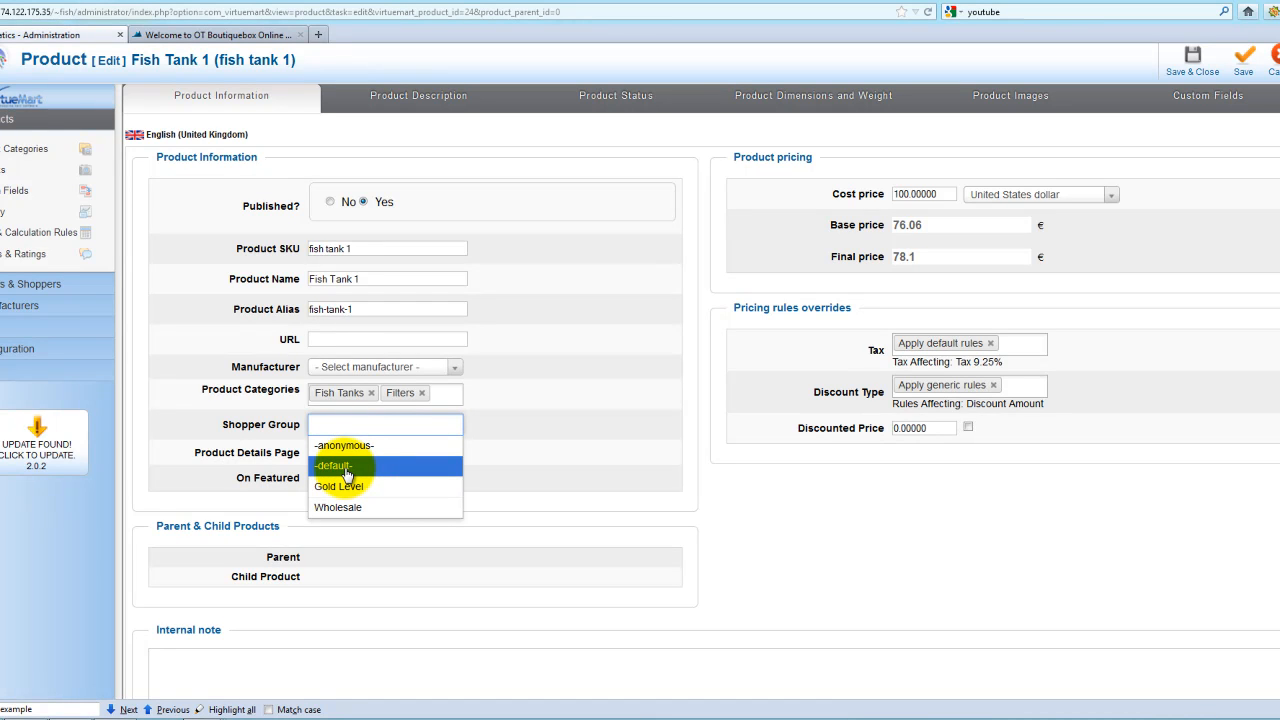
left_click(333, 466)
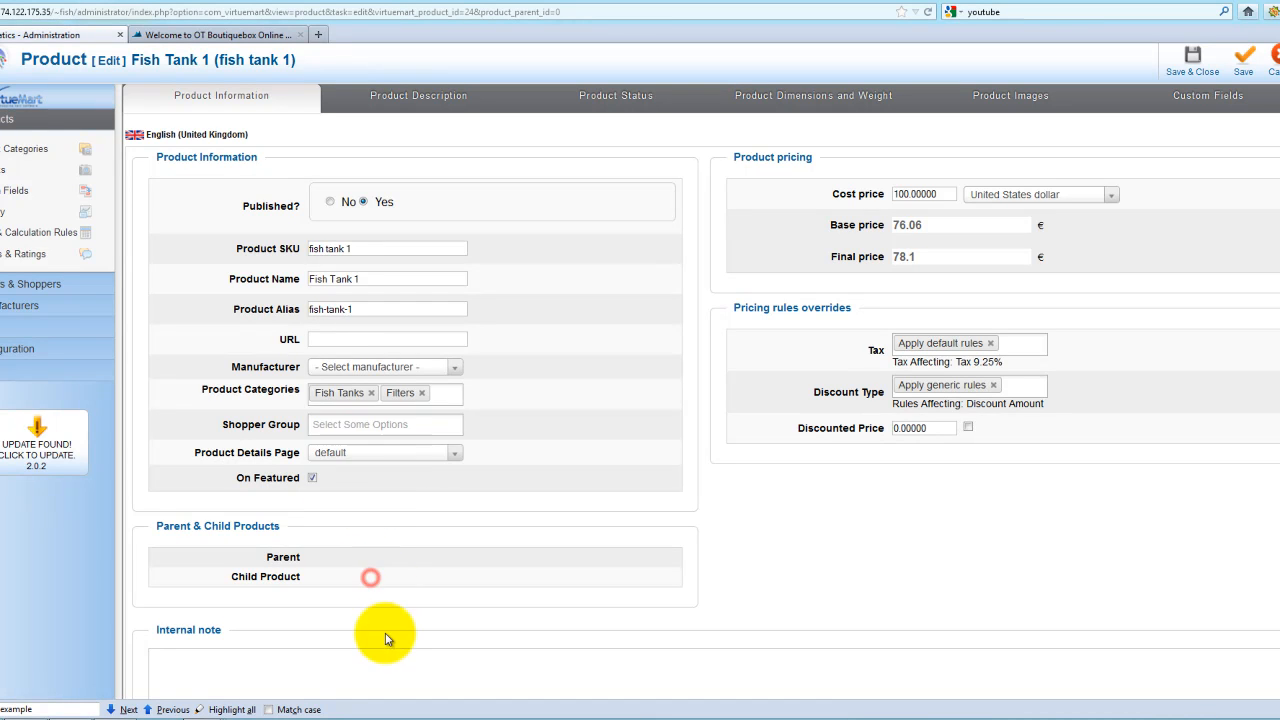
left_click(384, 452)
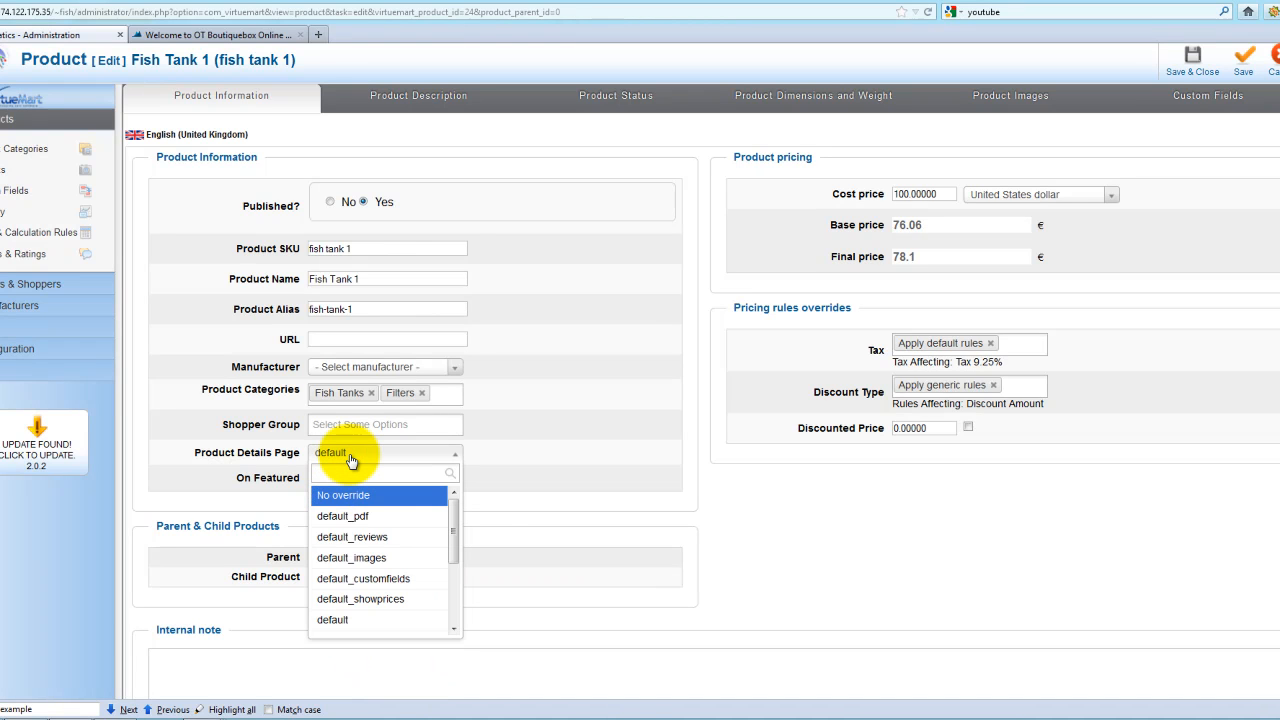
mouse_move(625, 495)
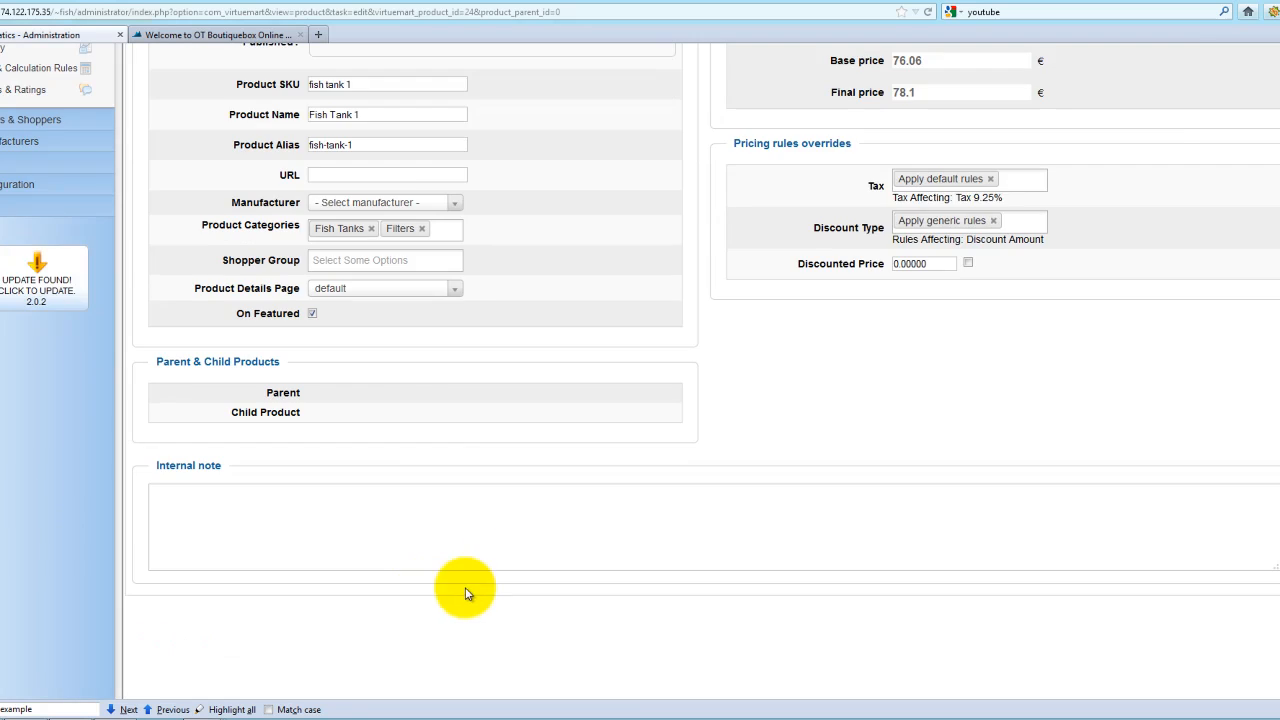
scroll("up", 3)
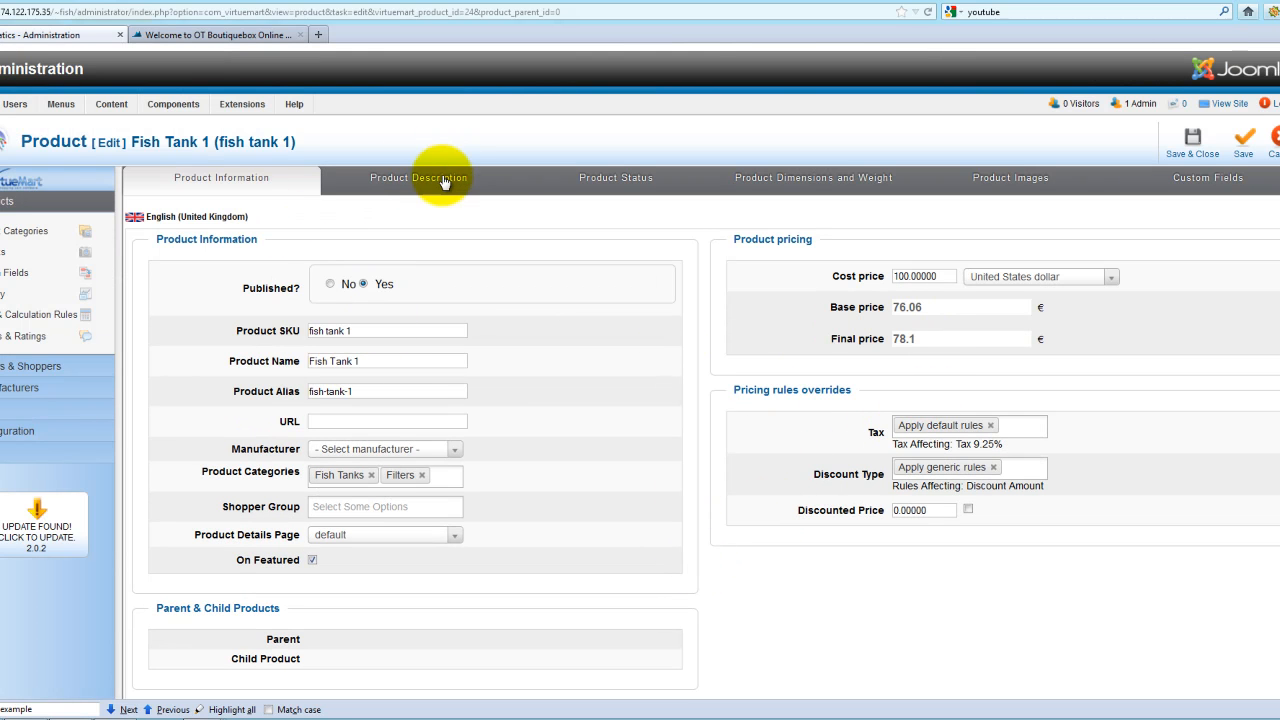
mouse_move(390, 347)
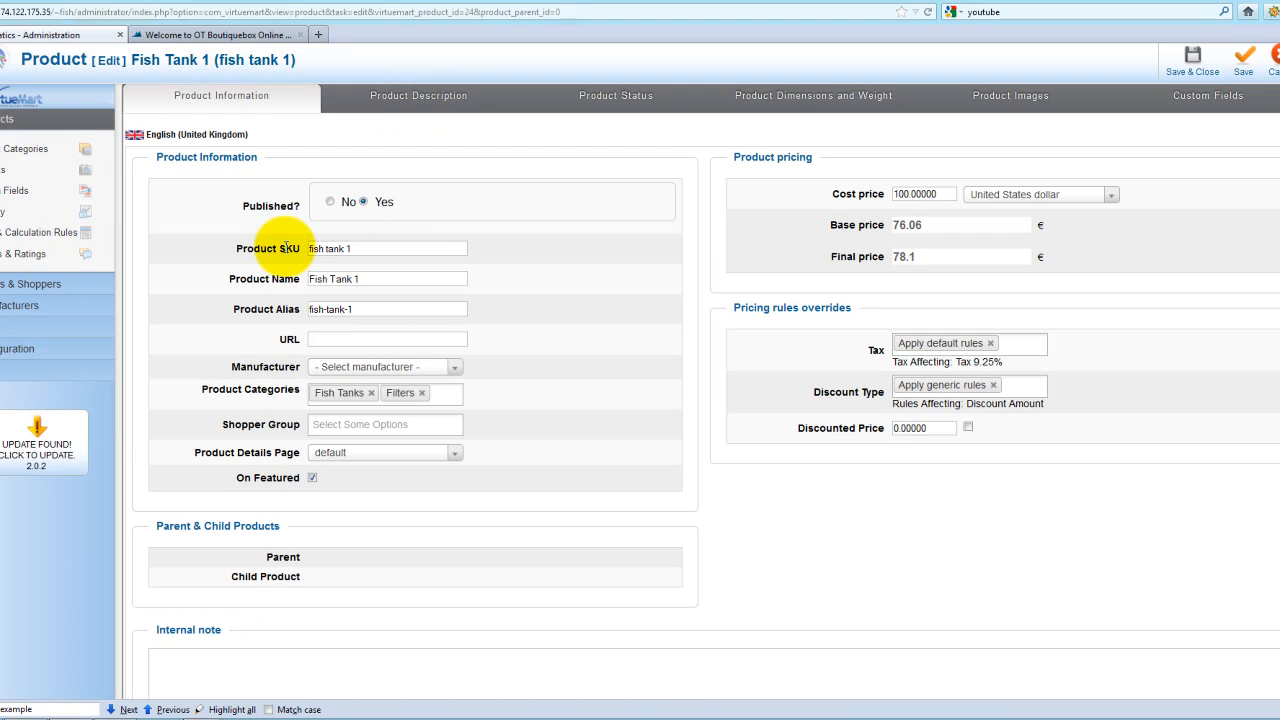
mouse_move(355, 323)
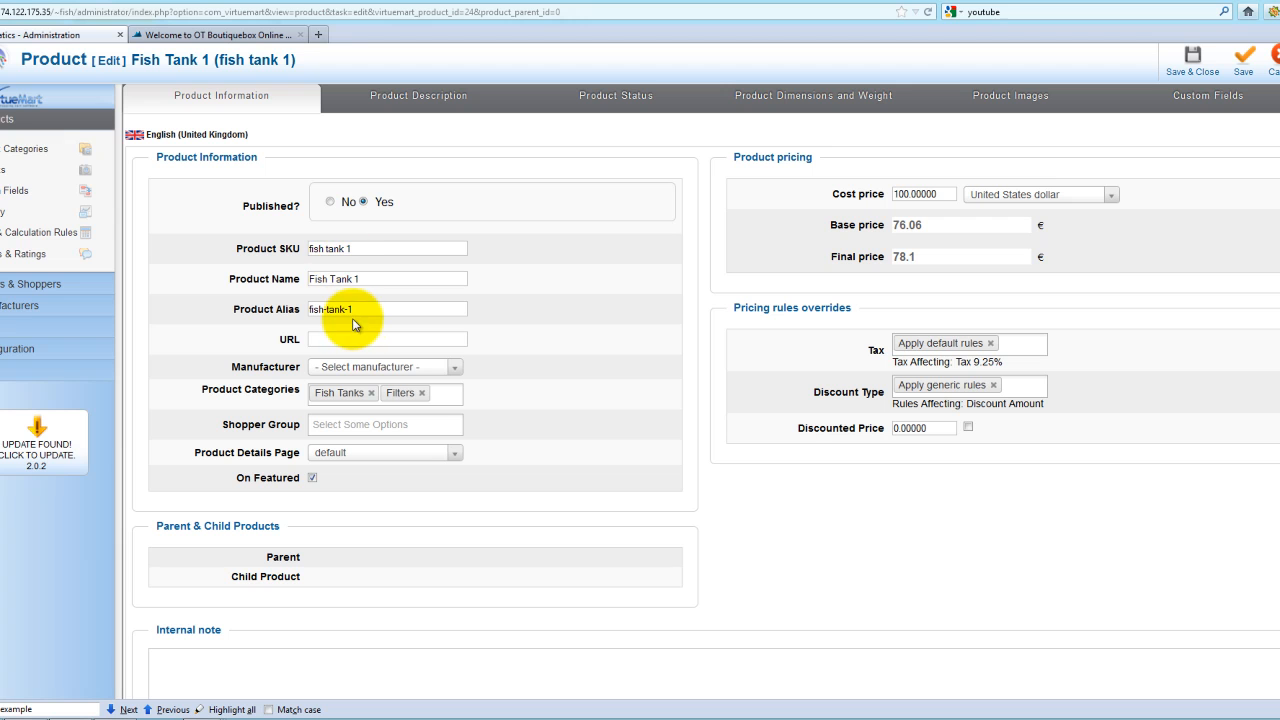
scroll("up", 3)
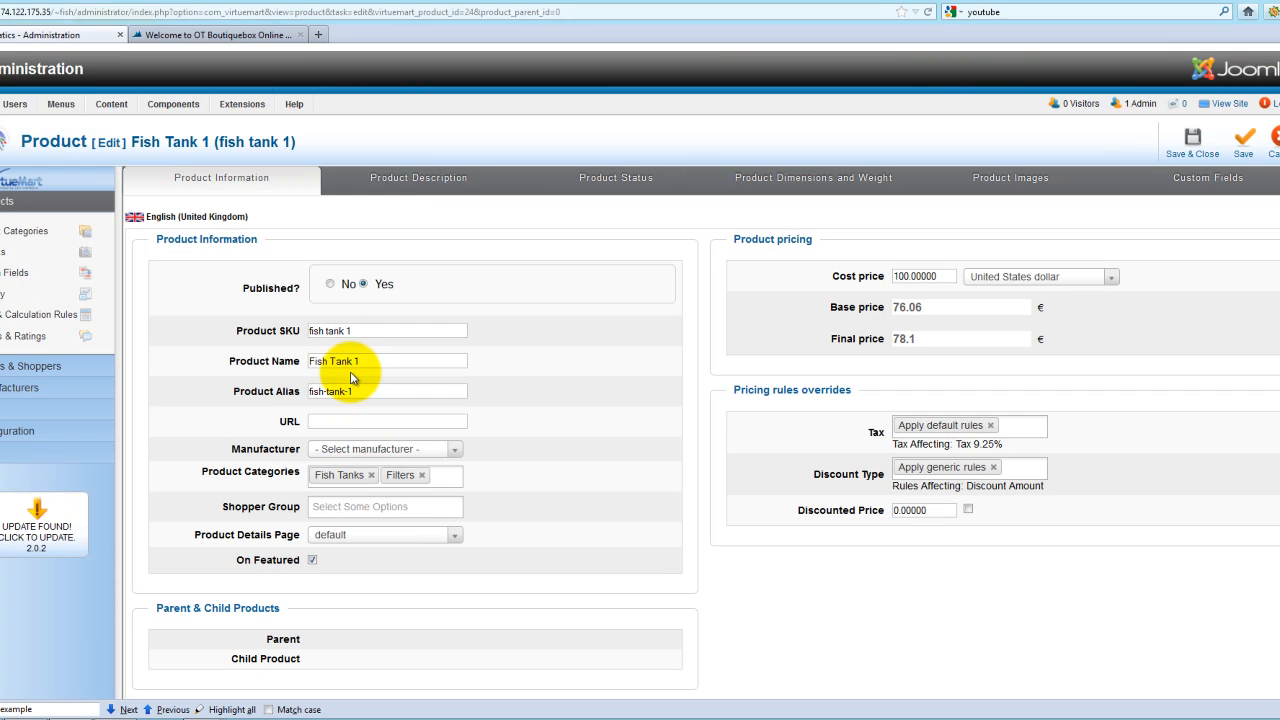
Review Fish Tank 1's short description and lorem ipsum full description in the editor
left_click(418, 177)
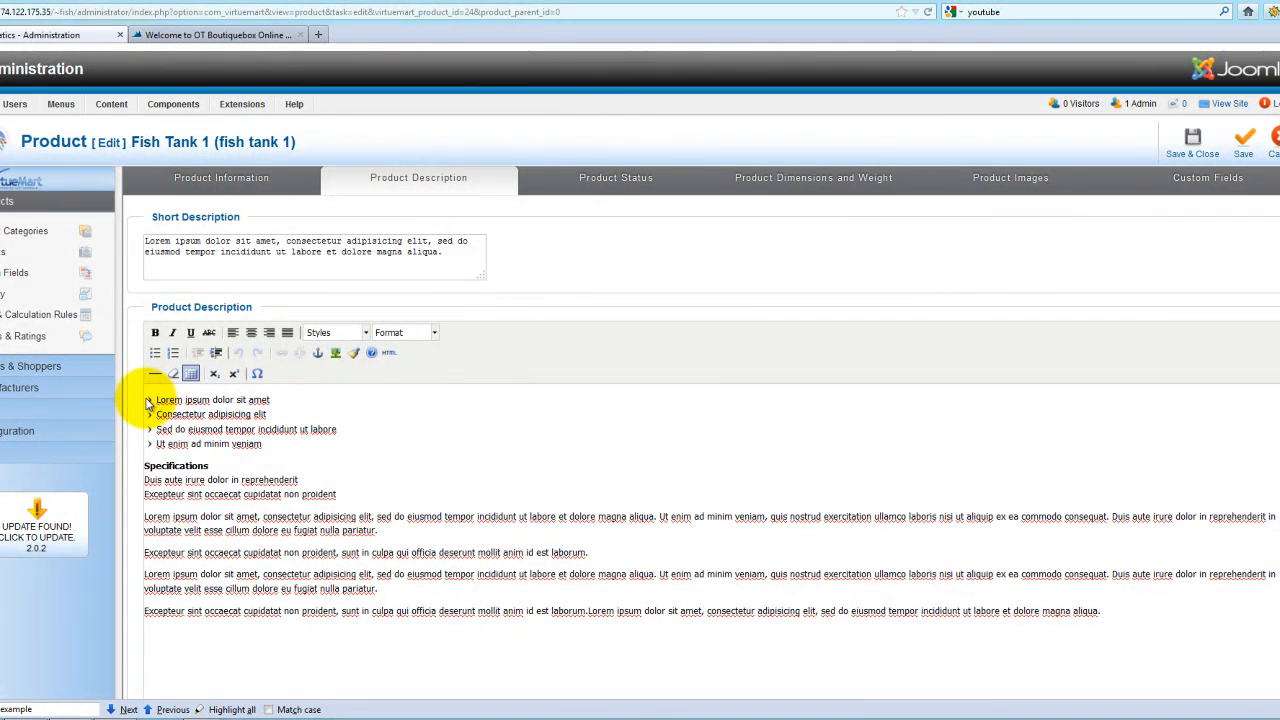
mouse_move(897, 670)
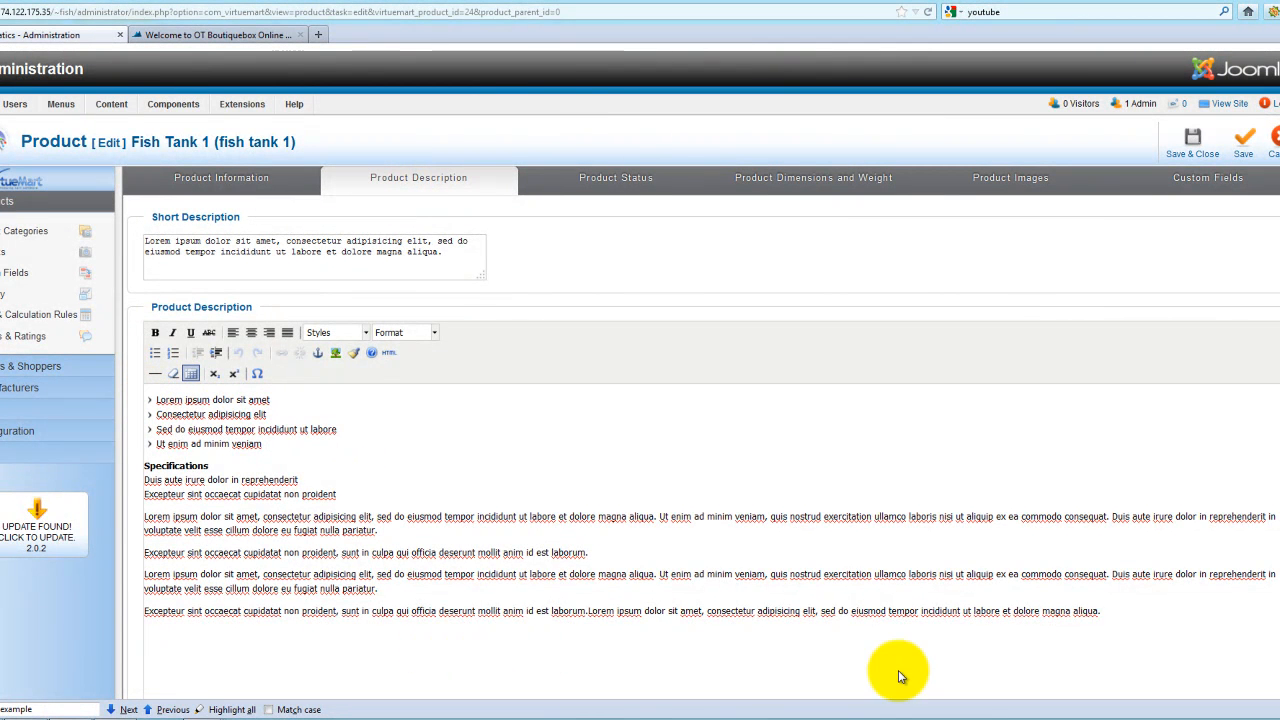
key("ctrl+a")
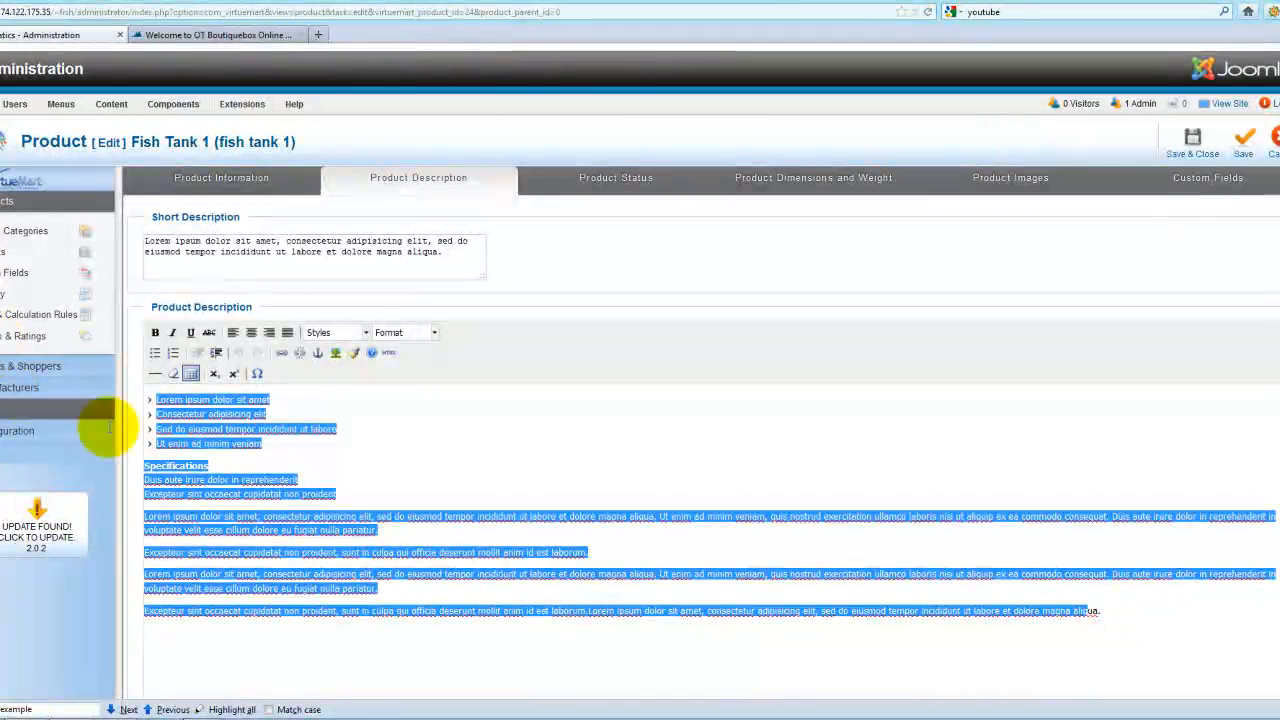
left_click(298, 400)
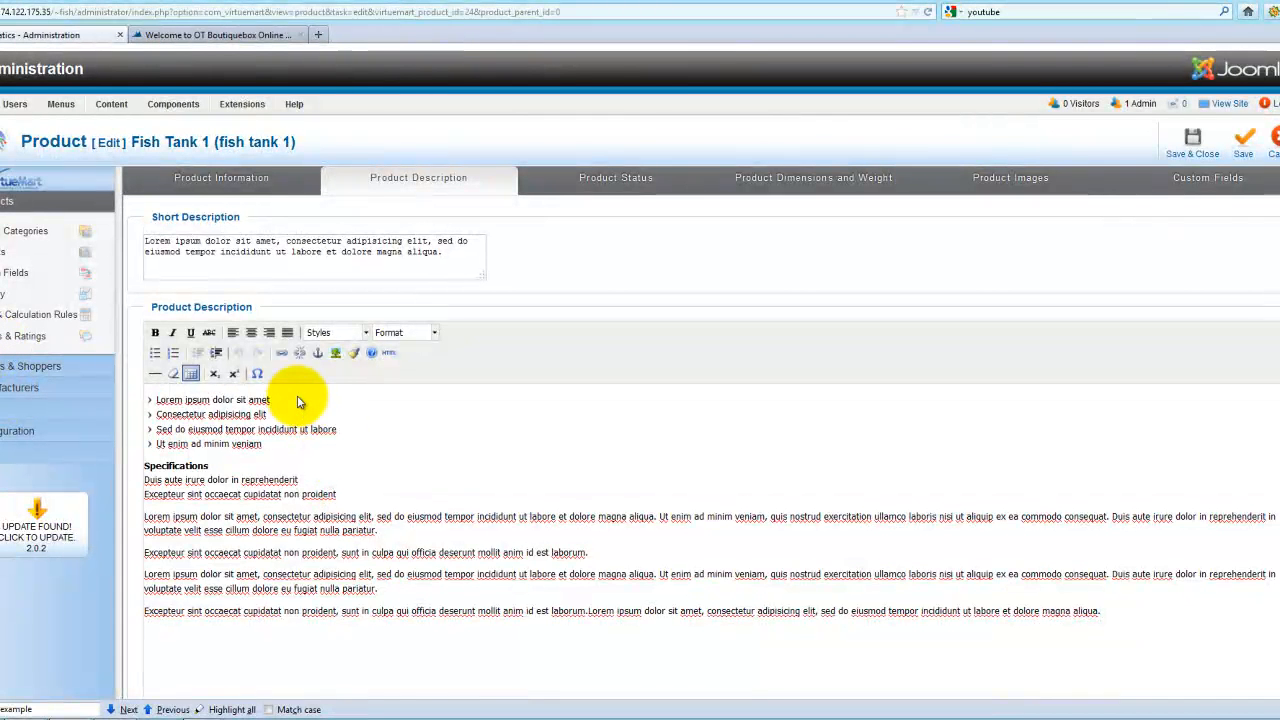
type("tyierd")
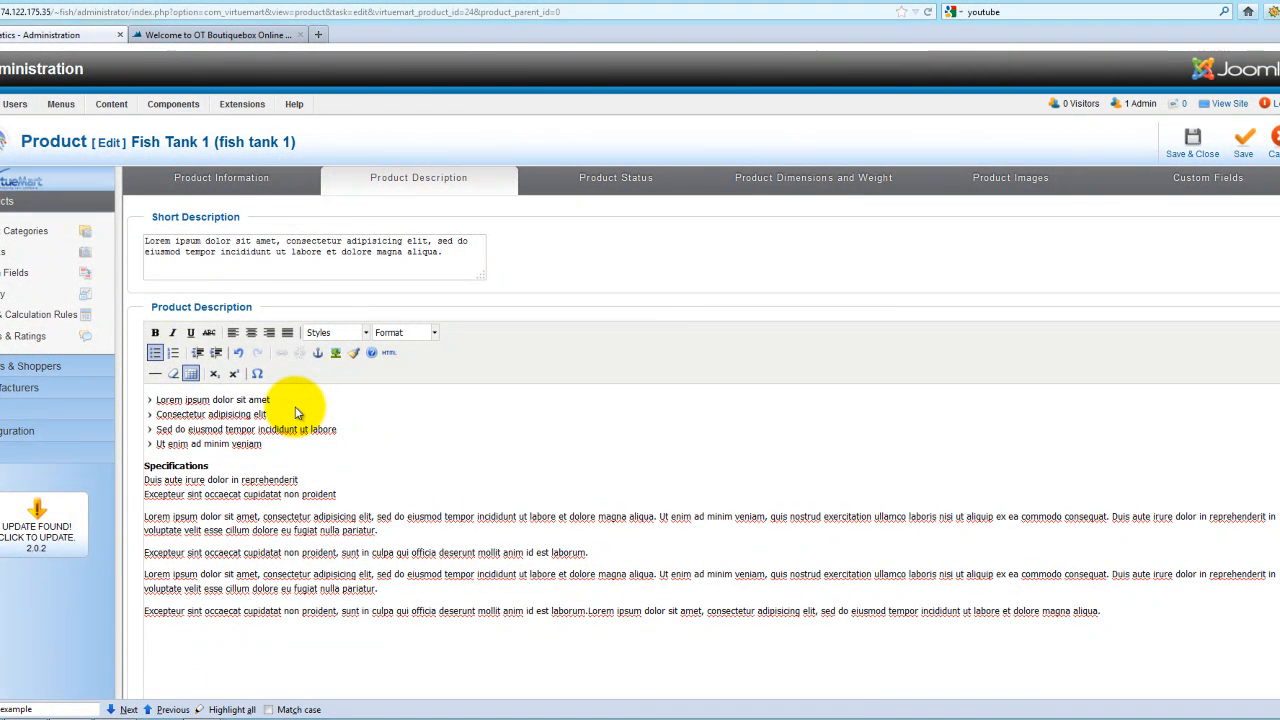
scroll("down", 3)
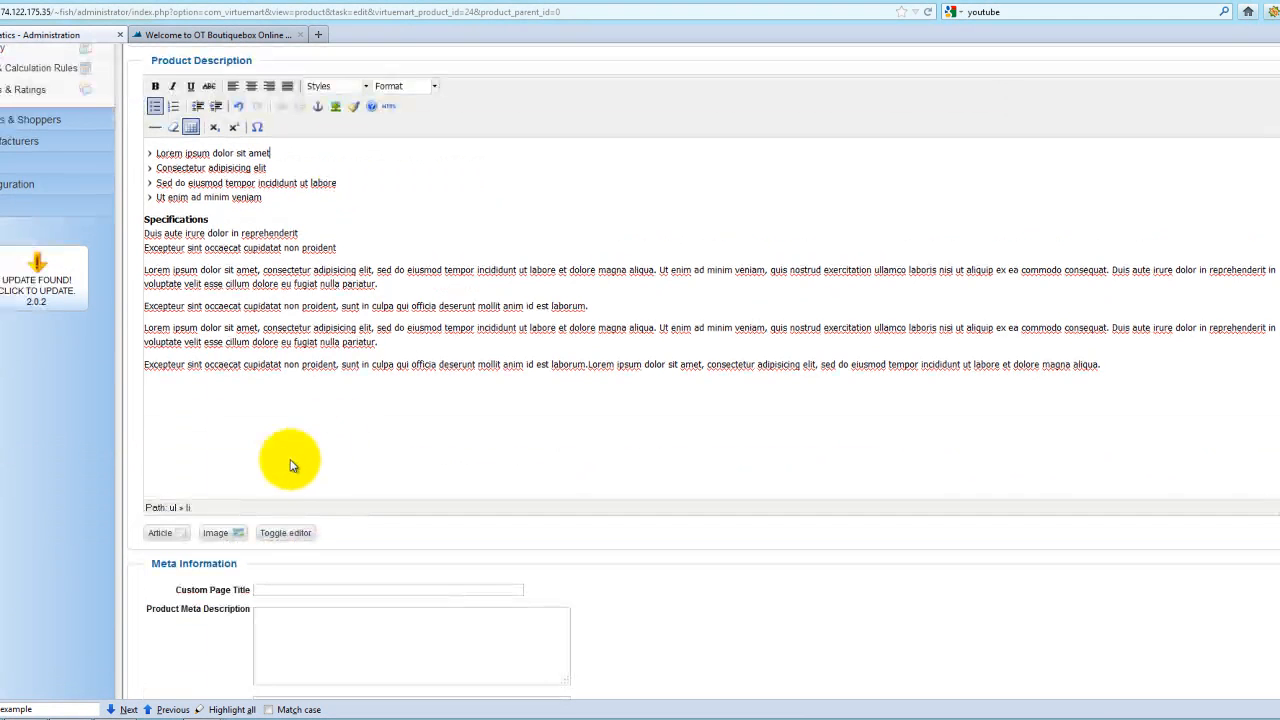
left_click(230, 420)
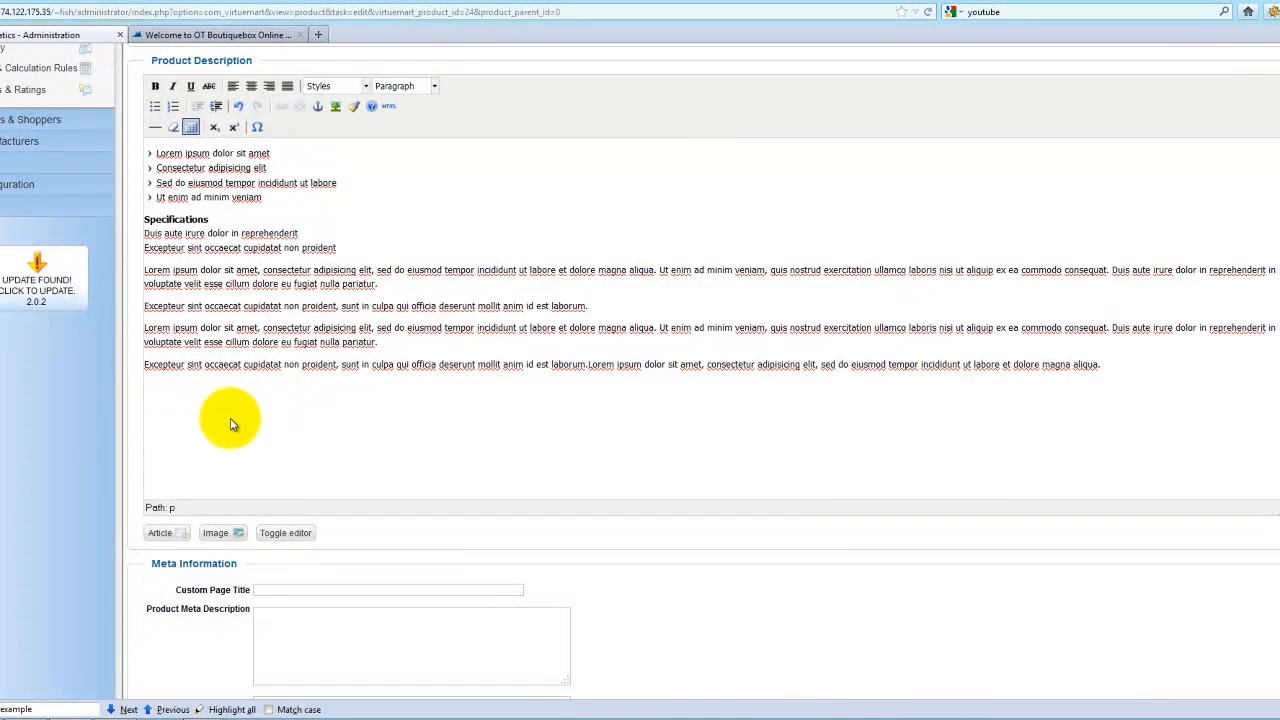
scroll("up", 3)
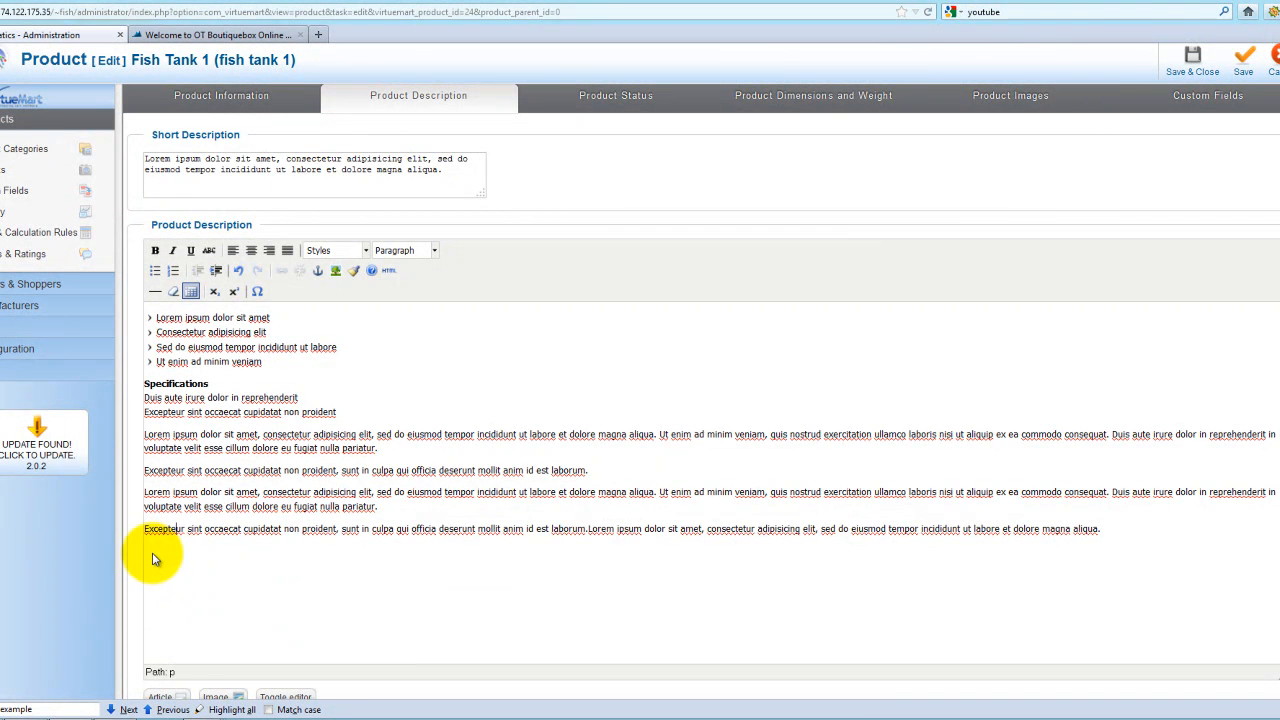
mouse_move(270, 590)
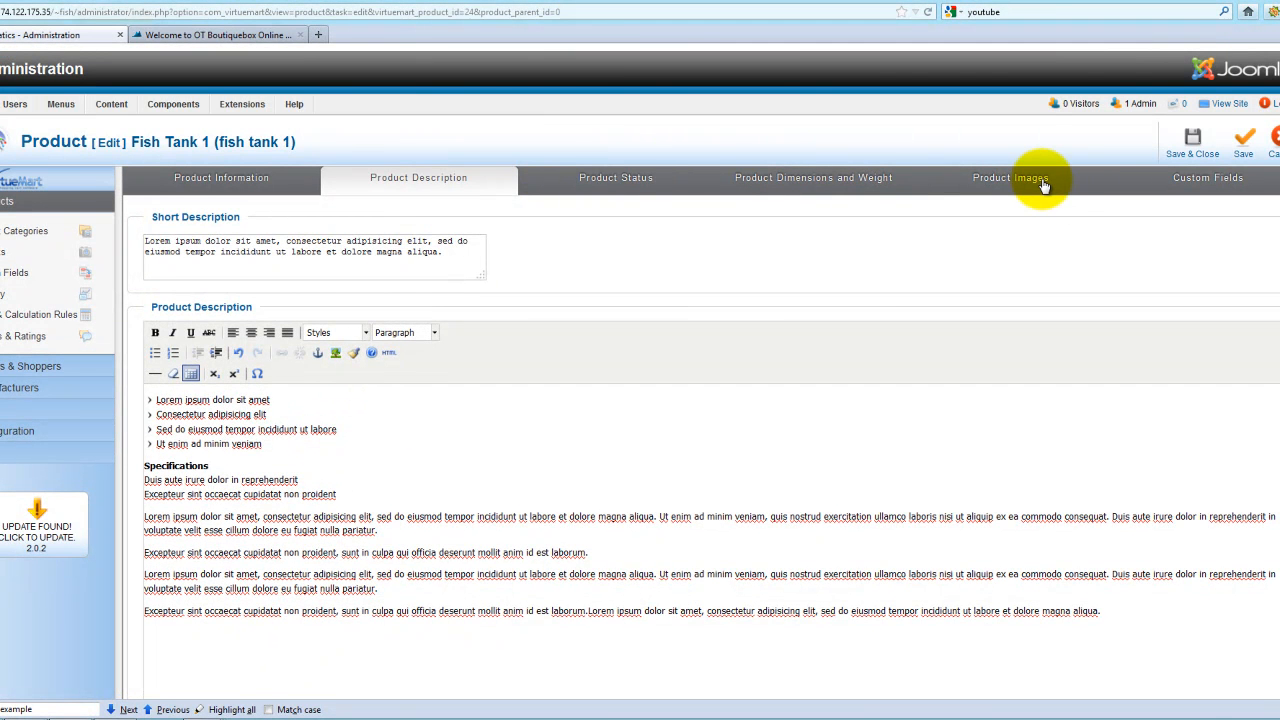
View Fish Tank 1's images, then its stock status: 10 in stock, 24h availability
left_click(1010, 178)
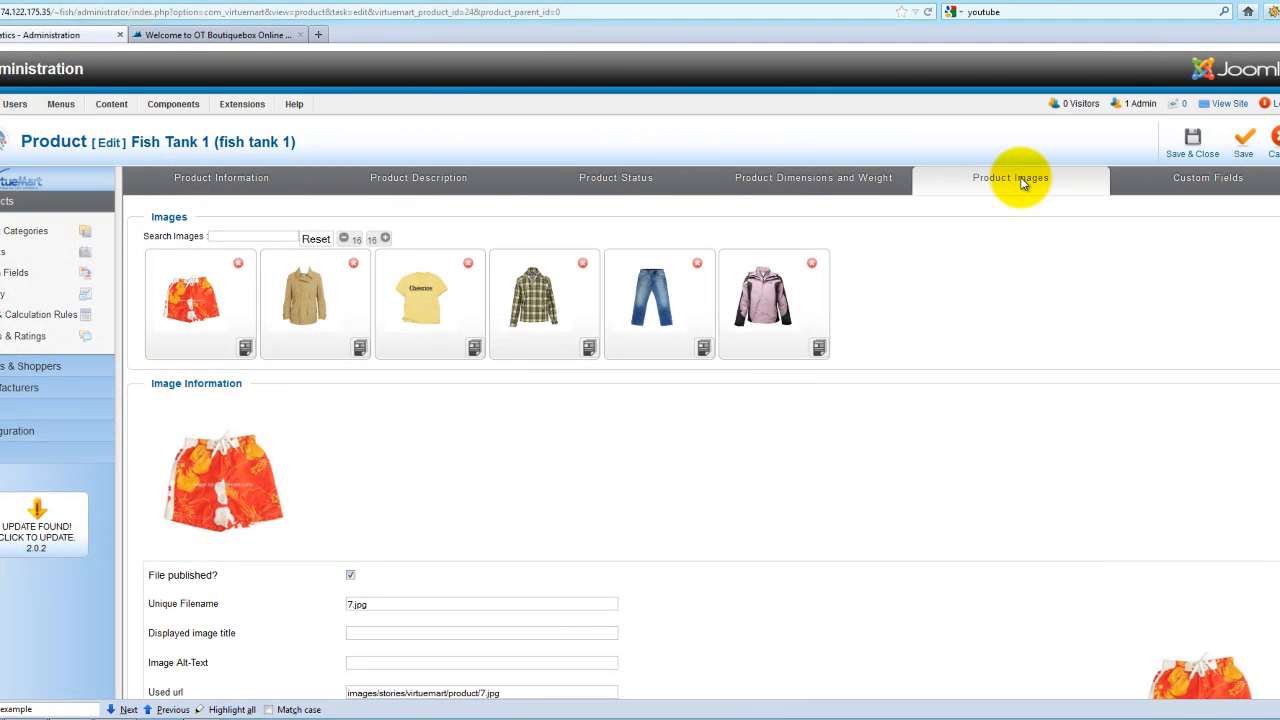
mouse_move(500, 188)
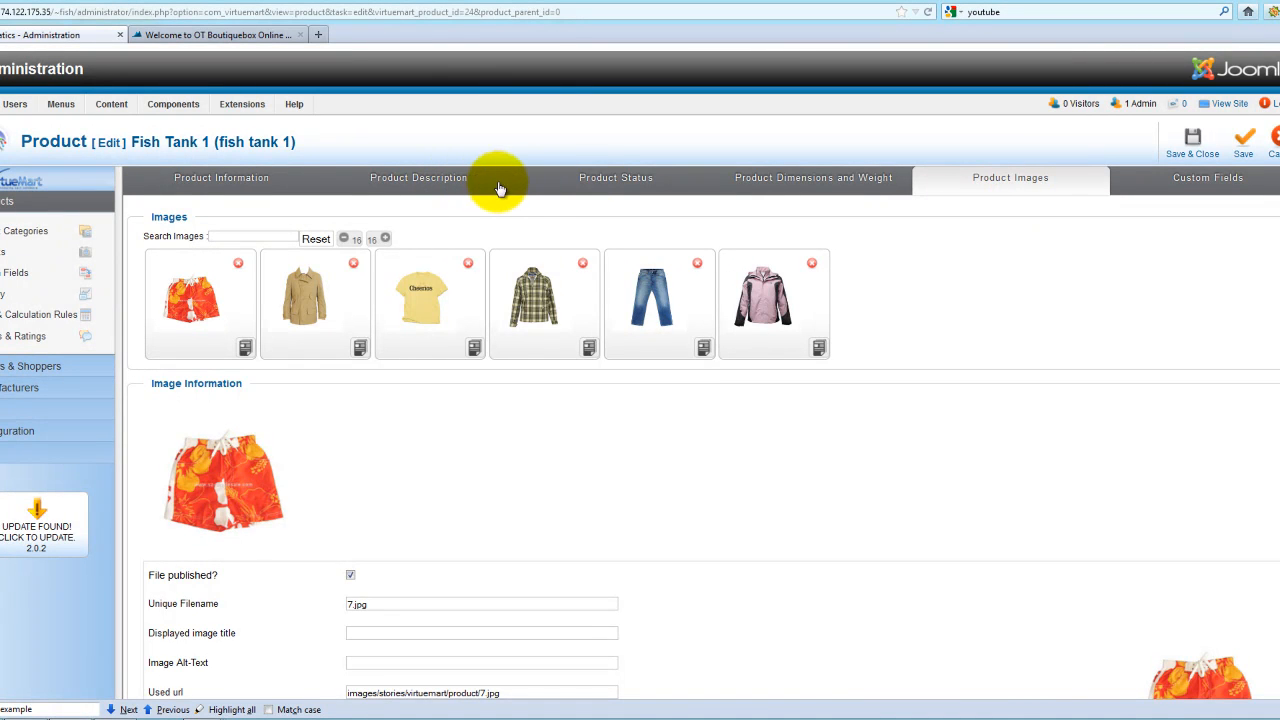
left_click(615, 178)
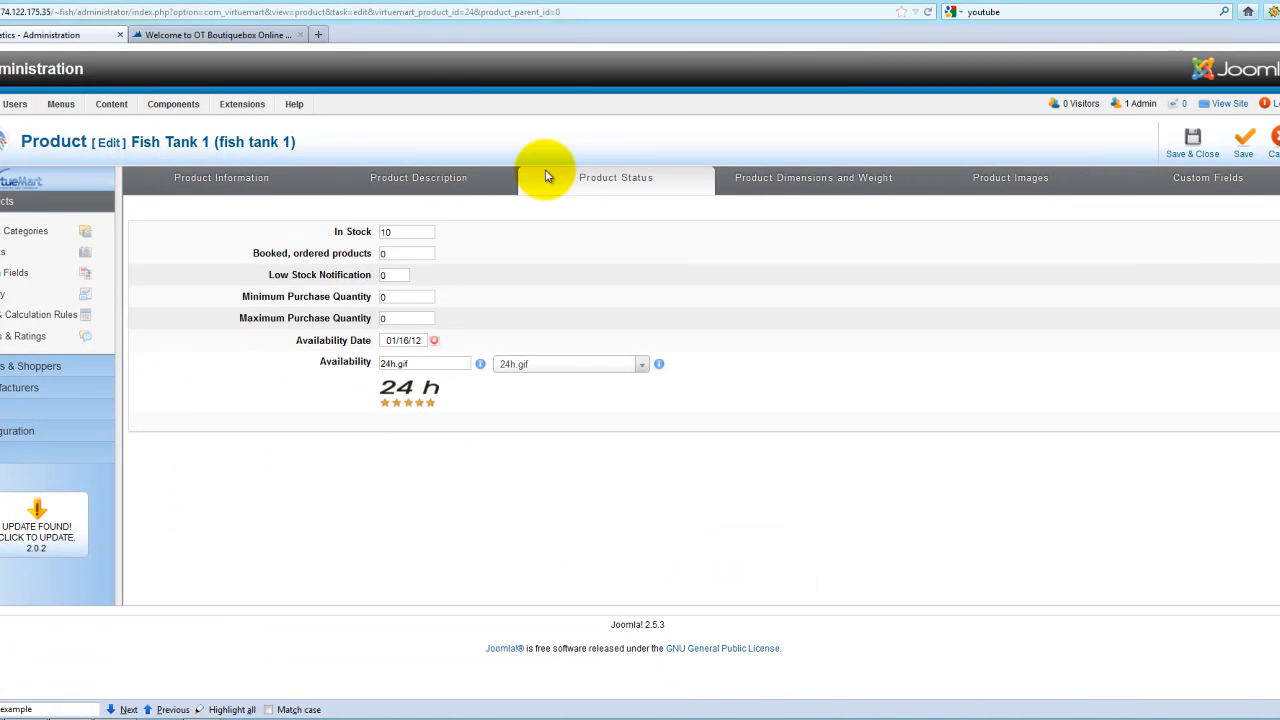
mouse_move(398, 398)
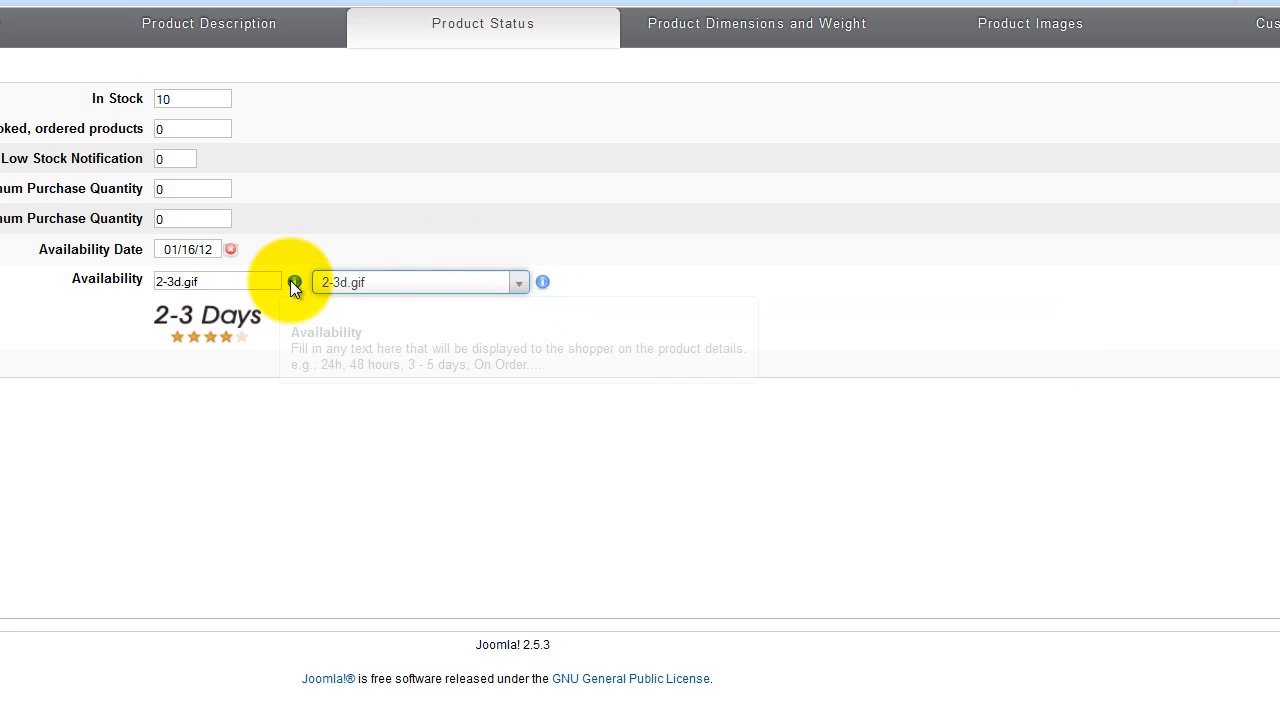
mouse_move(229, 322)
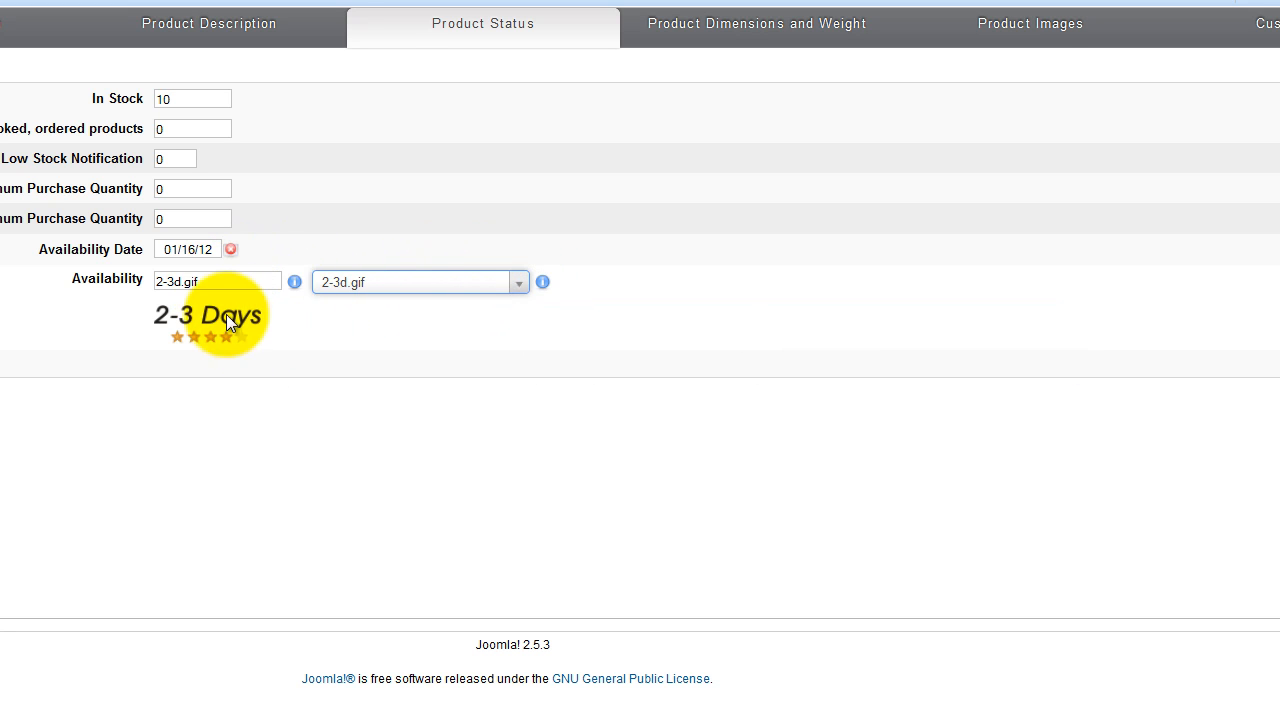
Clear Fish Tank 1's availability text, image and date (now Never), keeping 10 in stock
left_click(217, 281)
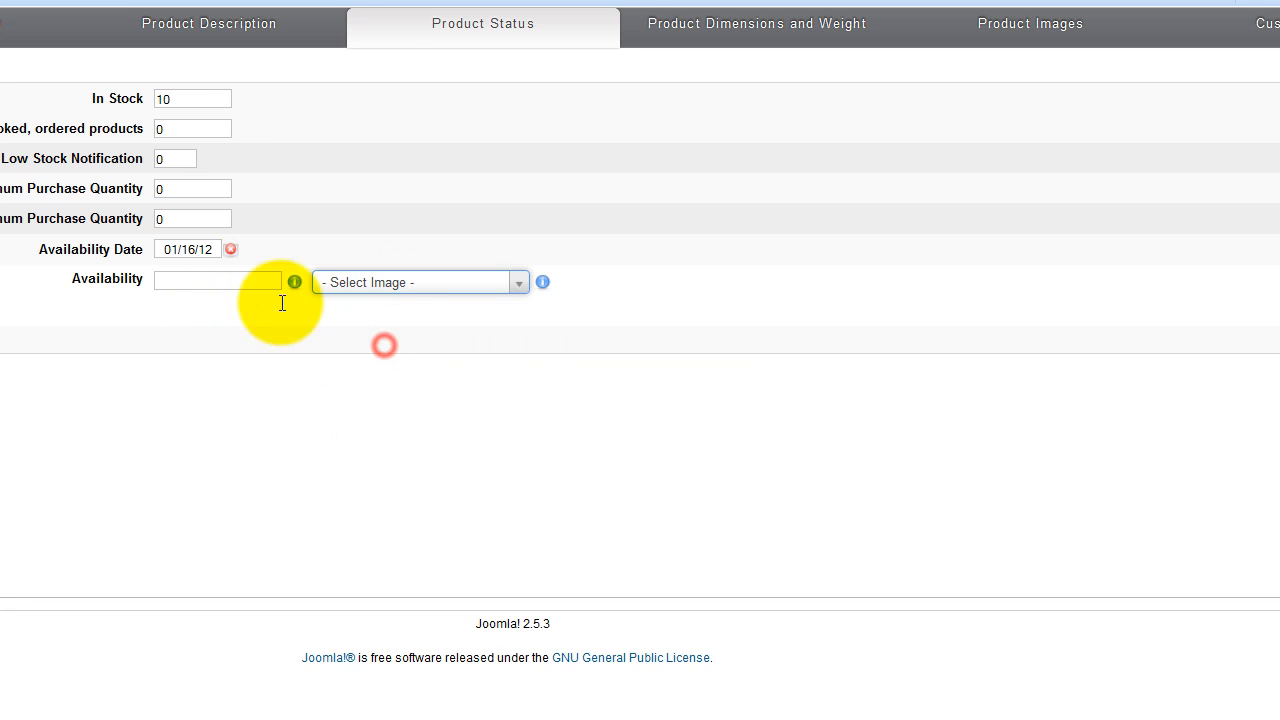
left_click(230, 249)
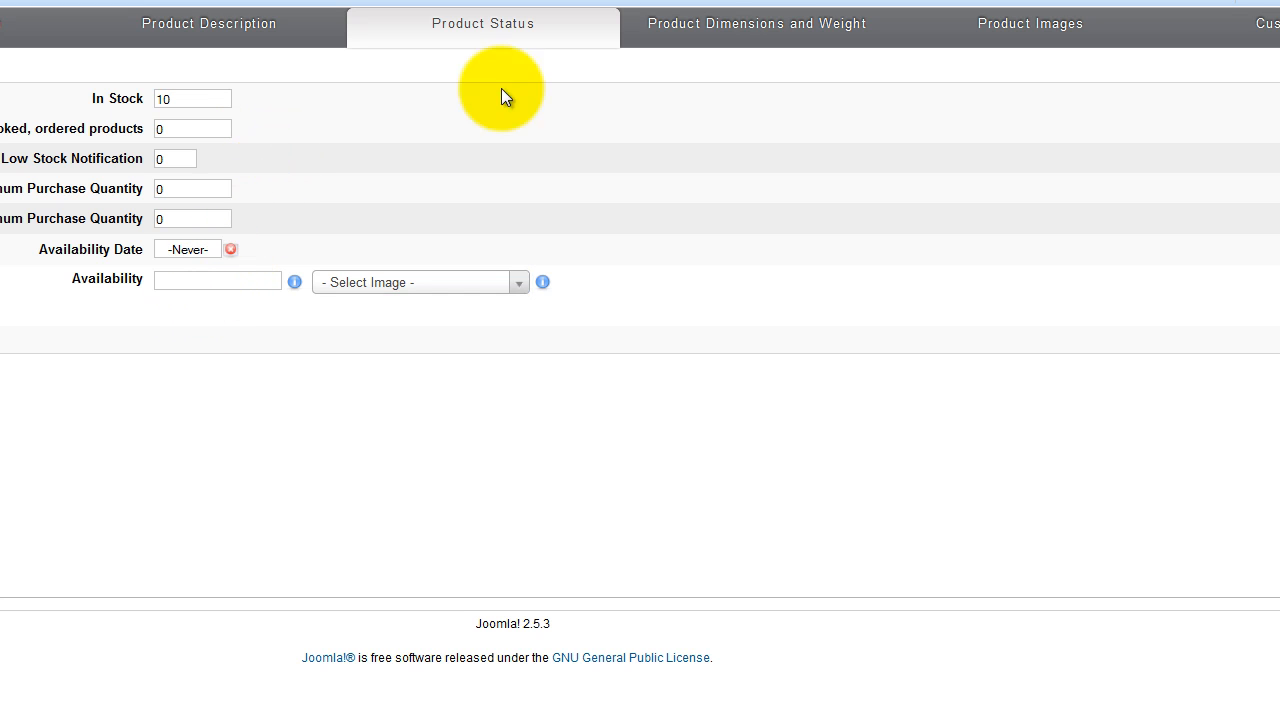
left_click(192, 98)
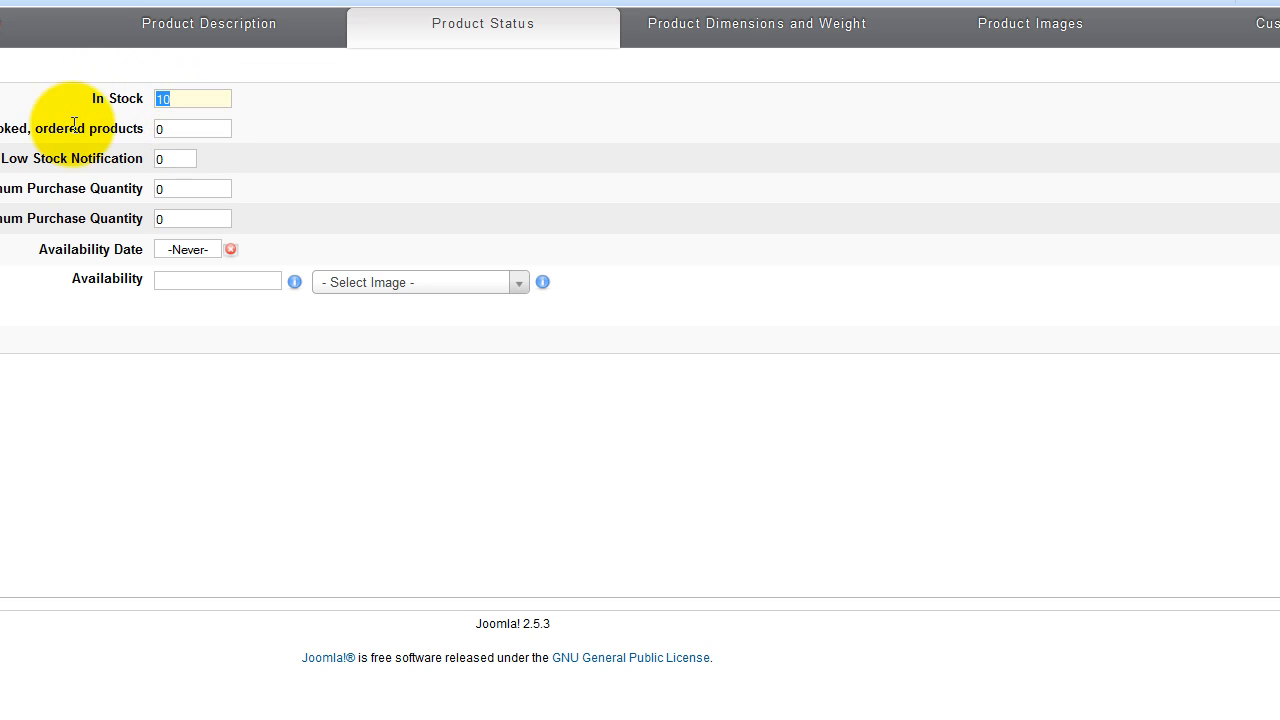
mouse_move(754, 37)
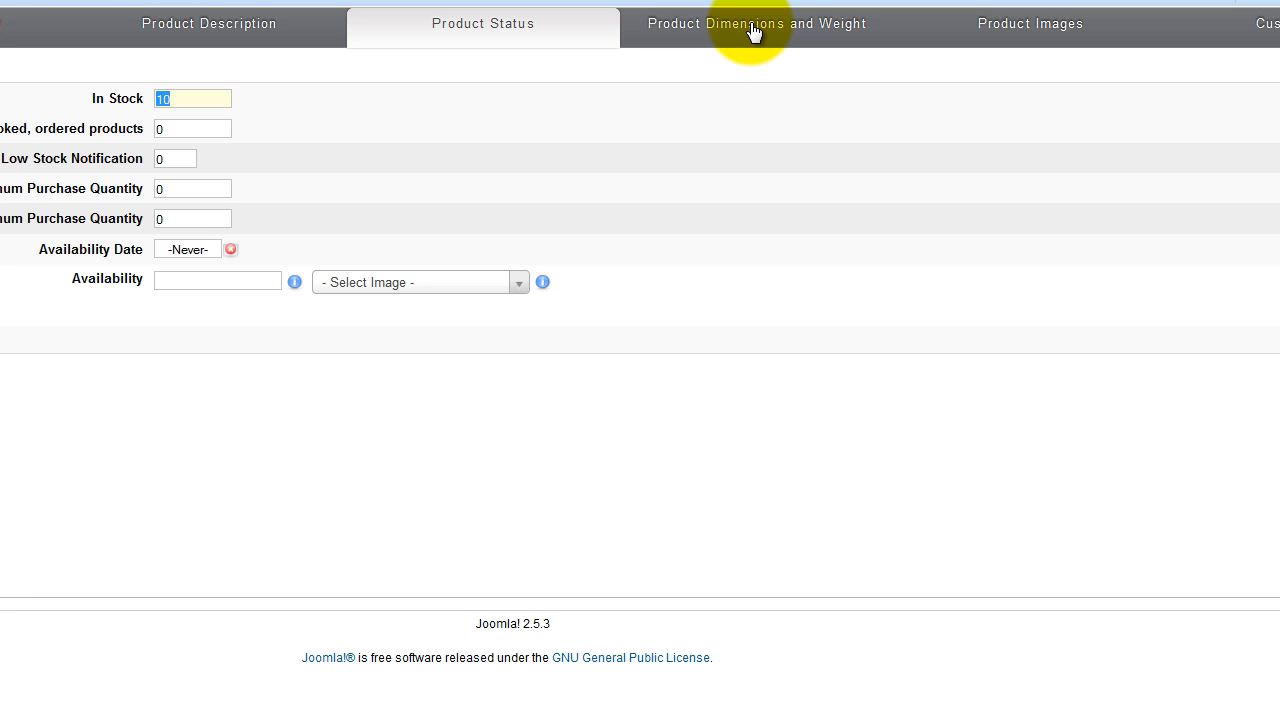
mouse_move(710, 52)
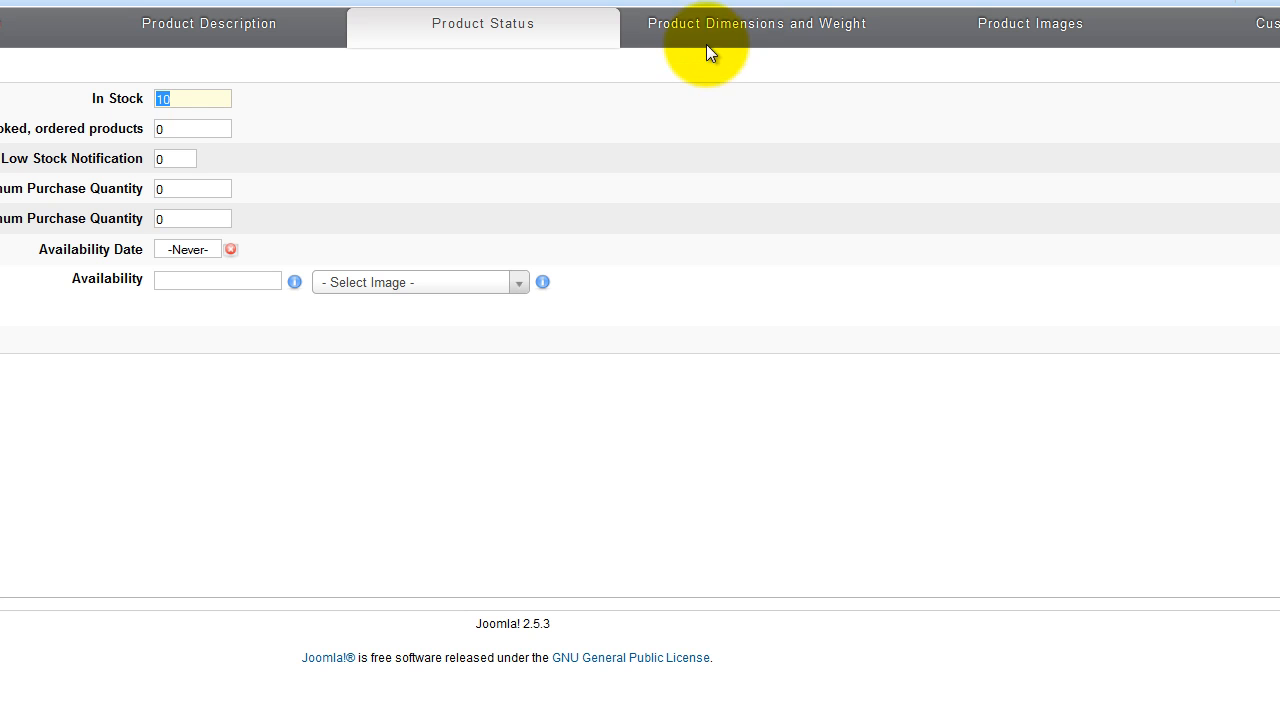
mouse_move(700, 28)
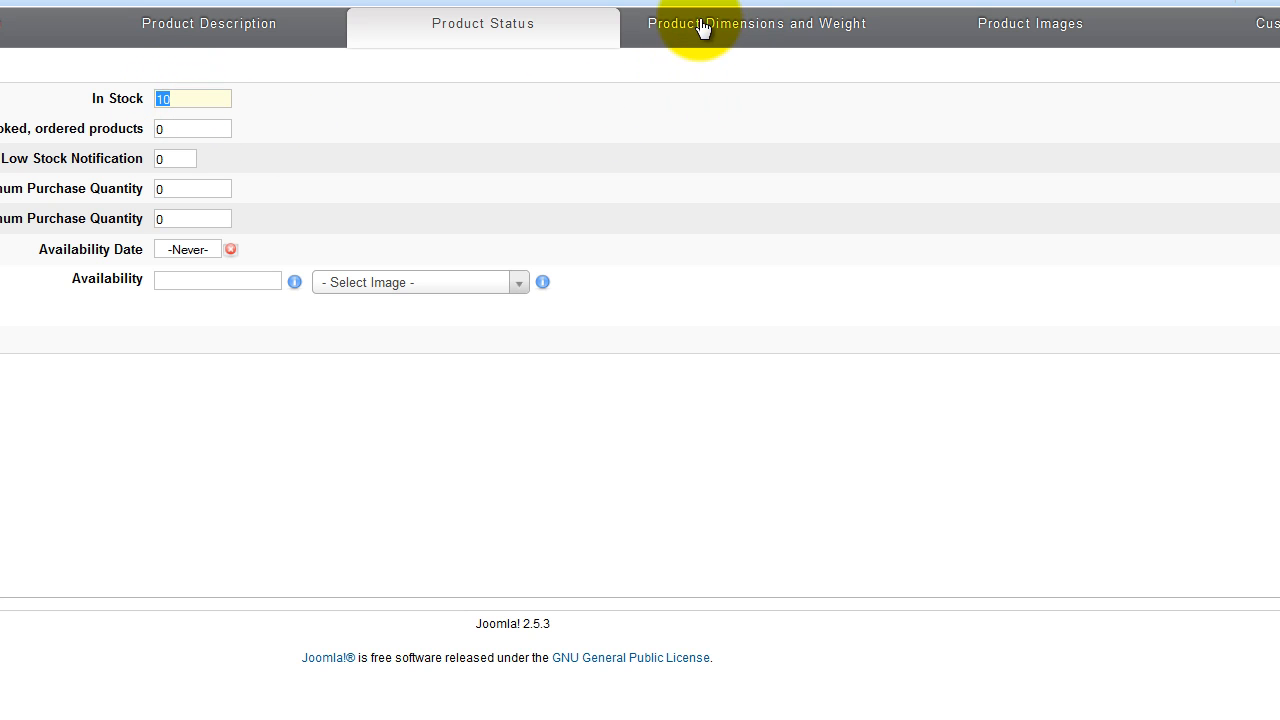
mouse_move(697, 42)
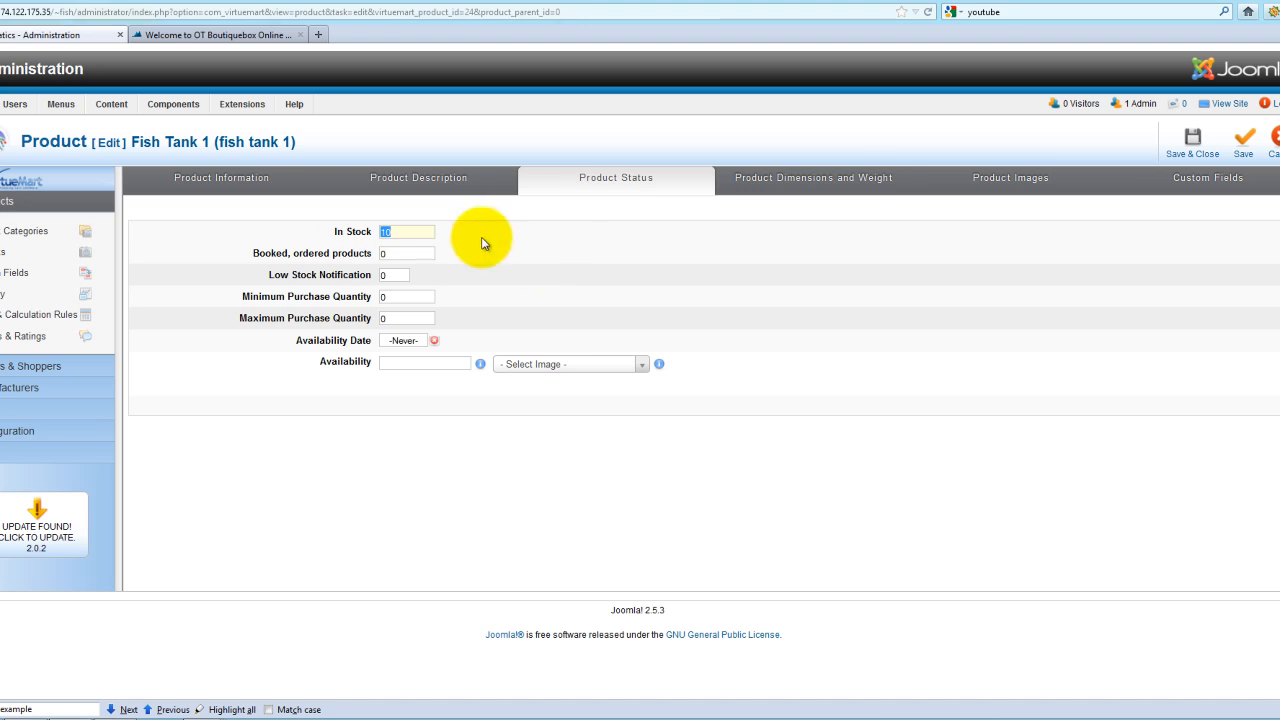
left_click(813, 177)
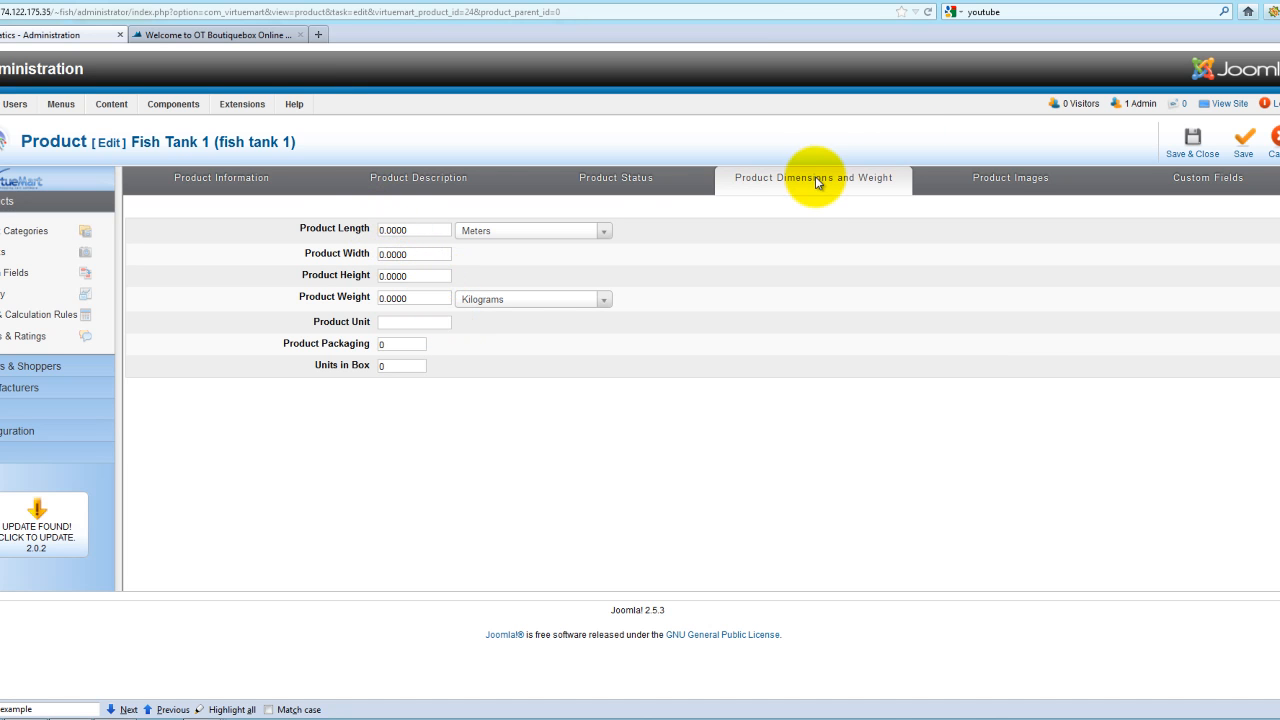
mouse_move(410, 362)
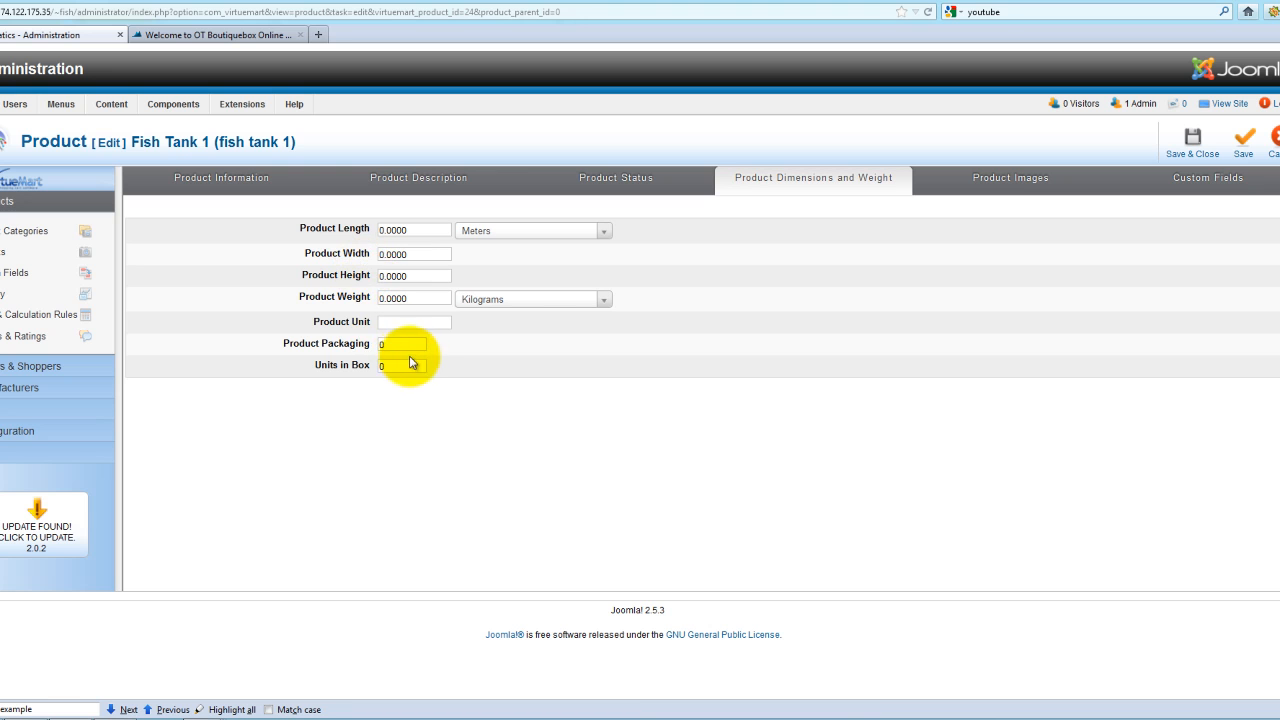
mouse_move(371, 233)
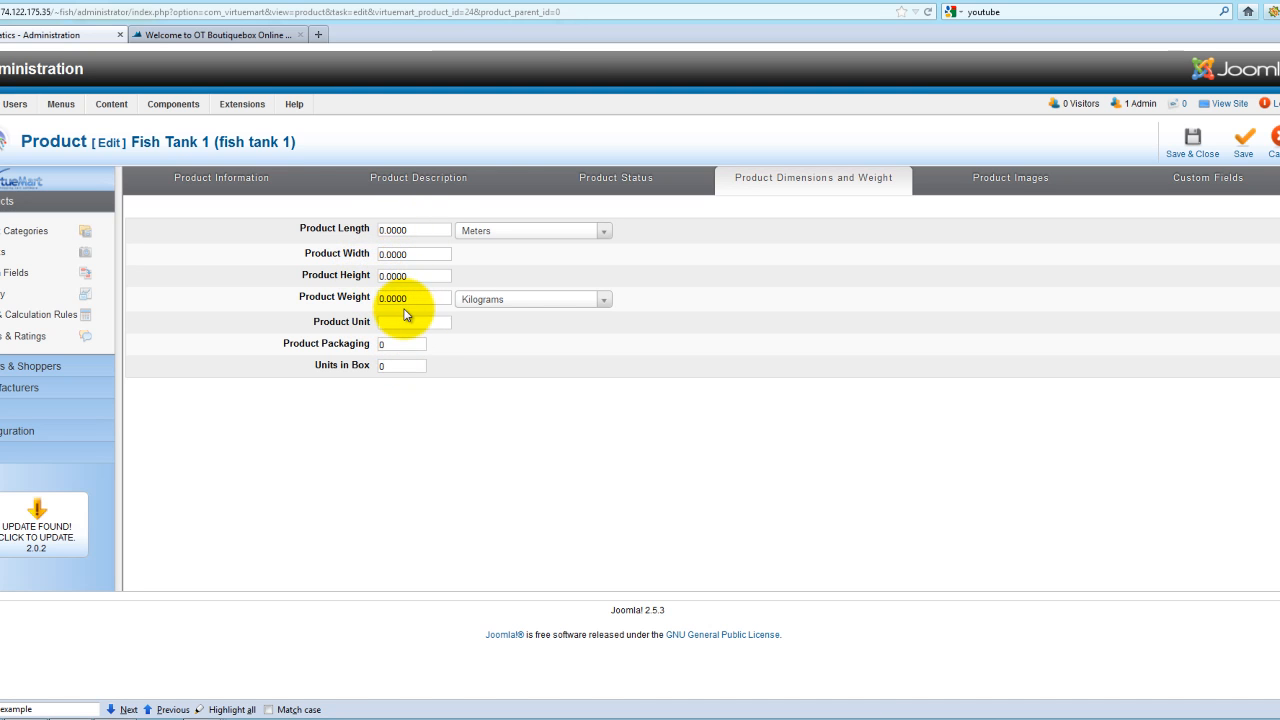
mouse_move(905, 172)
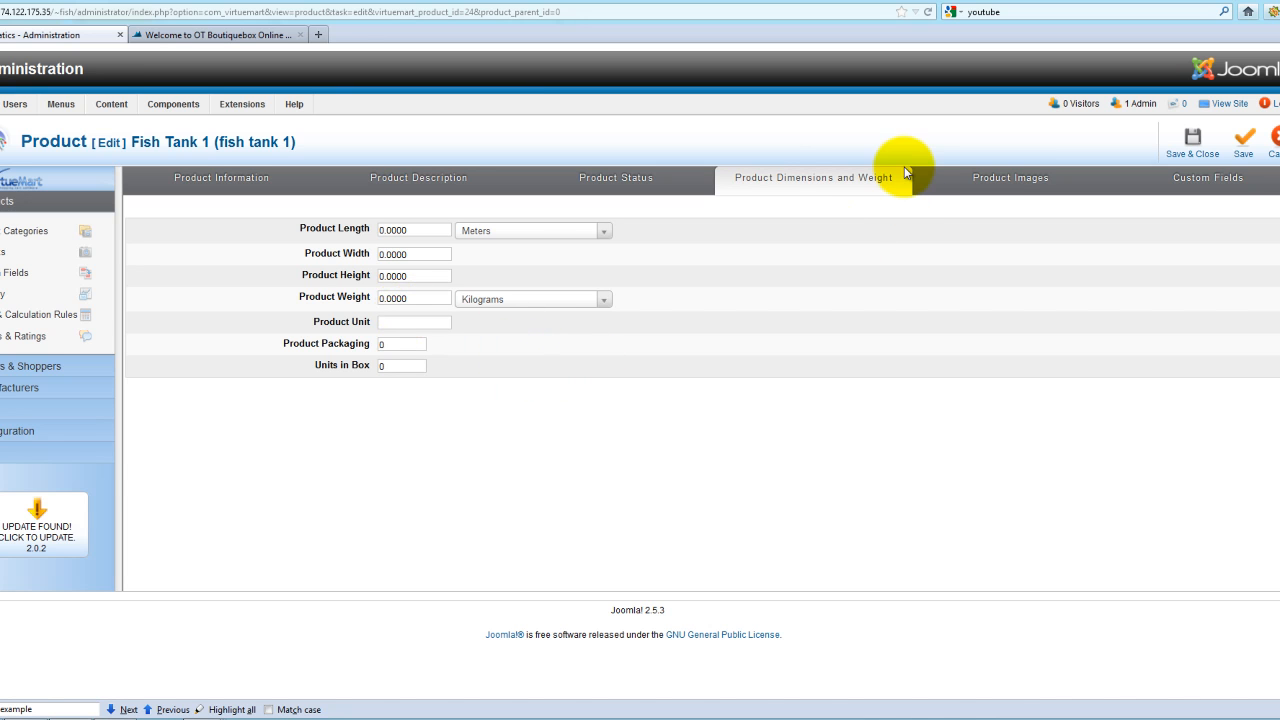
mouse_move(375, 244)
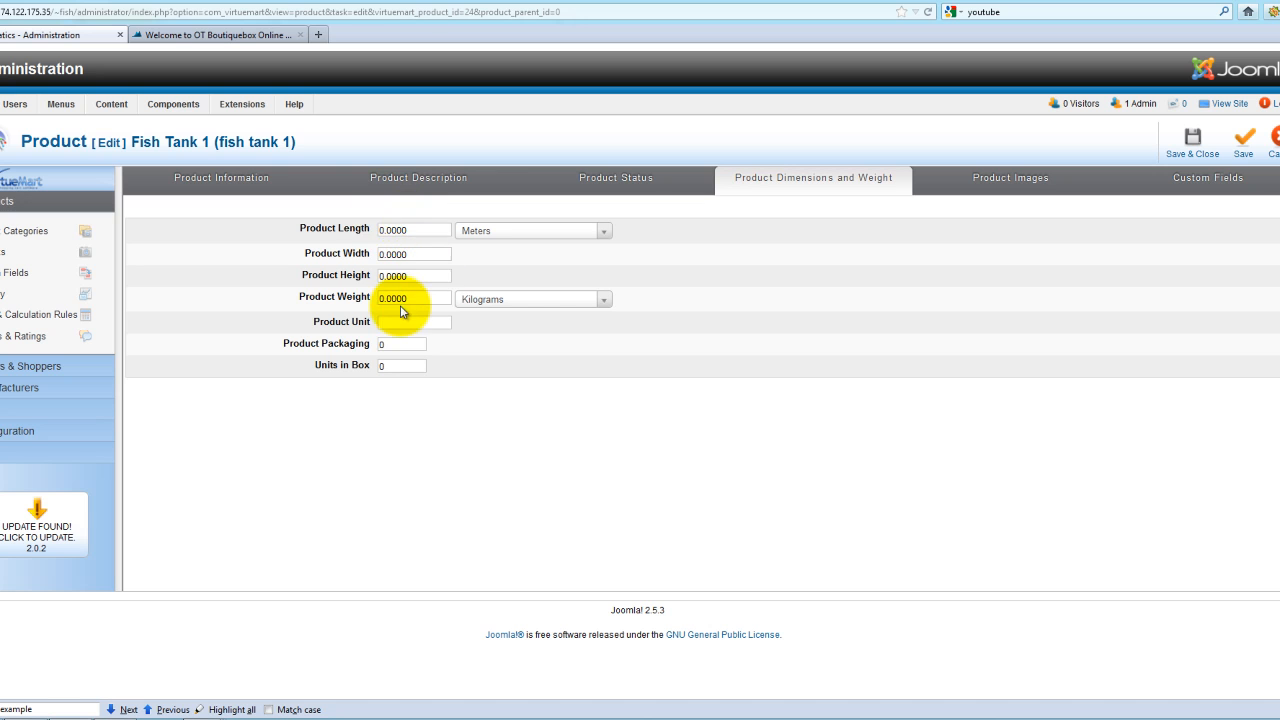
mouse_move(808, 280)
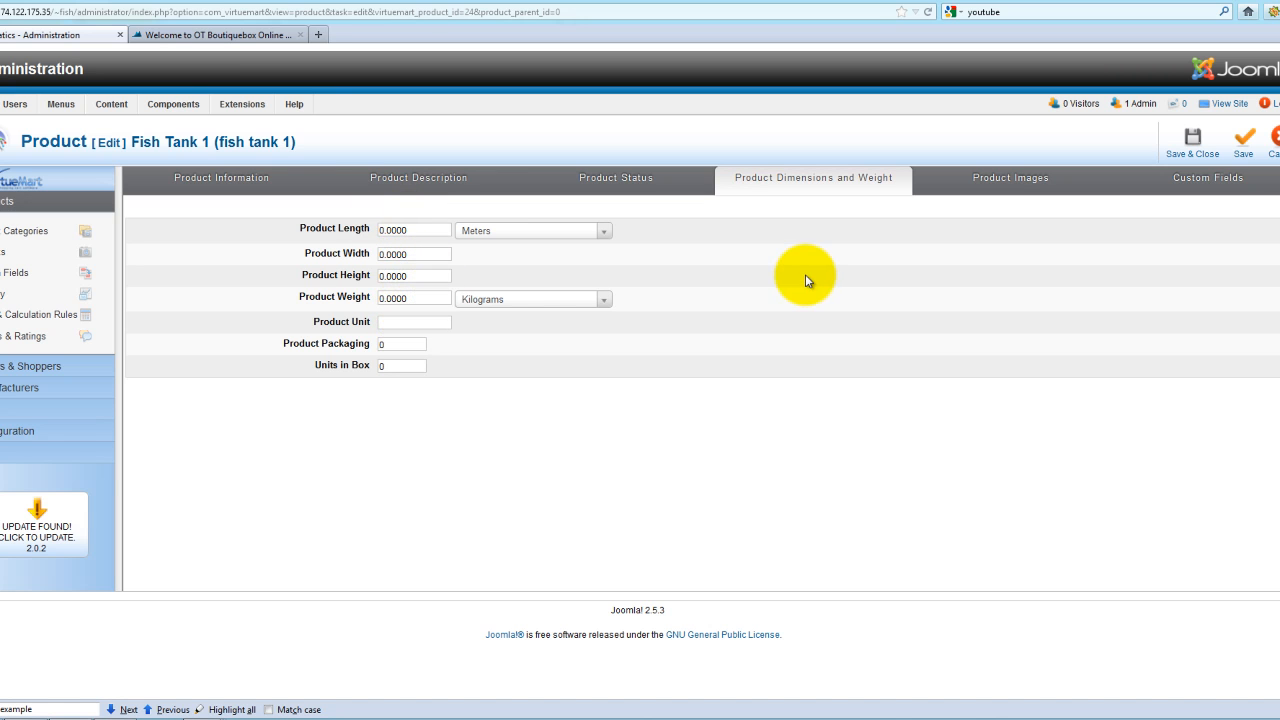
mouse_move(794, 381)
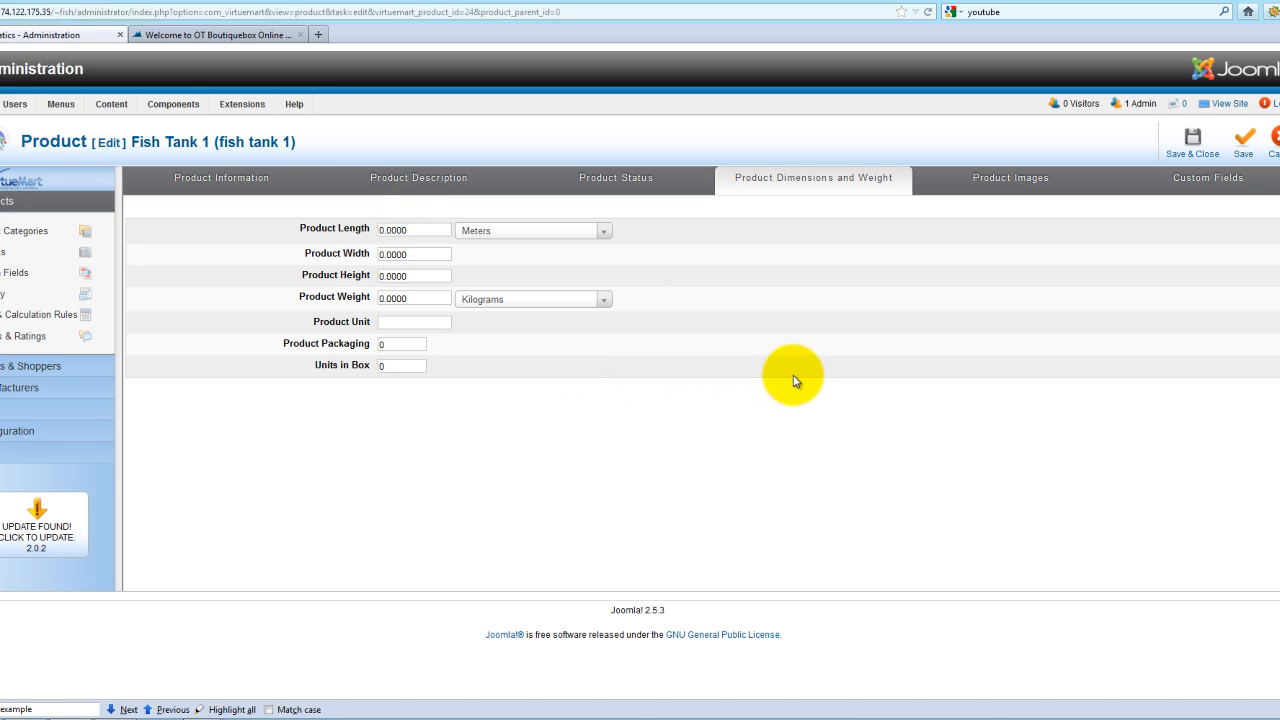
mouse_move(780, 397)
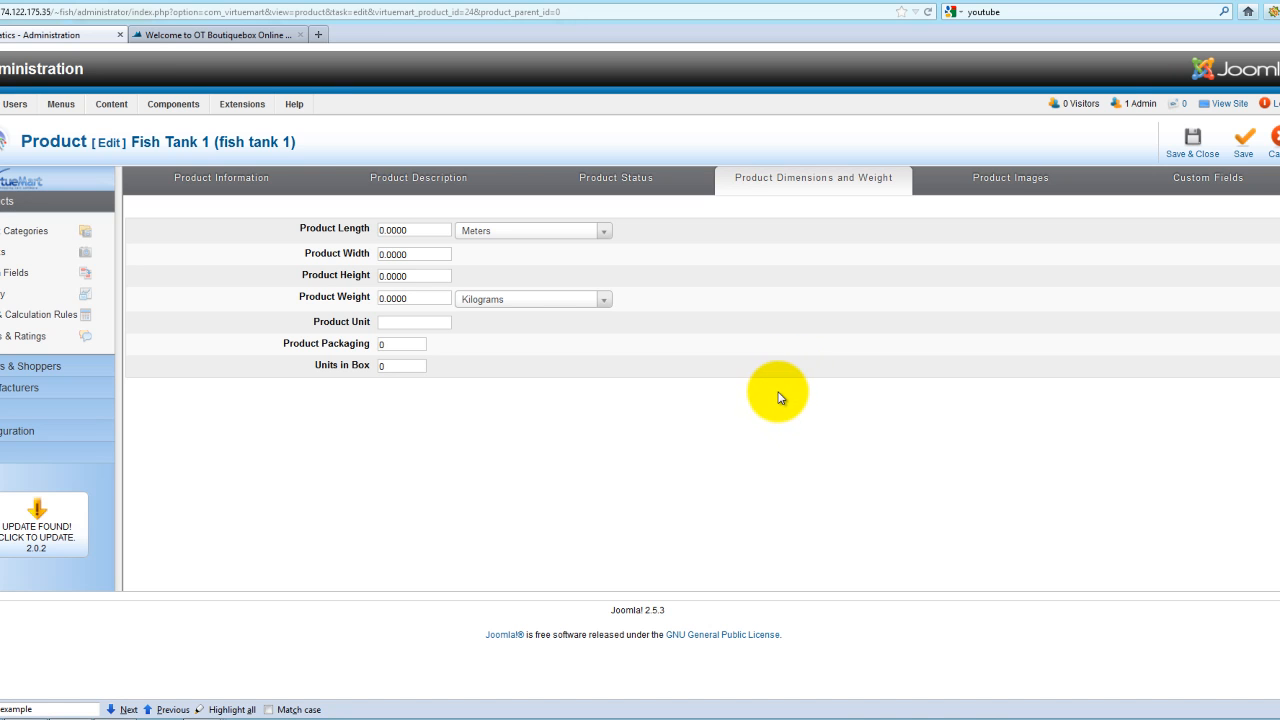
mouse_move(1010, 200)
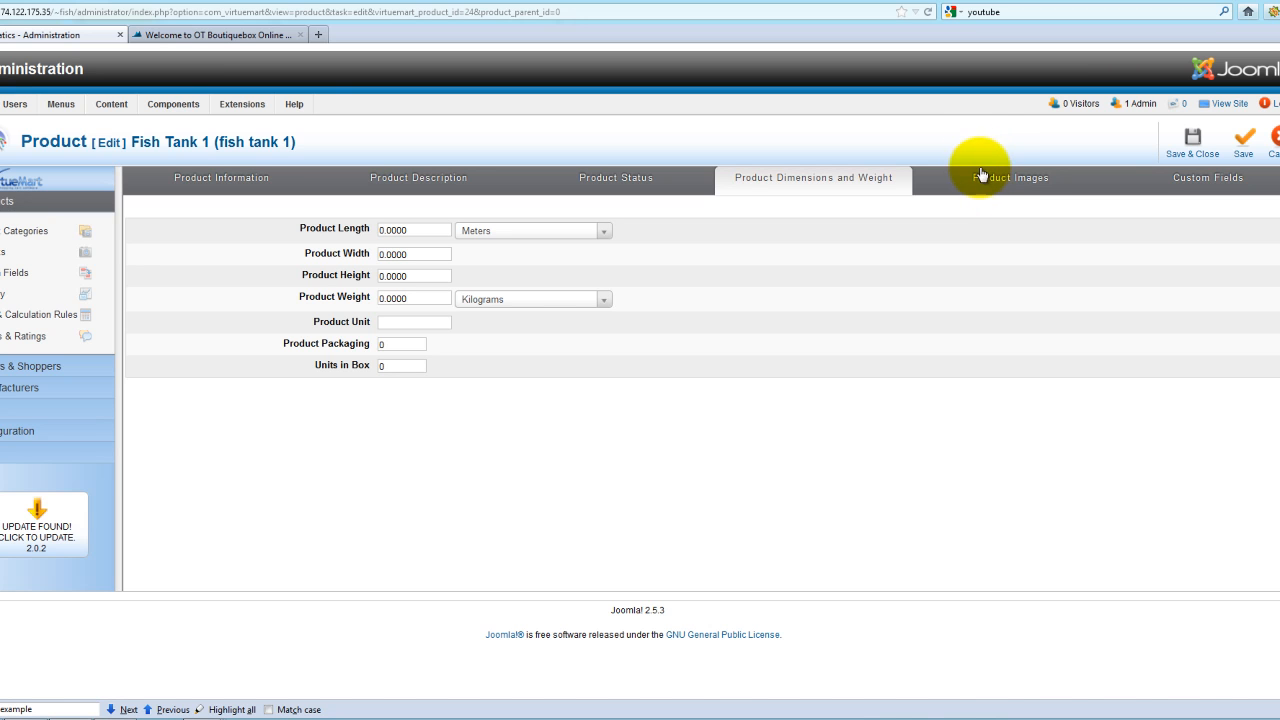
mouse_move(1009, 190)
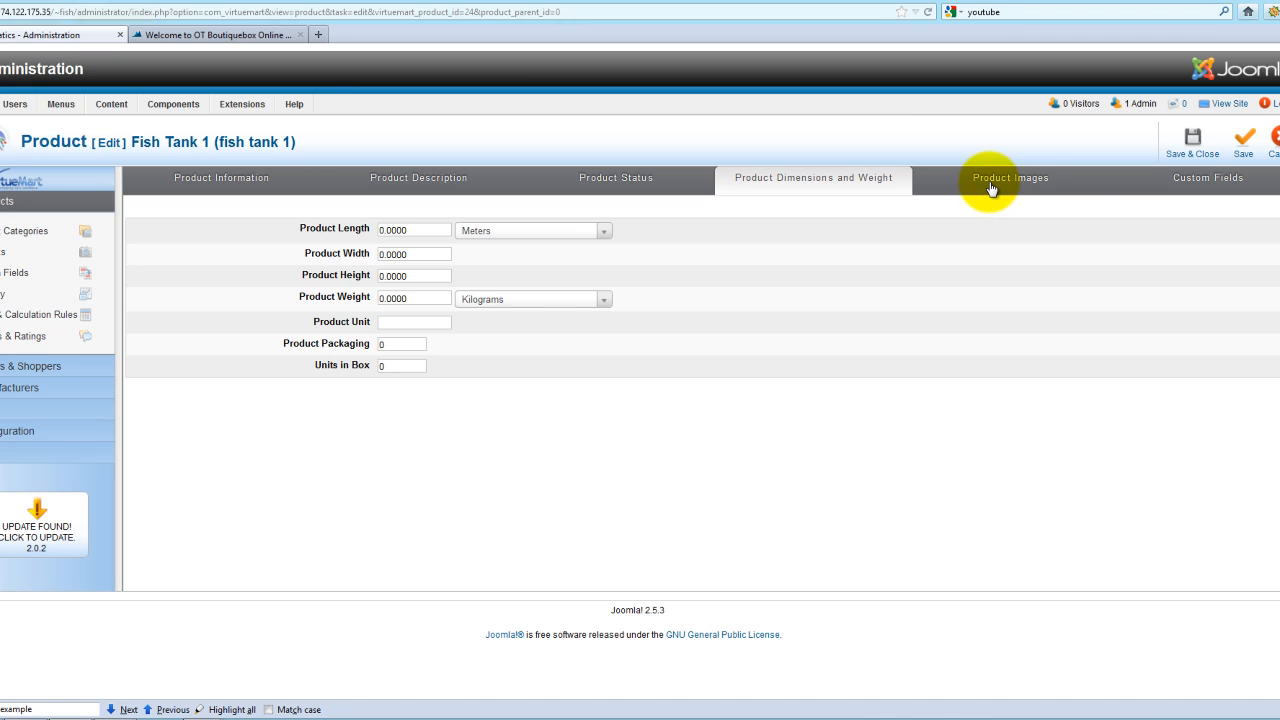
View Fish Tank 1's product images, showing six clothing pictures and the orange swim shorts details
left_click(1009, 178)
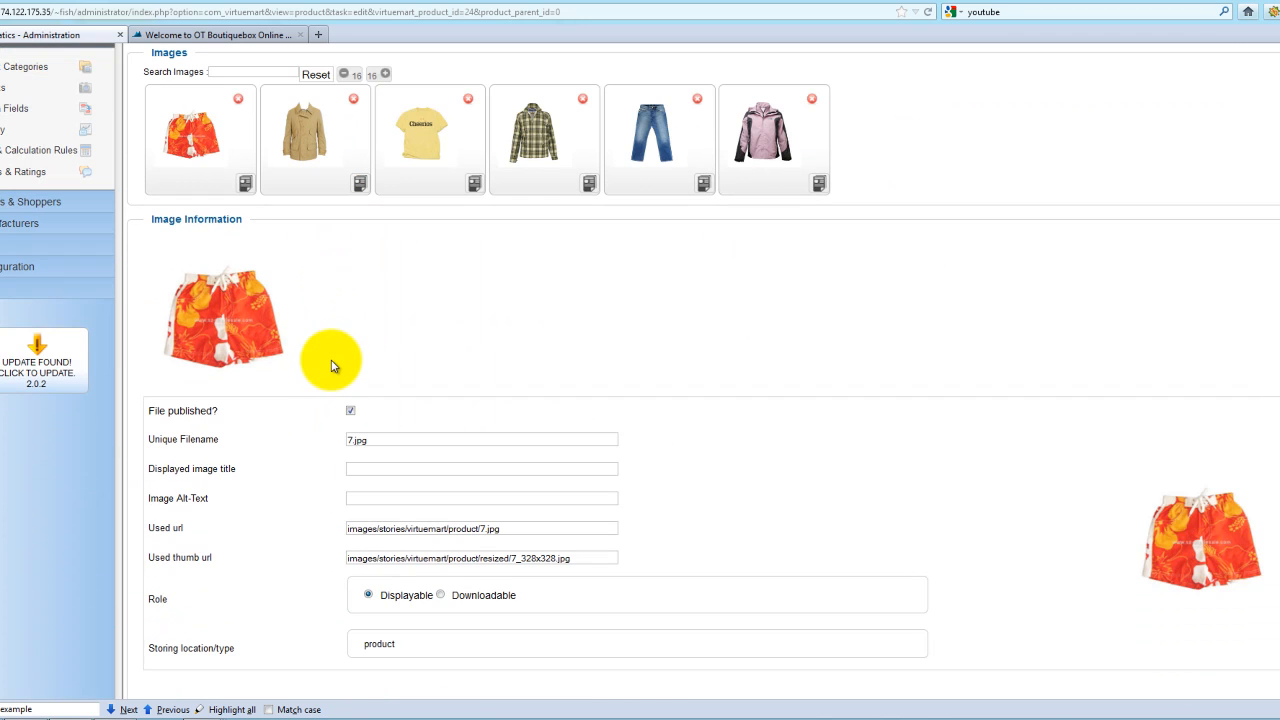
Upload blue_tang.jpg as Fish Tank 1's product image and save the product
scroll("up", 3)
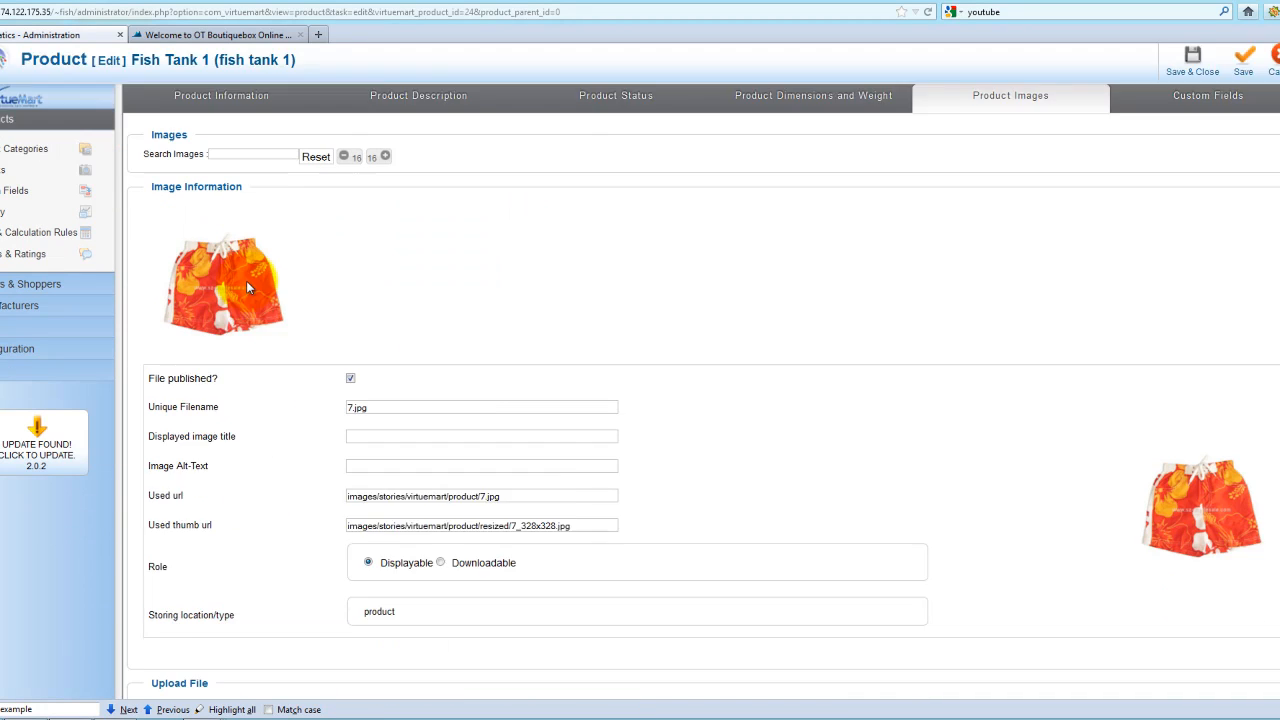
scroll("down", 3)
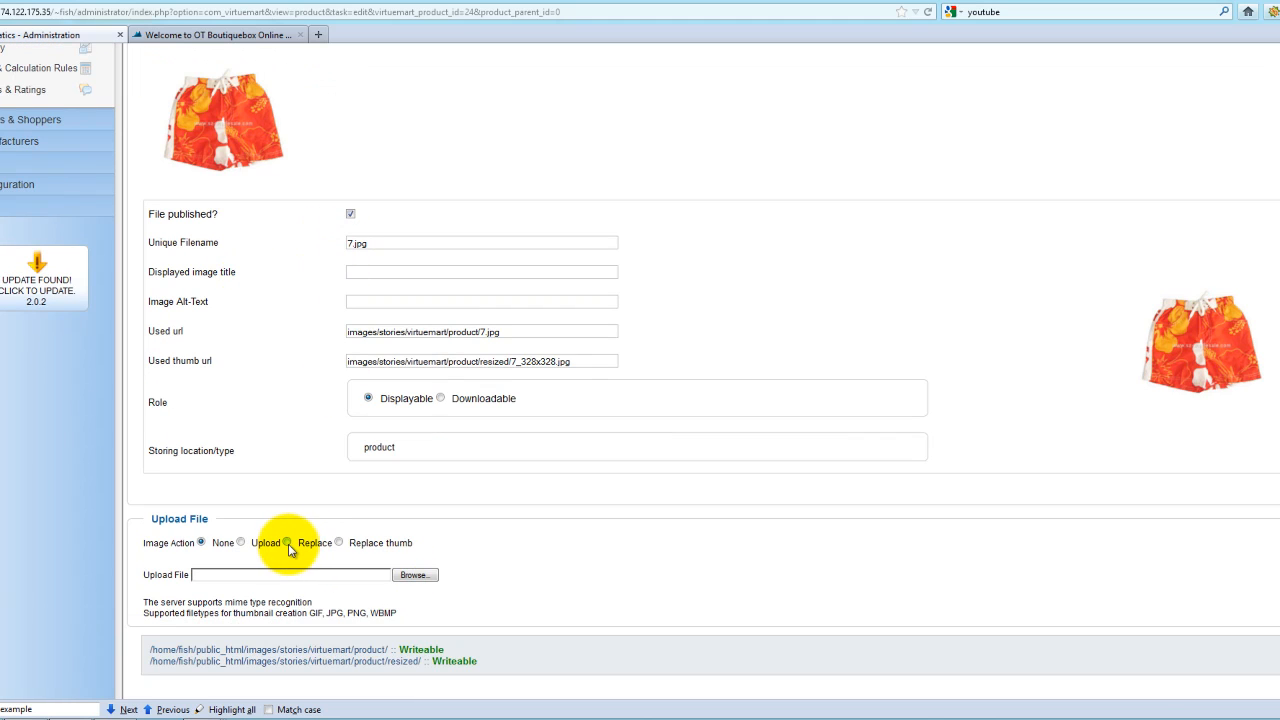
left_click(201, 542)
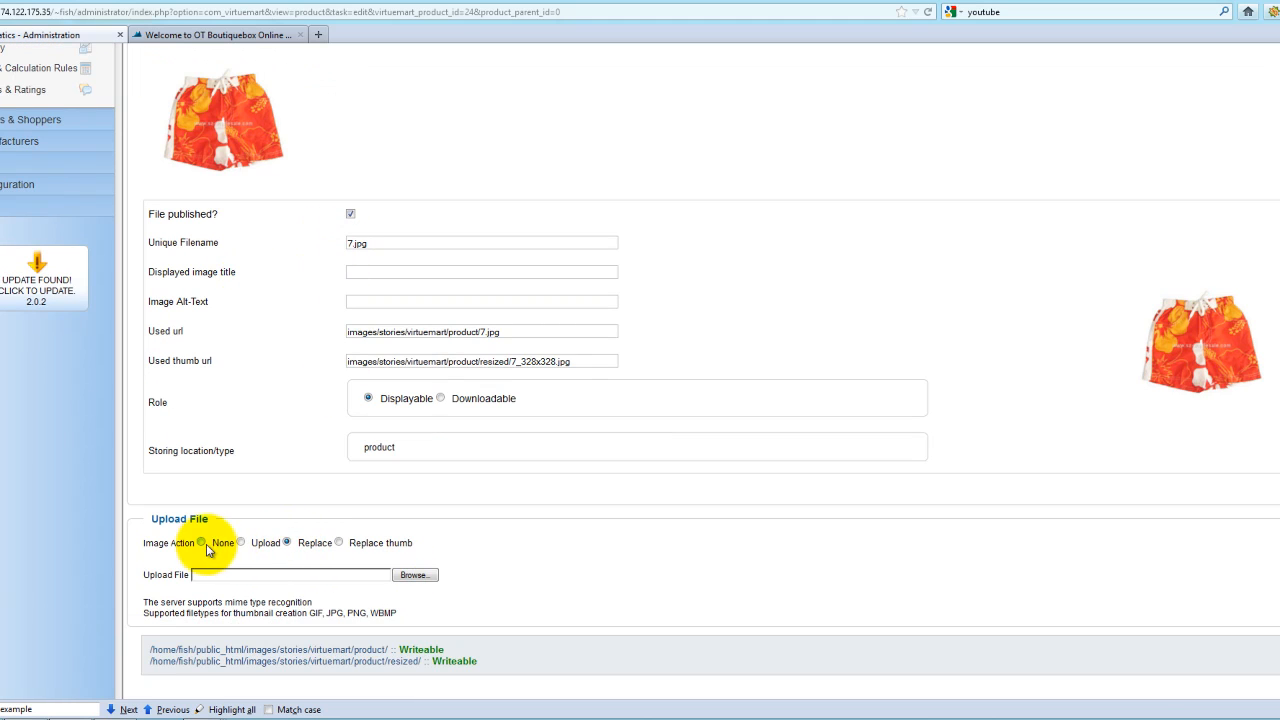
scroll("up", 3)
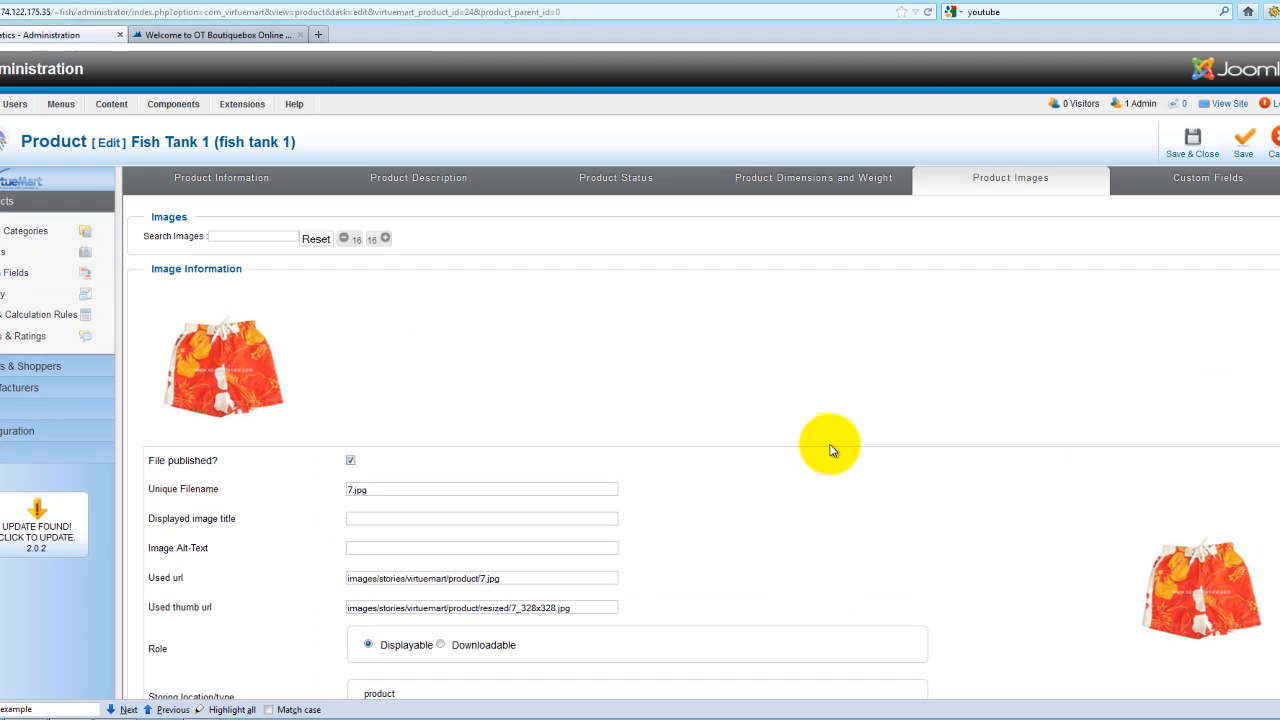
mouse_move(1033, 247)
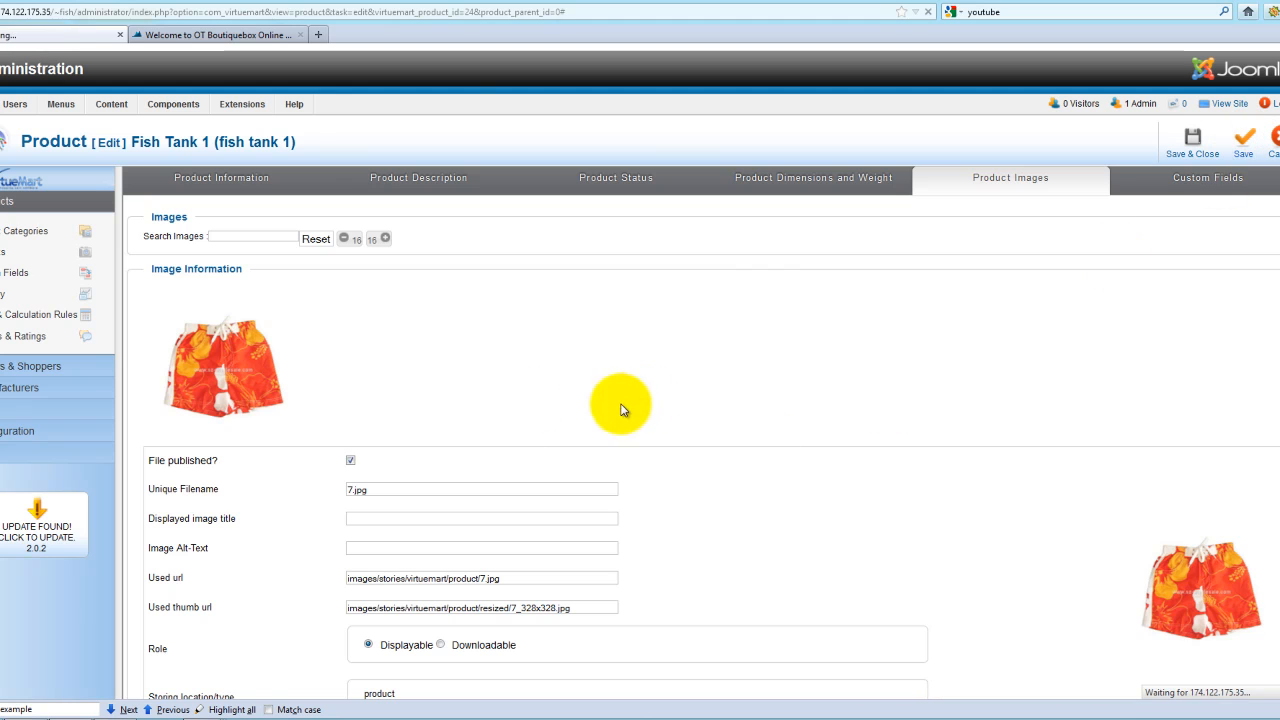
left_click(1243, 140)
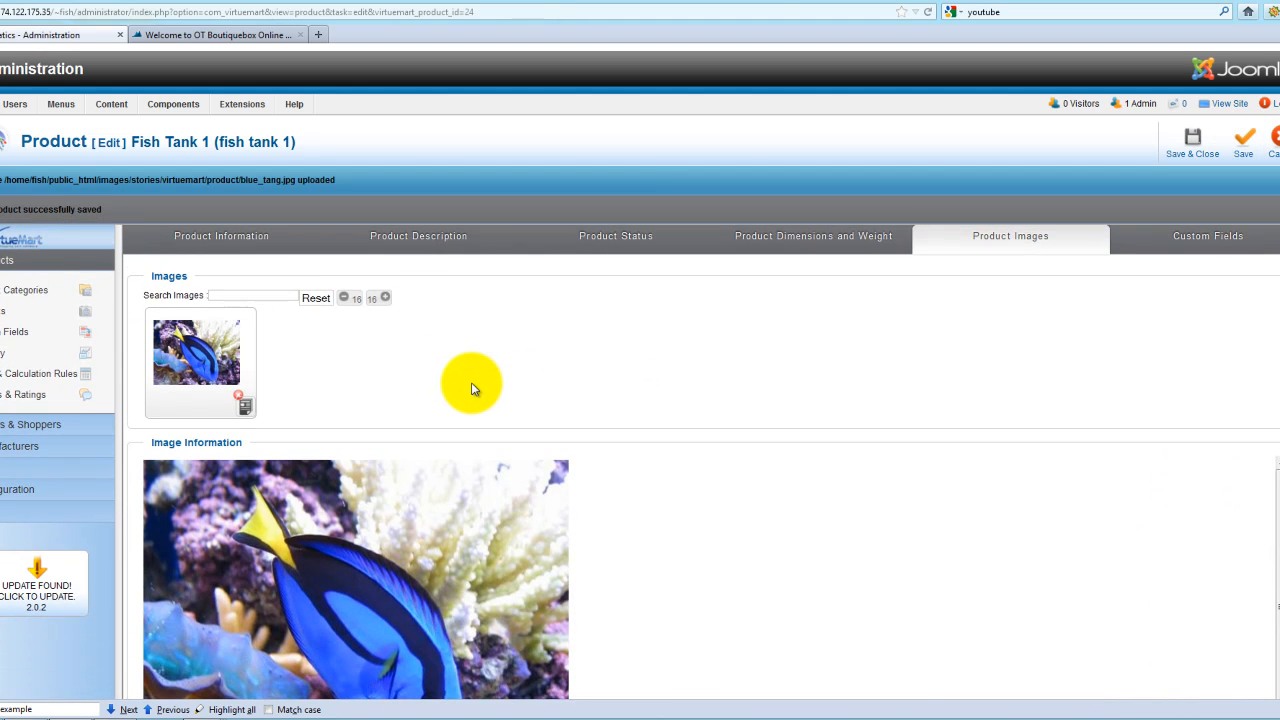
scroll("down", 3)
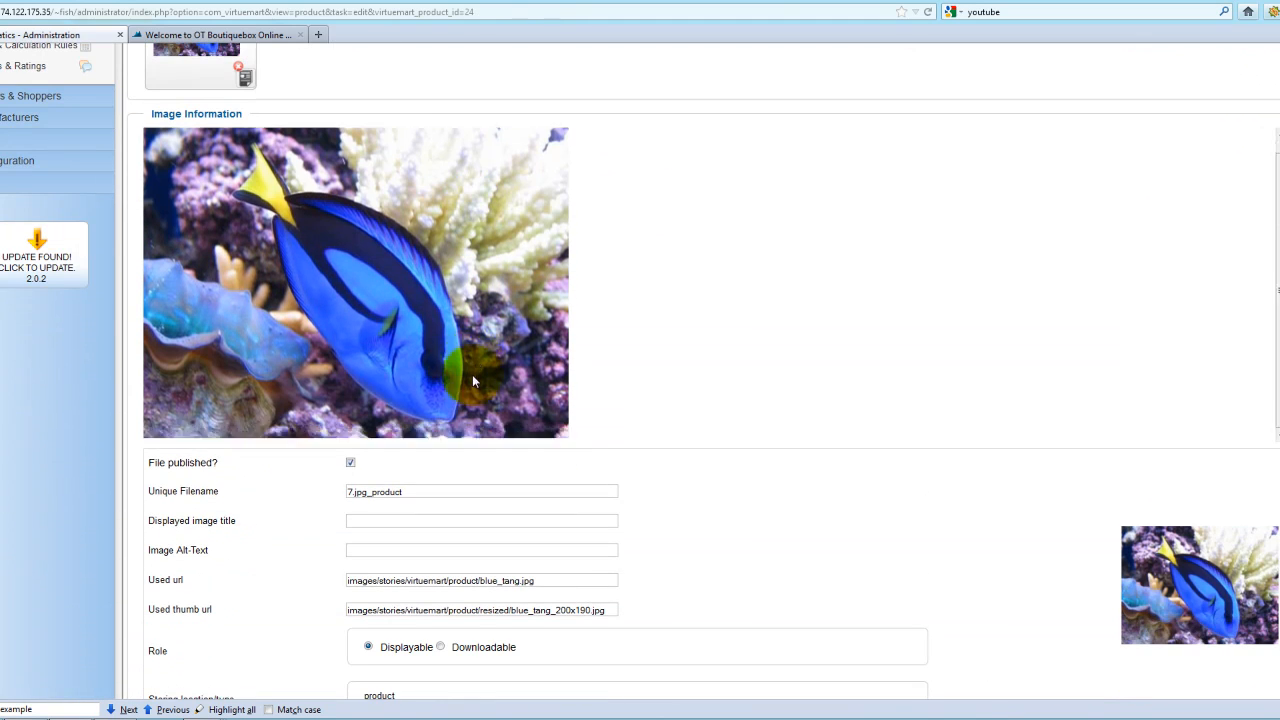
scroll("down", 3)
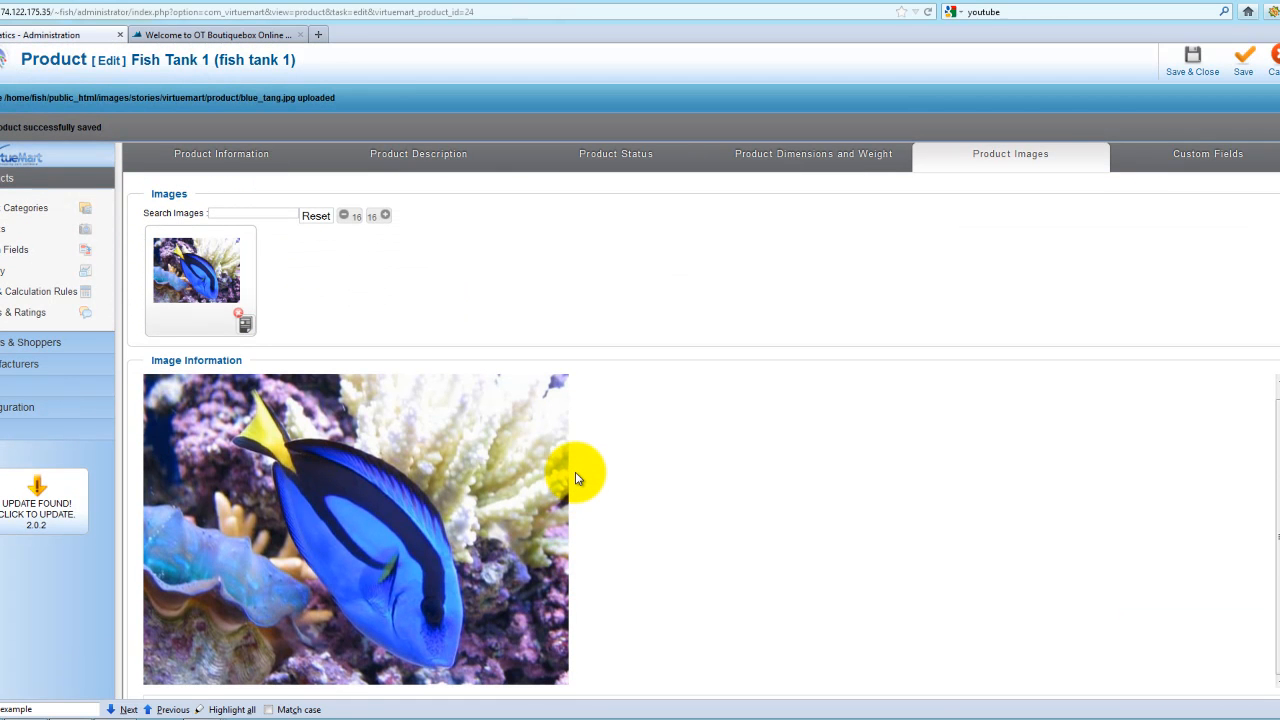
mouse_move(1026, 192)
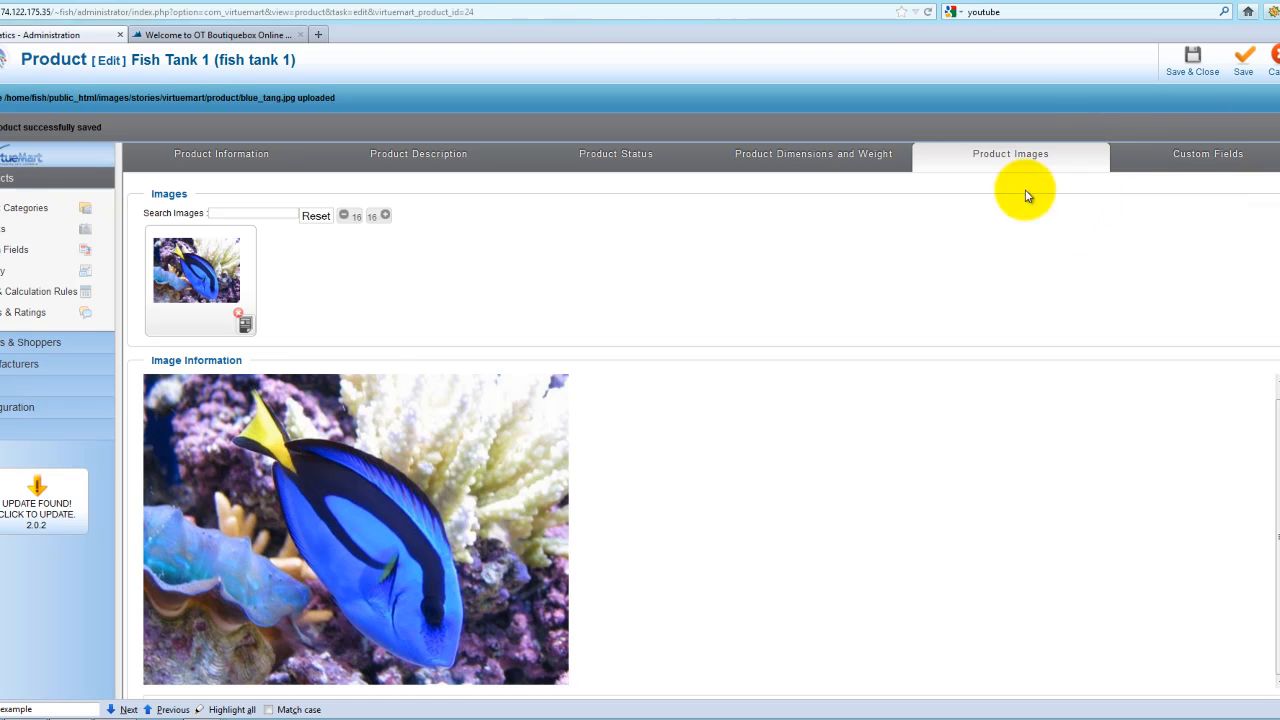
scroll("down", 3)
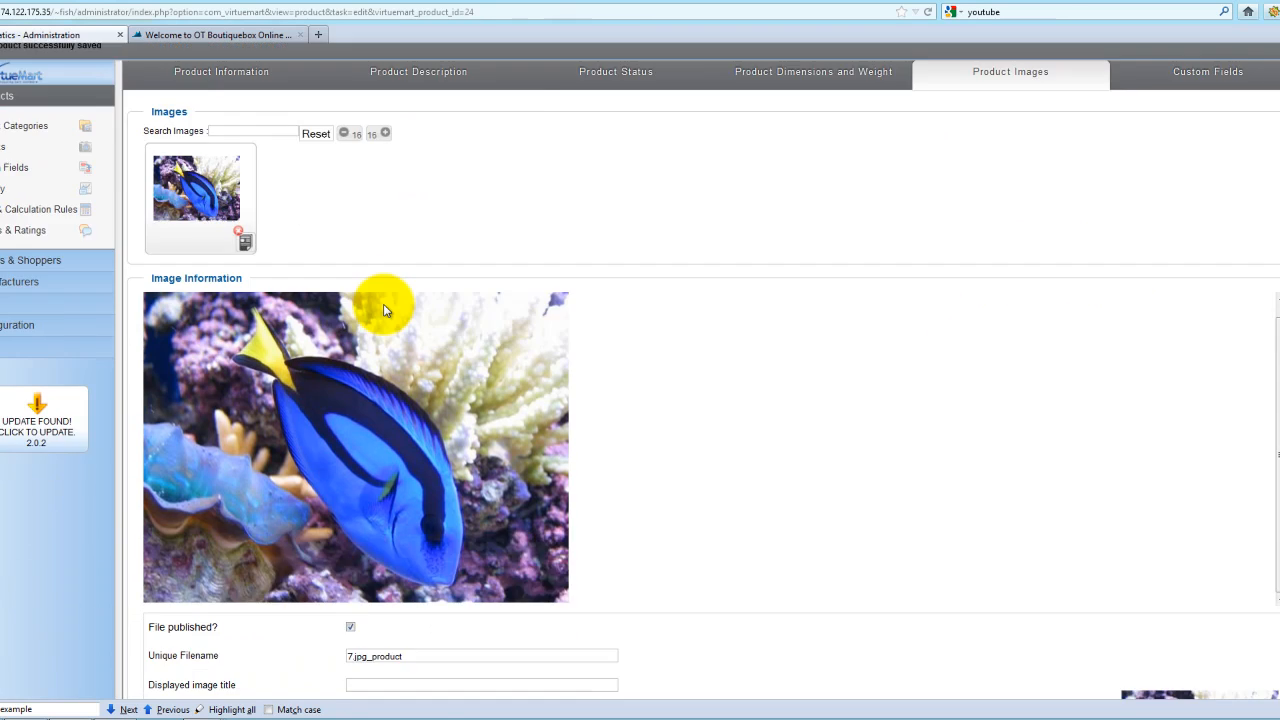
scroll("down", 3)
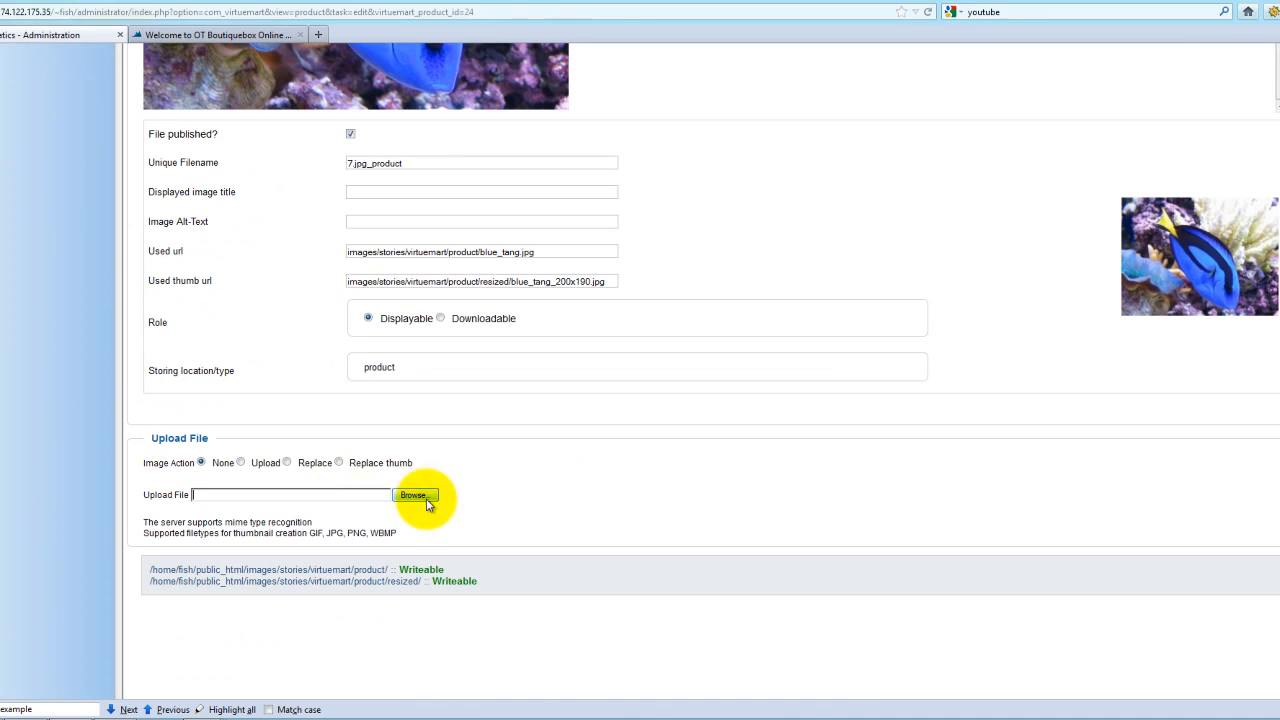
mouse_move(360, 507)
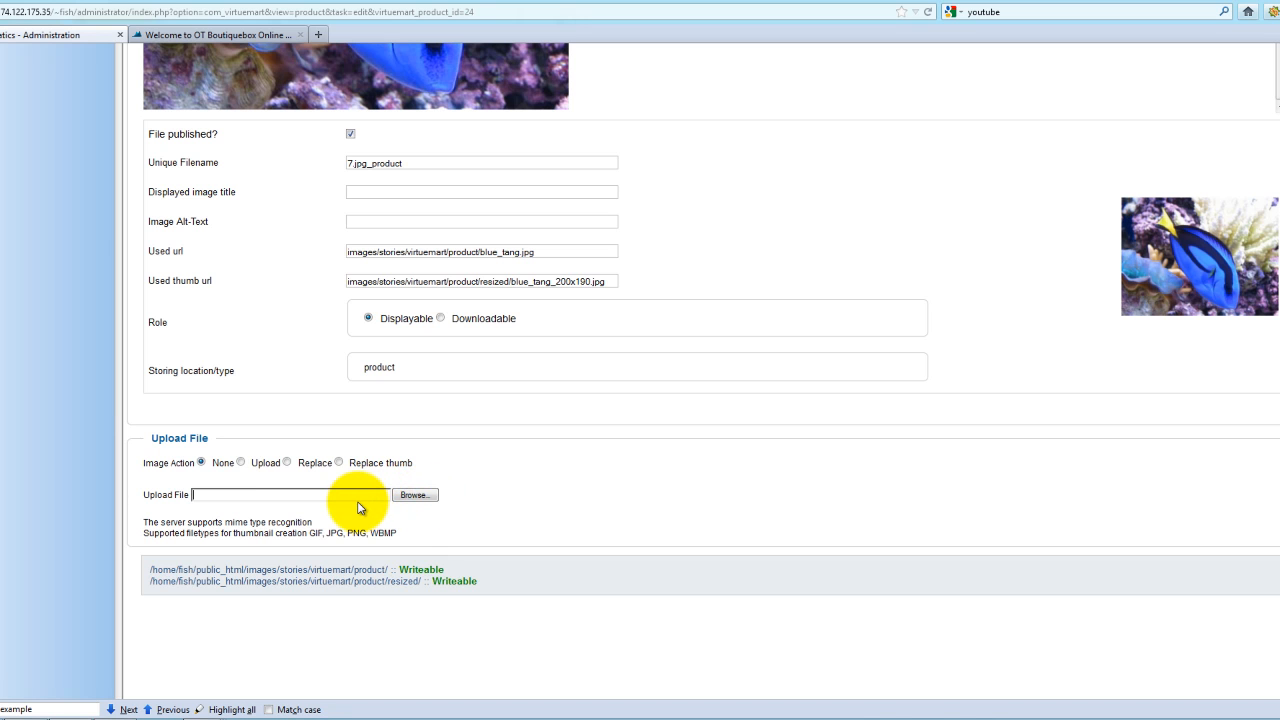
mouse_move(897, 324)
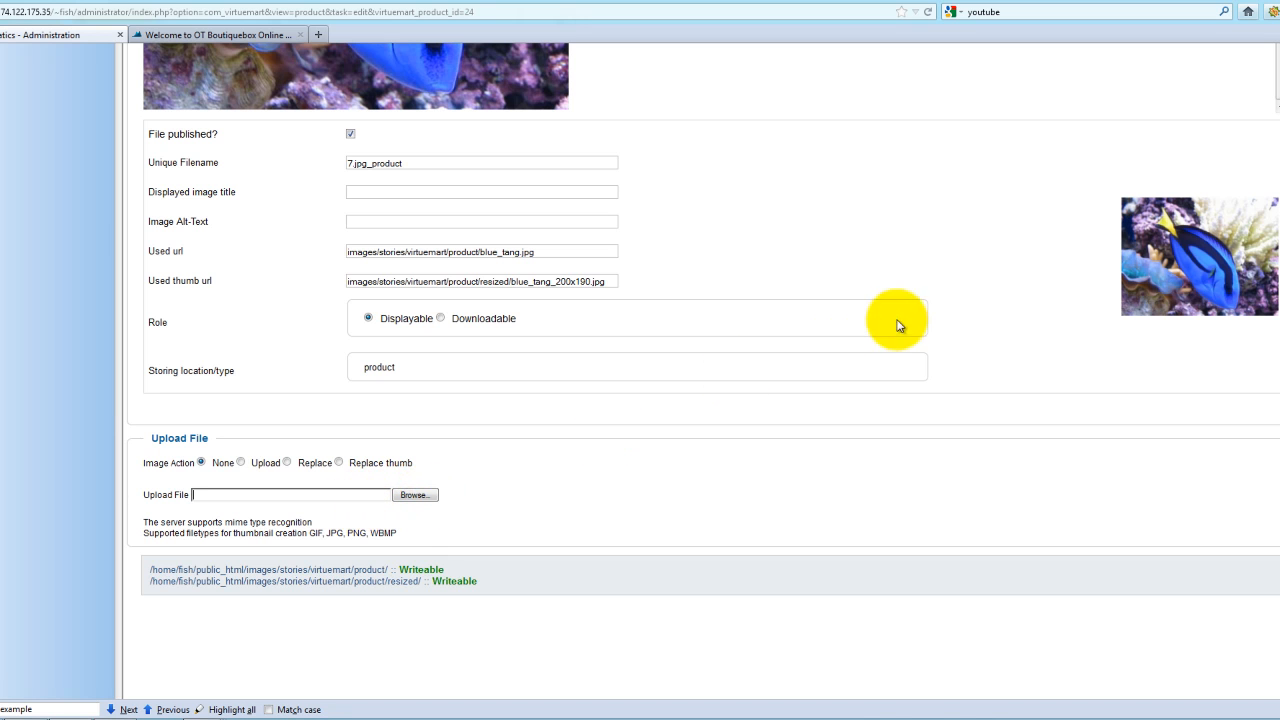
scroll("up", 3)
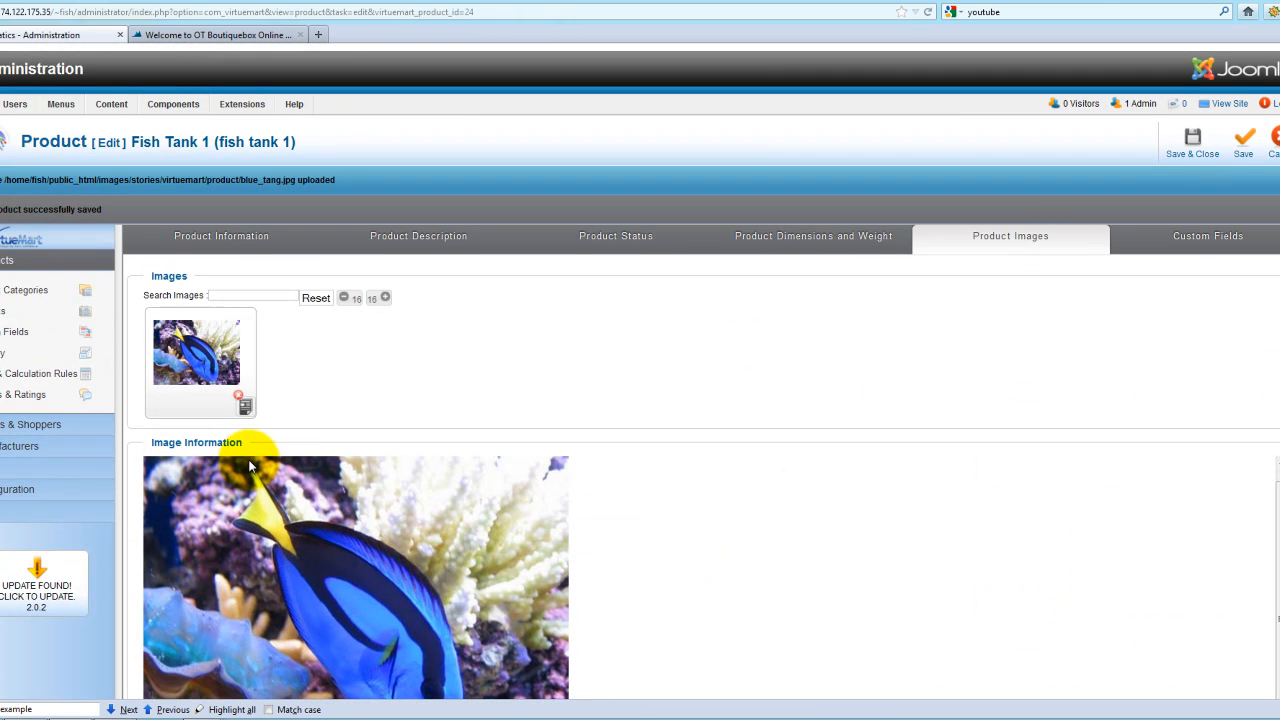
mouse_move(717, 262)
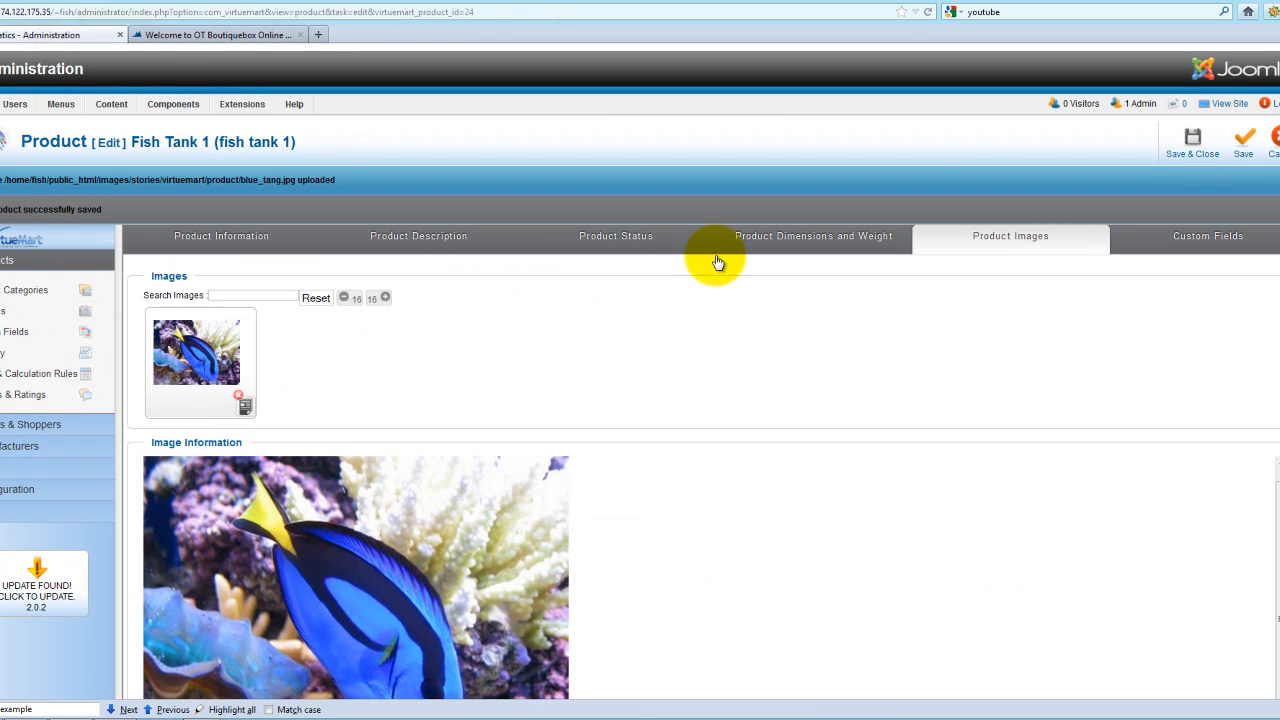
mouse_move(1198, 240)
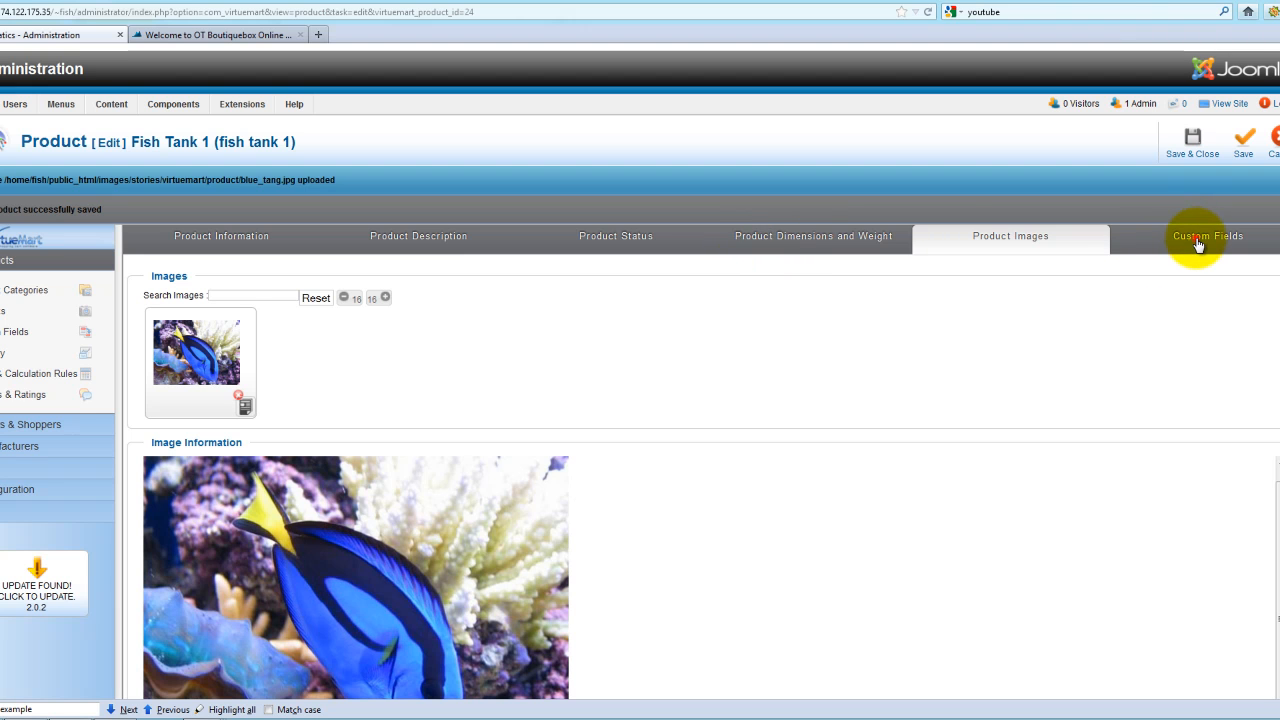
left_click(1207, 236)
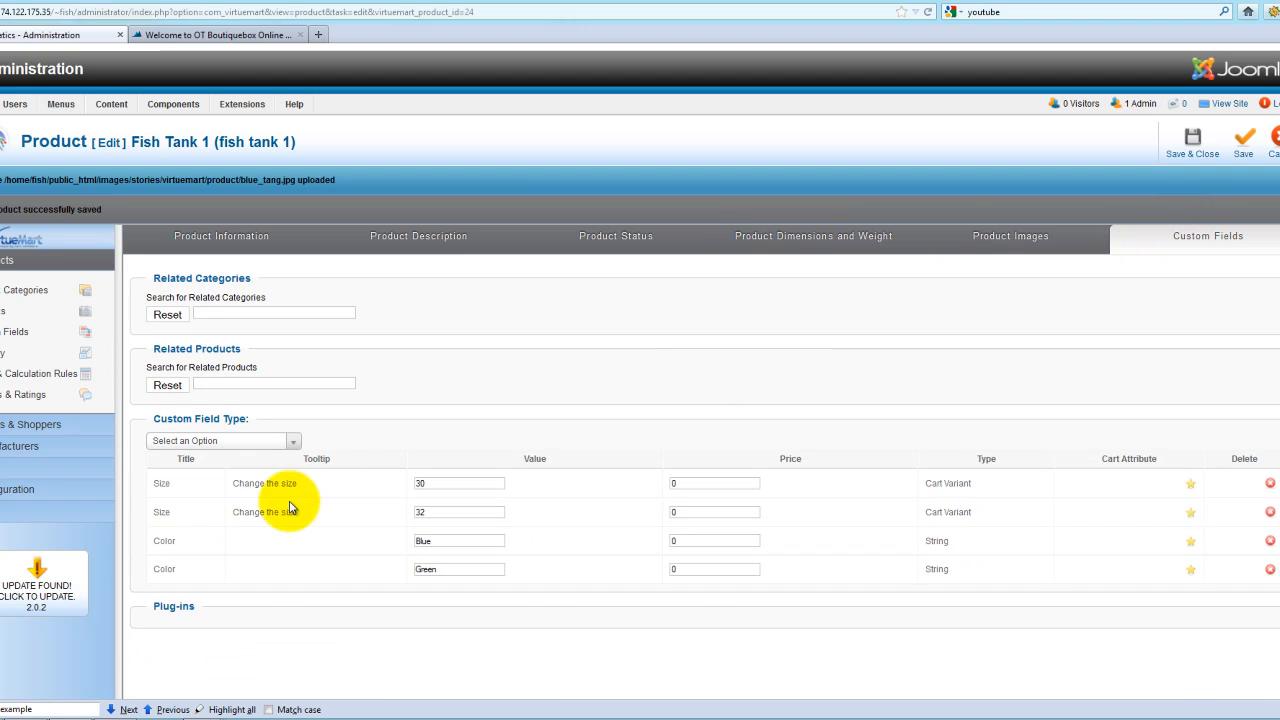
Review Fish Tank 1's custom fields: Size 30/32 variants and Color Blue/Green strings
scroll("up", 3)
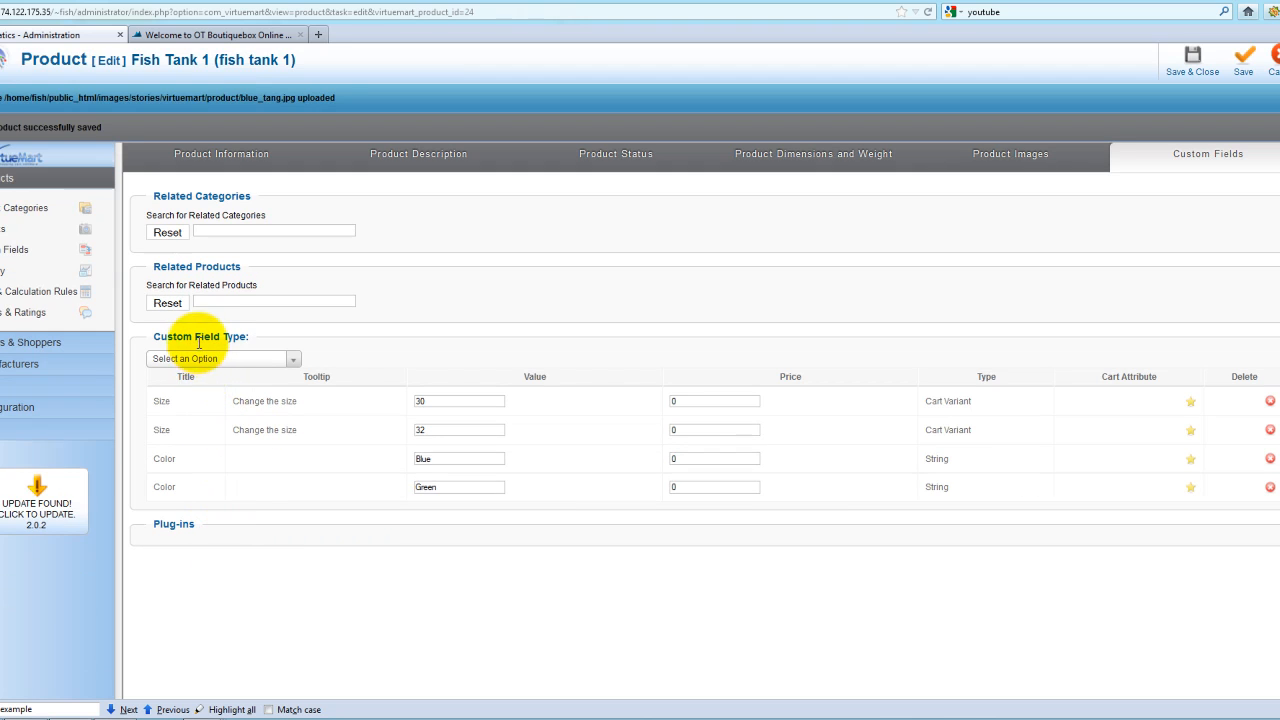
mouse_move(358, 401)
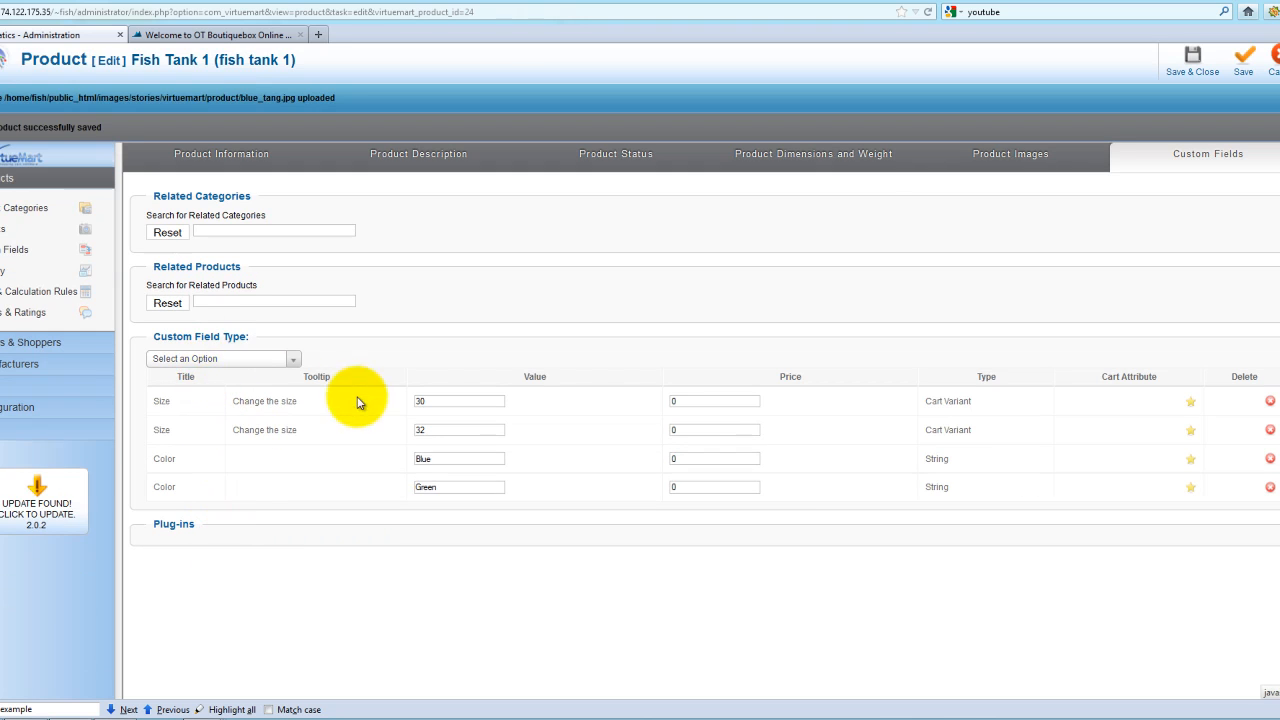
mouse_move(244, 410)
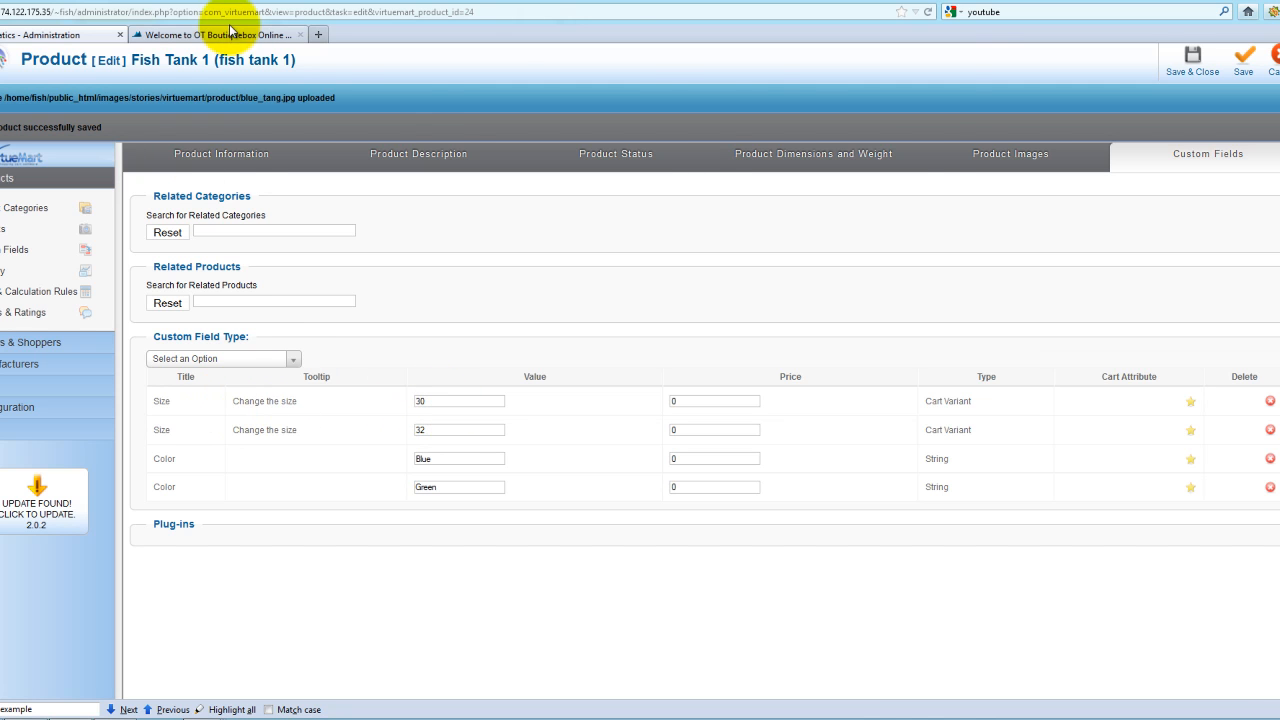
left_click(215, 34)
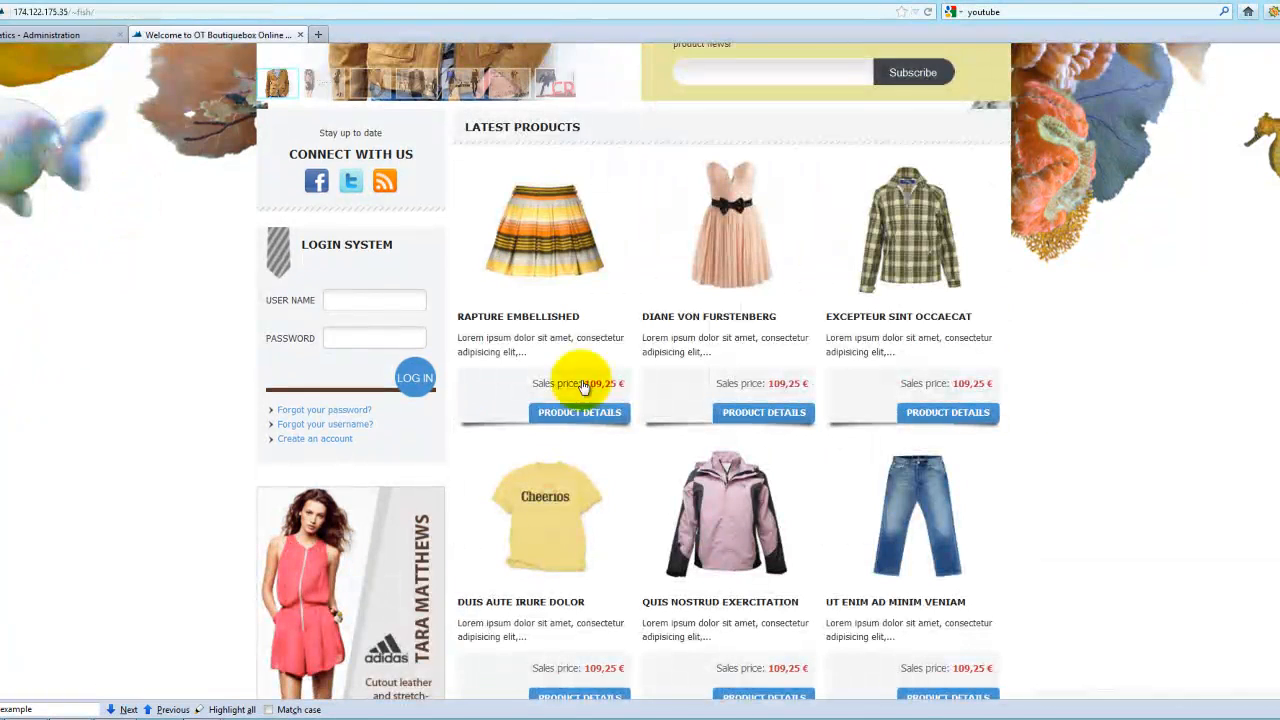
Open Fish Tank 1's storefront detail page and view its Size options 30 and 32
scroll("down", 3)
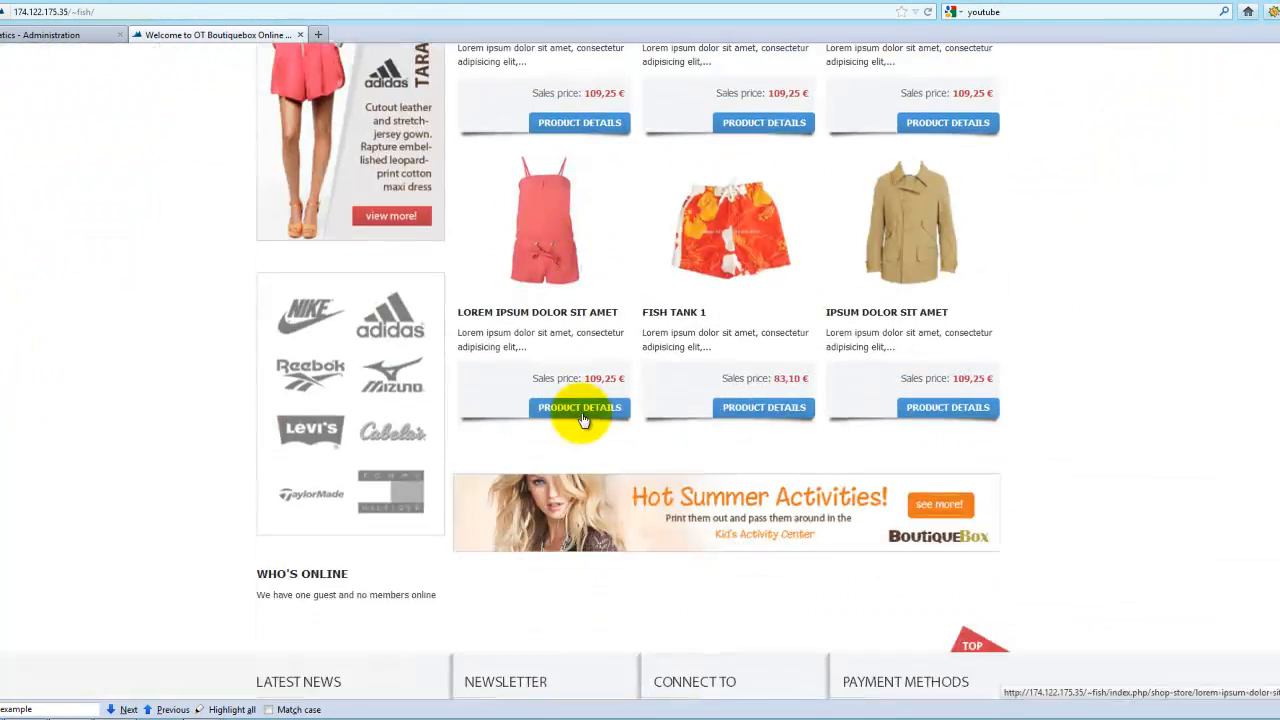
scroll("up", 3)
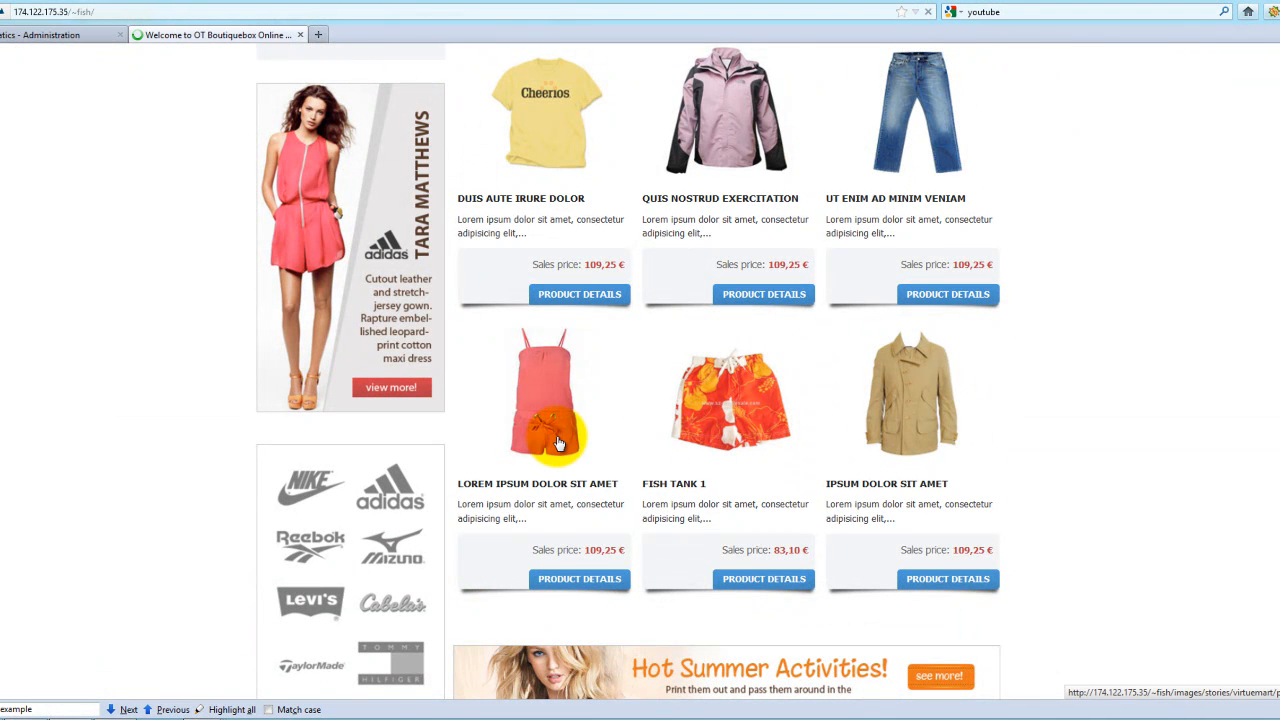
scroll("down", 3)
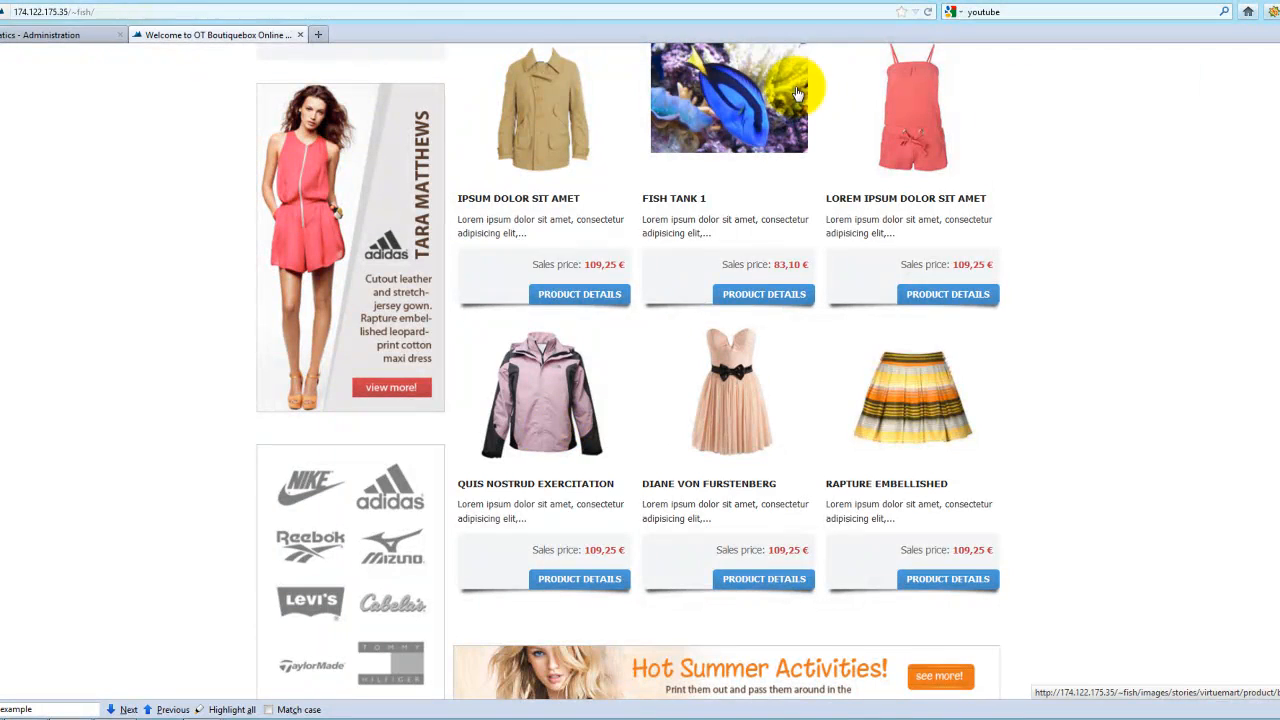
scroll("up", 3)
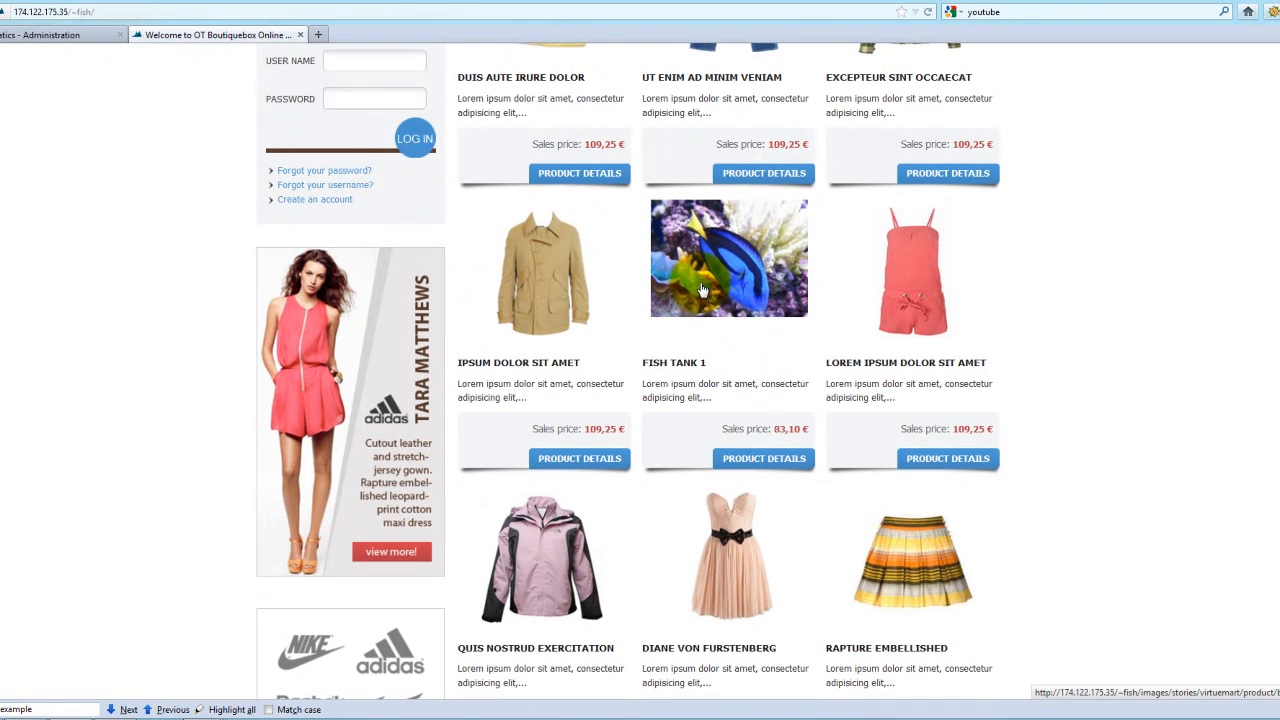
left_click(763, 458)
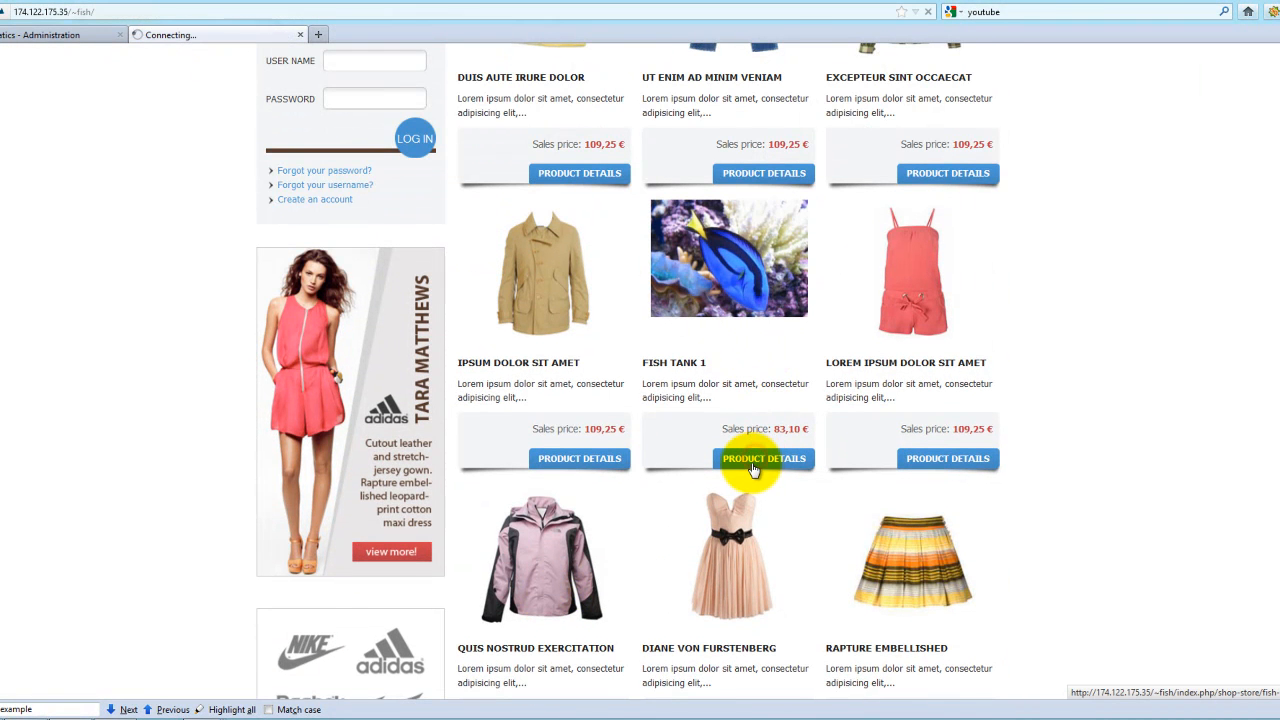
left_click(763, 458)
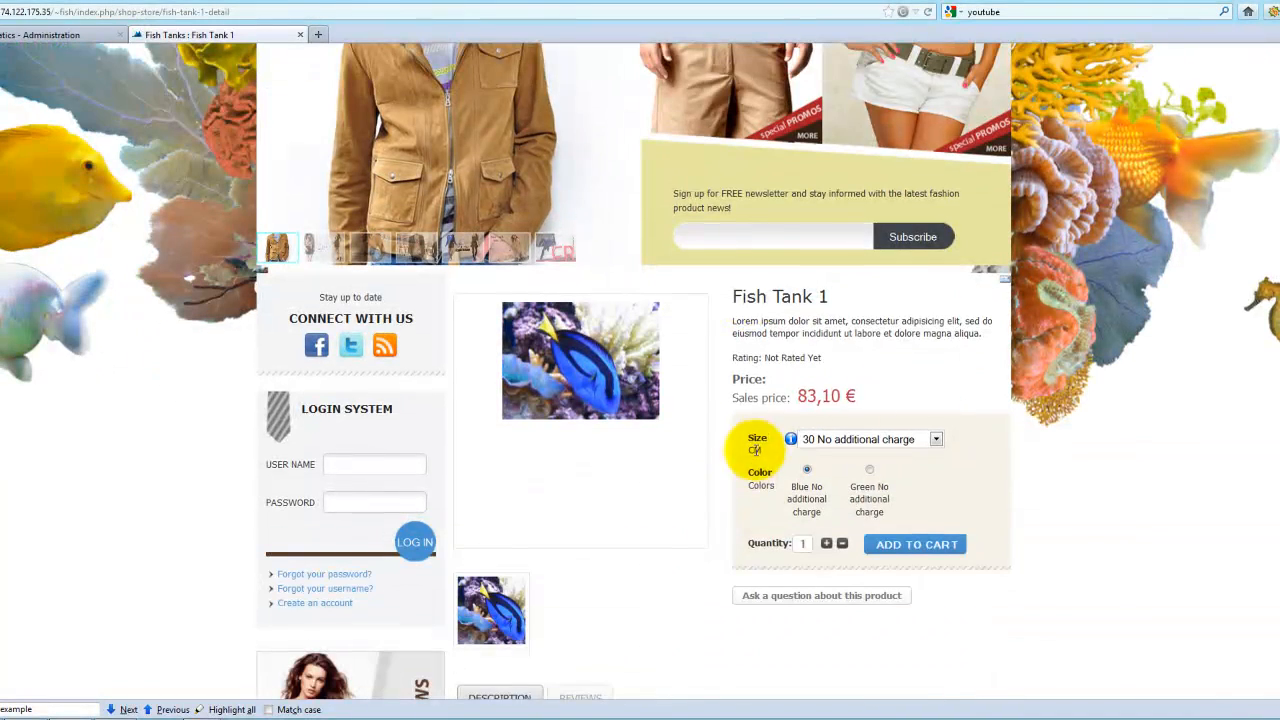
scroll("down", 3)
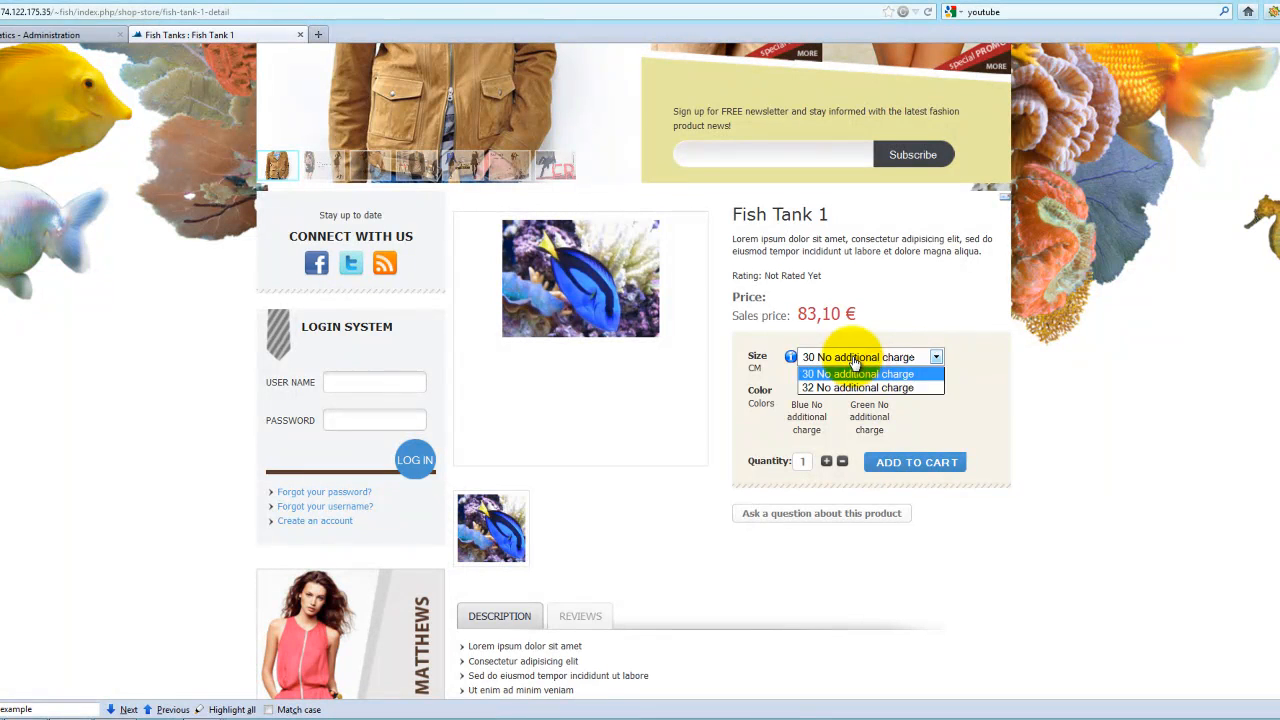
left_click(857, 357)
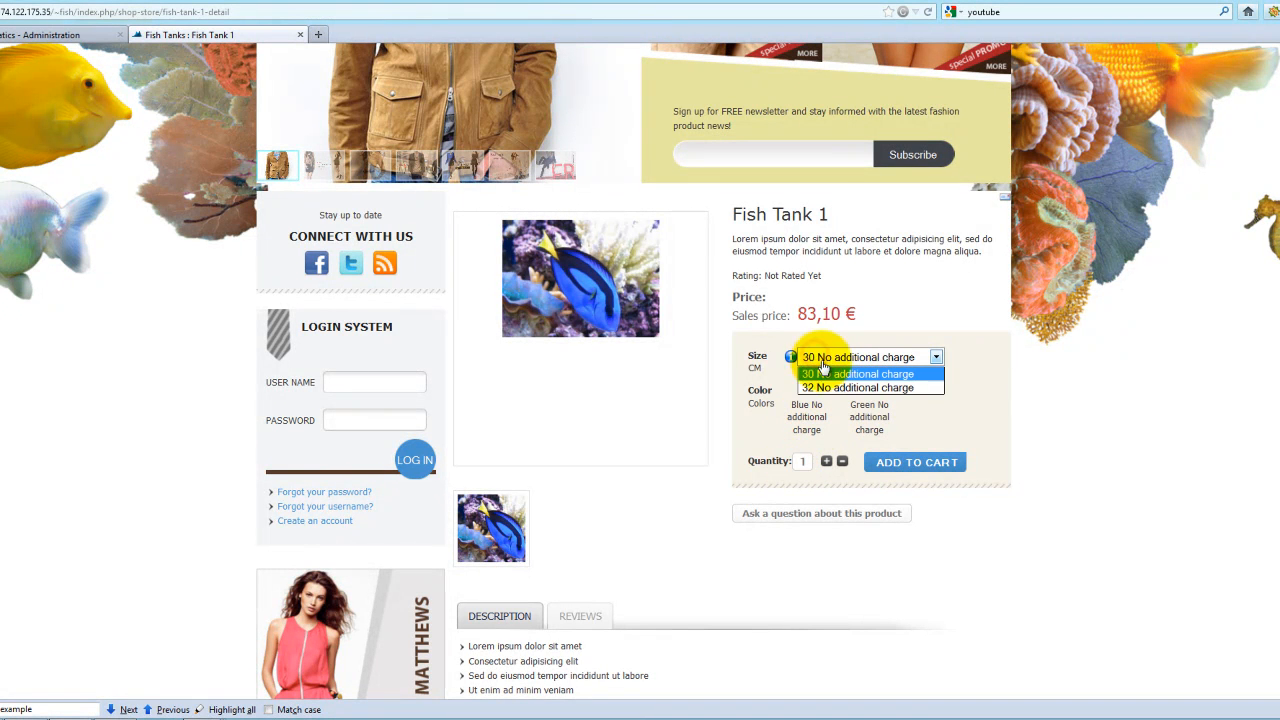
left_click(858, 357)
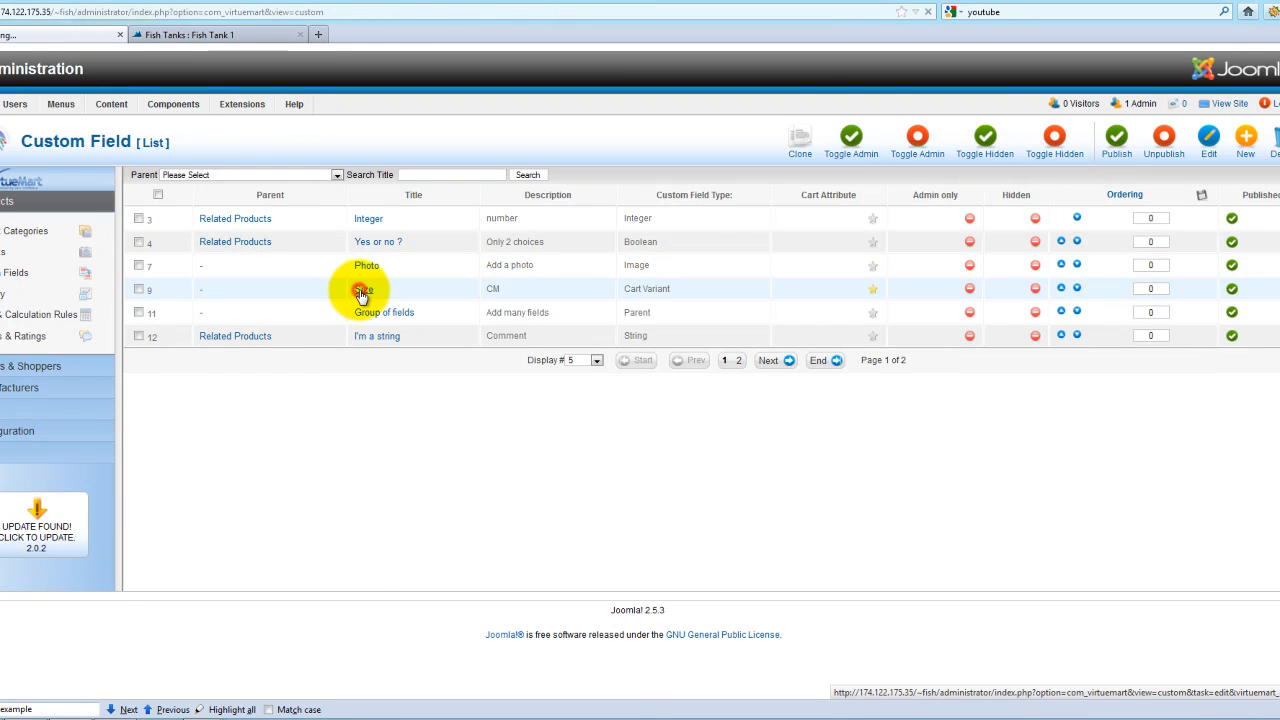
Clear the Size custom field's description, default value and tooltip
left_click(363, 289)
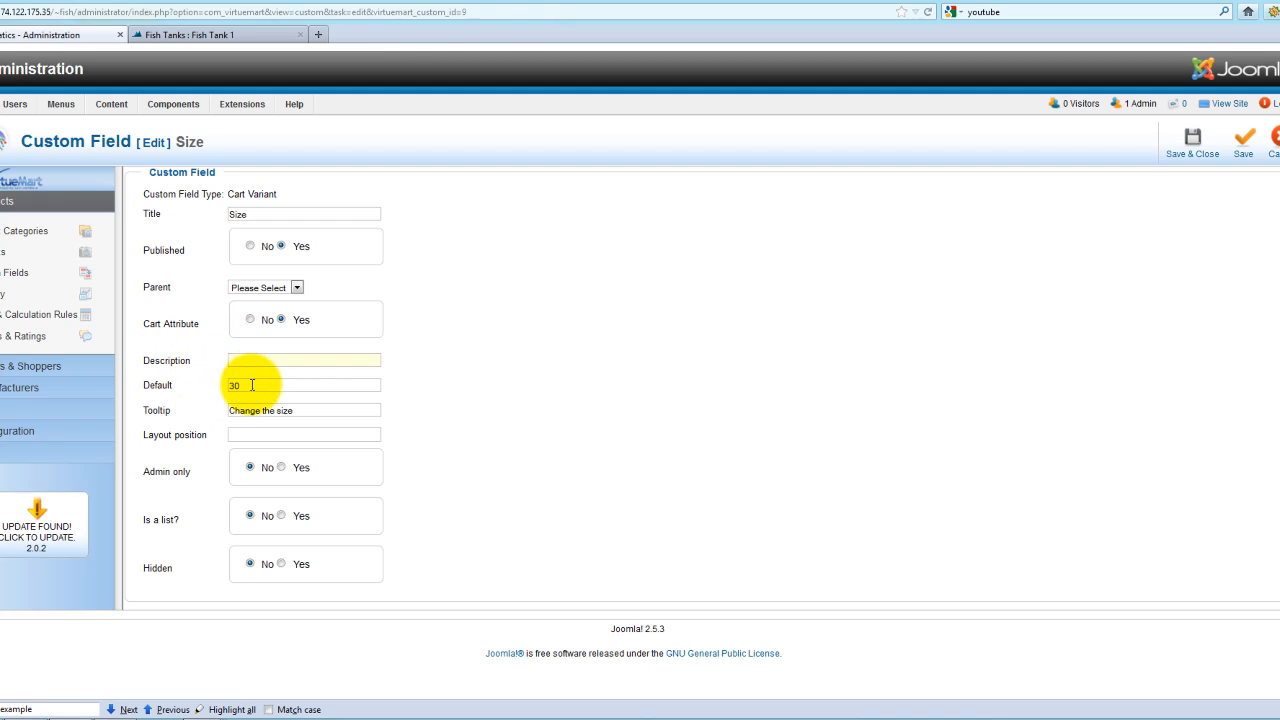
left_click(303, 360)
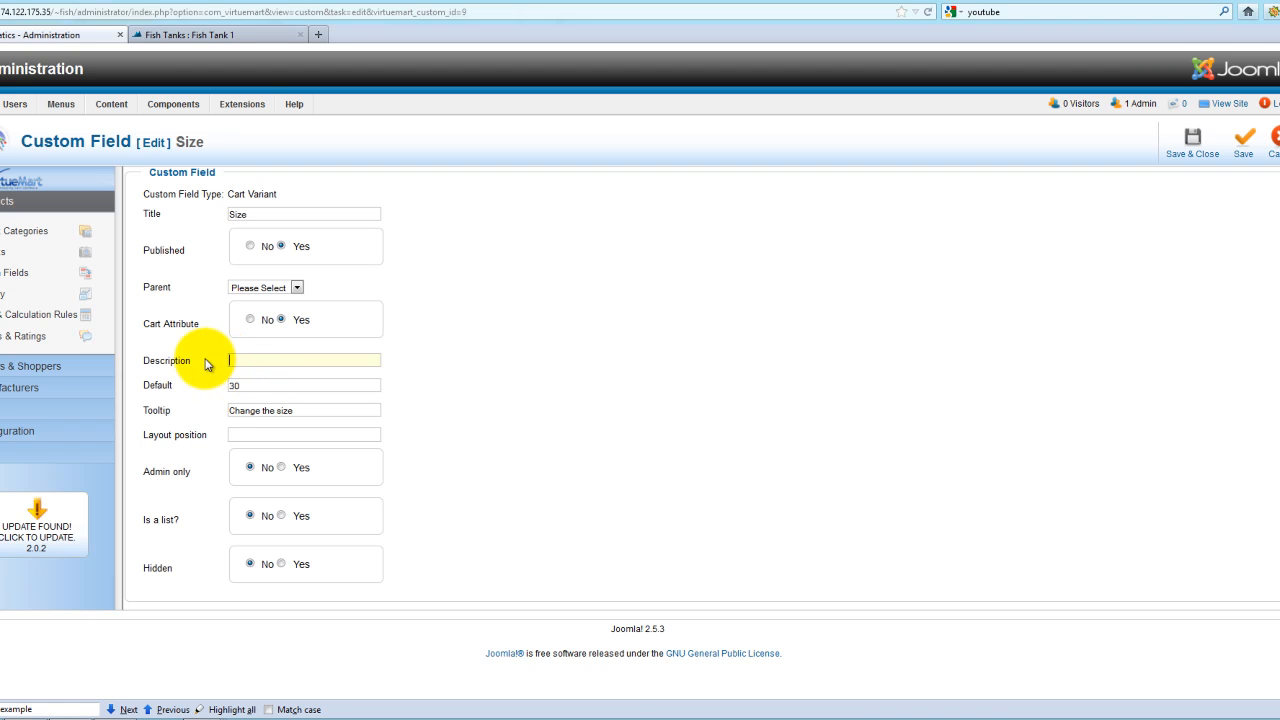
left_click(303, 385)
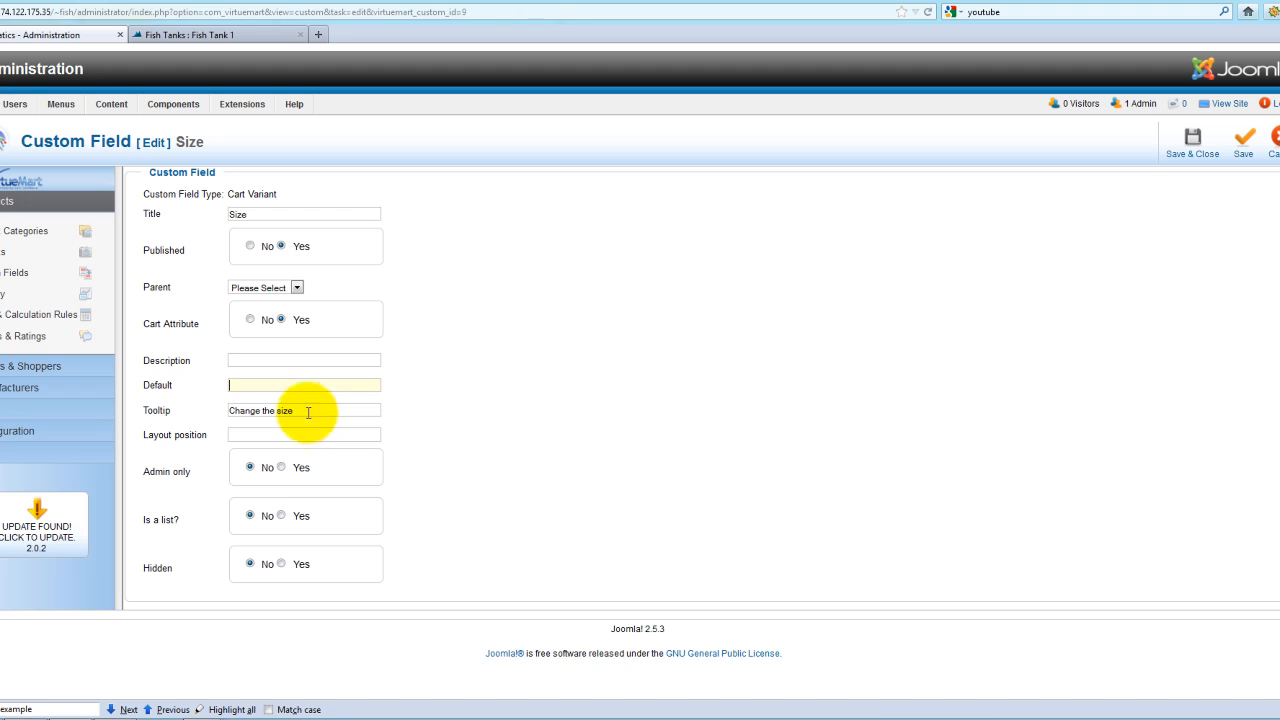
left_click(305, 410)
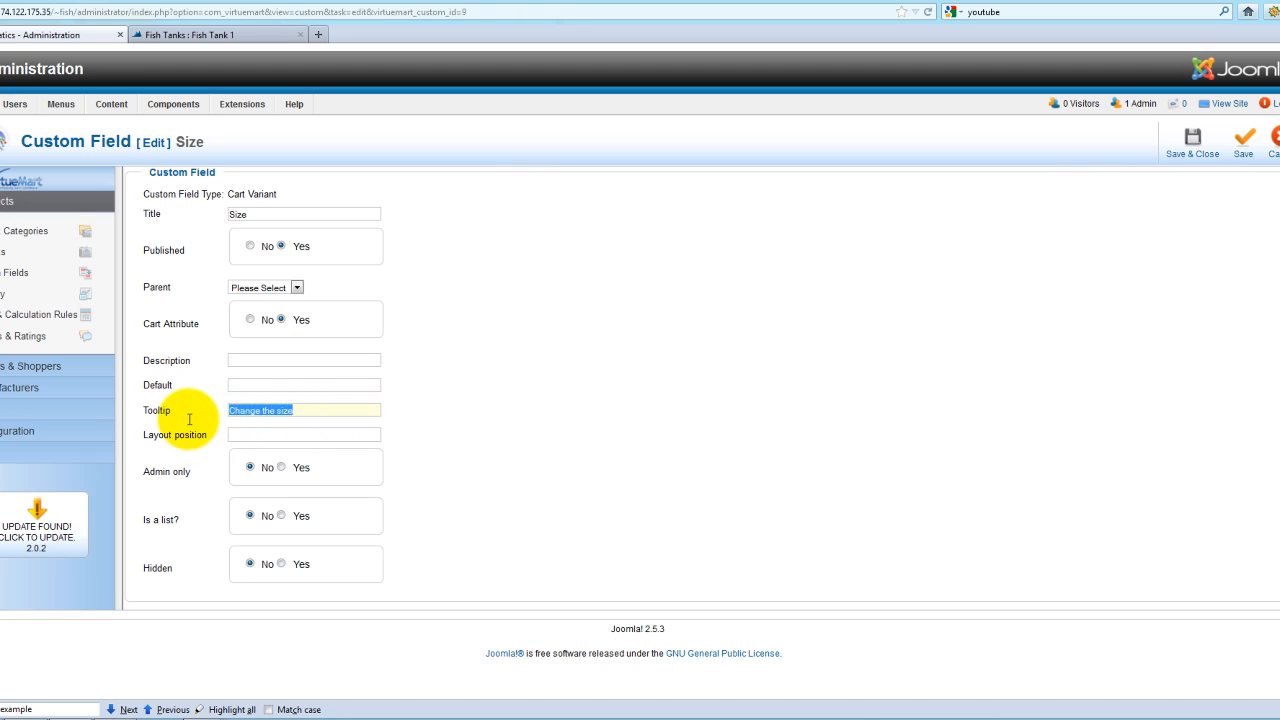
mouse_move(228, 415)
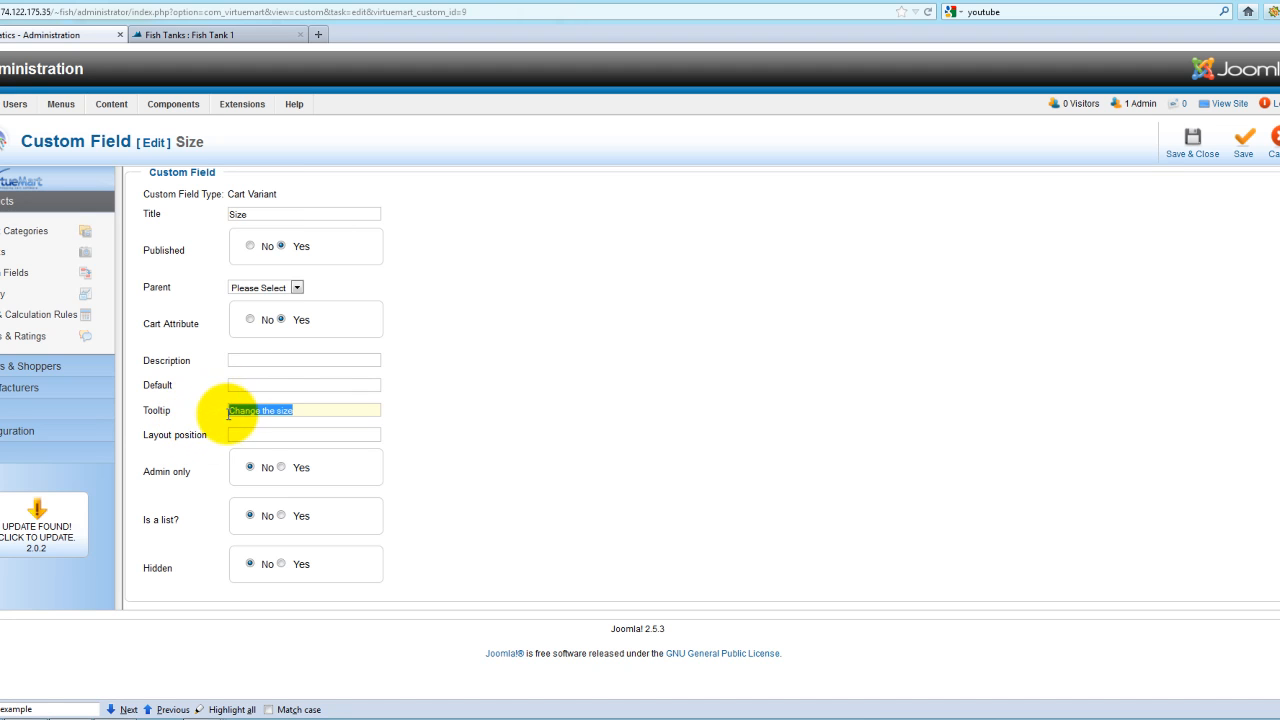
mouse_move(203, 397)
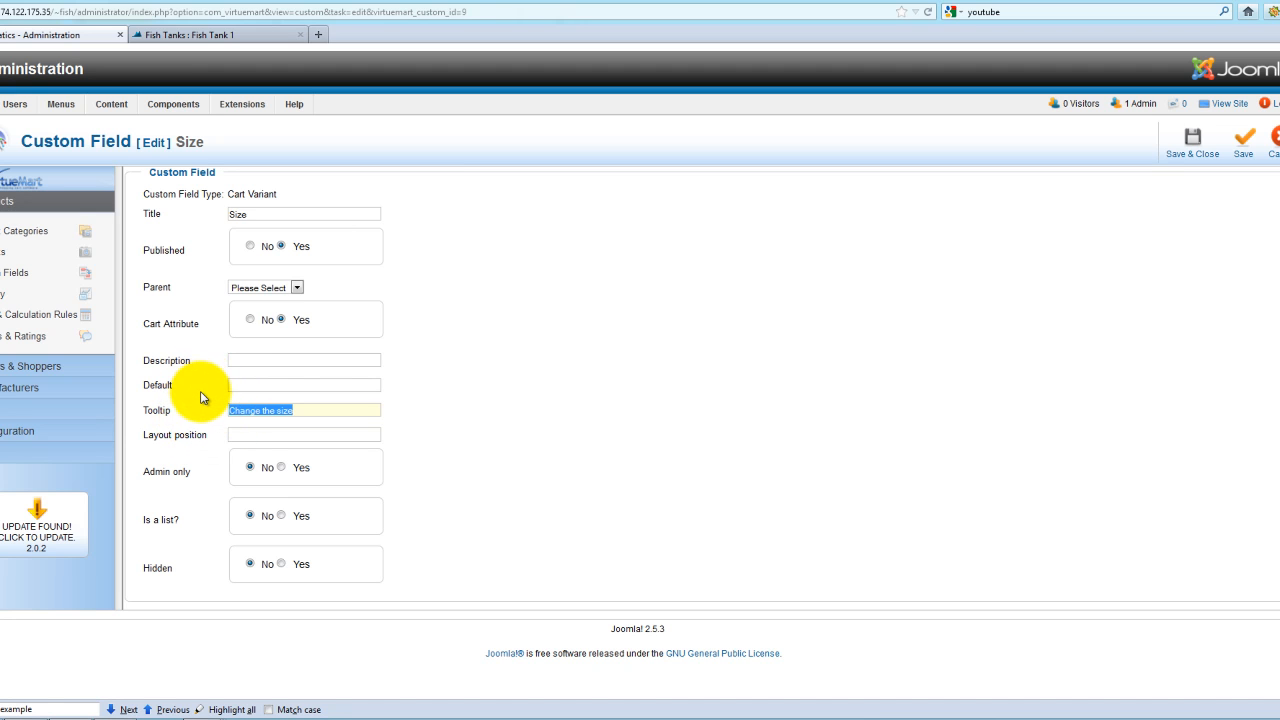
mouse_move(155, 410)
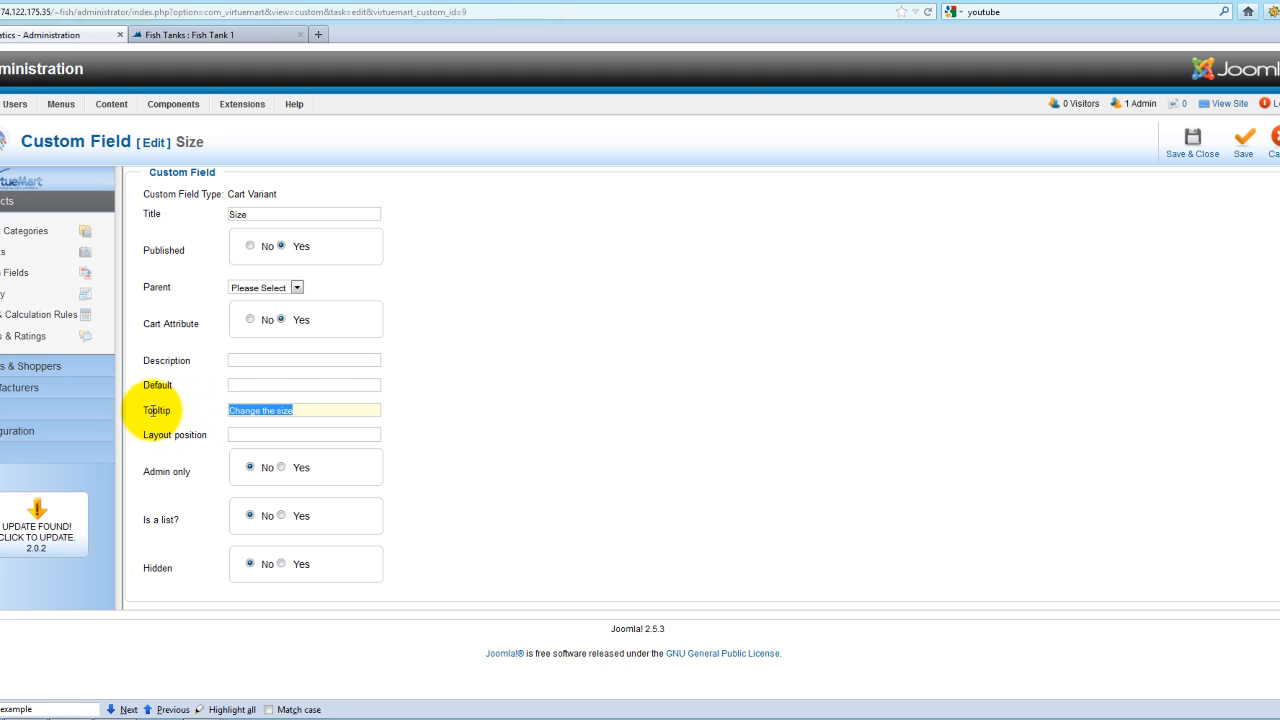
Recheck Fish Tank 1's storefront page and return to the administration custom field list
left_click(200, 34)
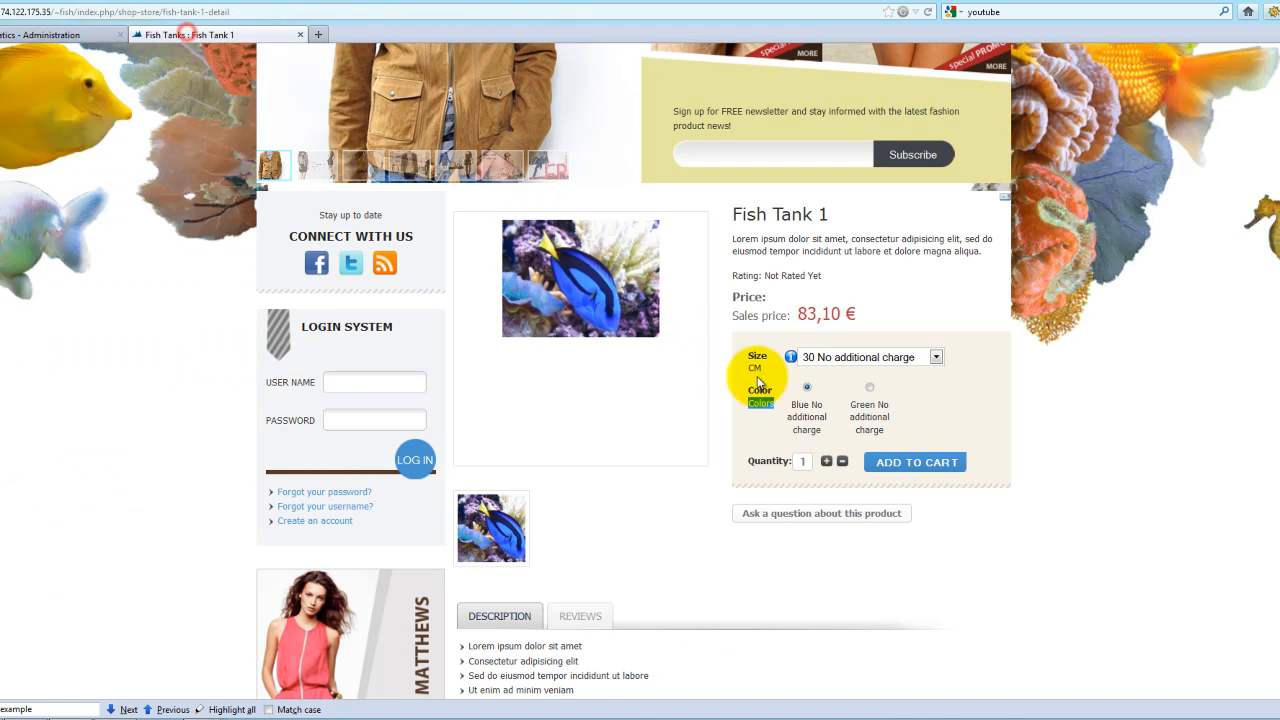
mouse_move(791, 357)
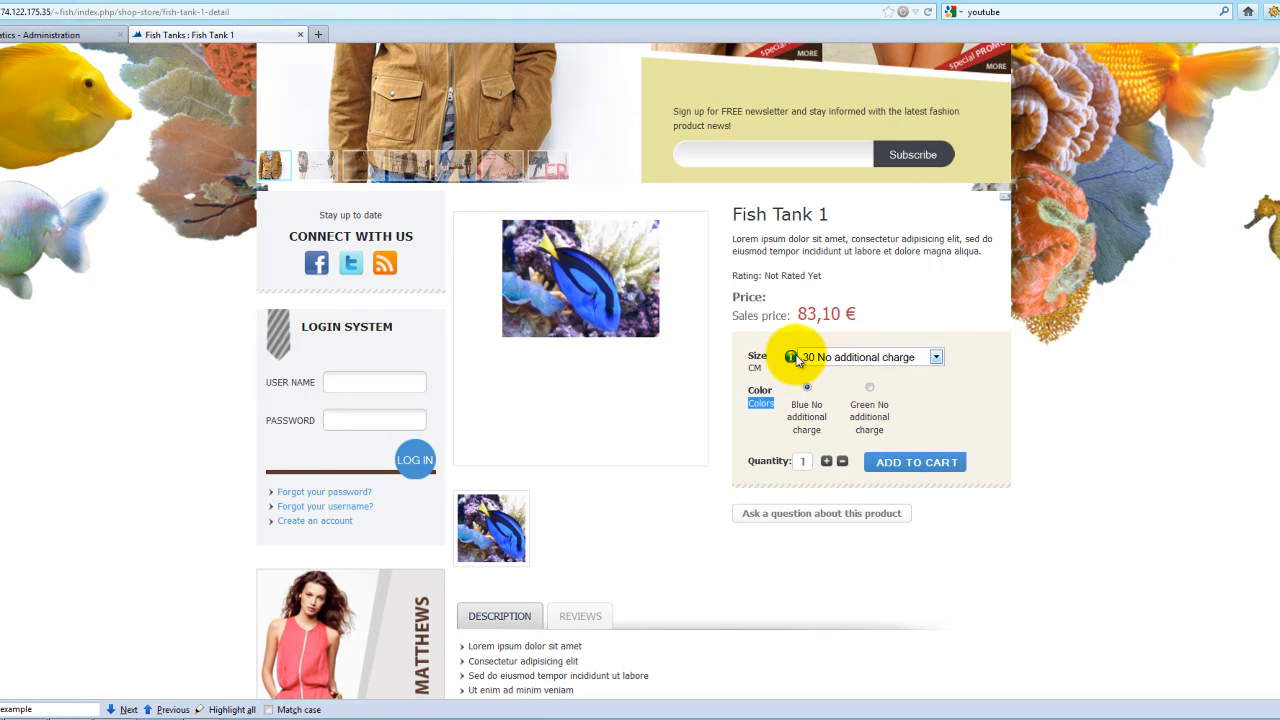
left_click(55, 34)
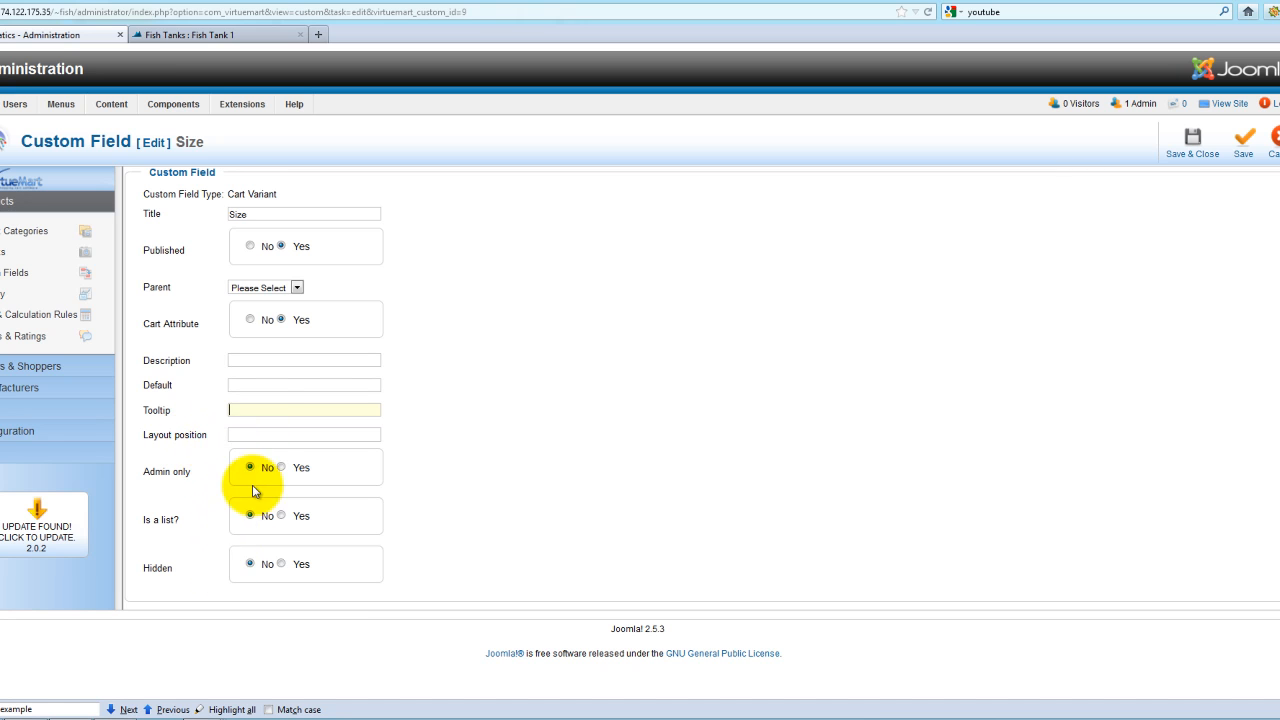
mouse_move(203, 546)
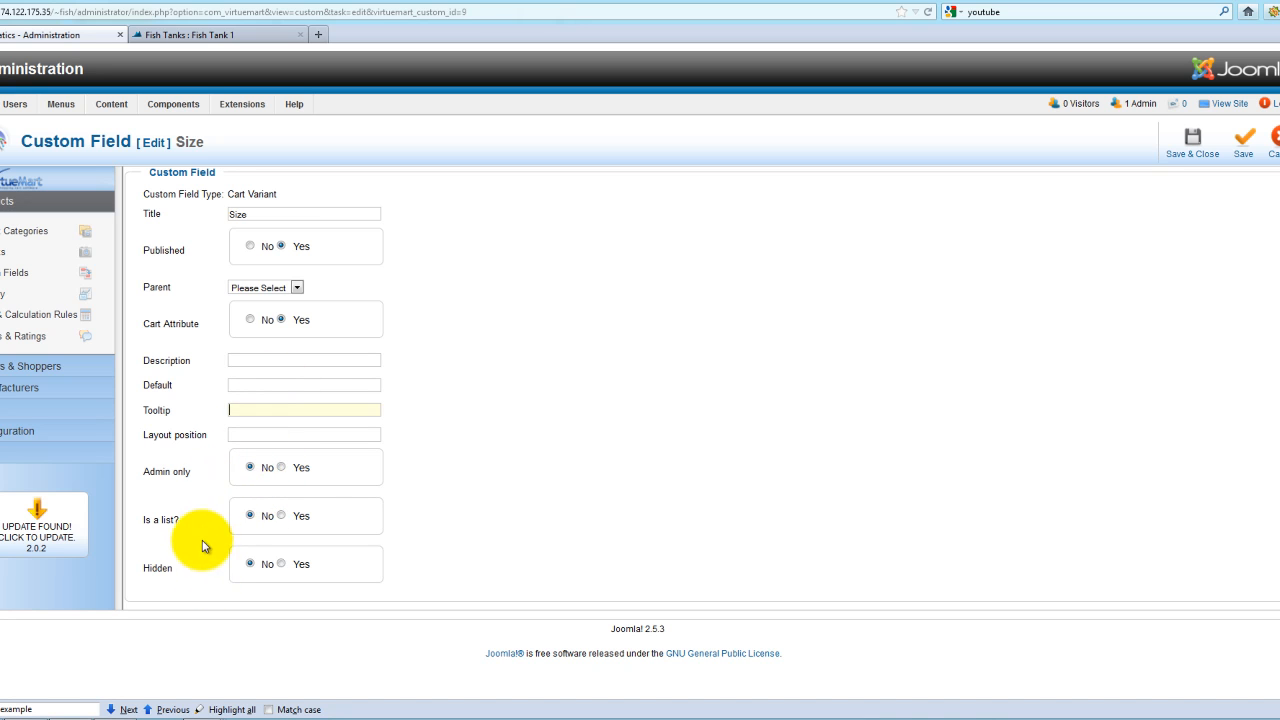
mouse_move(200, 420)
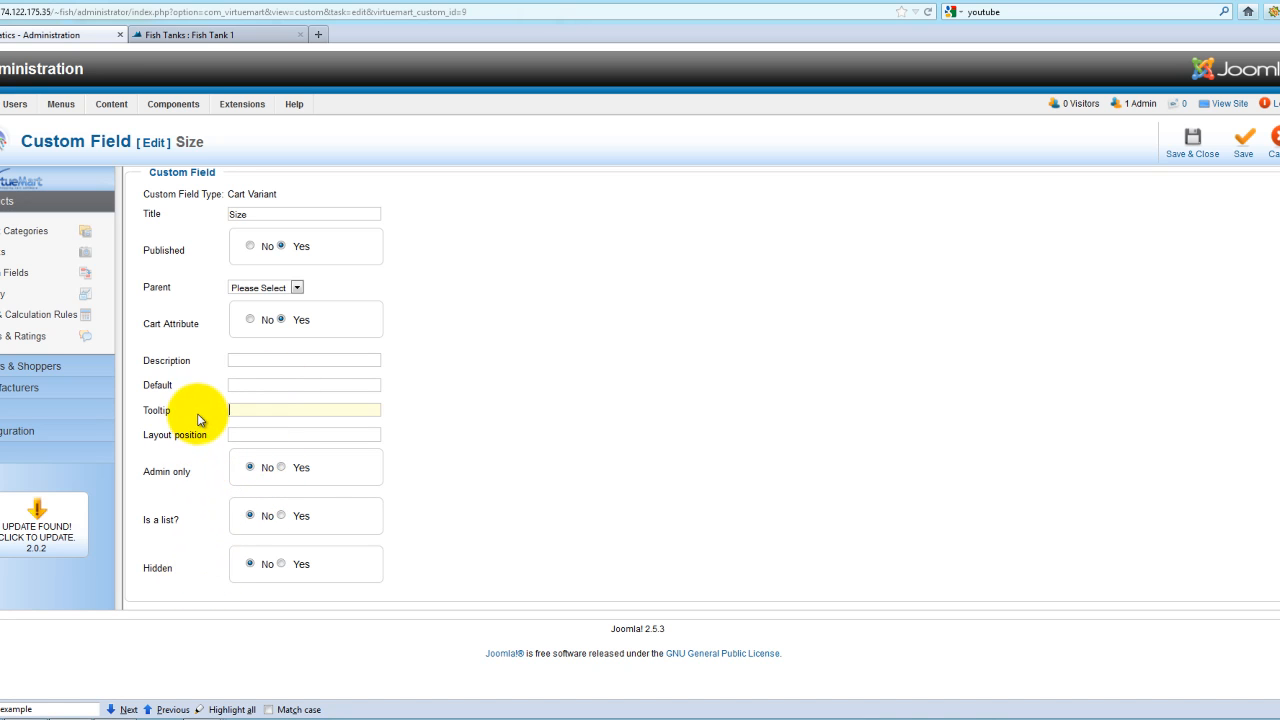
mouse_move(608, 438)
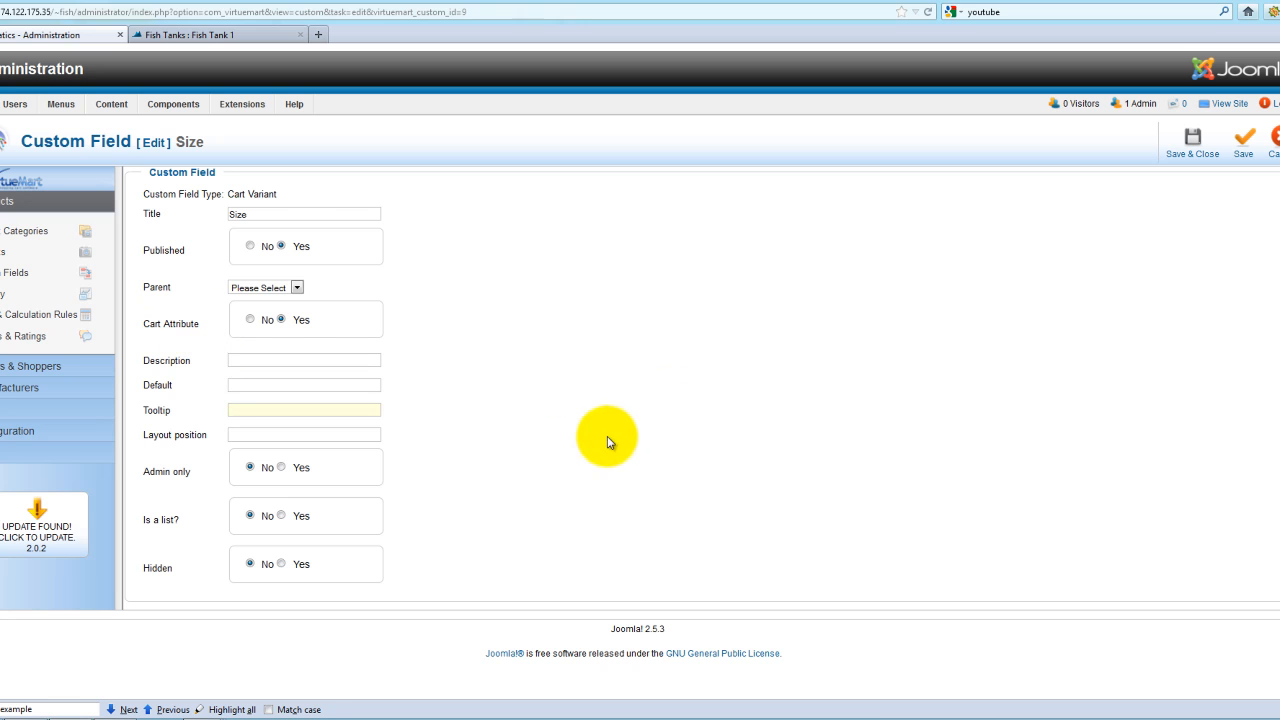
double_click(251, 193)
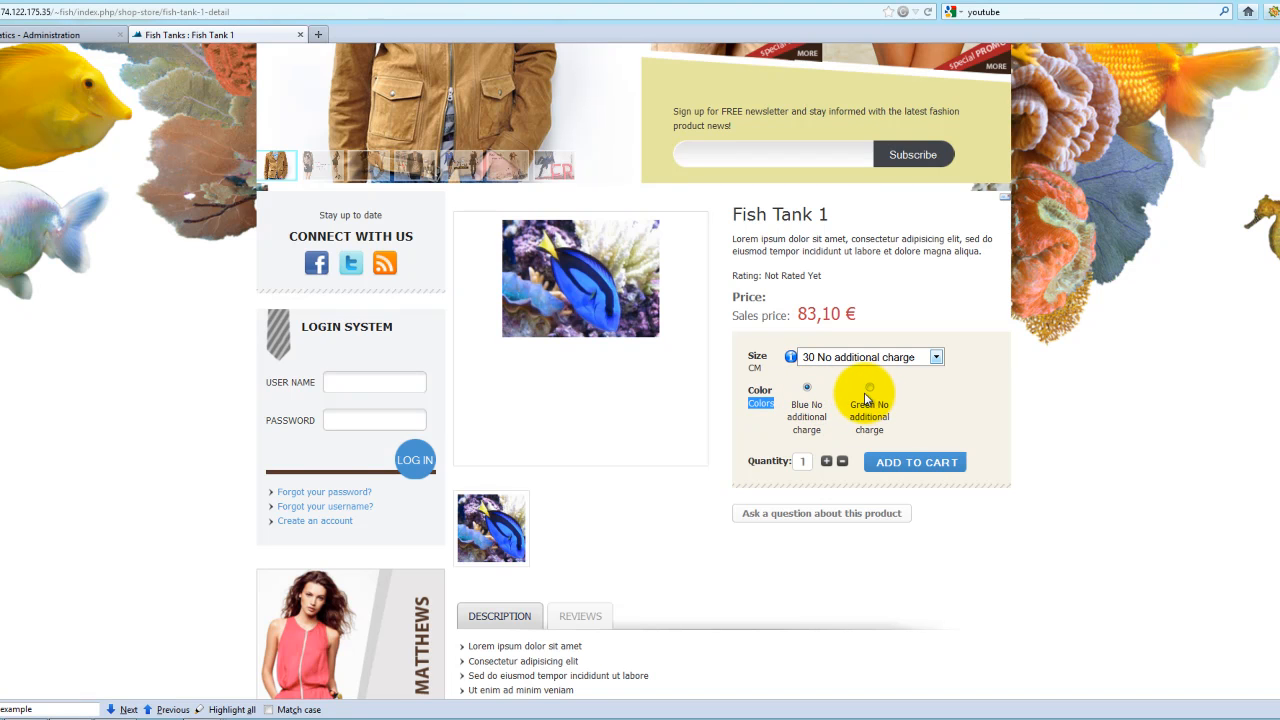
mouse_move(78, 208)
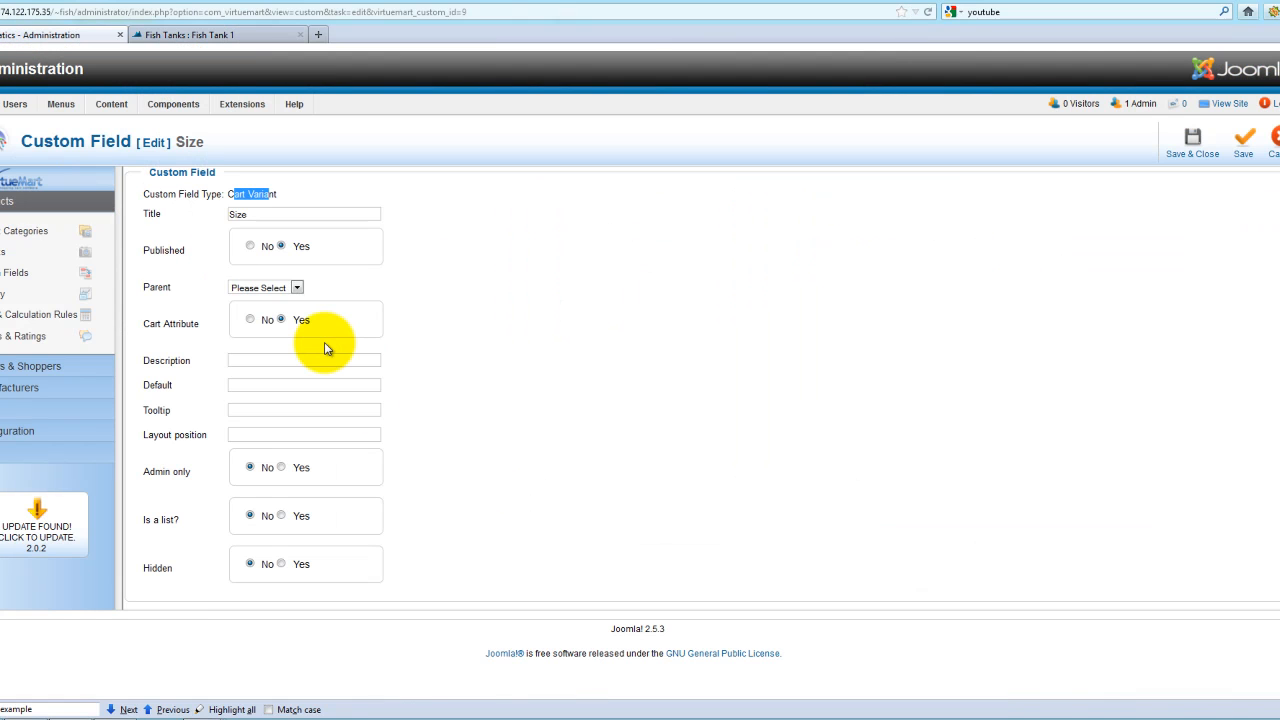
mouse_move(324, 290)
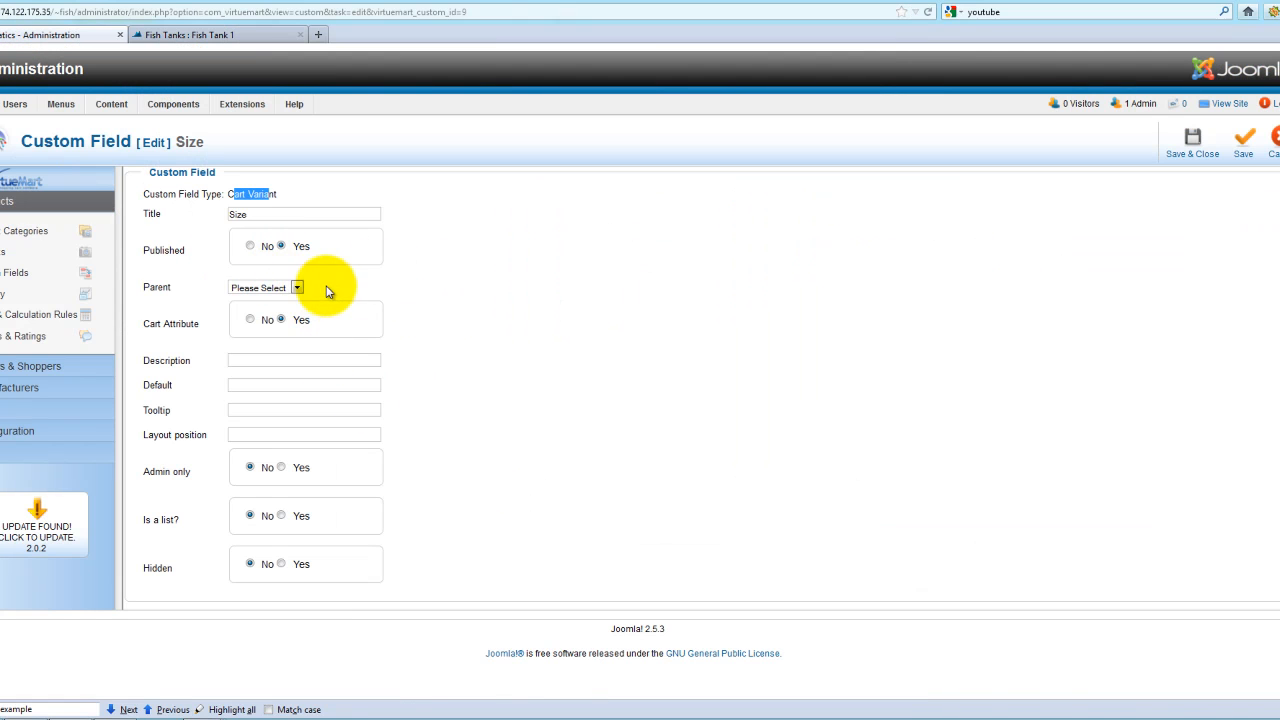
mouse_move(330, 262)
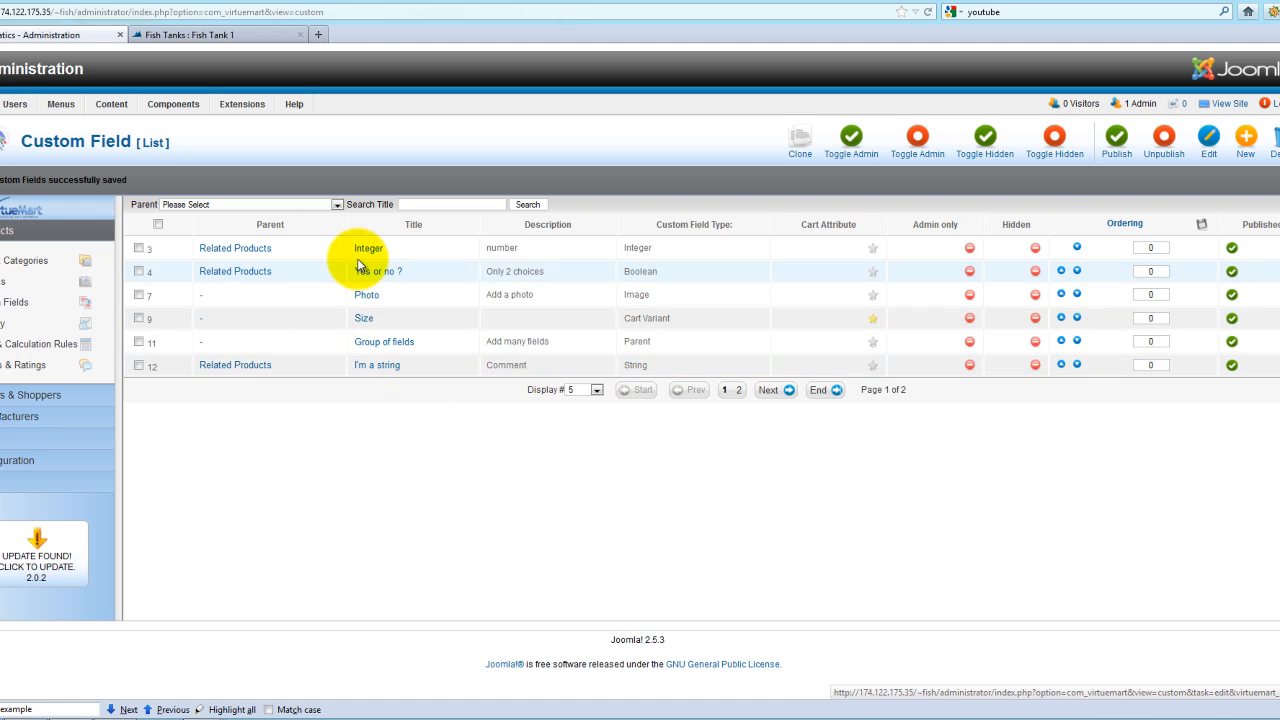
Show 100 custom fields per page so all eight fields, including Color, are listed
left_click(595, 389)
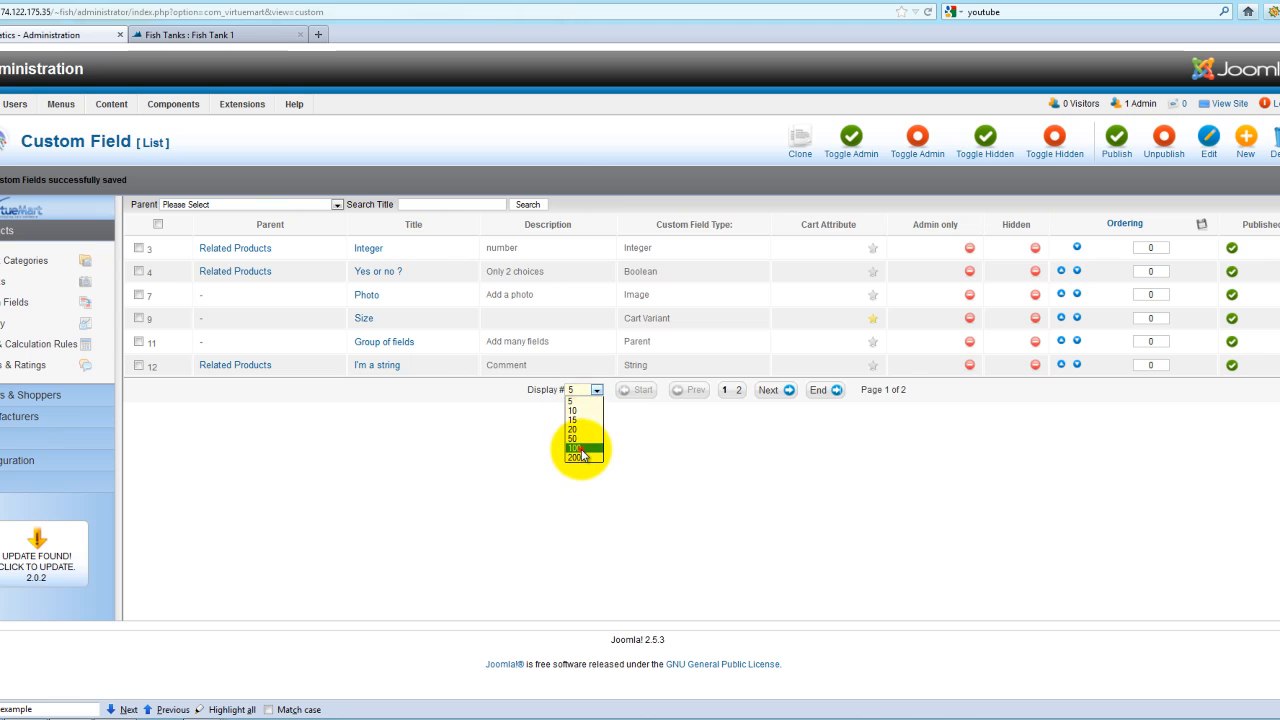
left_click(571, 448)
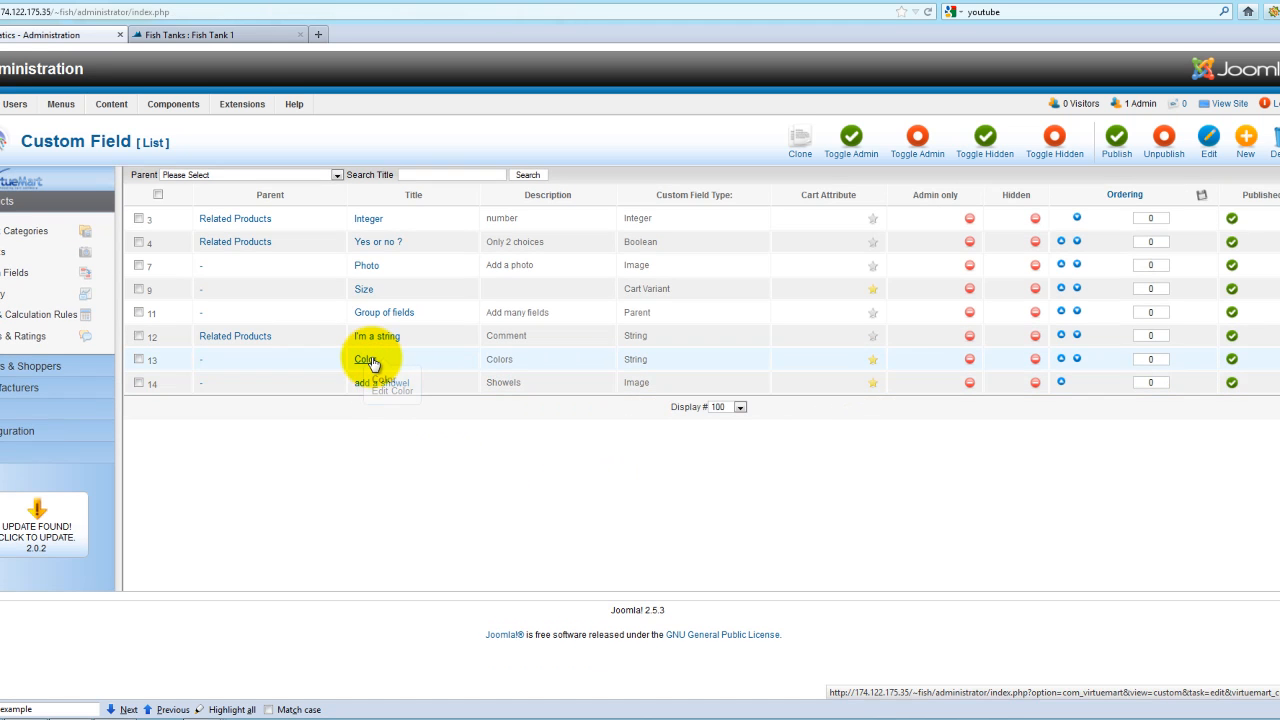
mouse_move(640, 359)
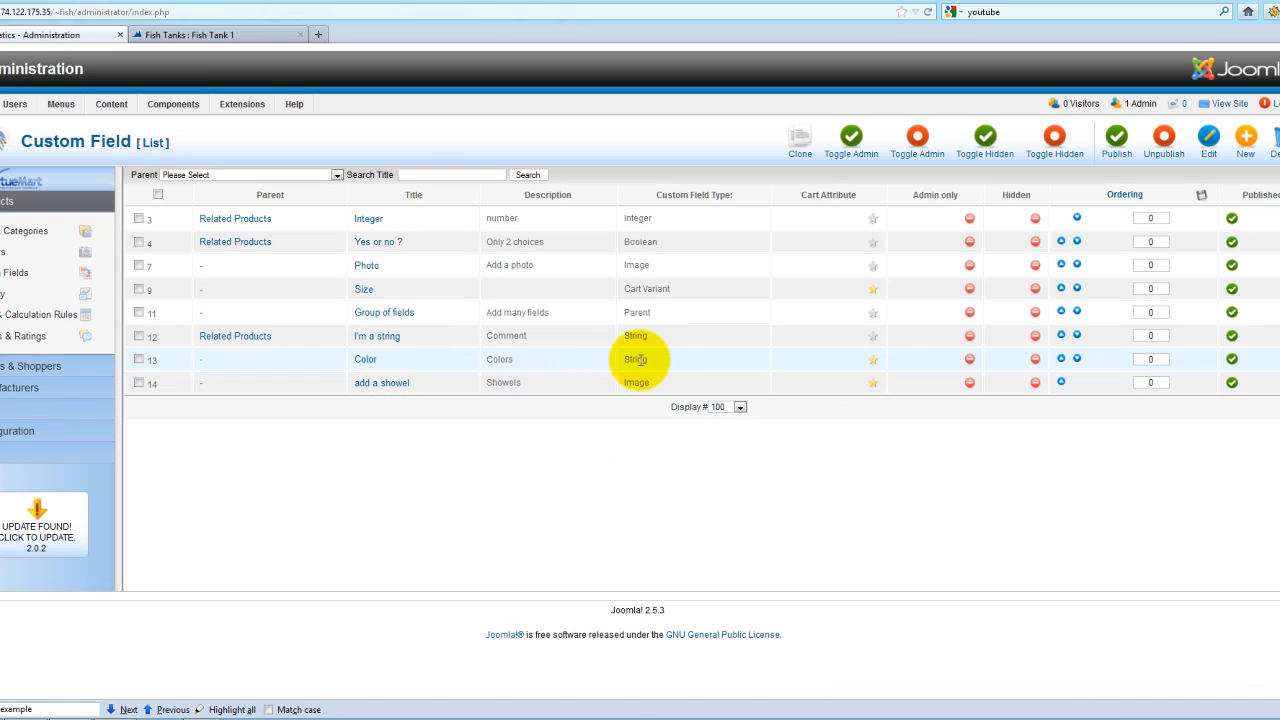
mouse_move(420, 370)
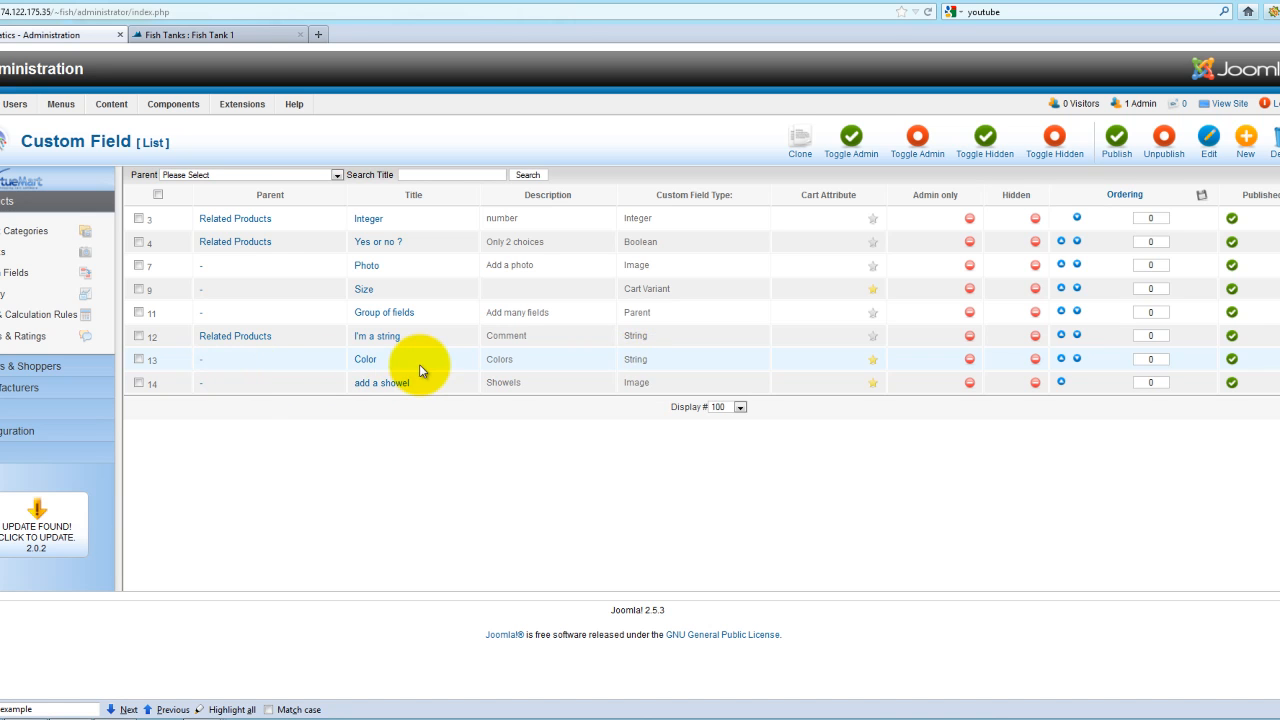
mouse_move(659, 365)
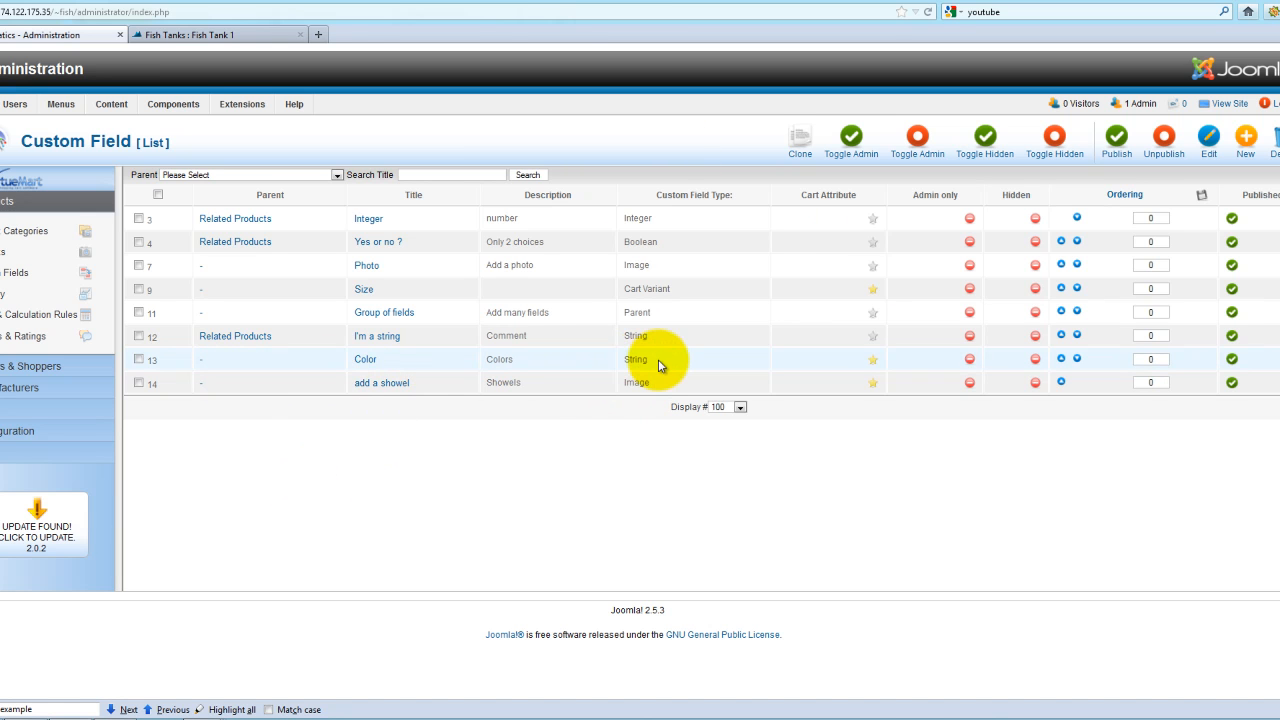
mouse_move(665, 288)
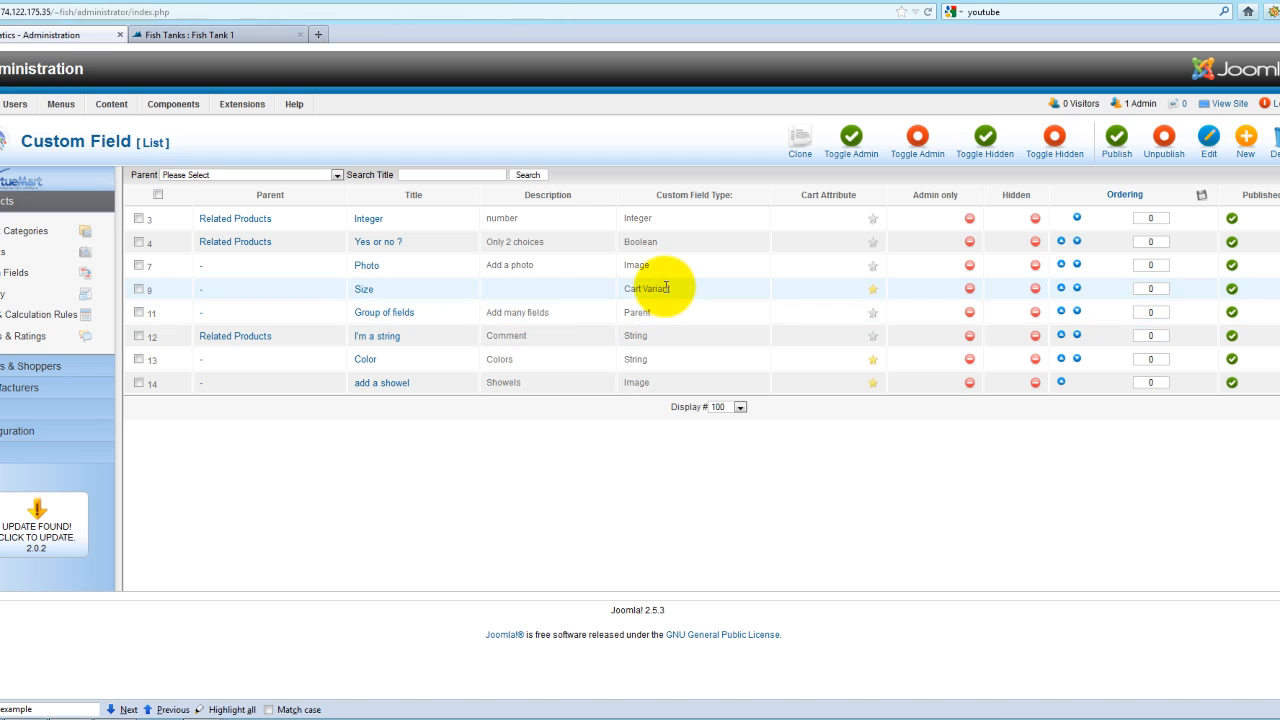
mouse_move(625, 303)
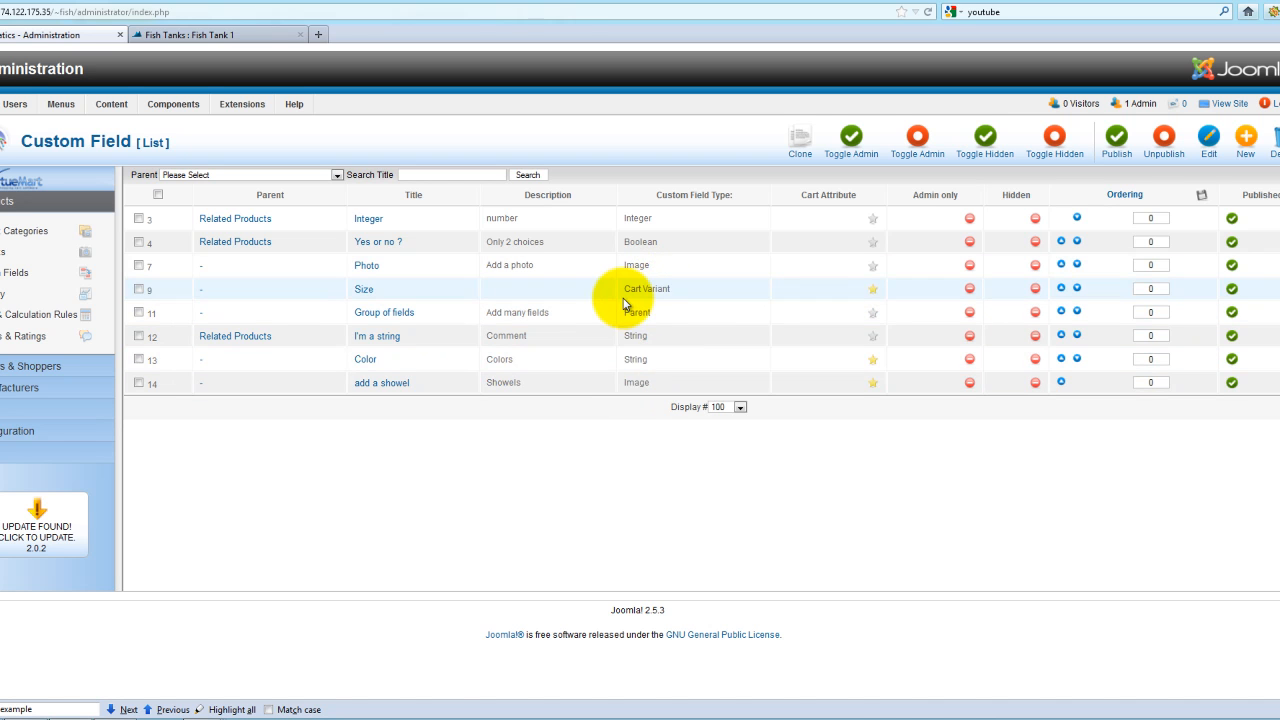
left_click(215, 34)
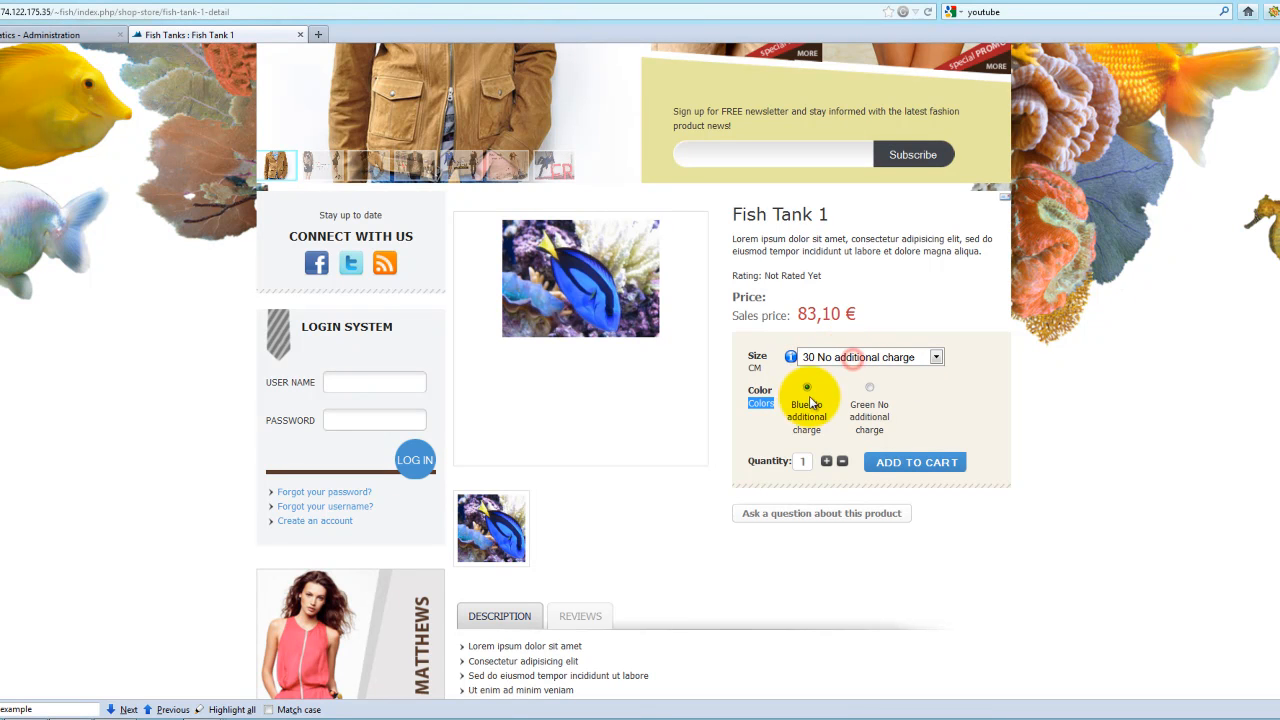
left_click(40, 34)
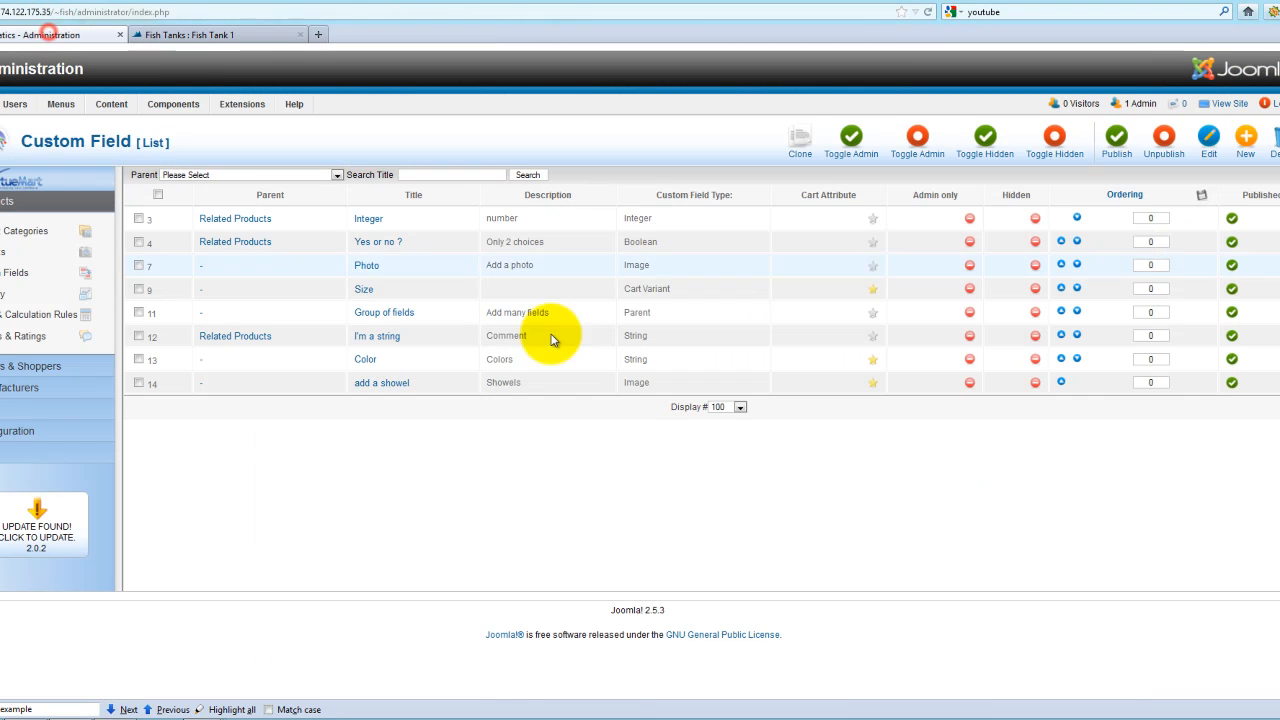
mouse_move(1245, 140)
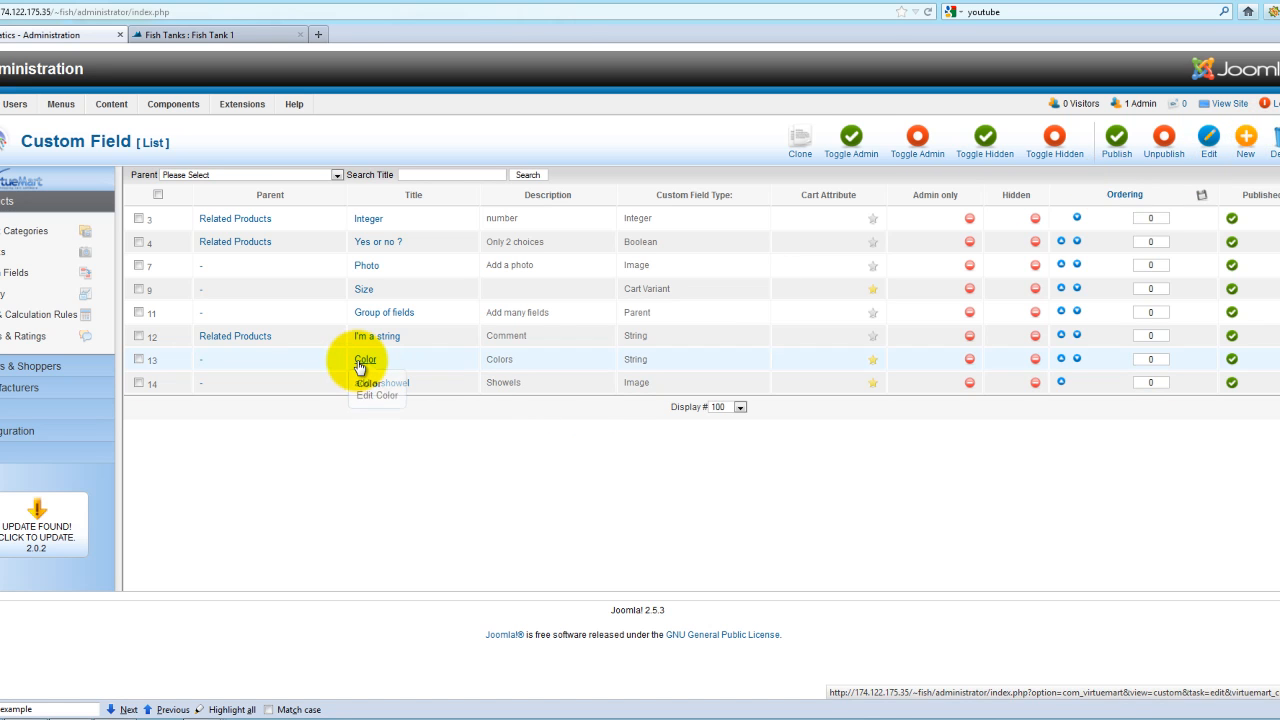
Rename the String-type Color custom field to 'Color old' and save it
left_click(364, 359)
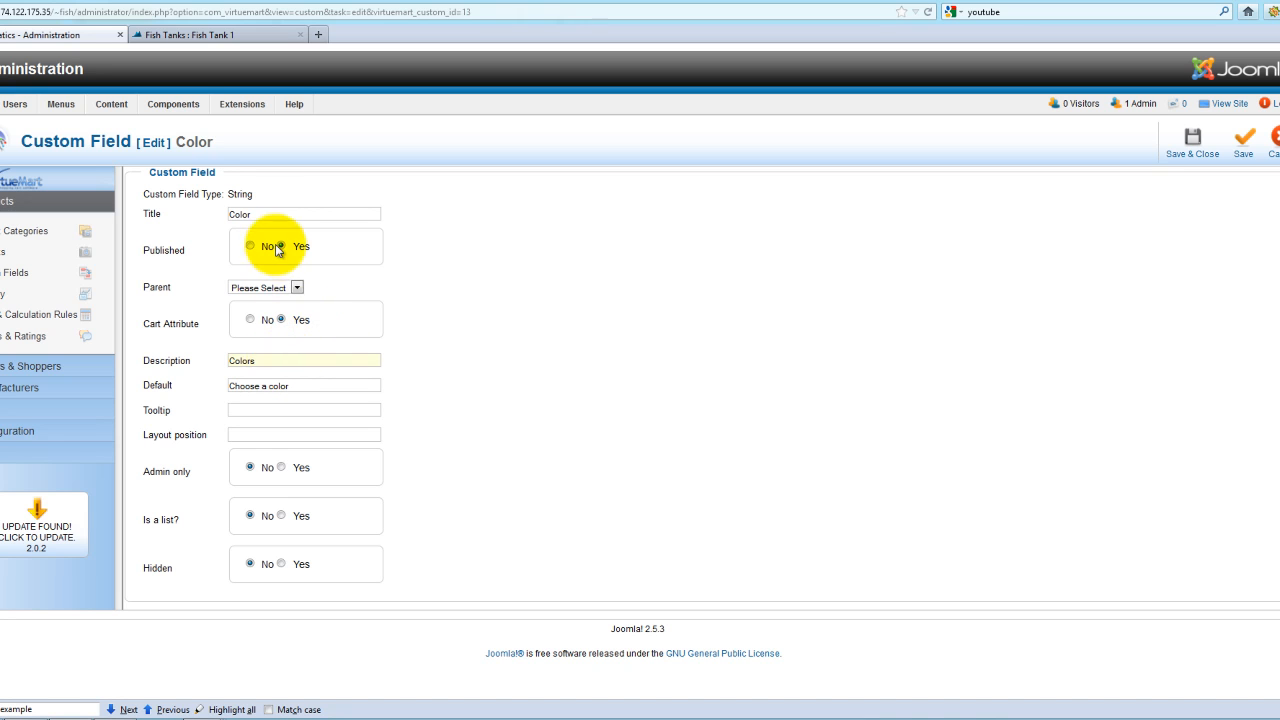
type("old")
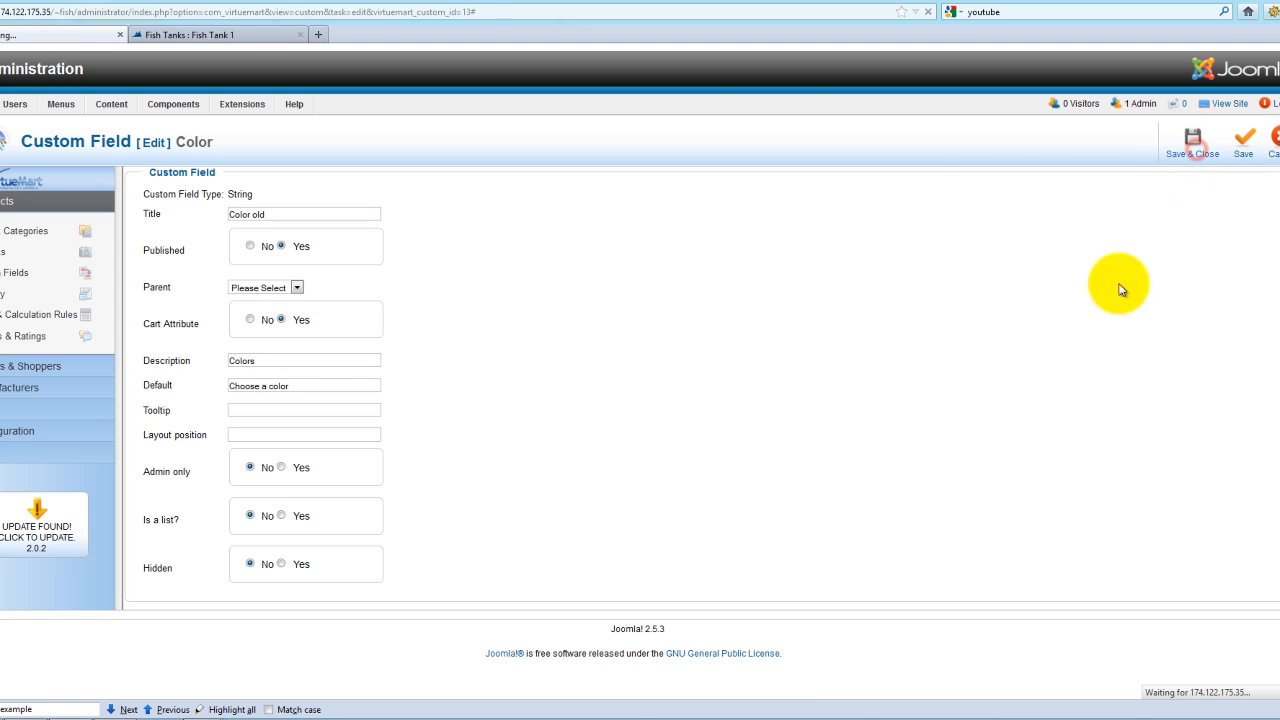
left_click(1192, 140)
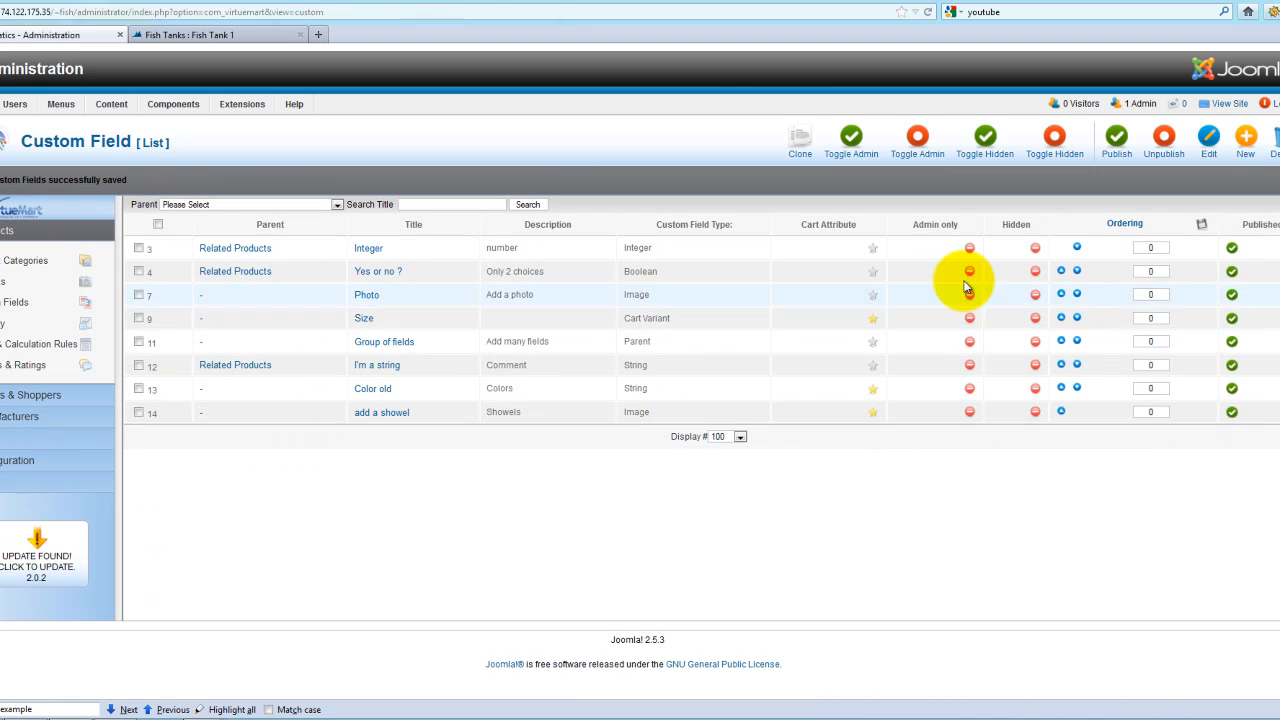
left_click(1244, 140)
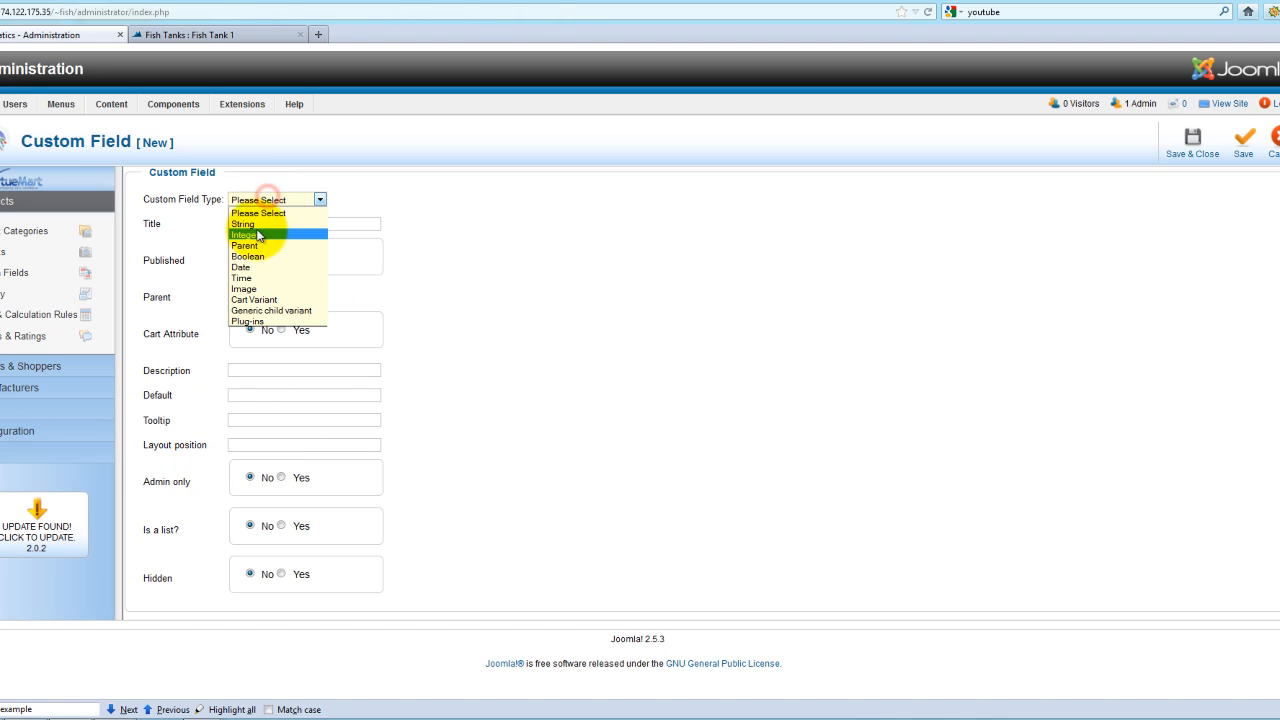
mouse_move(252, 299)
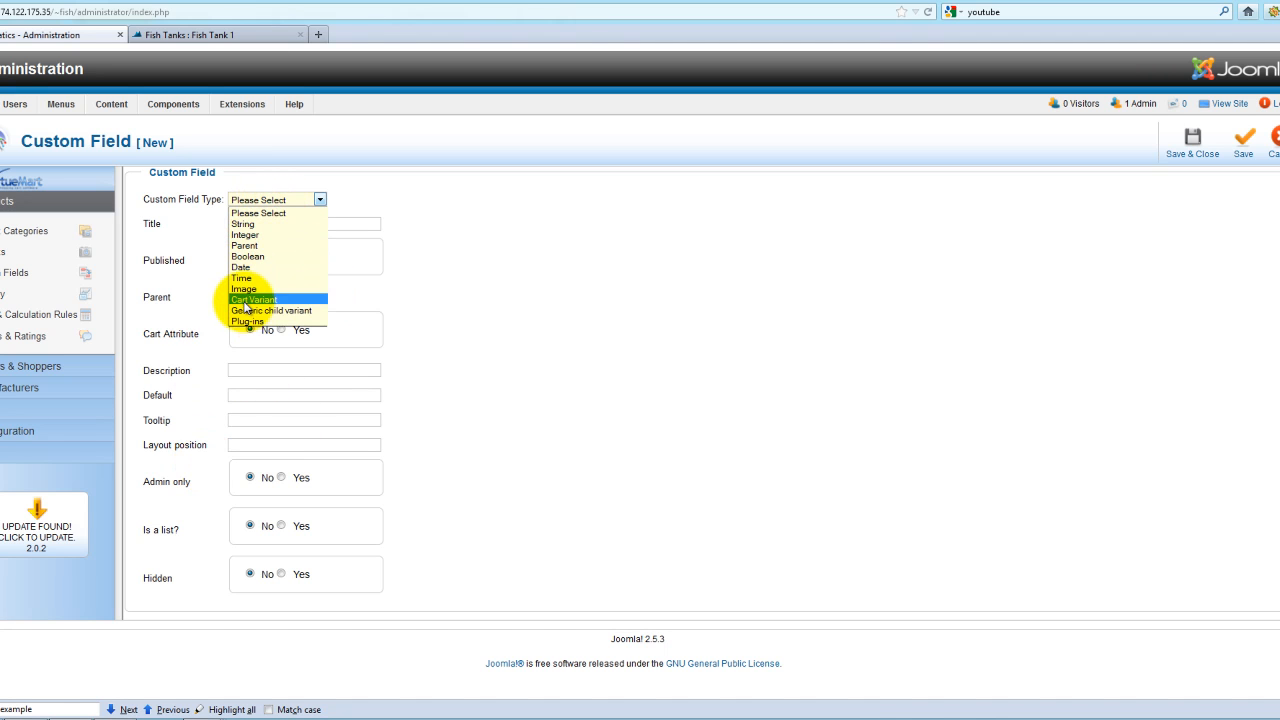
Create a Cart Variant custom field titled 'Color' with Cart Attribute set to Yes
left_click(256, 299)
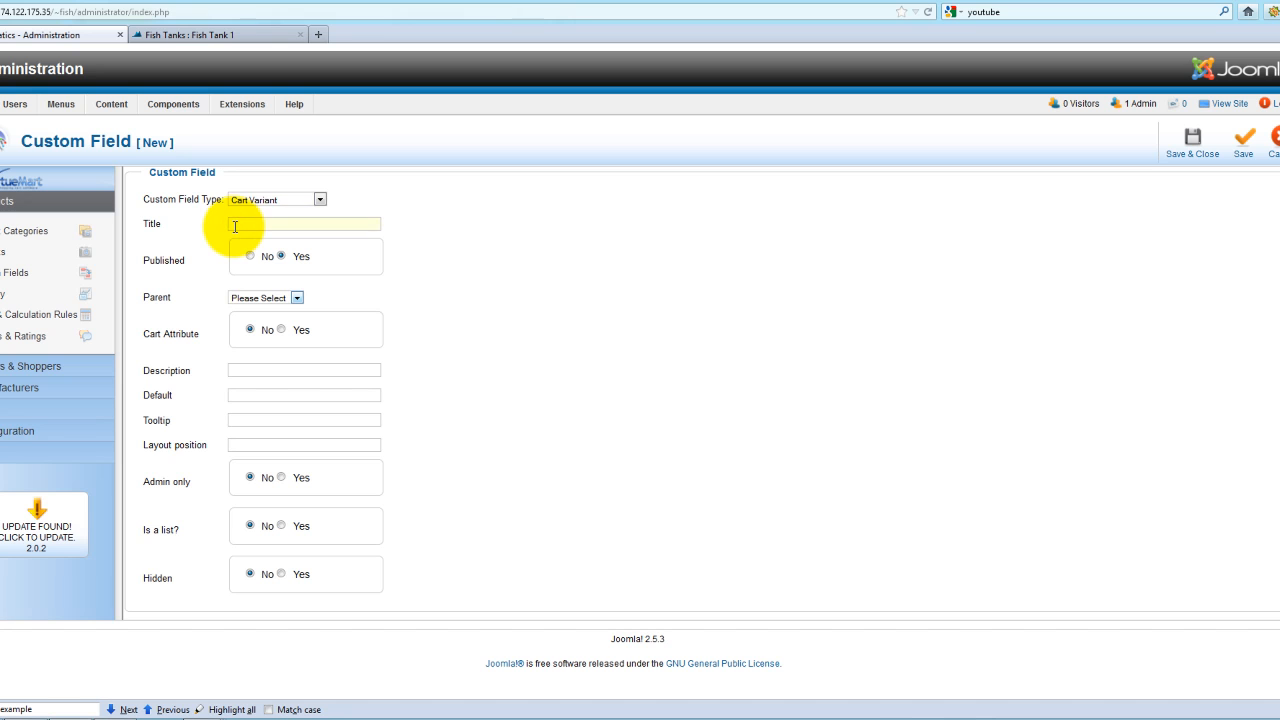
type("Color")
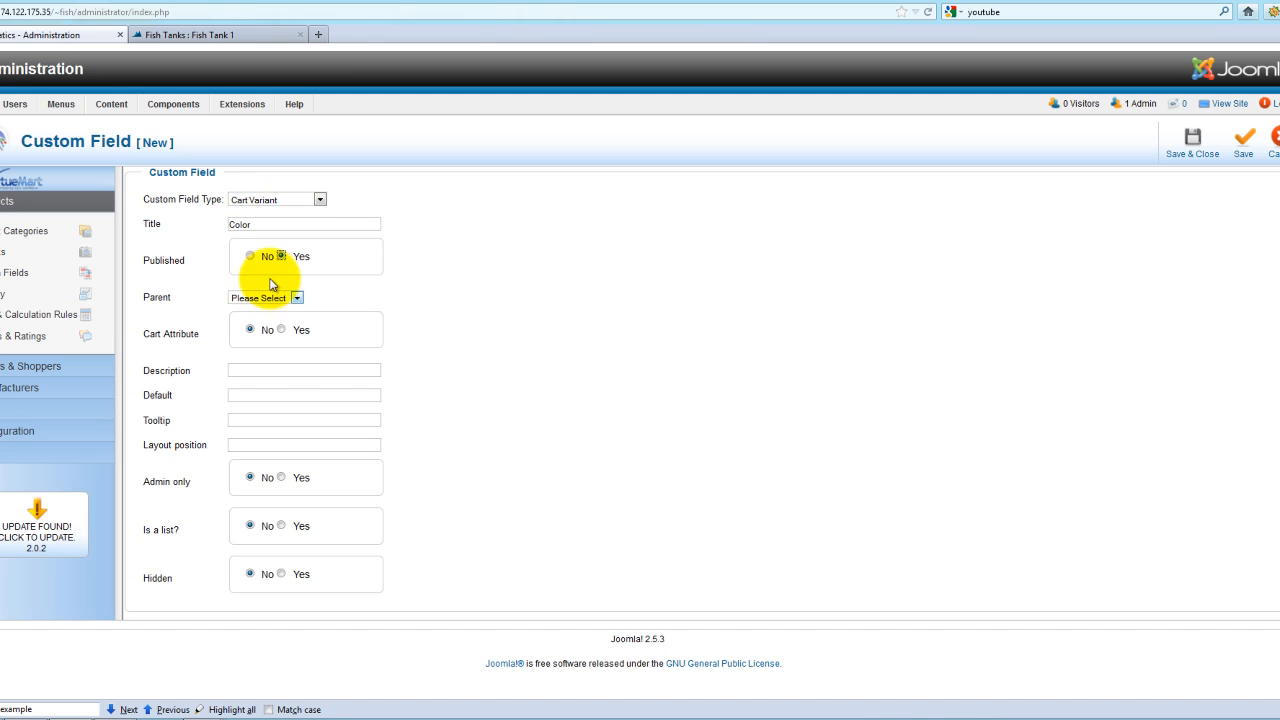
left_click(287, 256)
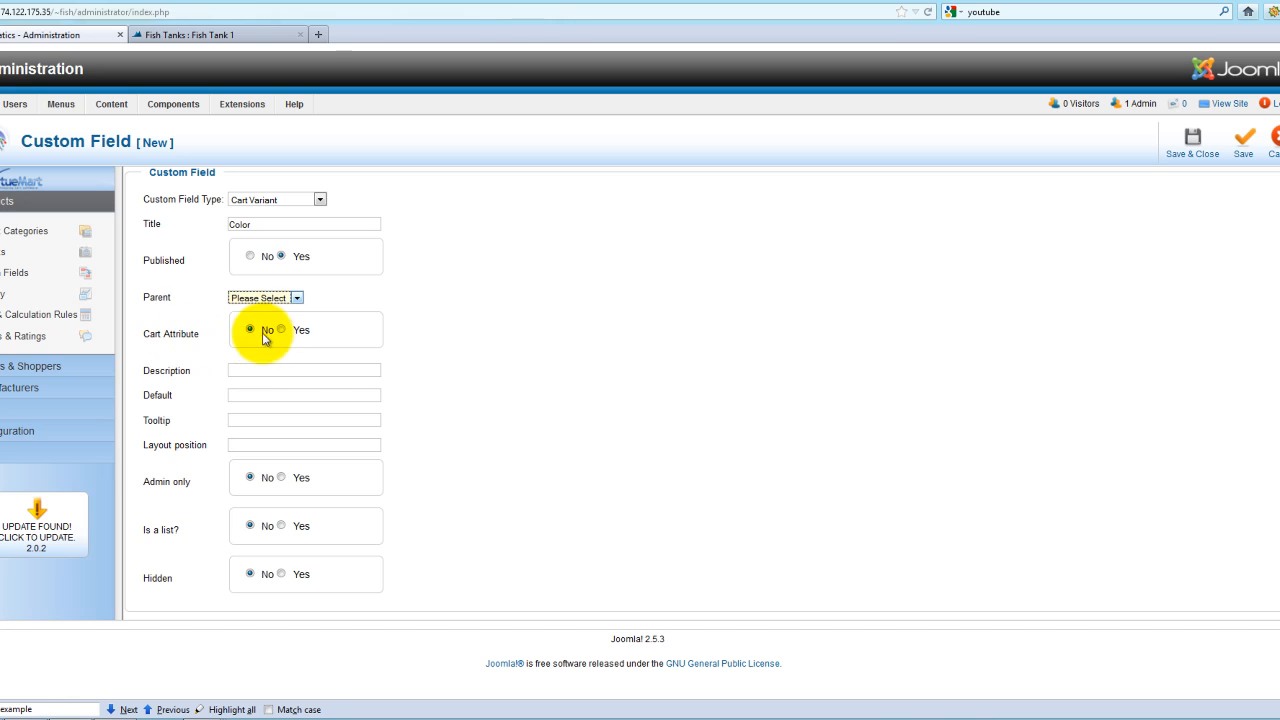
left_click(284, 330)
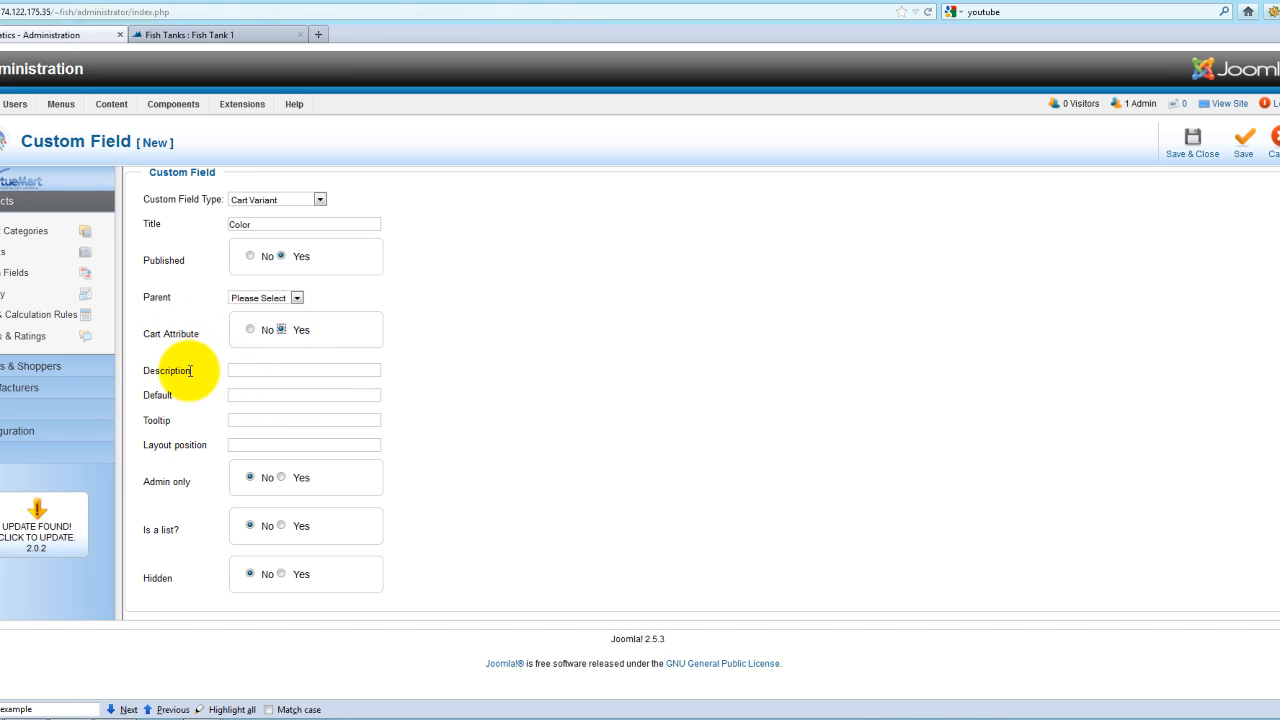
mouse_move(252, 521)
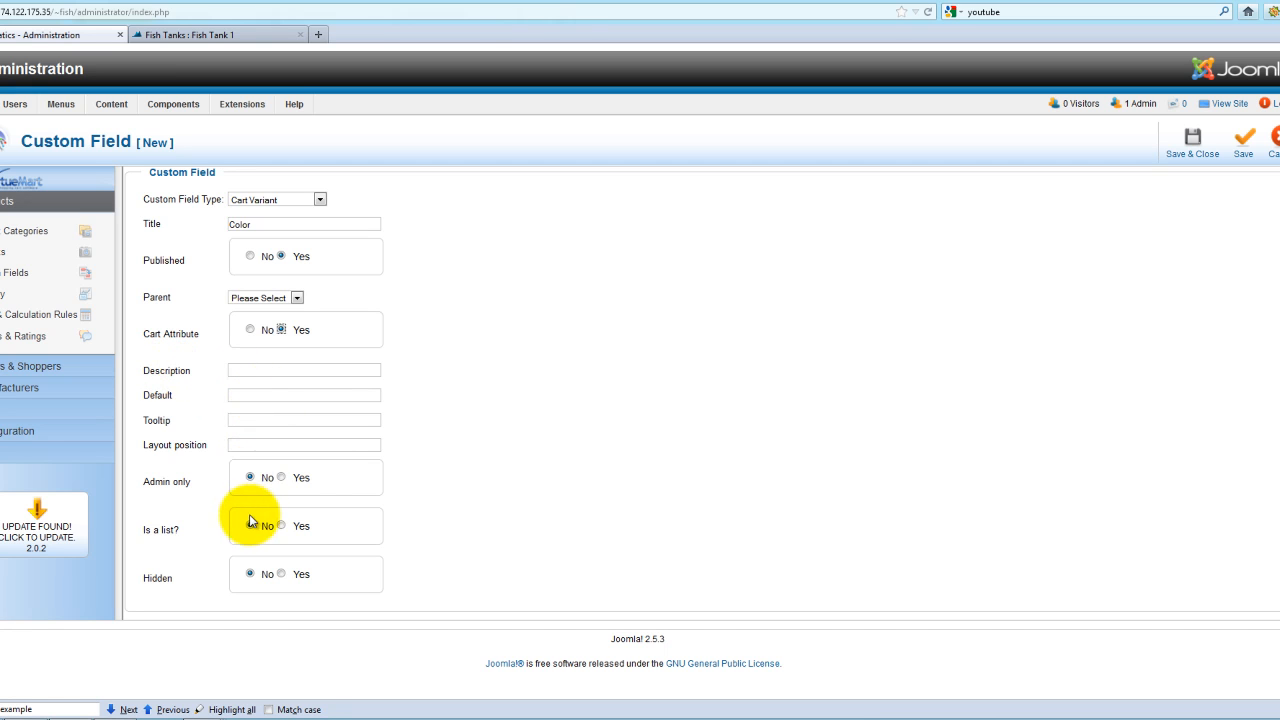